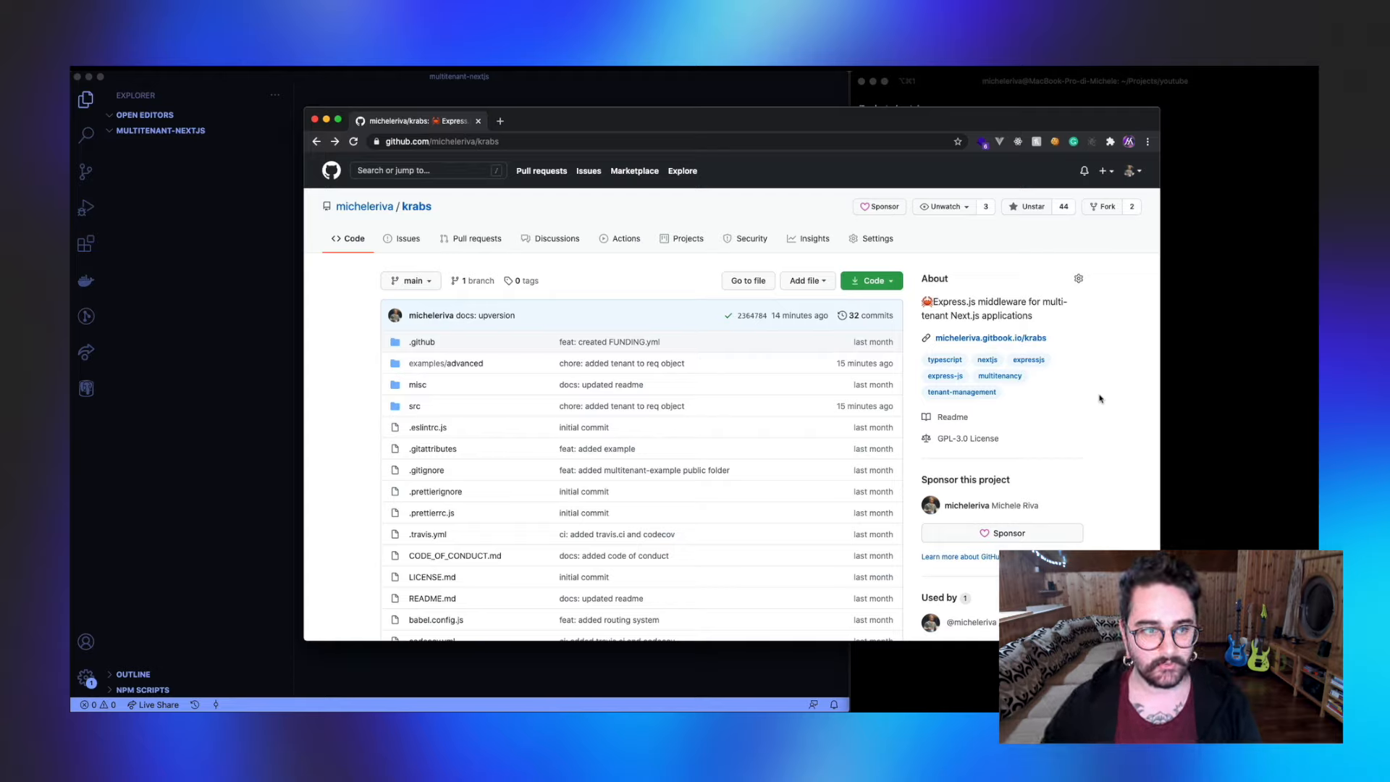
mouse_move(1092, 373)
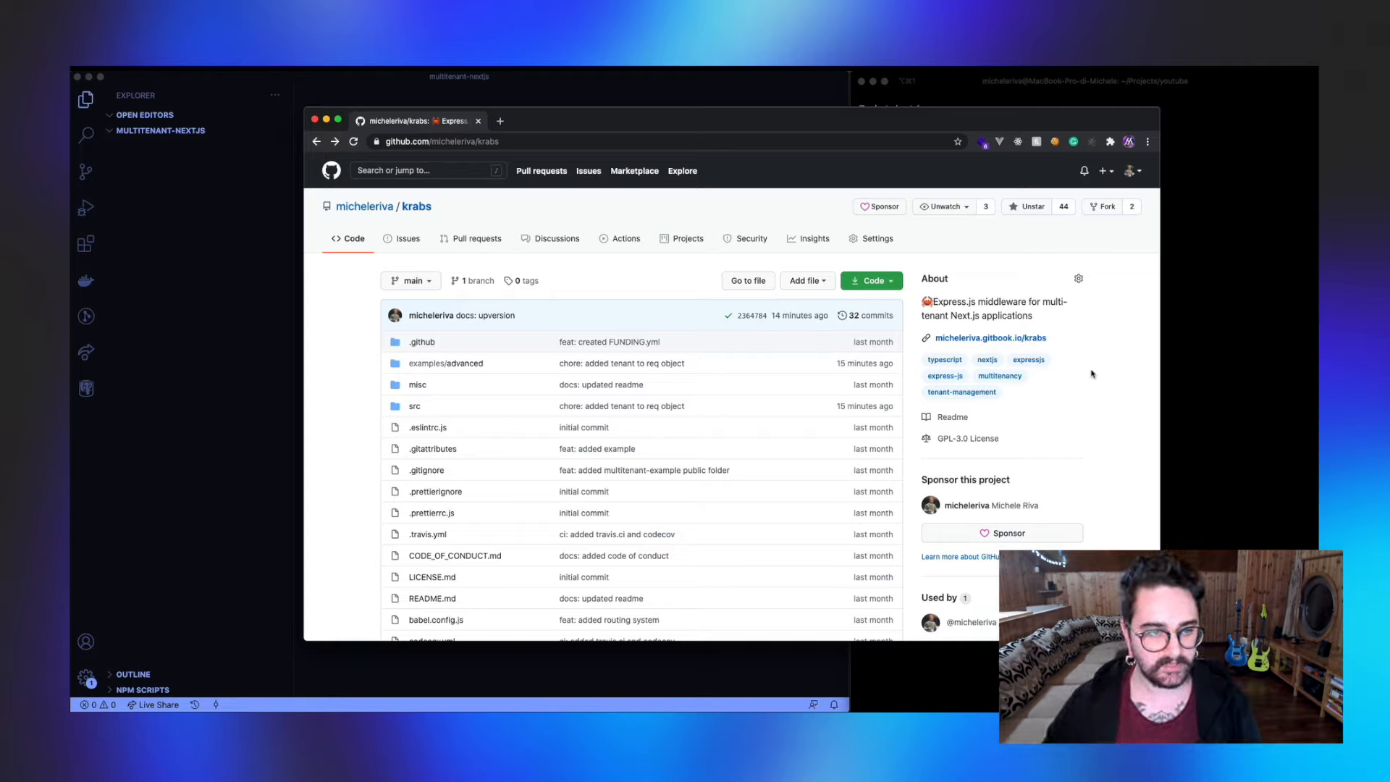
Step: Run npx create-next-app multitenant-nextjs in the terminal to scaffold the project
scroll("down", 3)
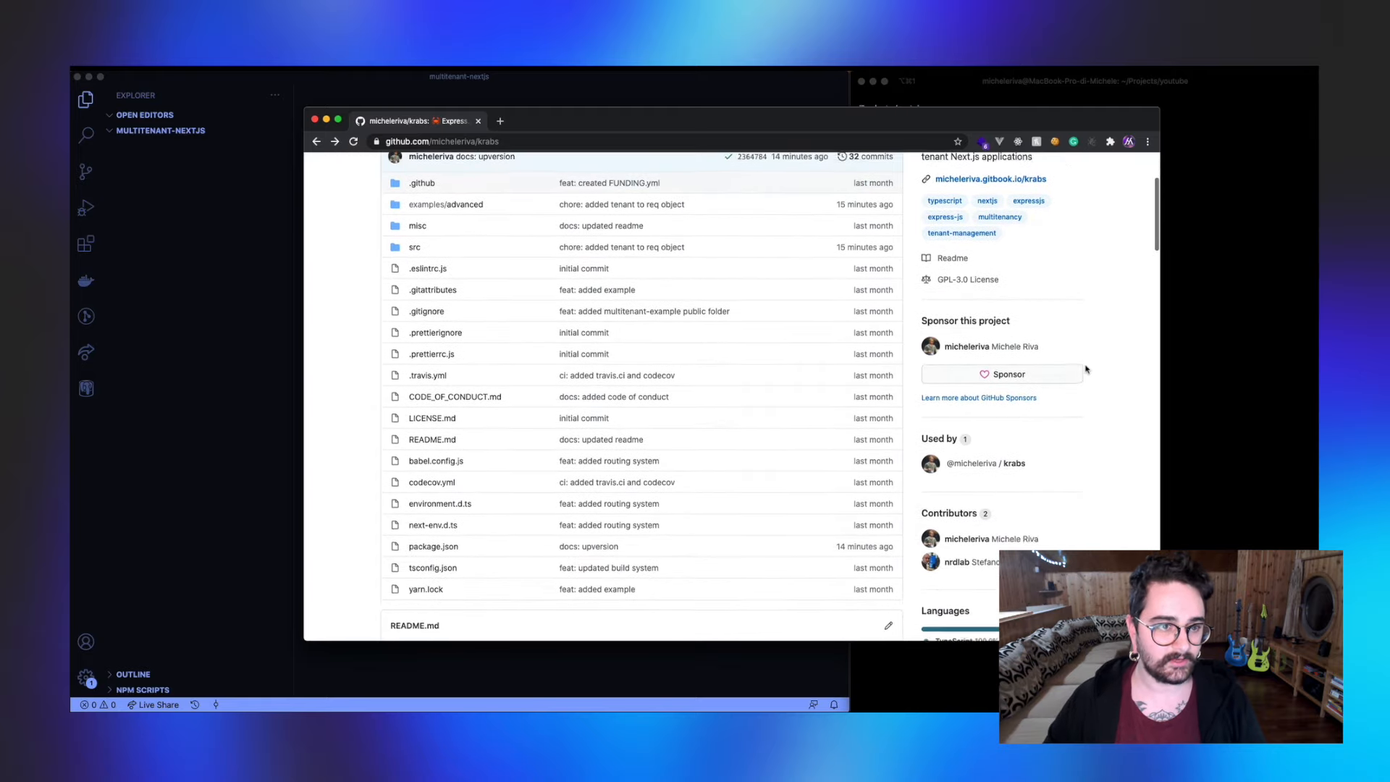
scroll("down", 3)
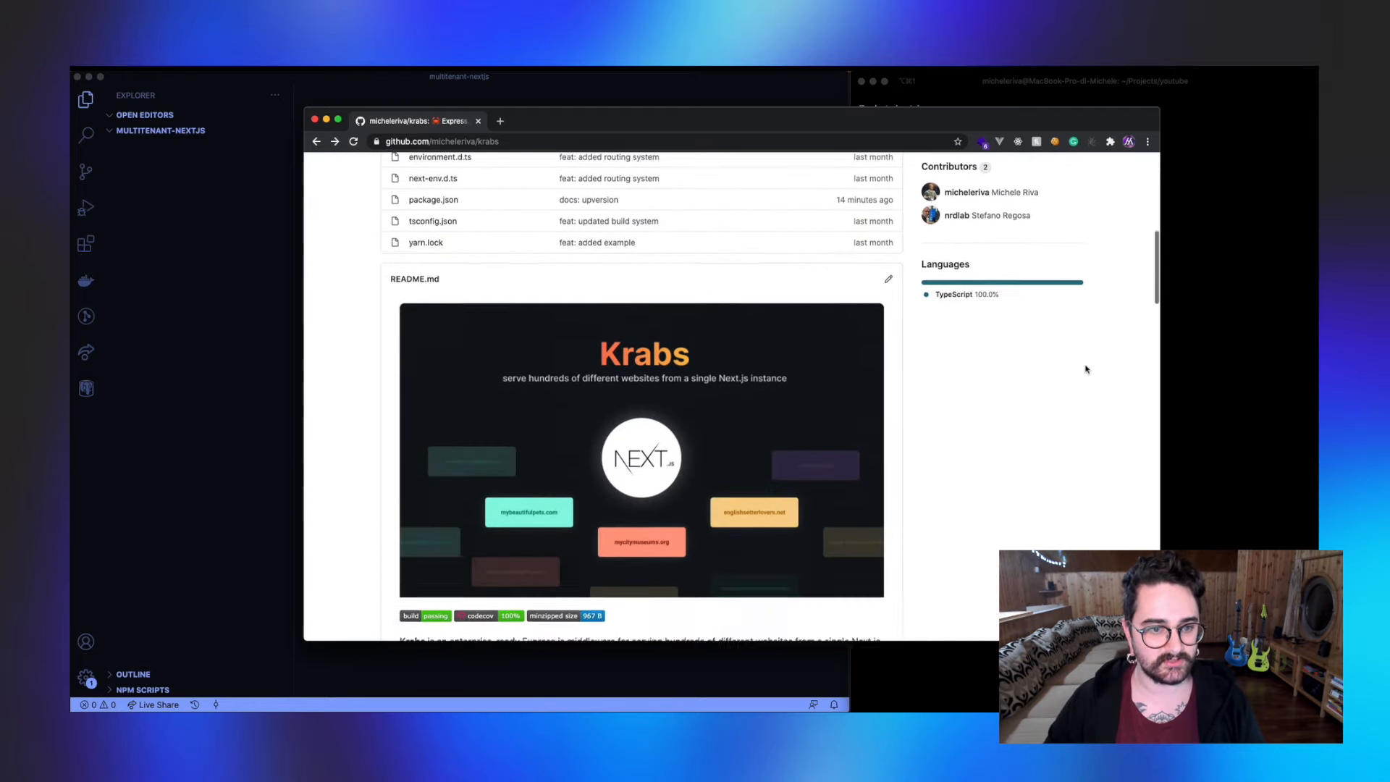
scroll("down", 3)
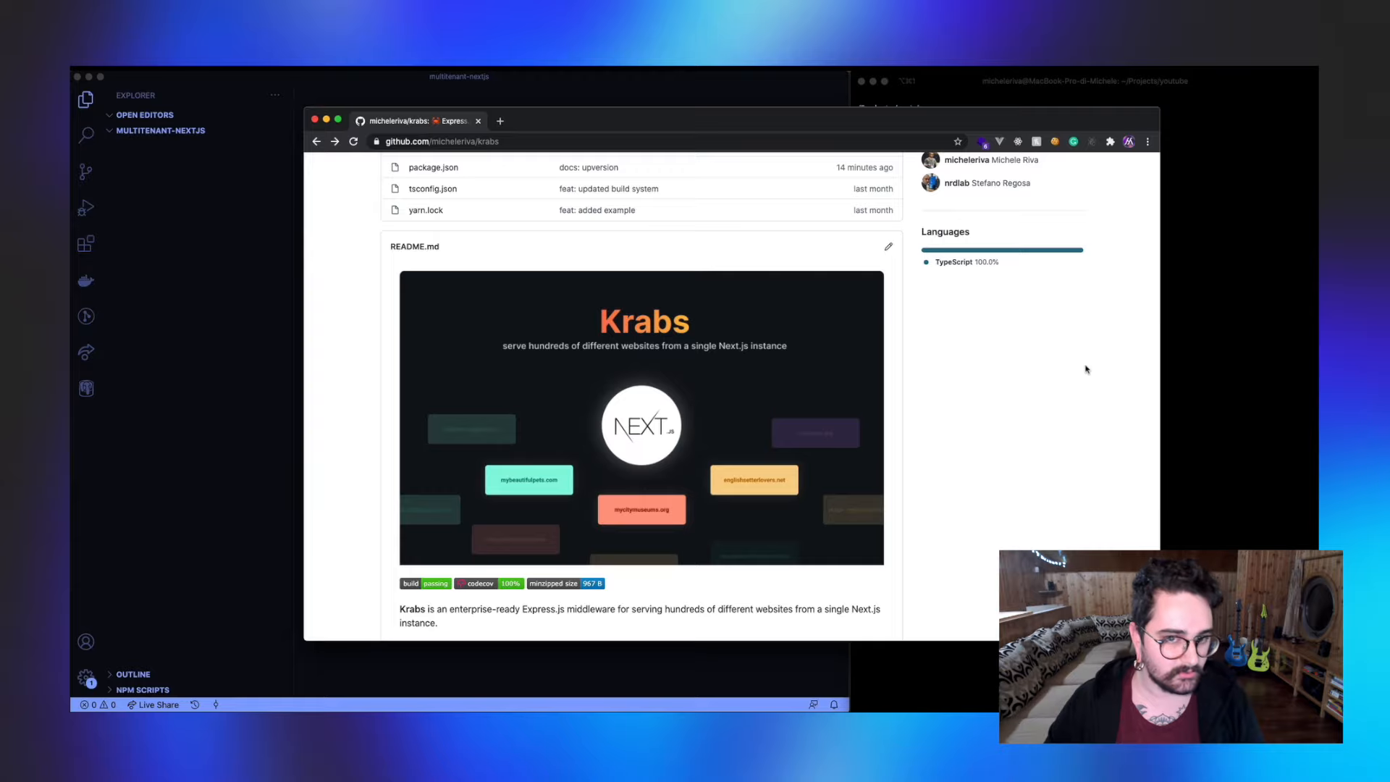
scroll("down", 3)
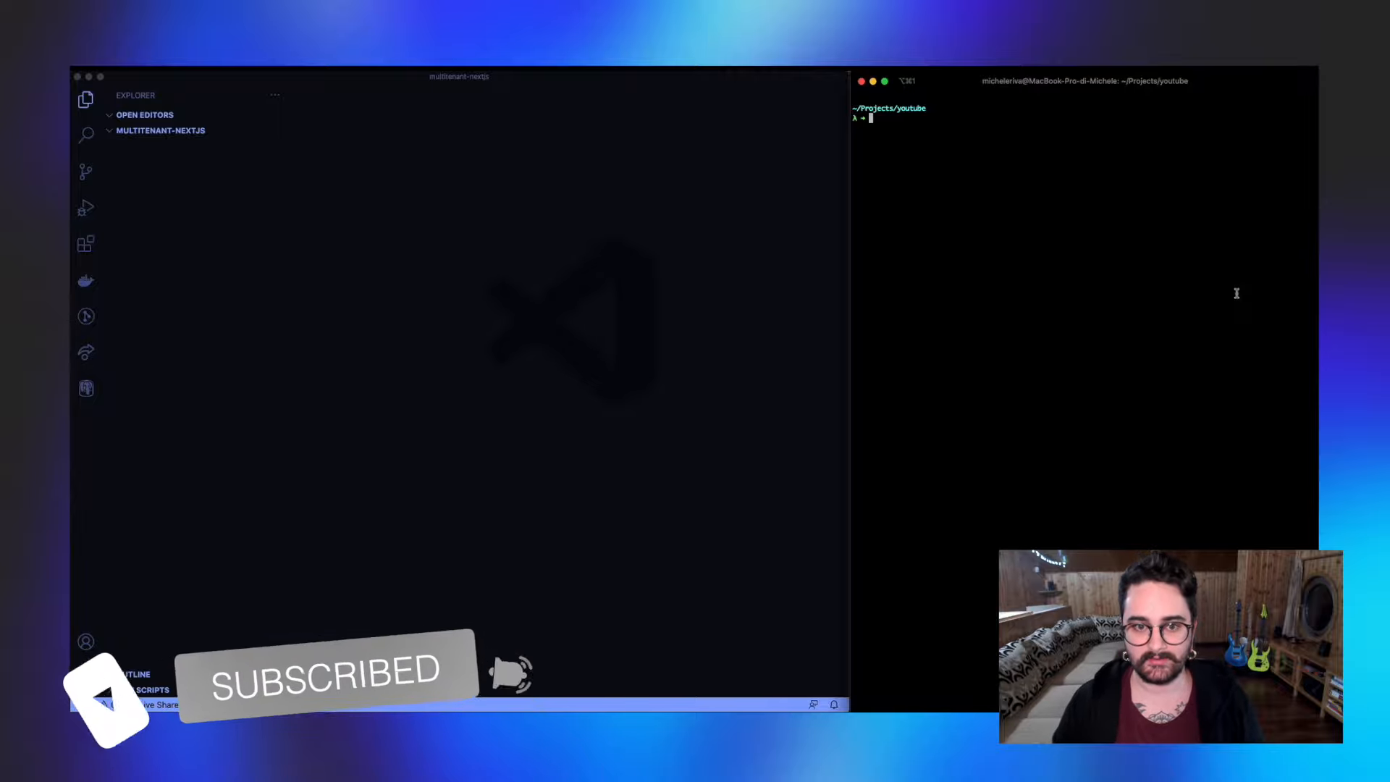
type("npx c")
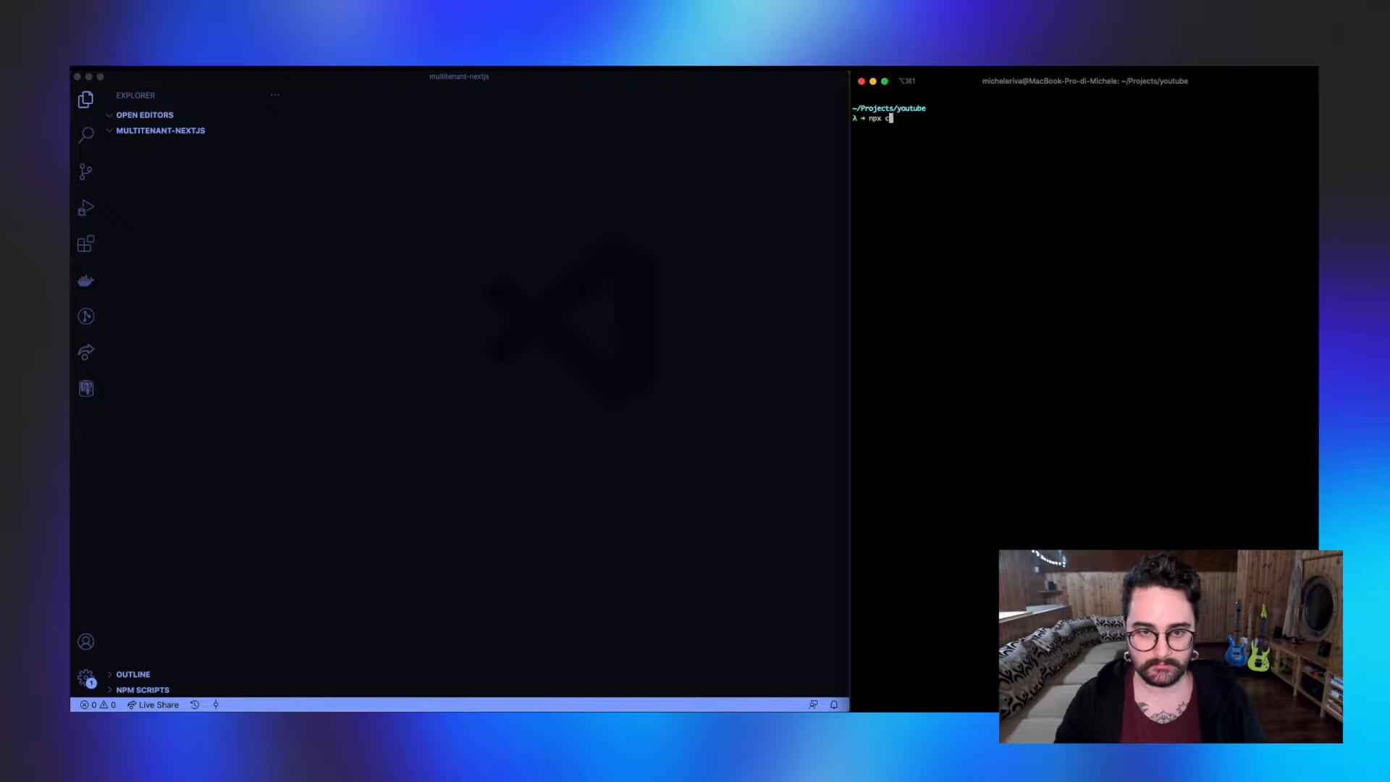
key("Return")
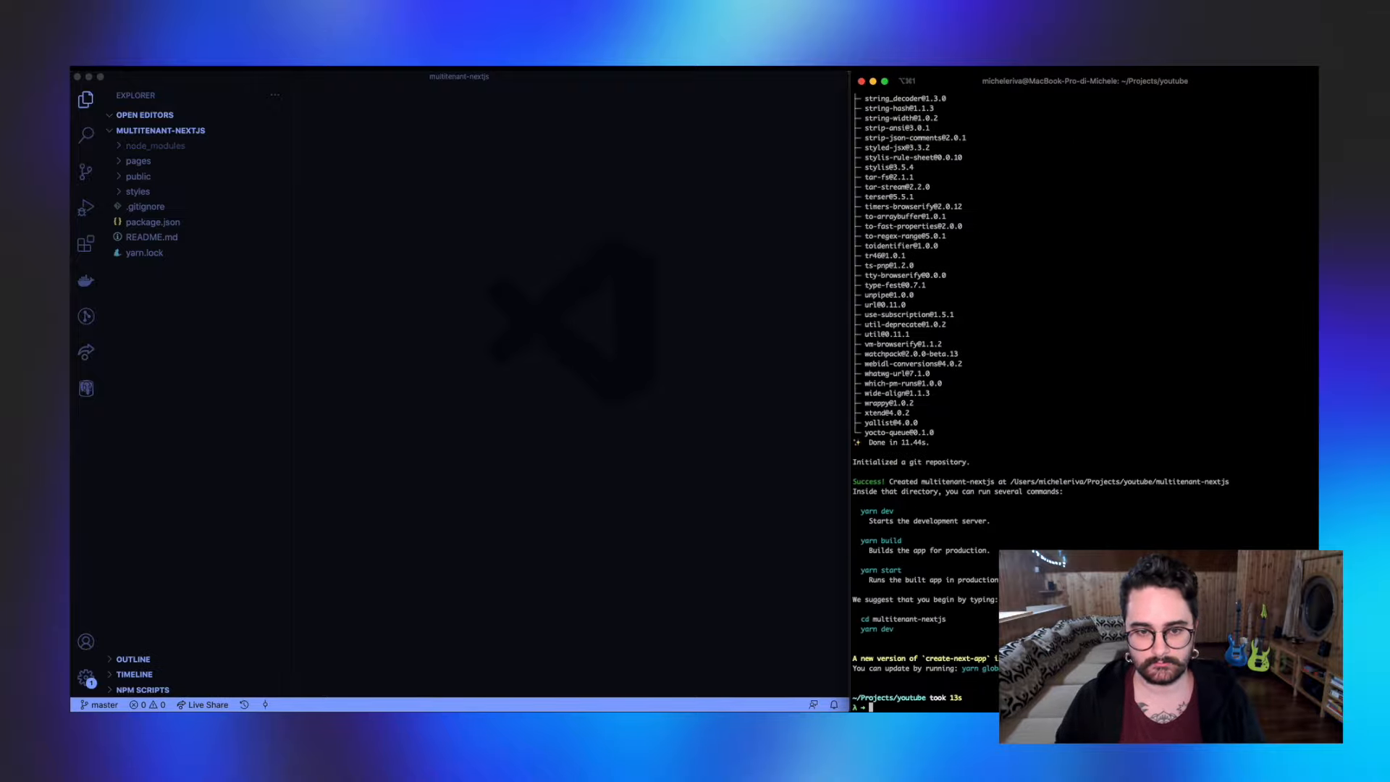
left_click(151, 222)
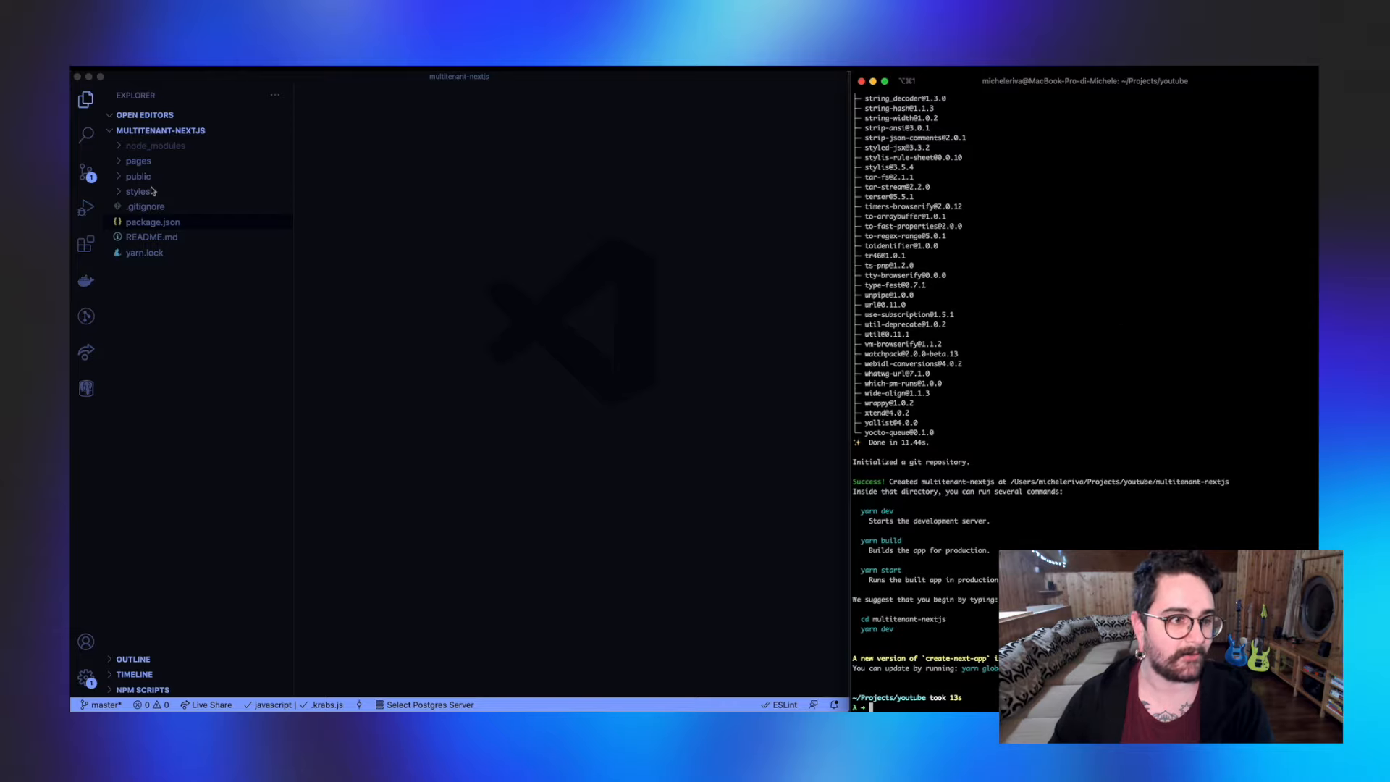
mouse_move(174, 203)
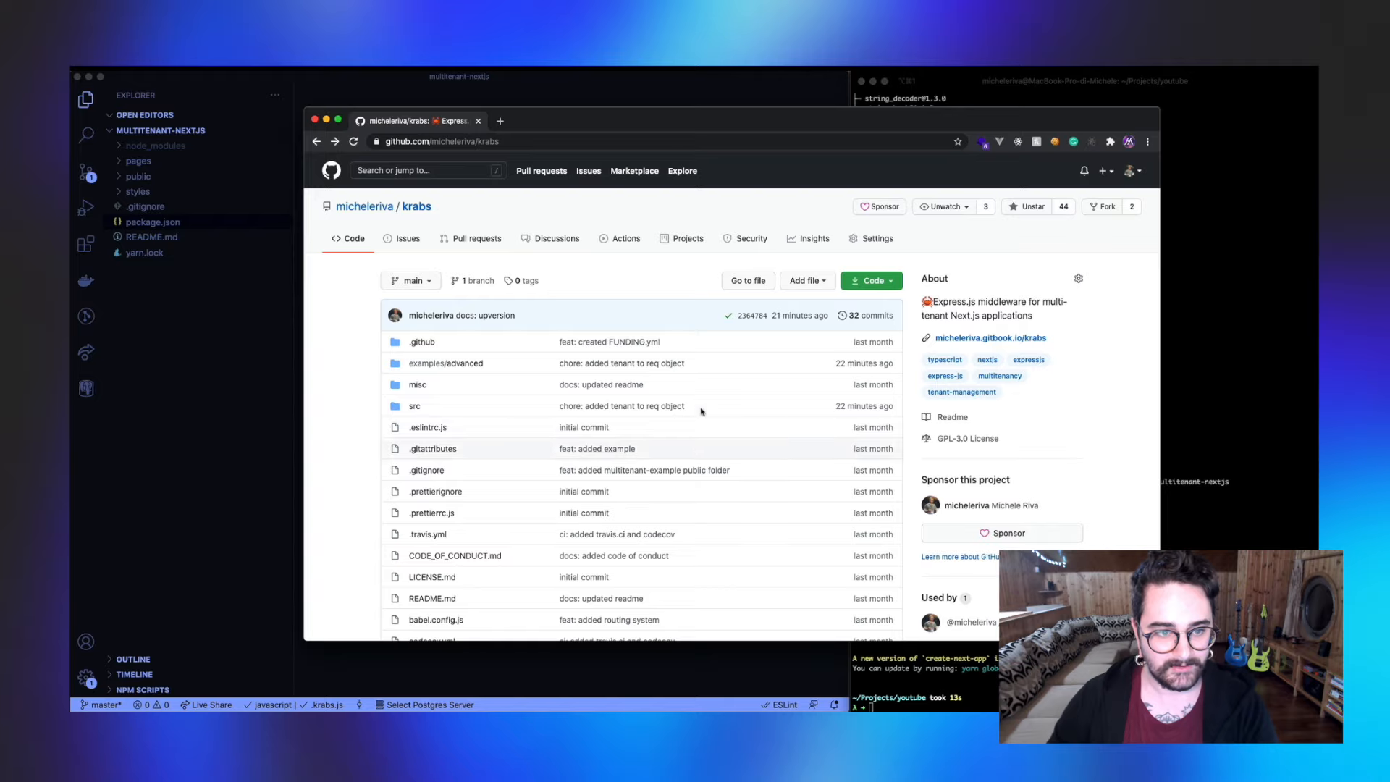
Step: Scroll the krabs README down to the Getting Started .krabs.js tenant configuration example
scroll("down", 3)
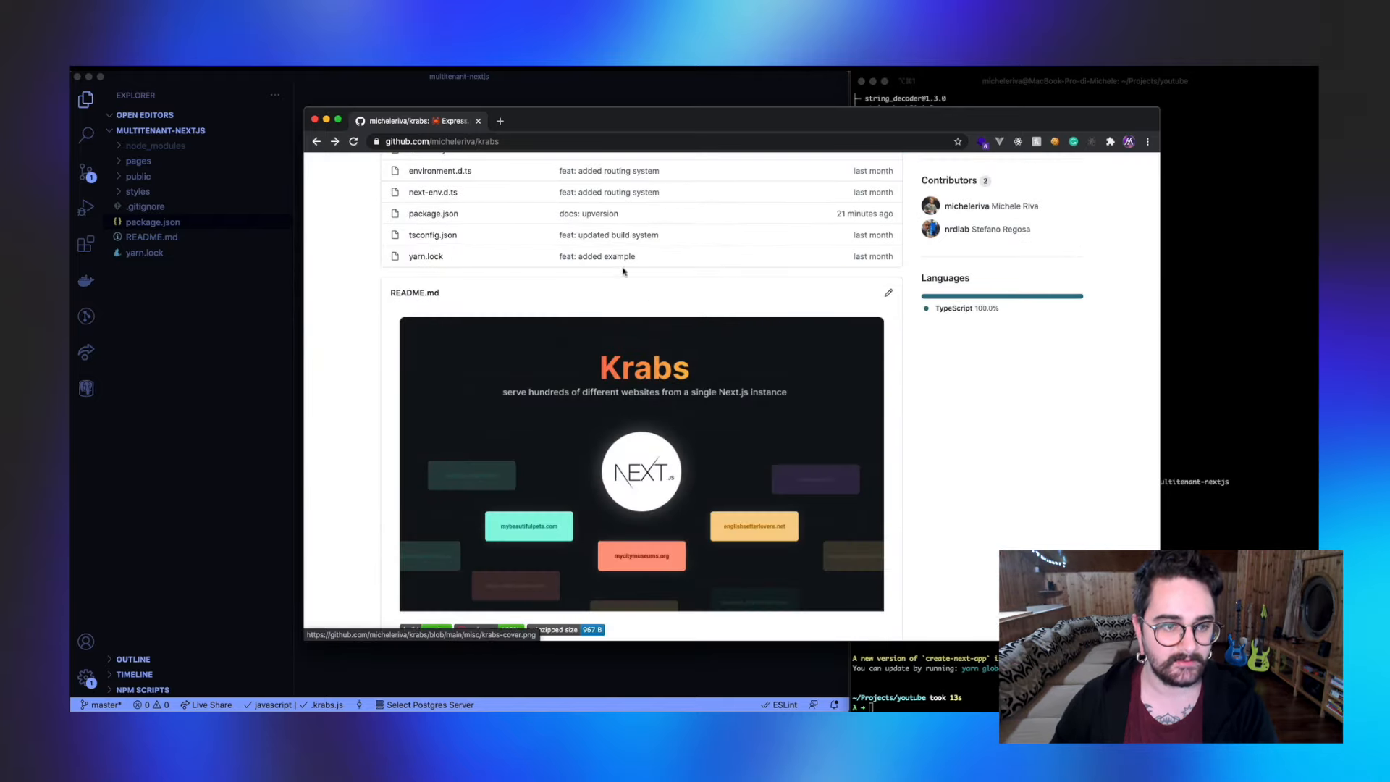
scroll("down", 3)
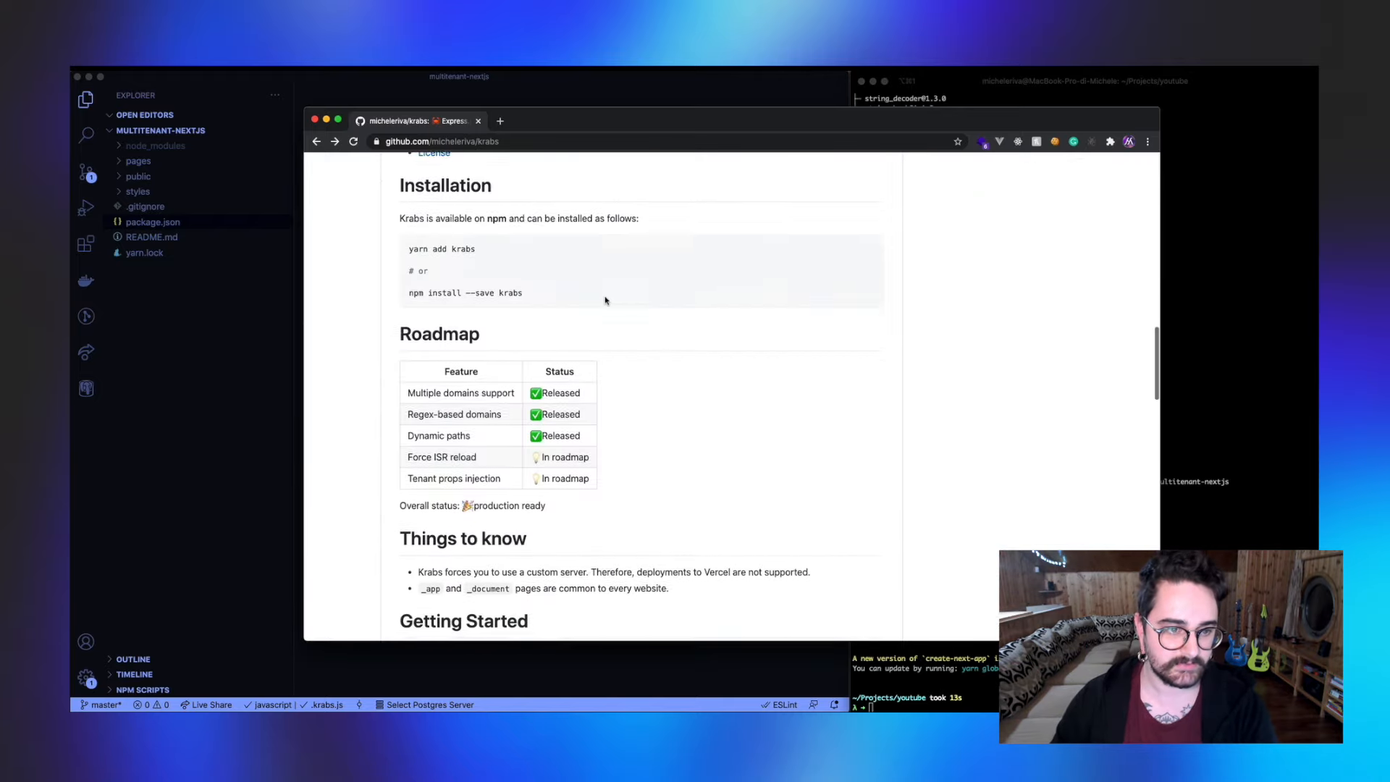
scroll("down", 3)
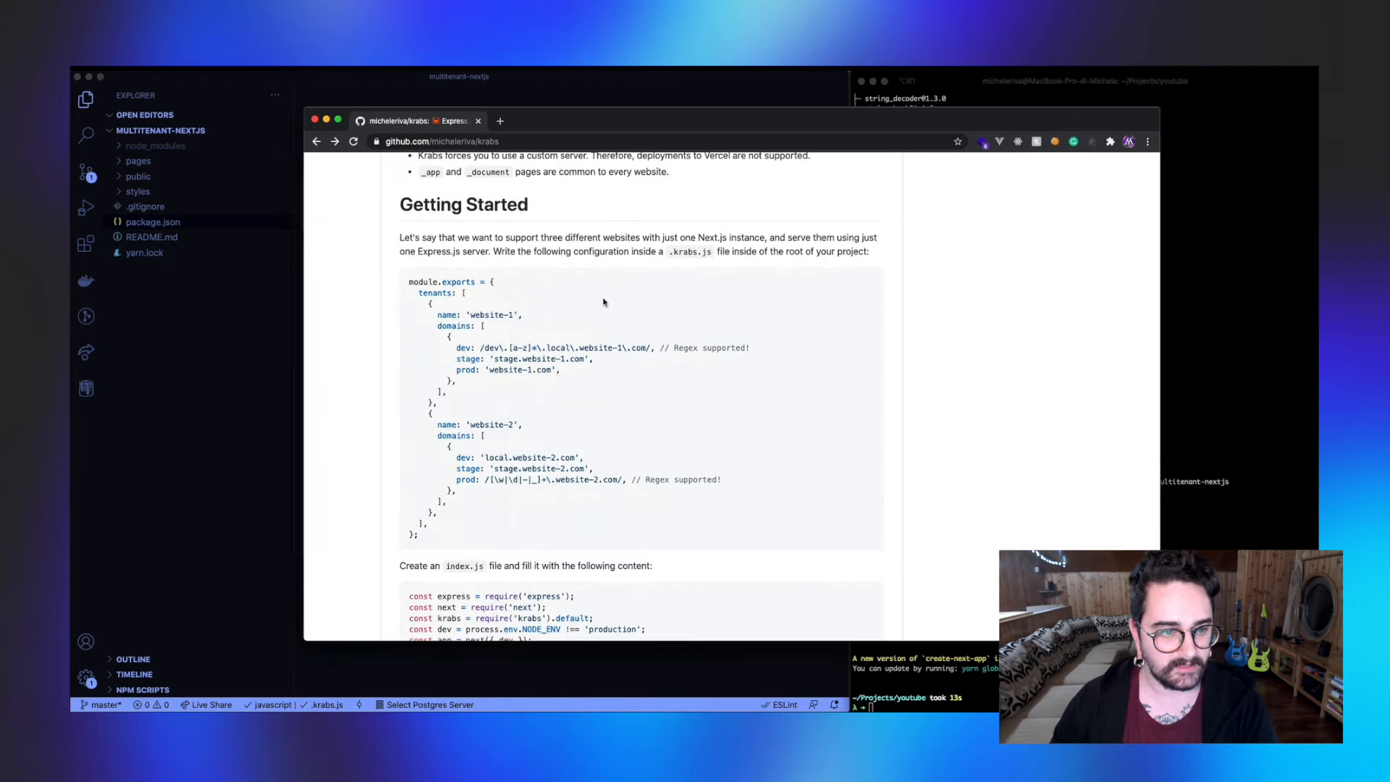
mouse_move(705, 251)
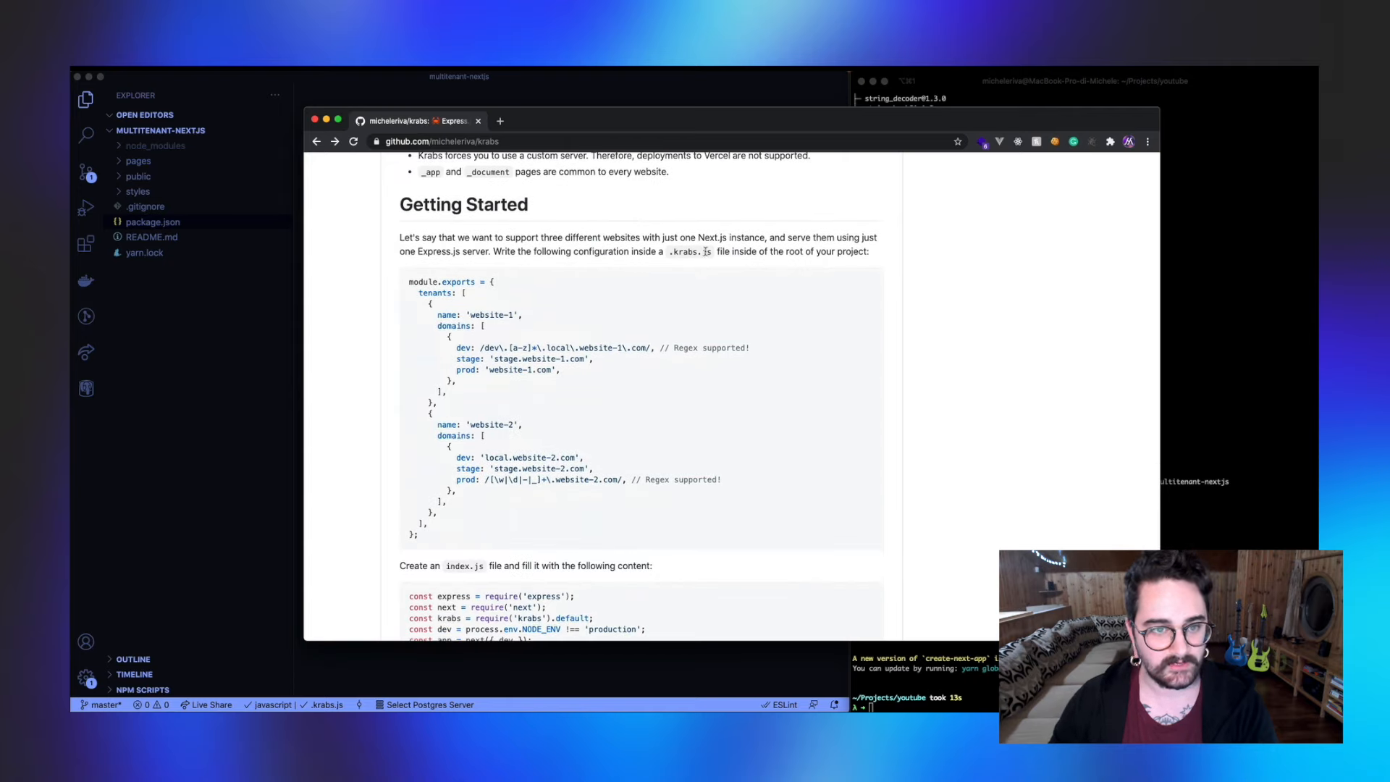
mouse_move(584, 295)
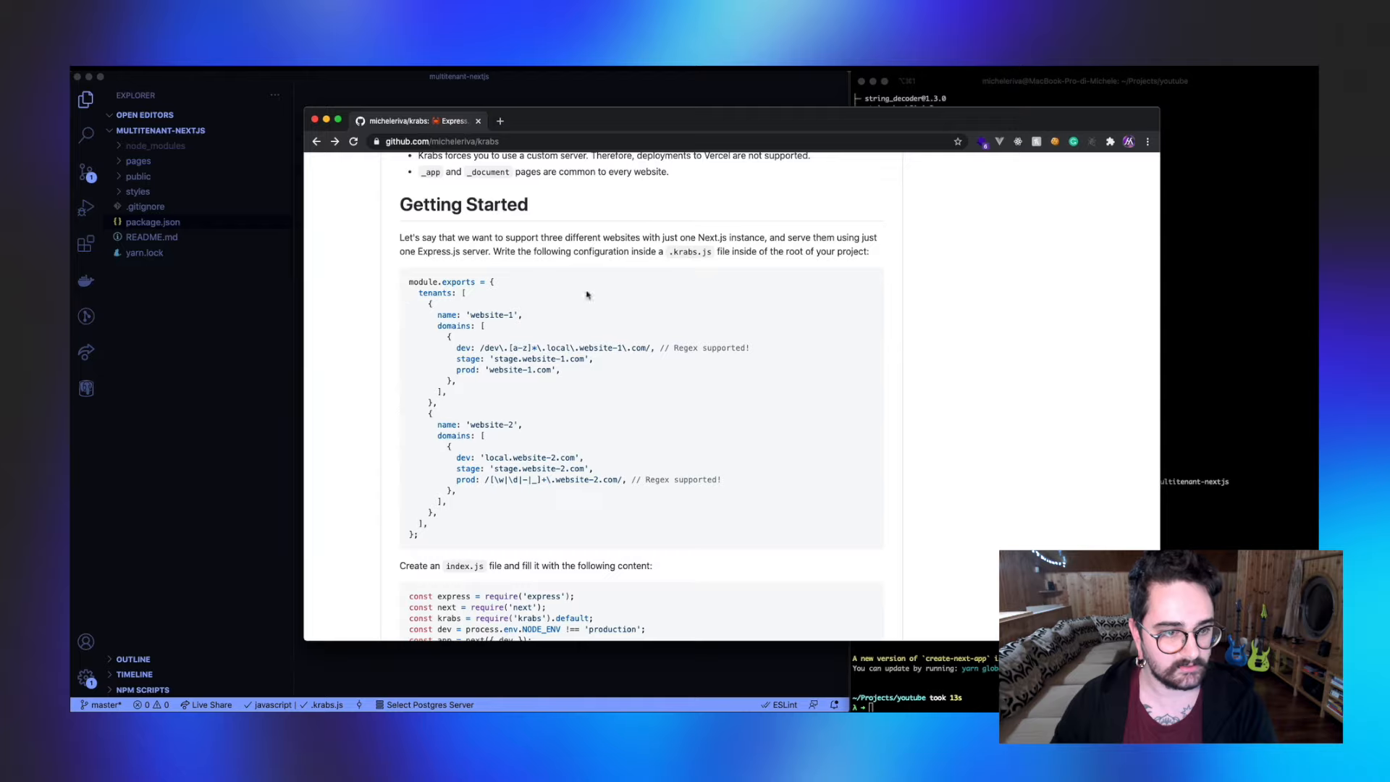
mouse_move(445, 279)
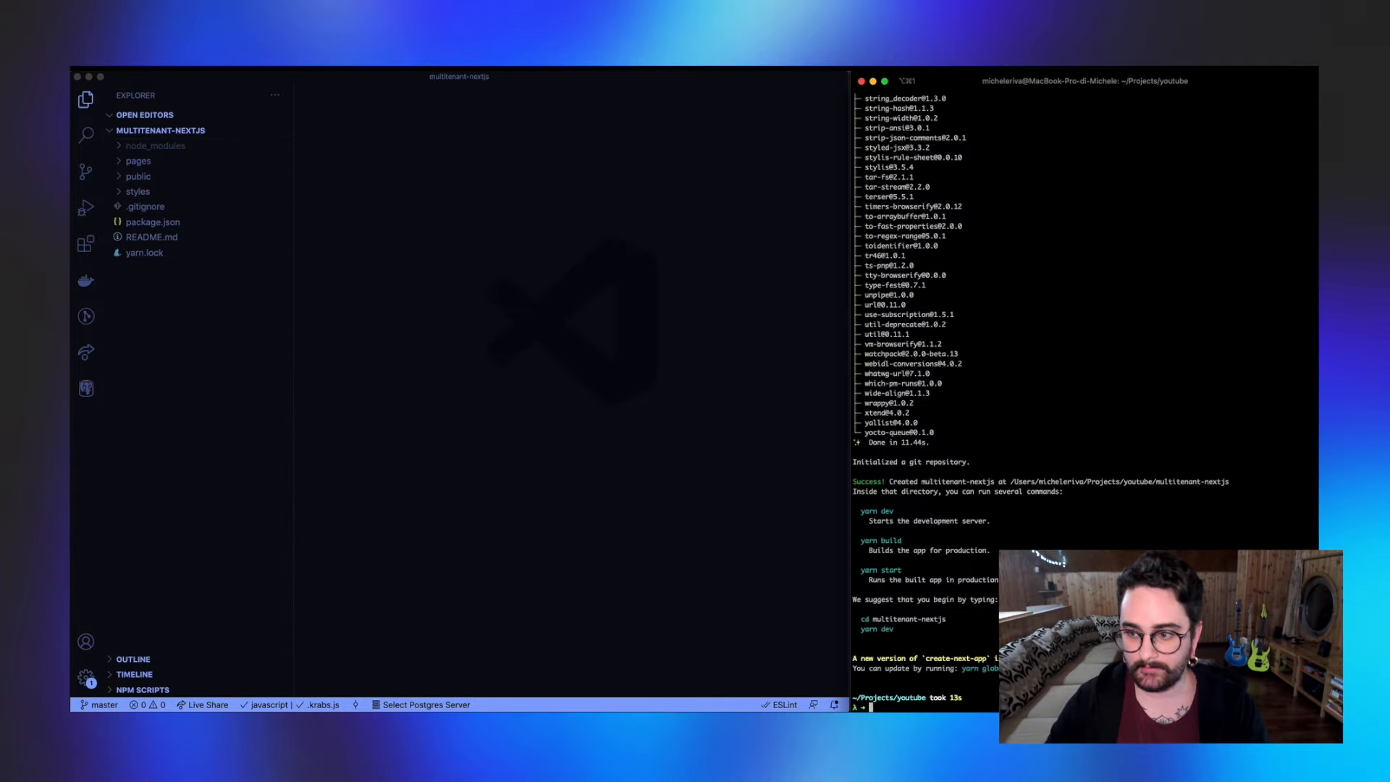
Step: Create .krabs.js in the project root defining englishsetterlovers and veggies tenants with dev and prod domains
right_click(196, 266)
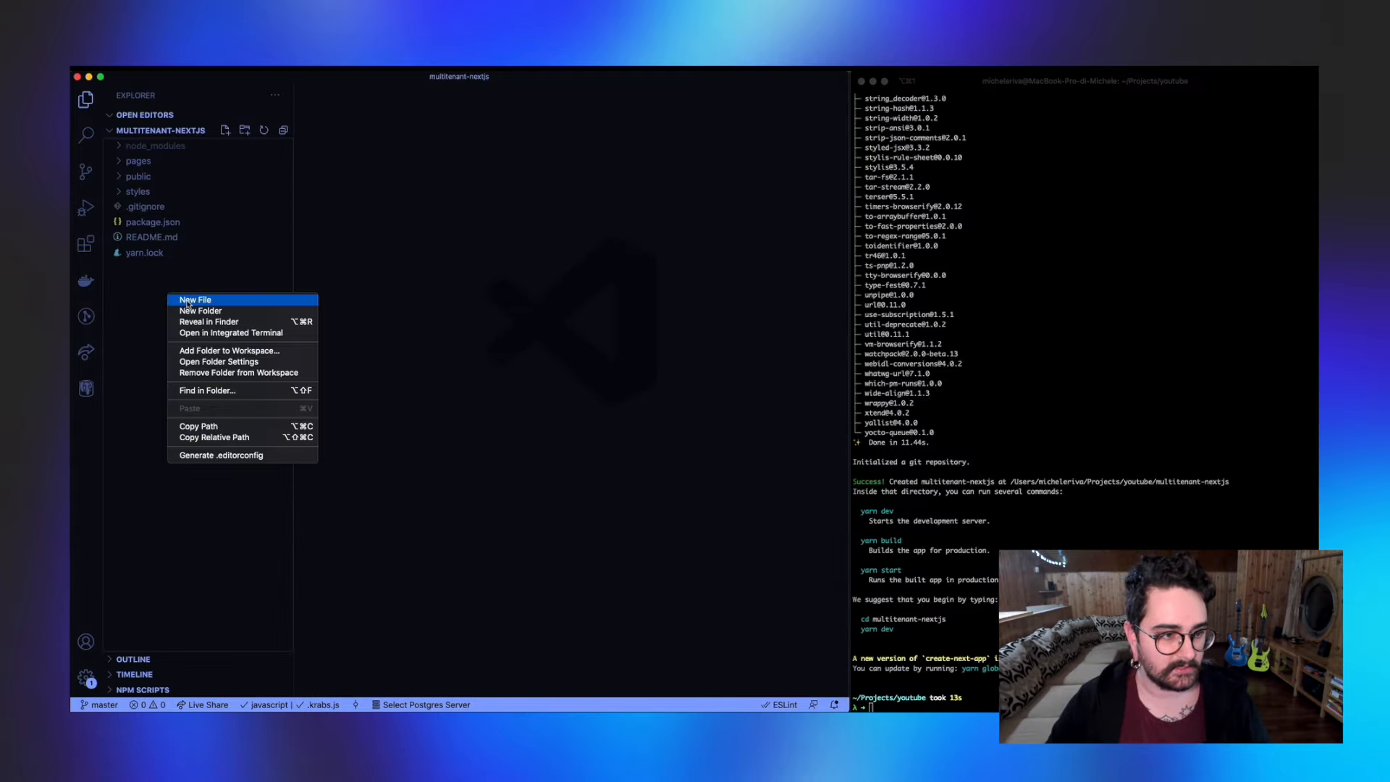
left_click(194, 299)
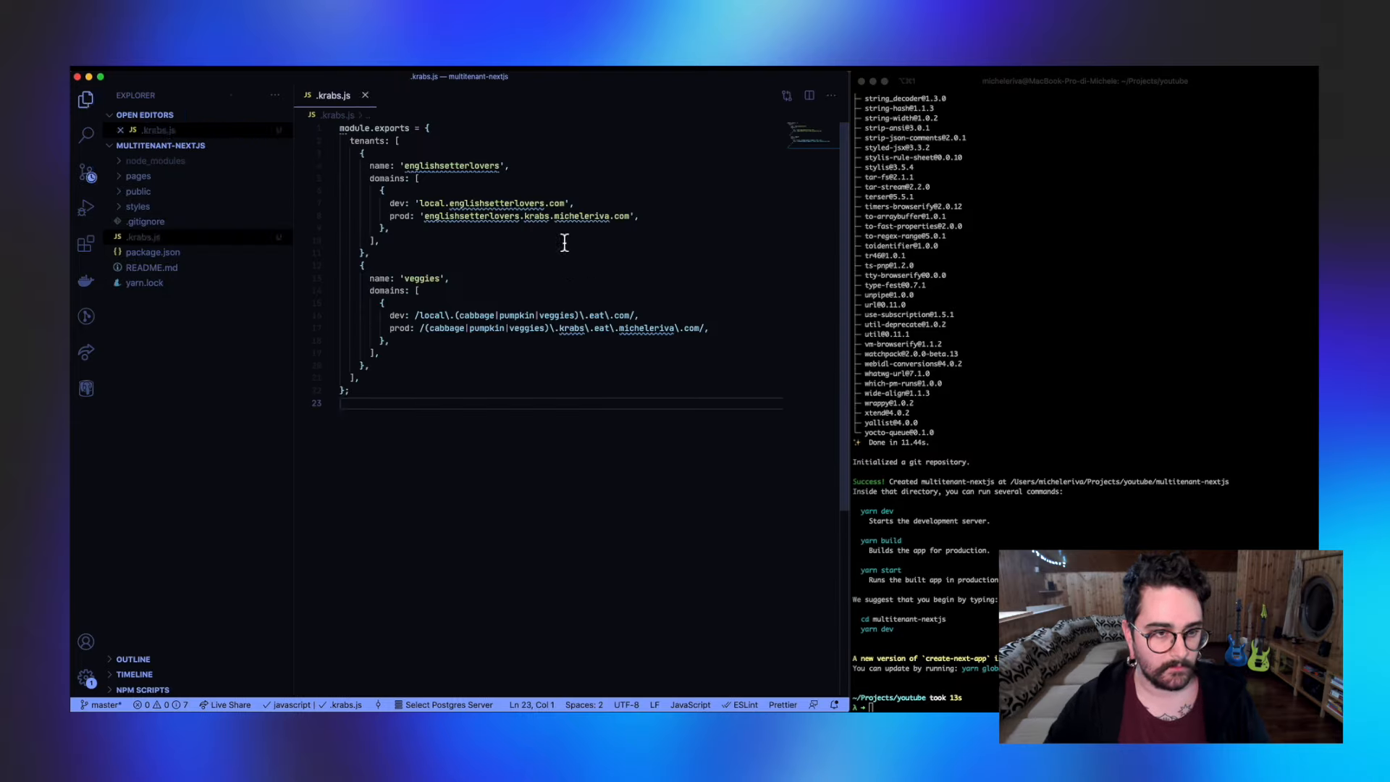
mouse_move(496, 205)
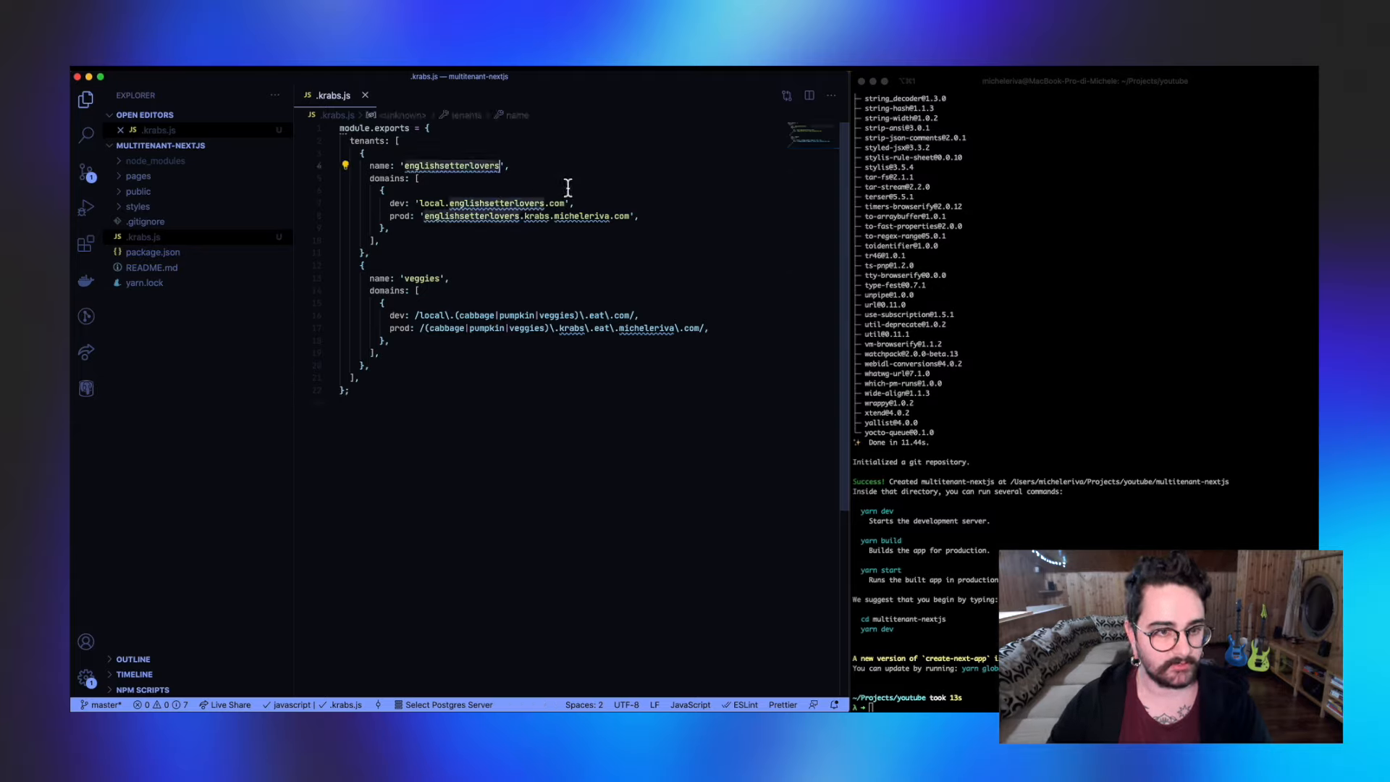
left_click(416, 178)
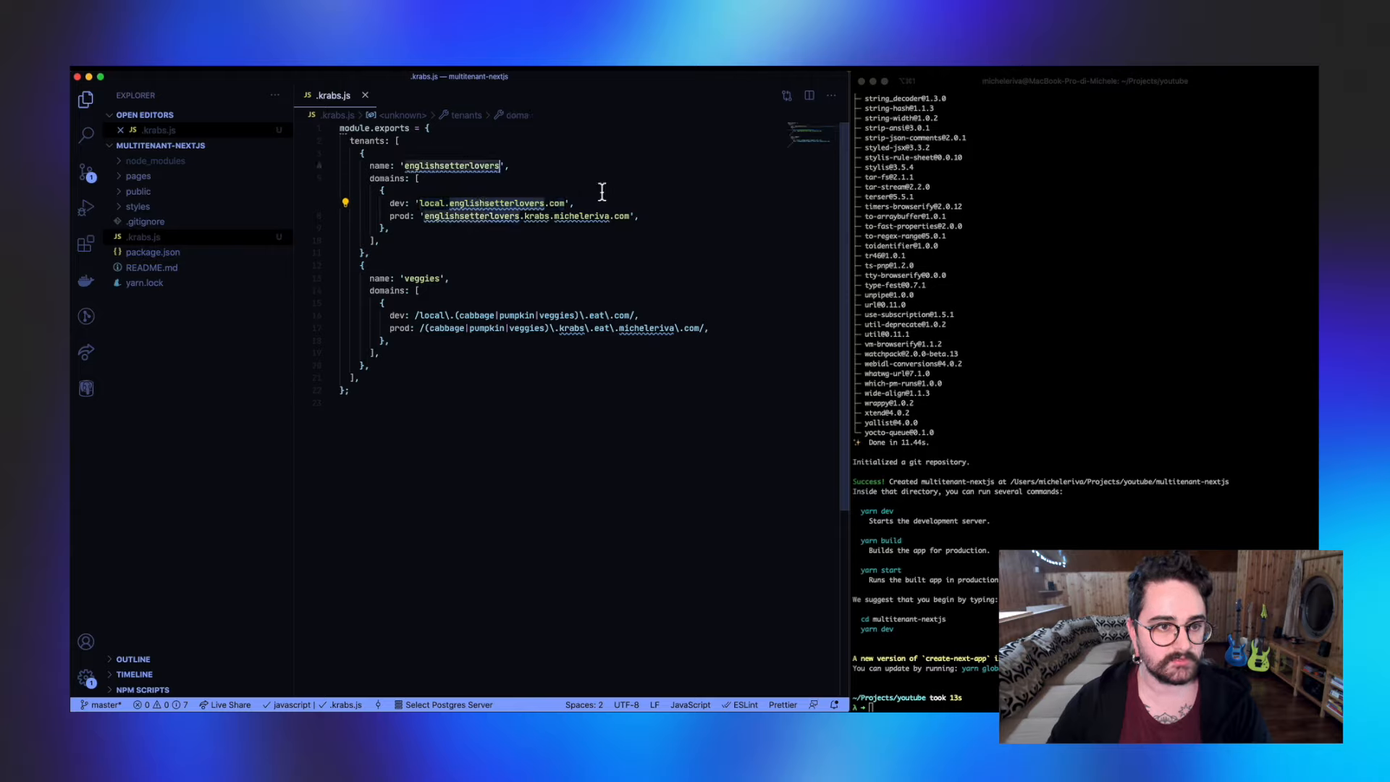
left_click(505, 165)
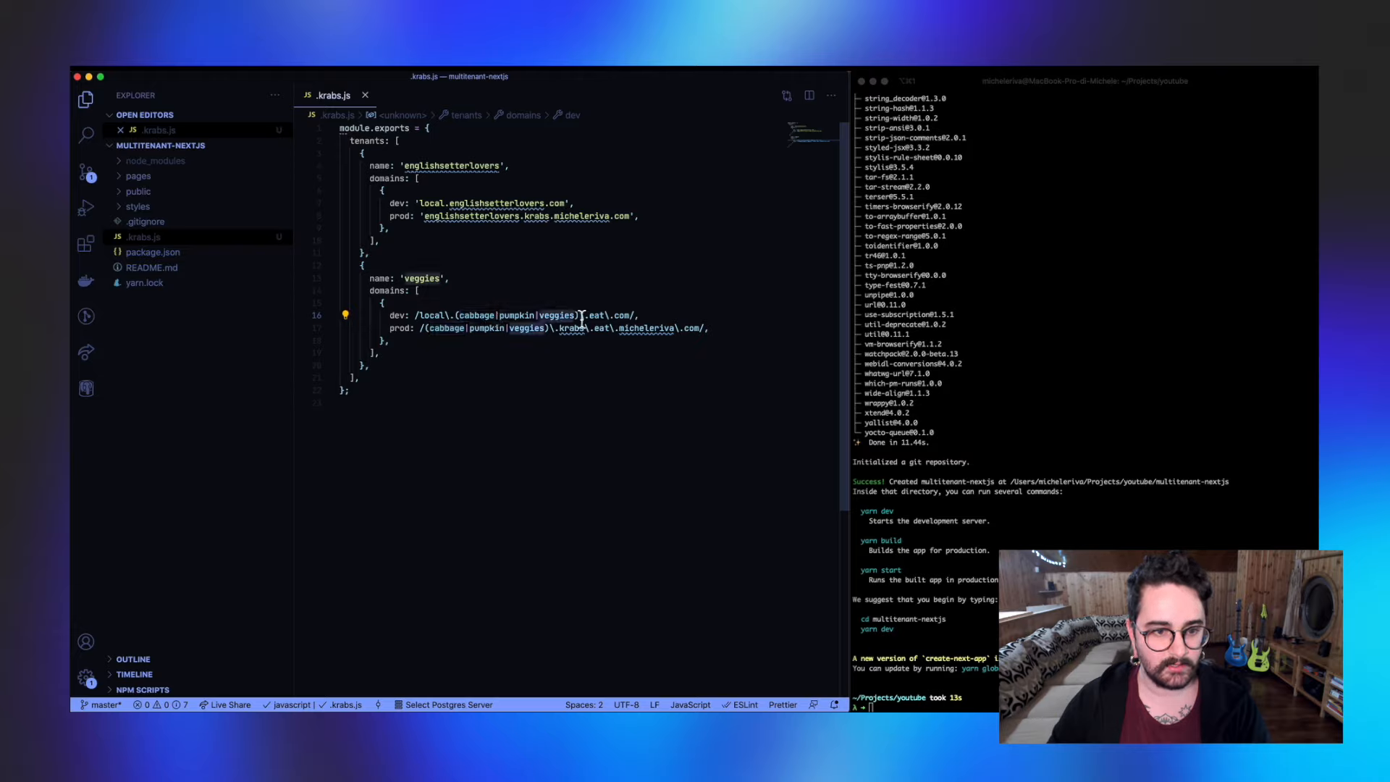
left_click(430, 278)
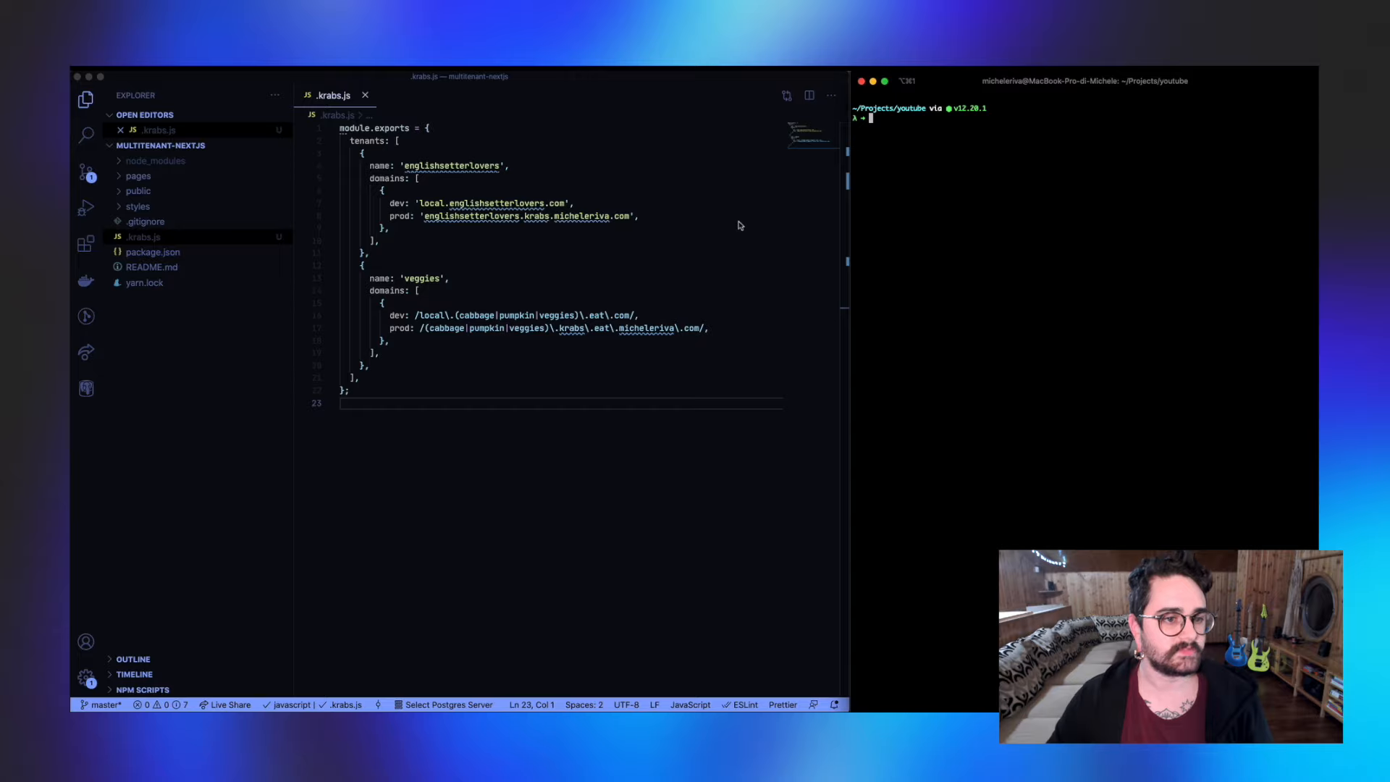
mouse_move(1017, 216)
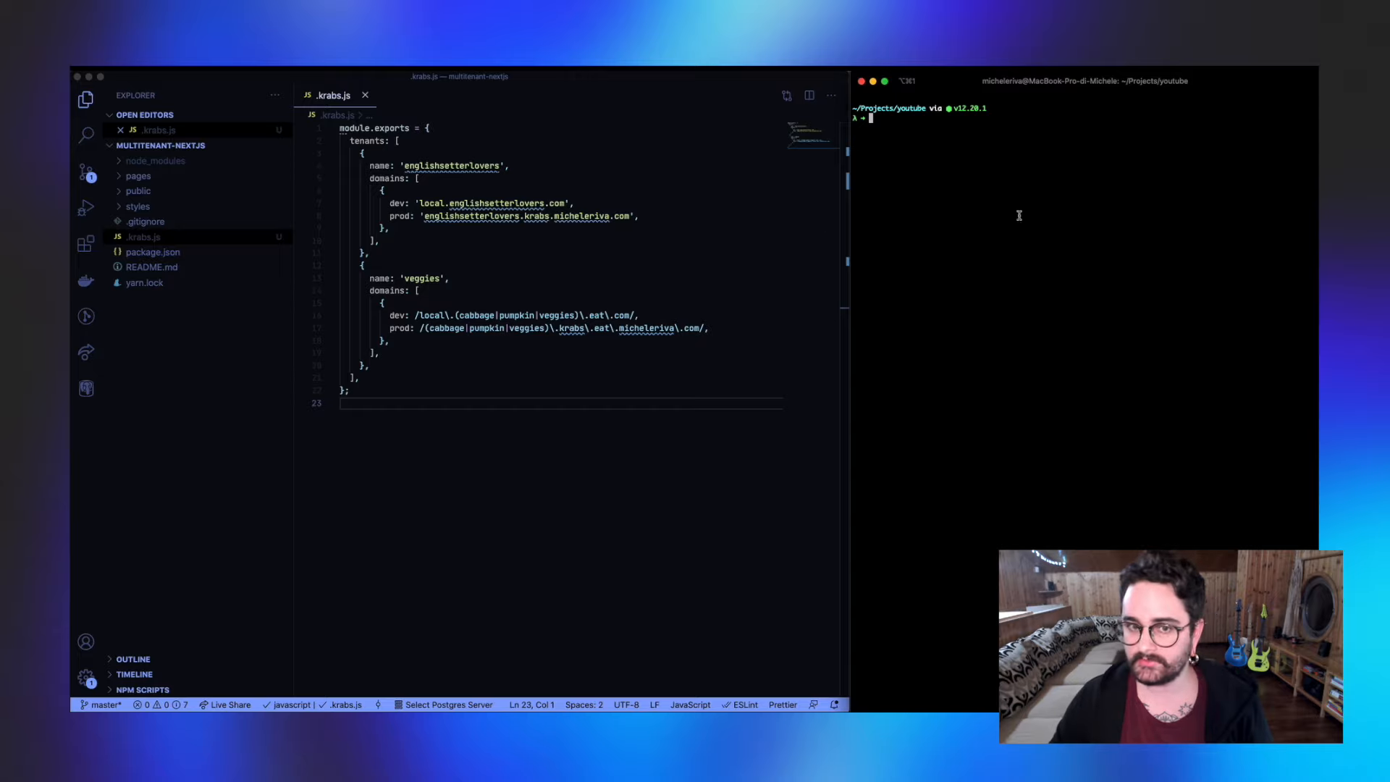
mouse_move(1119, 208)
type("cd multitenant-nextjs")
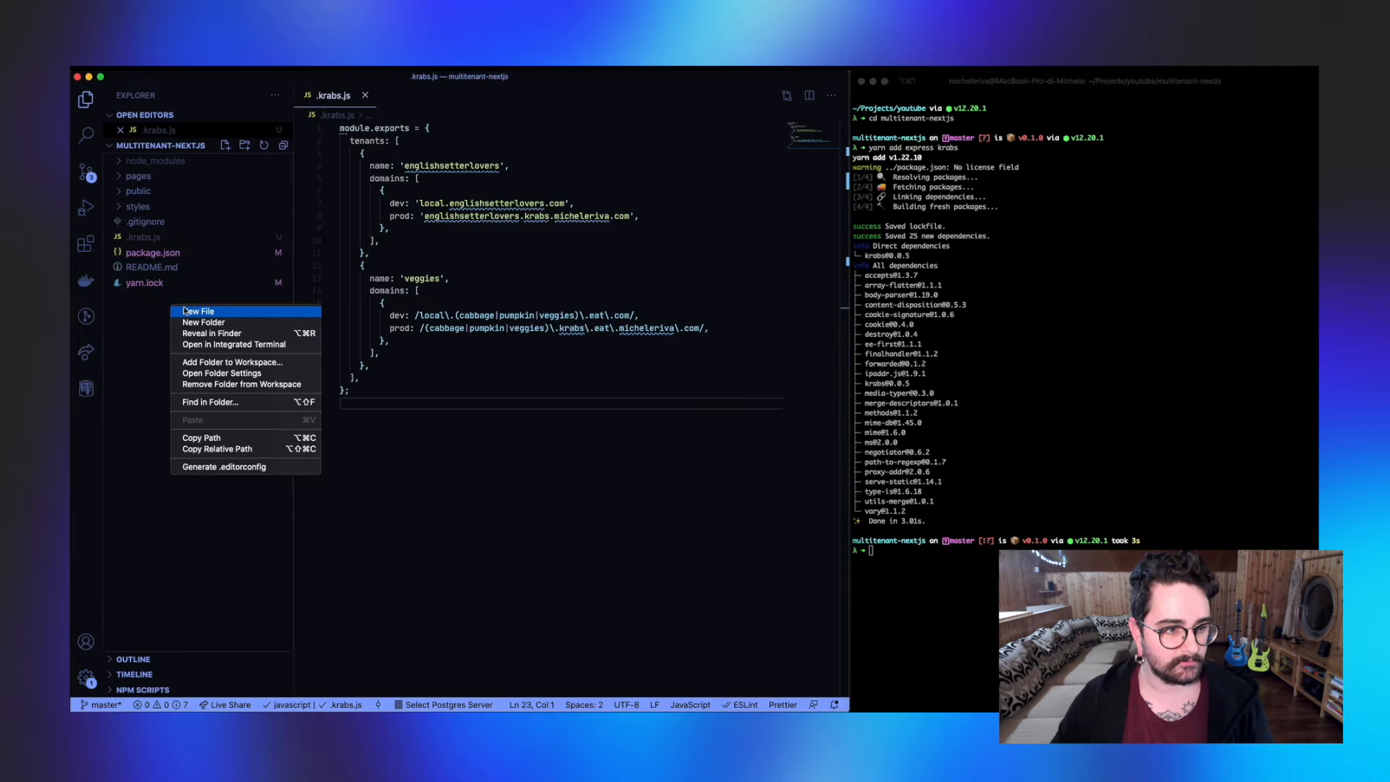
Step: Create index.js requiring express, next and krabs at the top
left_click(197, 310)
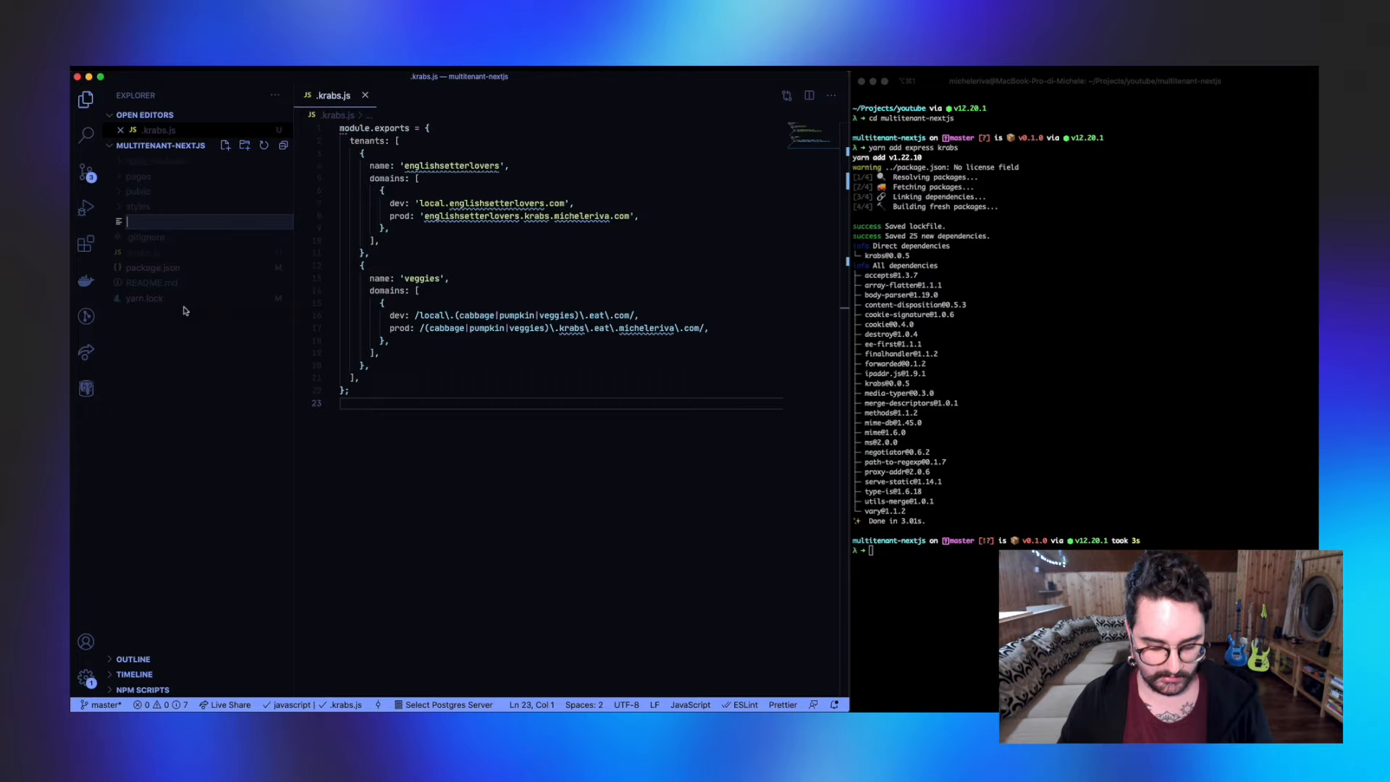
type("ind")
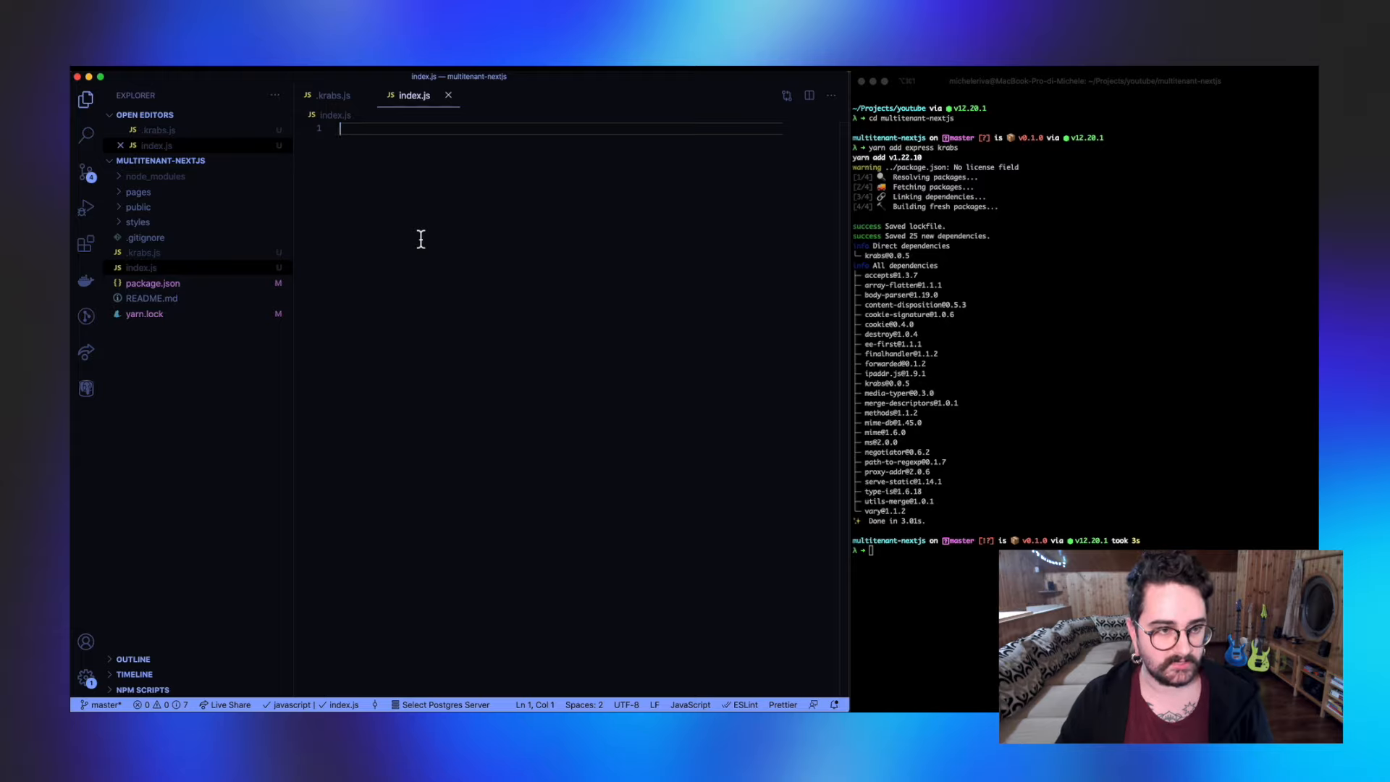
type("const express = require('express")
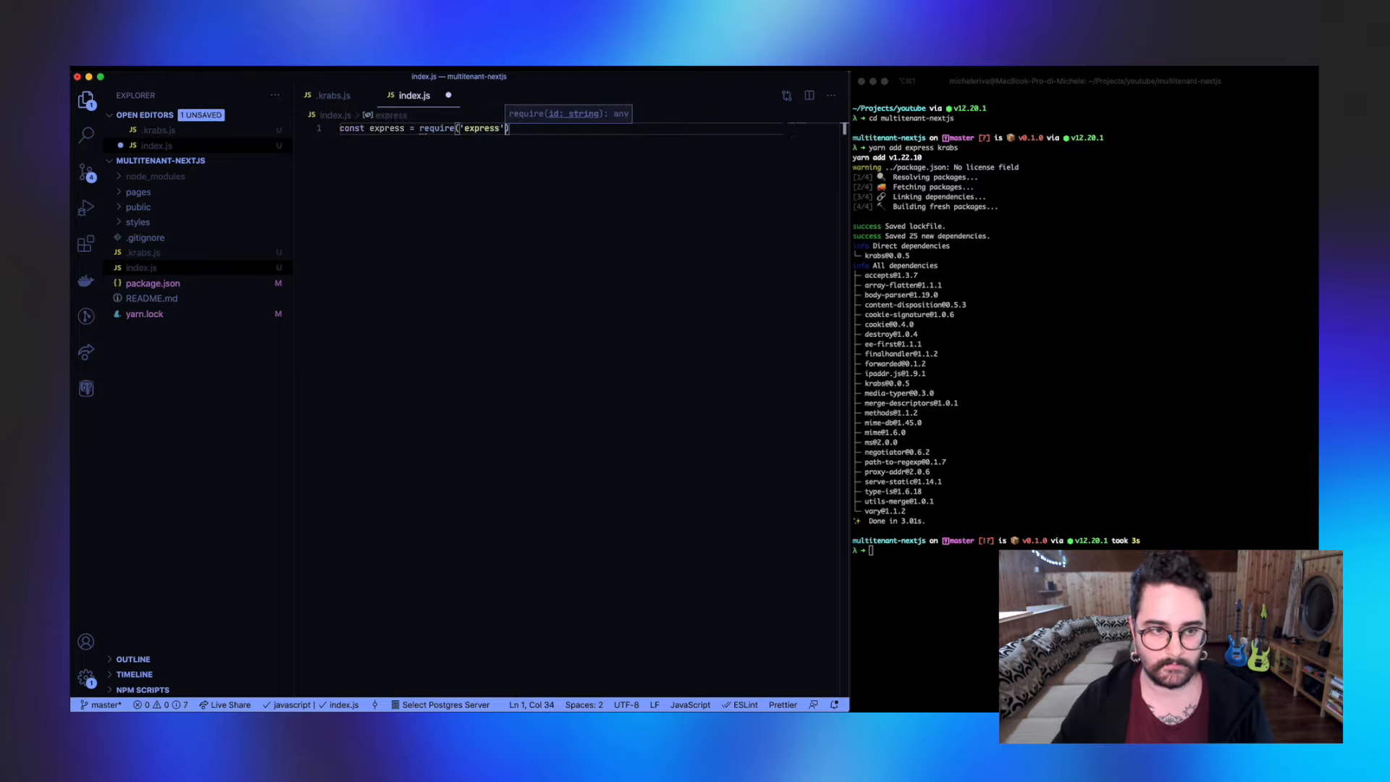
key("enter")
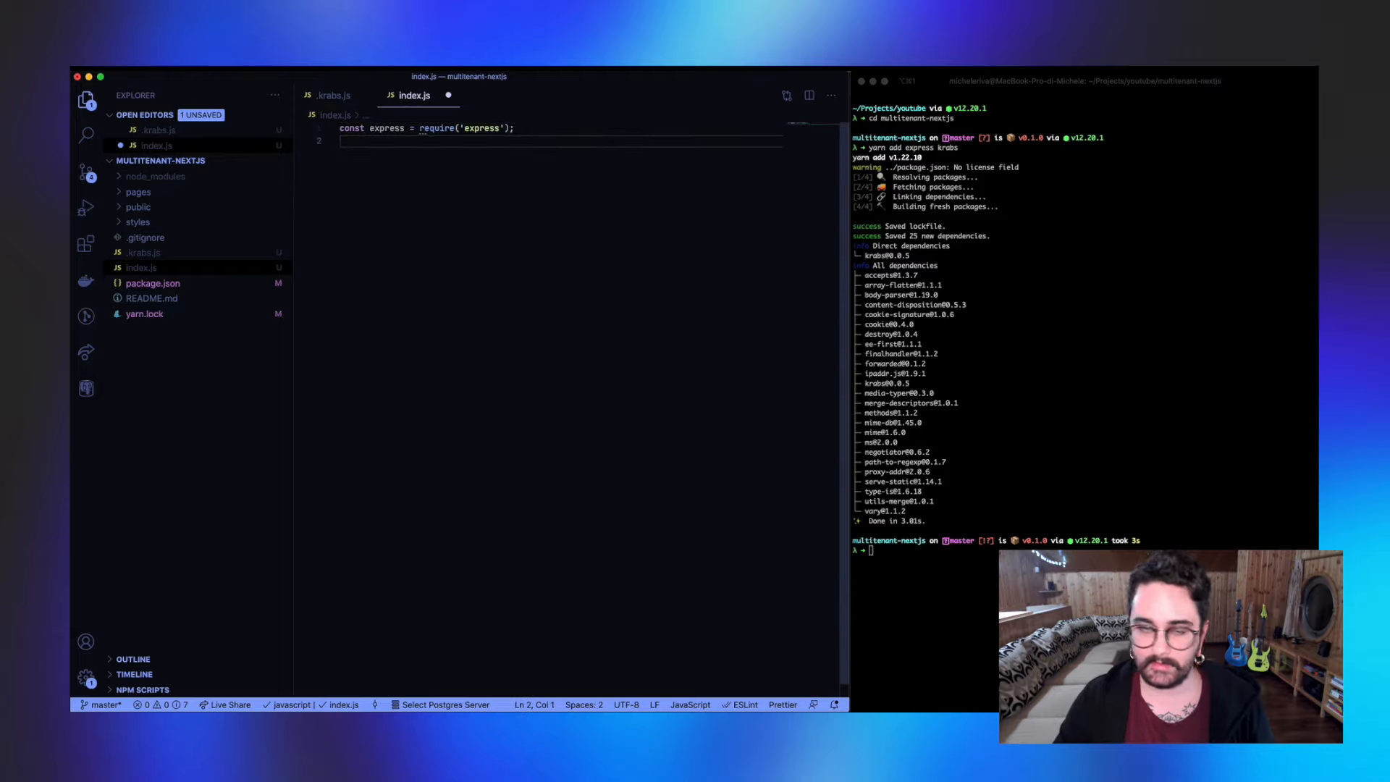
type("const next =")
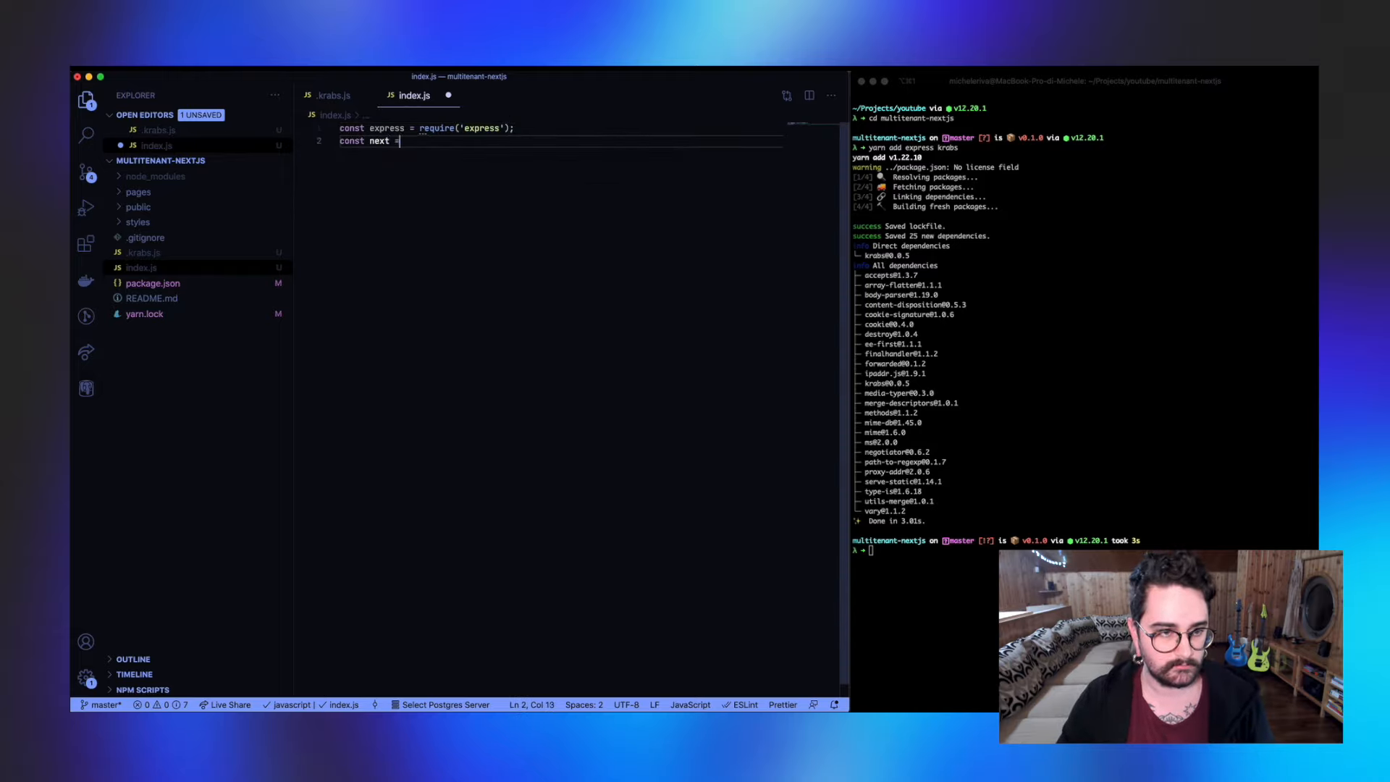
type("= require('next');")
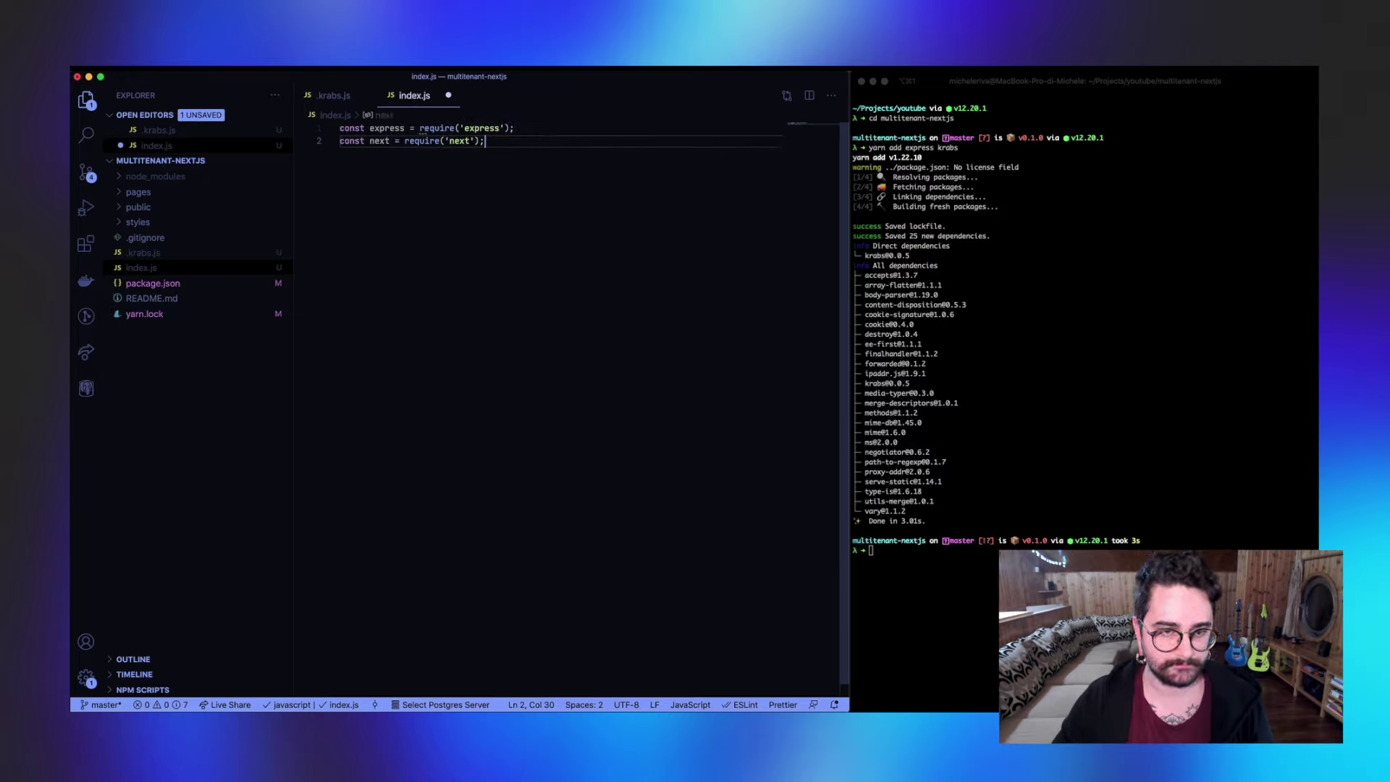
type("con")
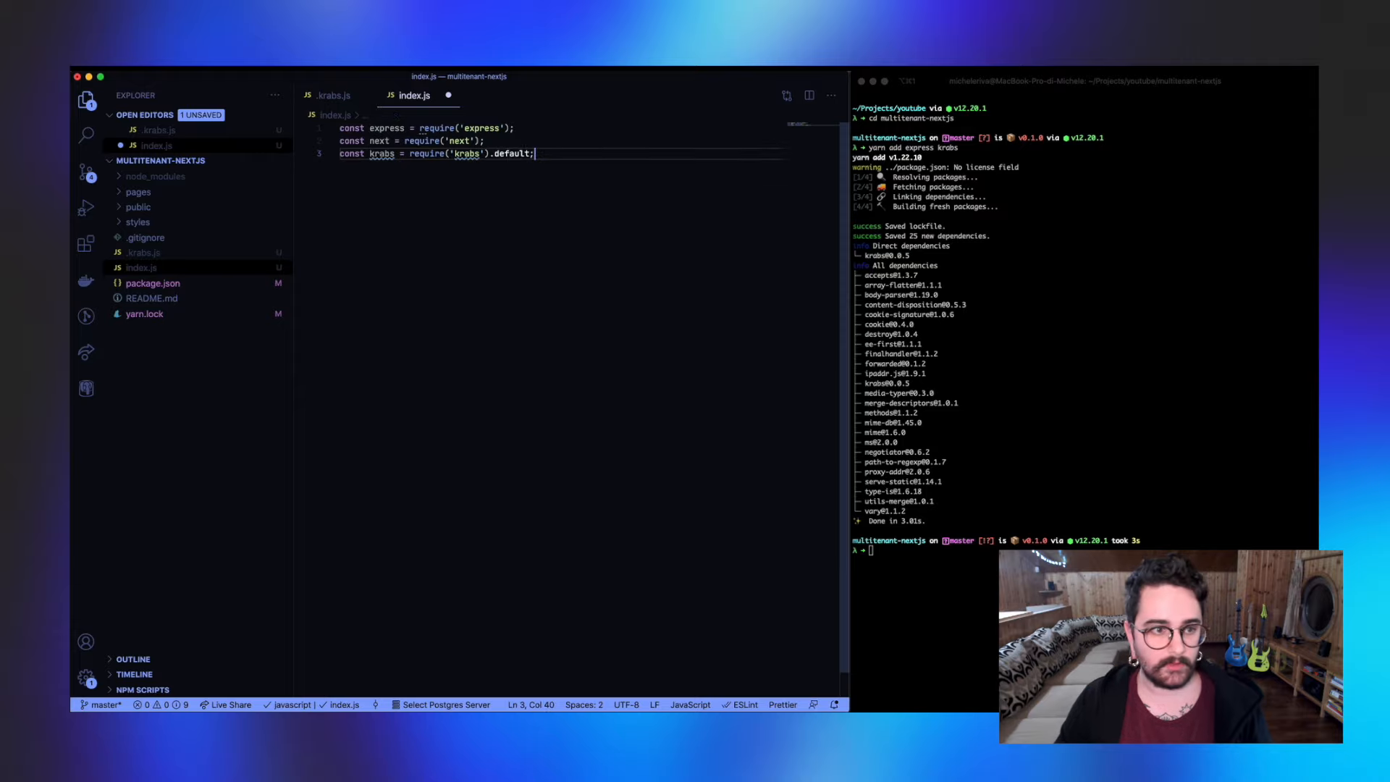
key("Return")
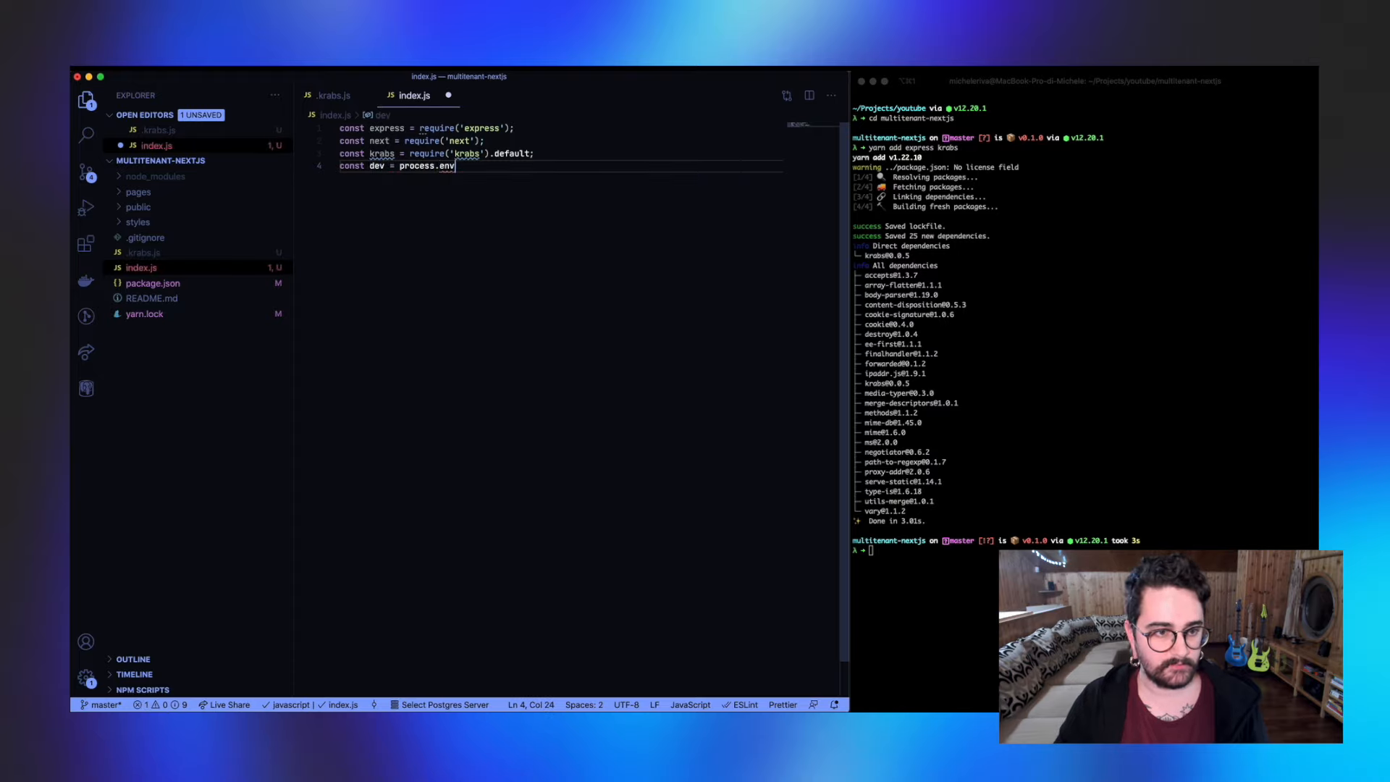
Step: Define dev from NODE_ENV !== 'production' and the app constant via next({ dev })
type("NODE_ENV !==")
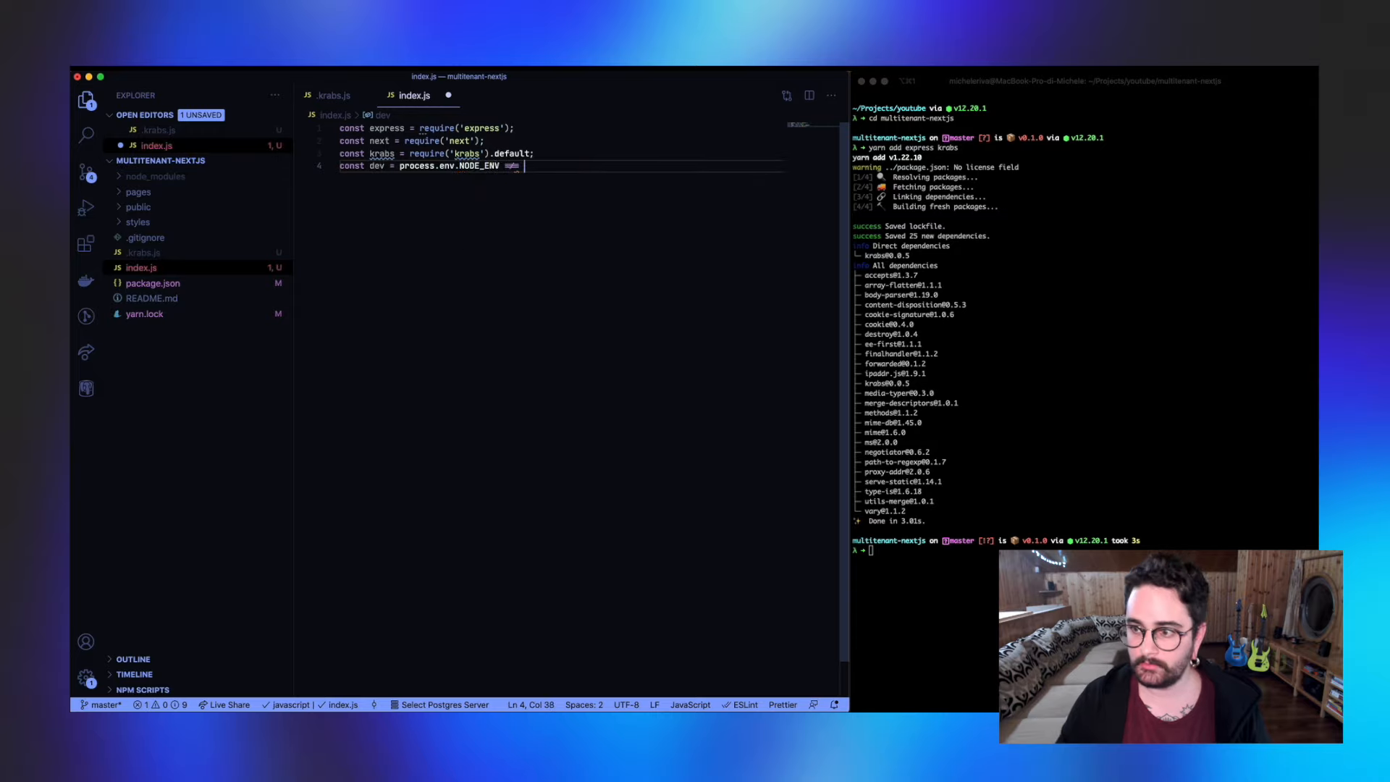
type("'production'")
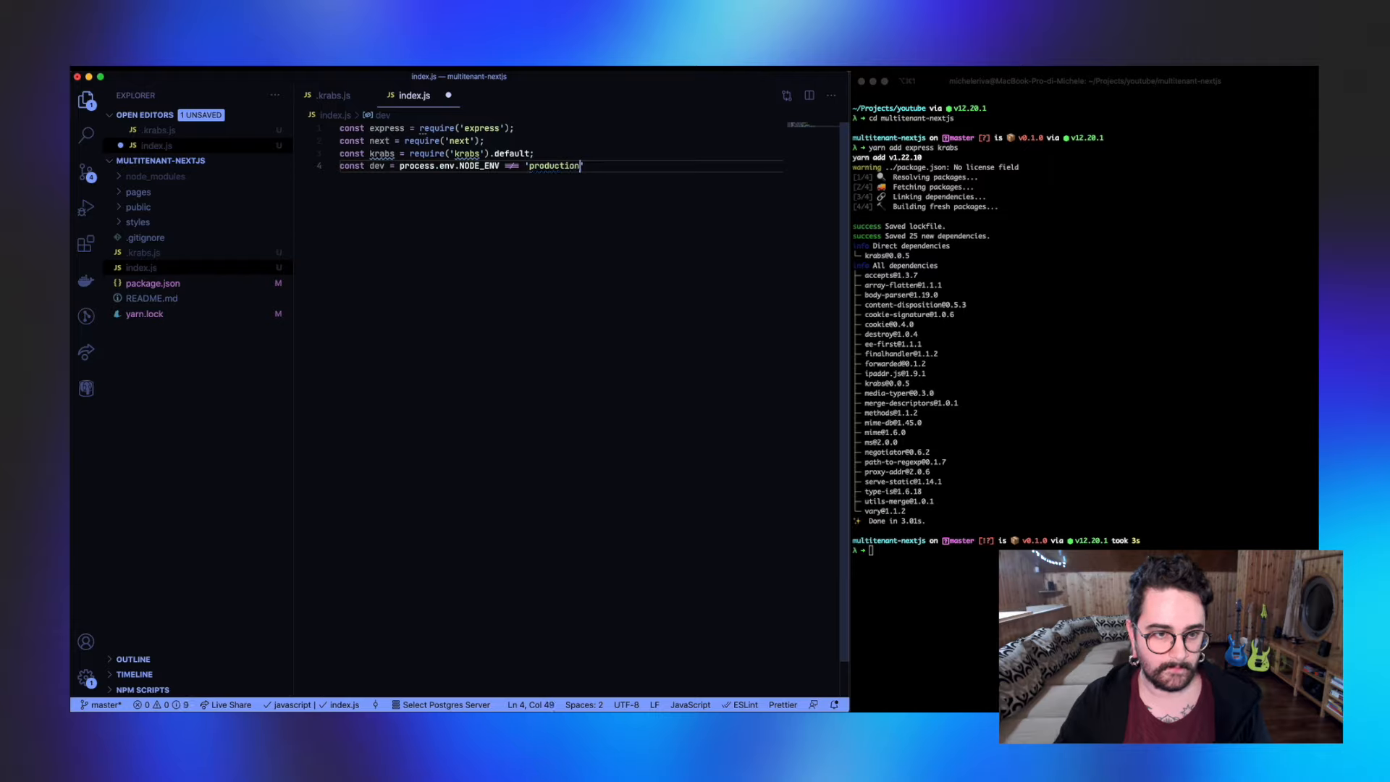
type(";")
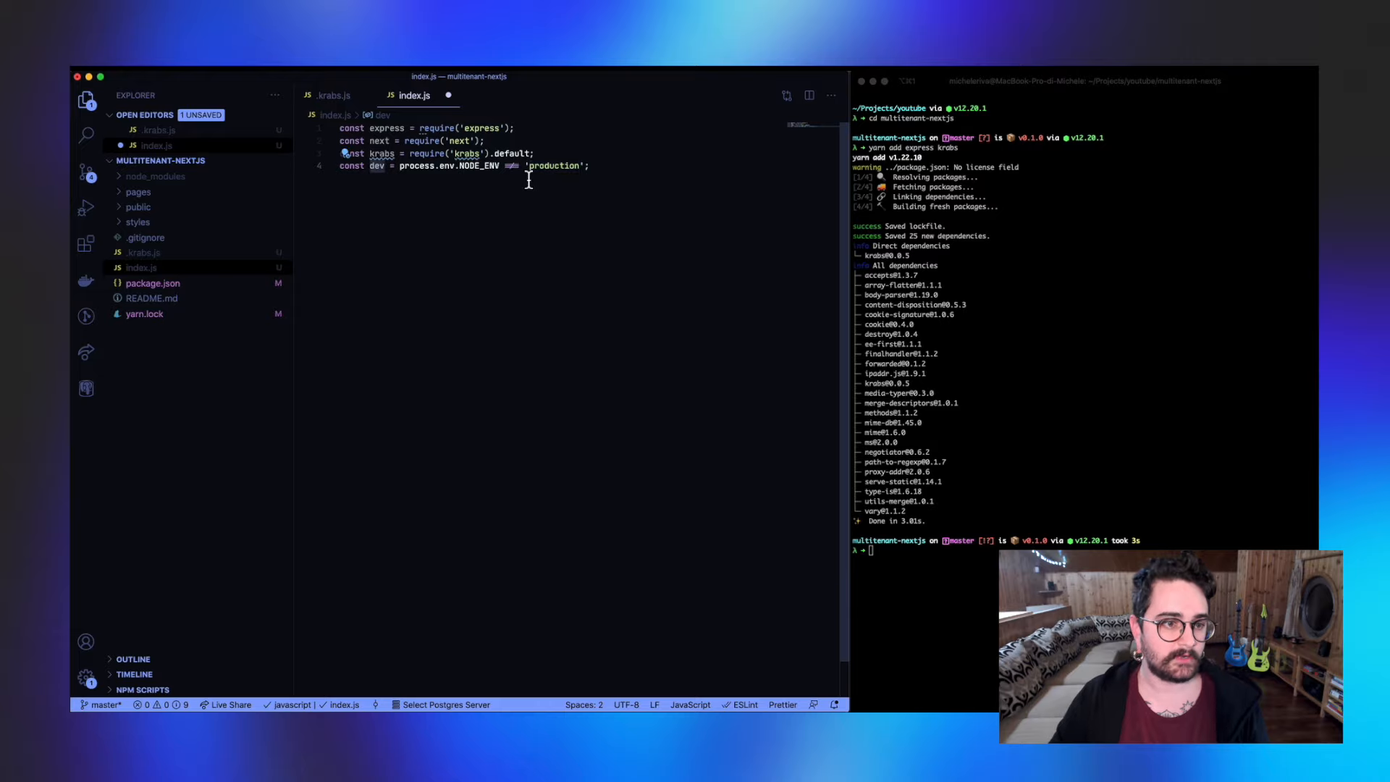
left_click(483, 165)
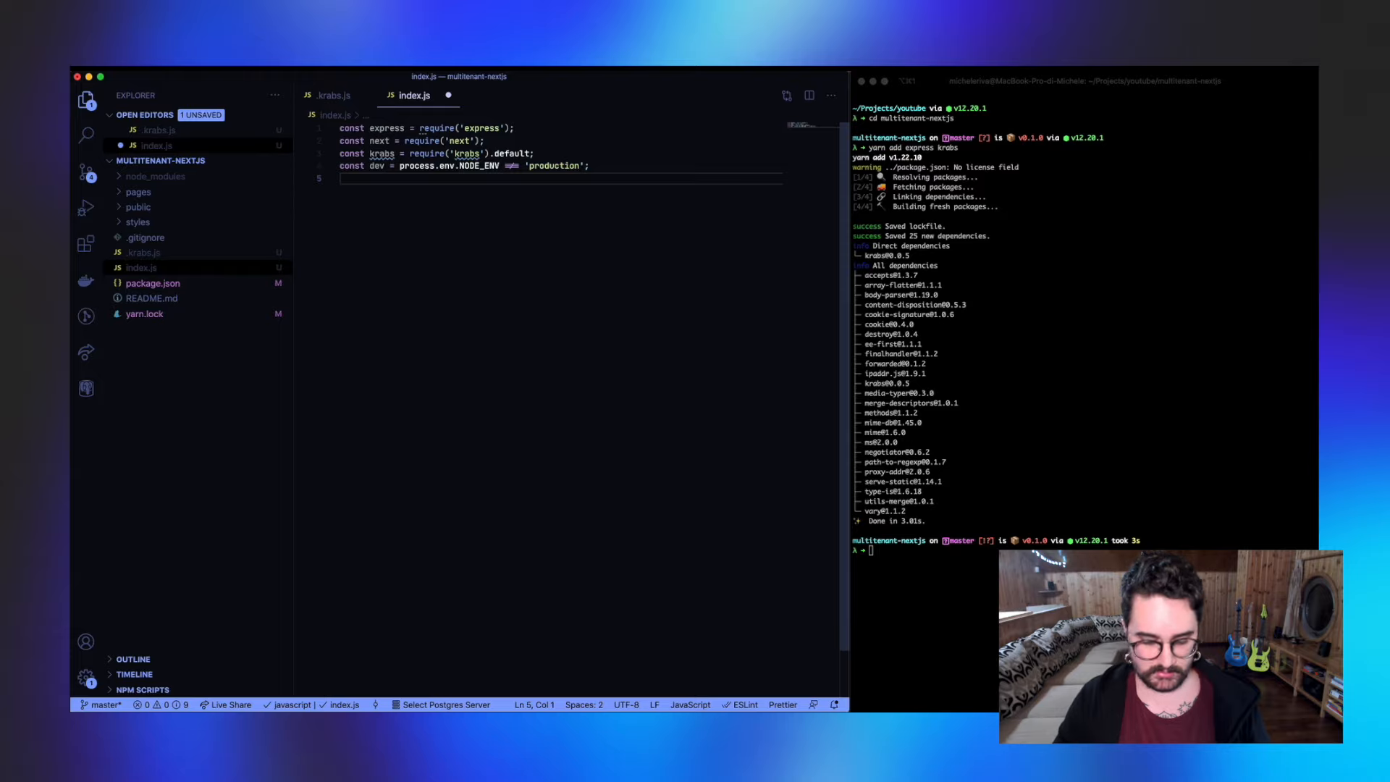
type("const app =")
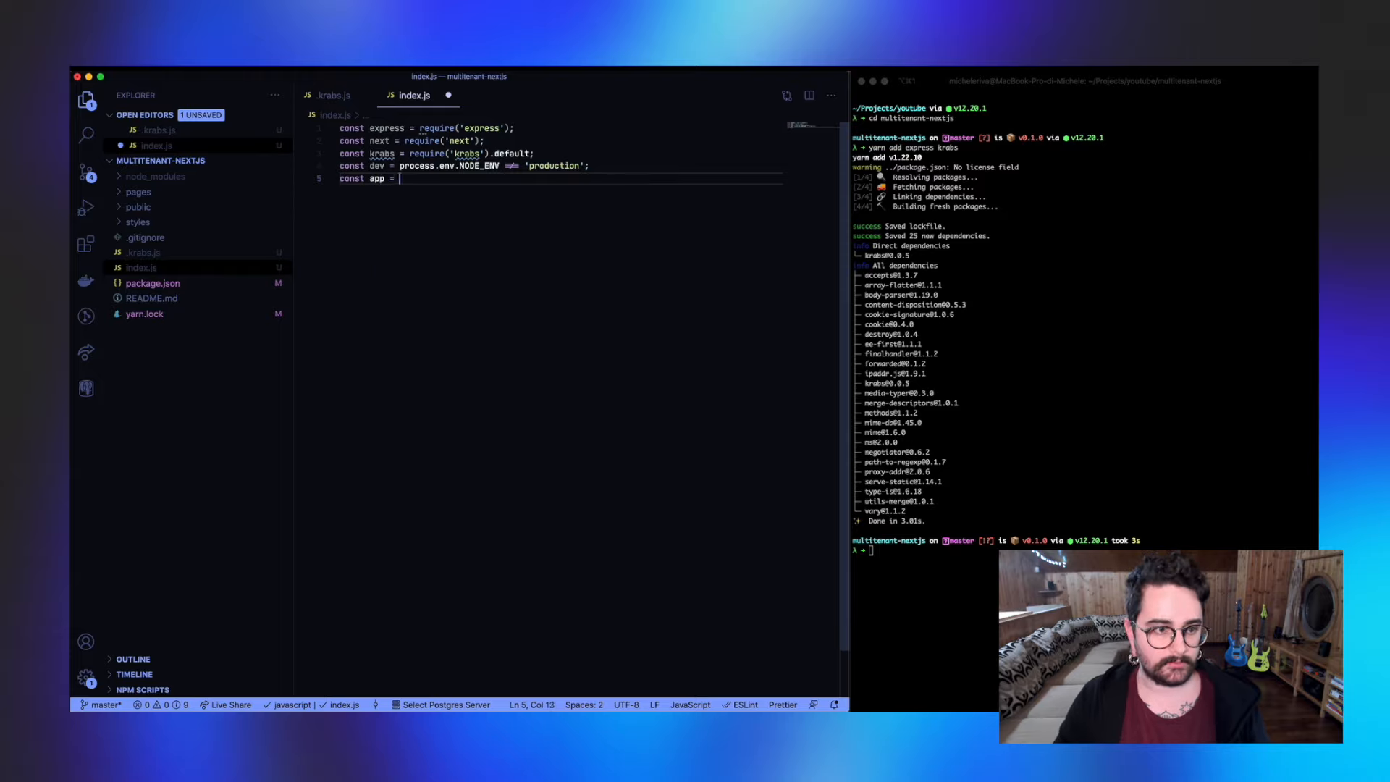
type("next({ })")
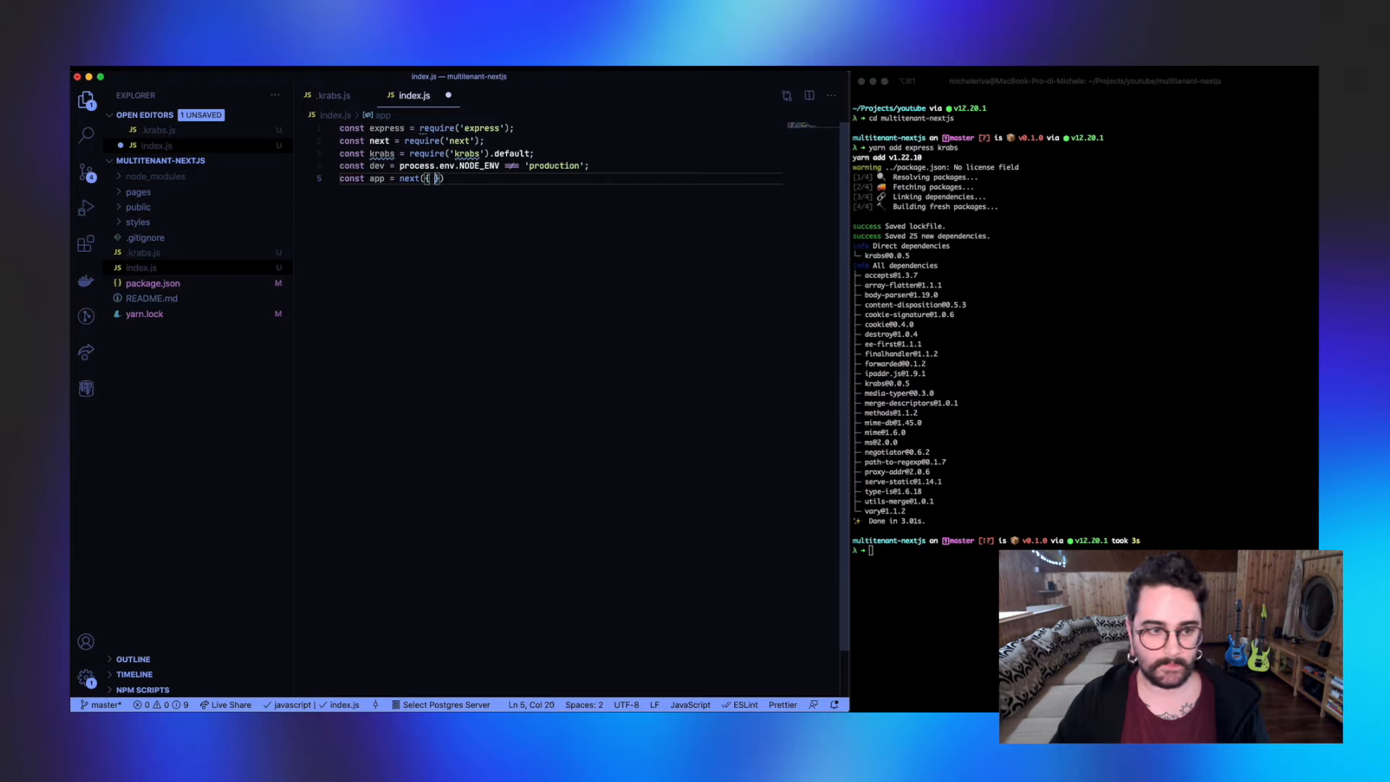
type("dev });")
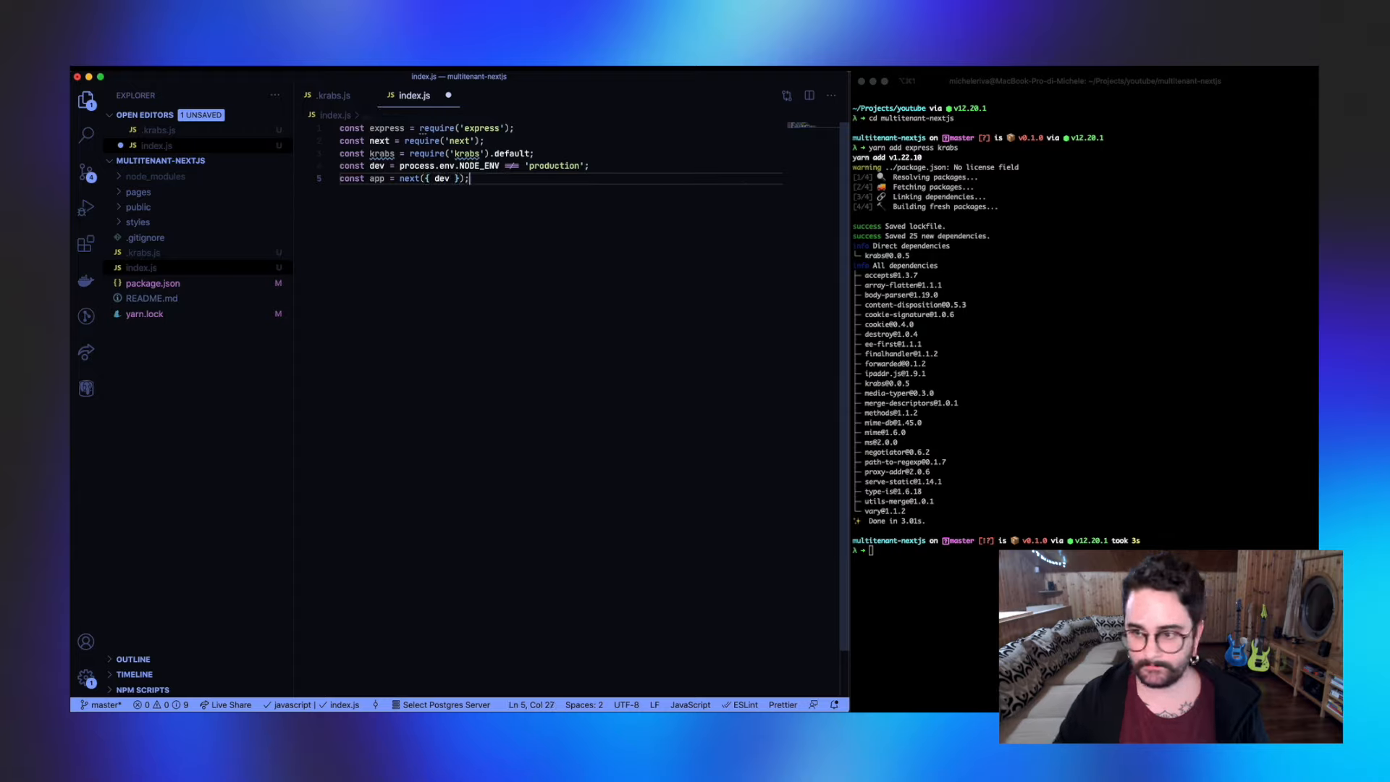
key("Enter")
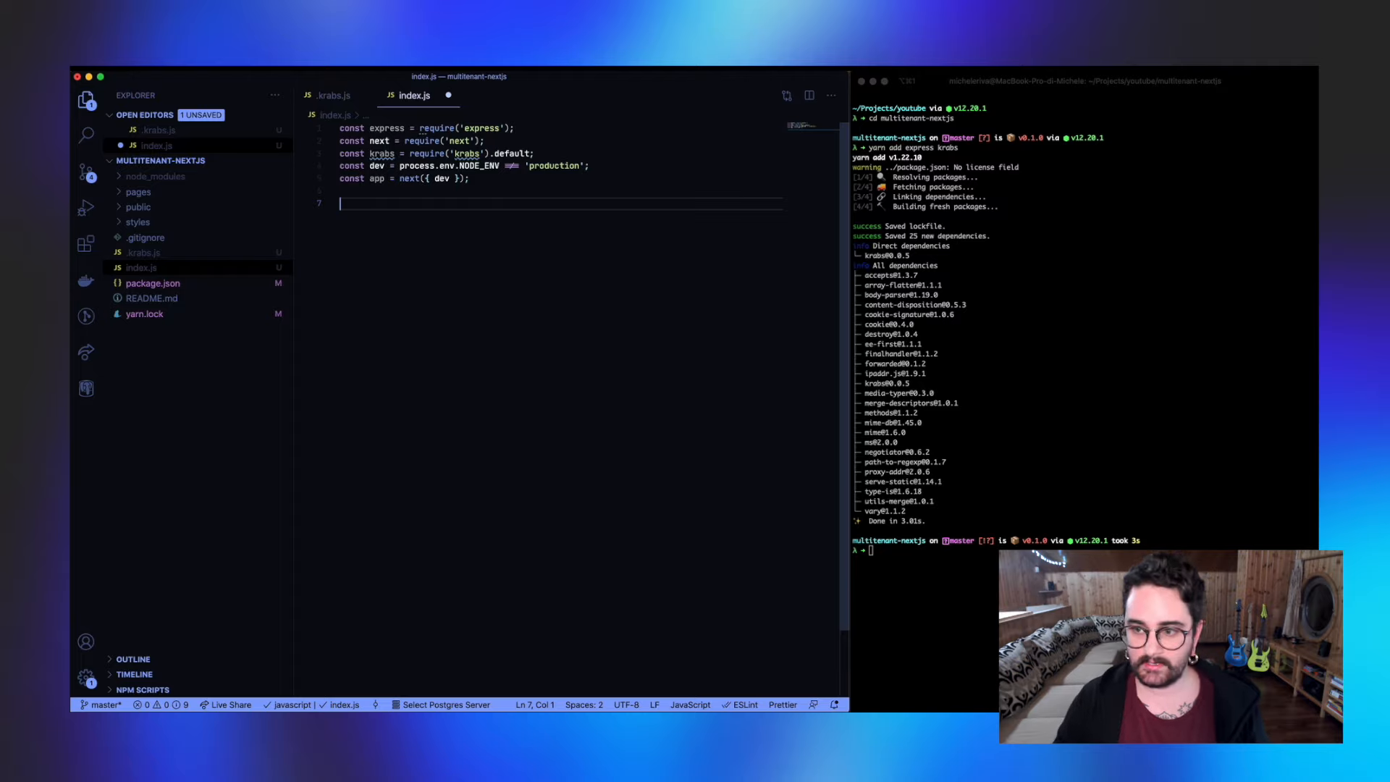
Step: Write async main() with try/catch awaiting app.prepare(), getting the handler and creating an express server
type("async function main() {")
type("} catch(err) {")
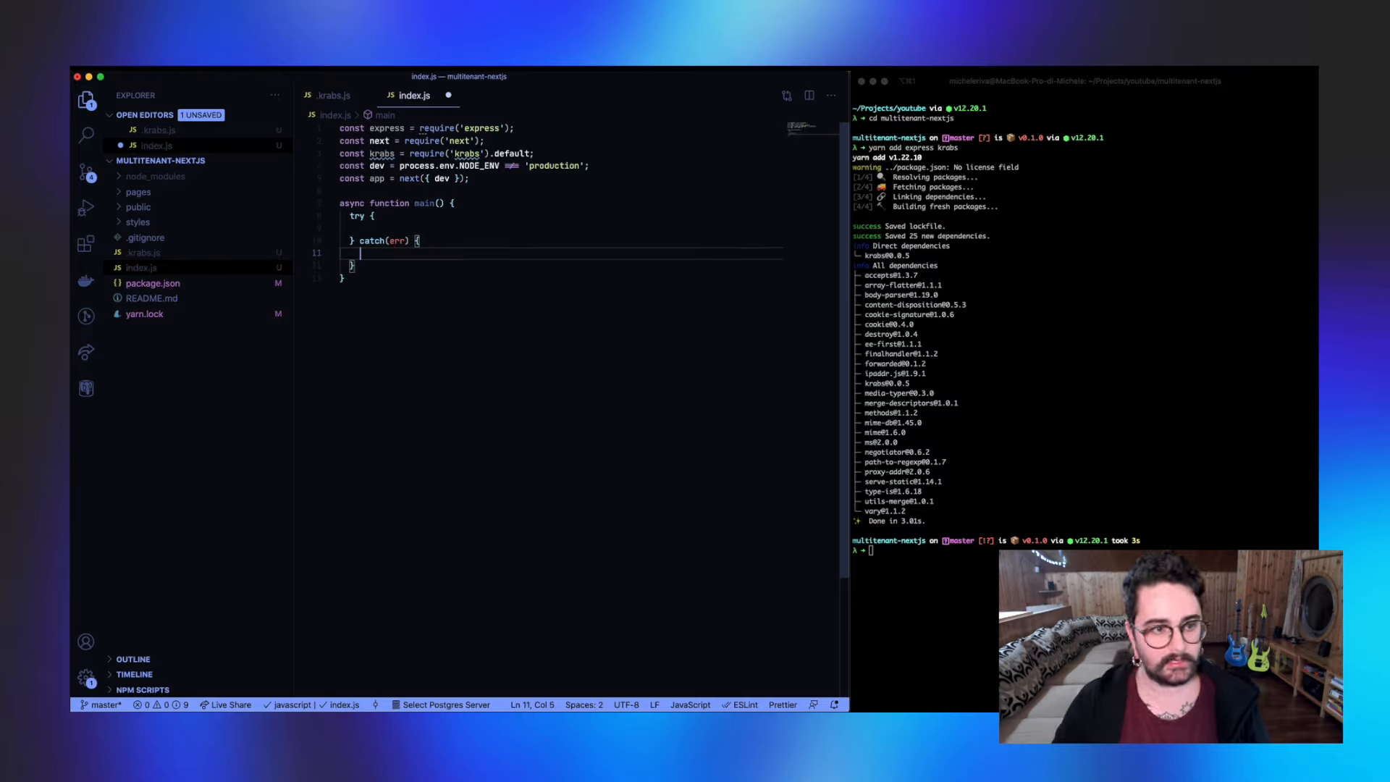
type("console.log(")
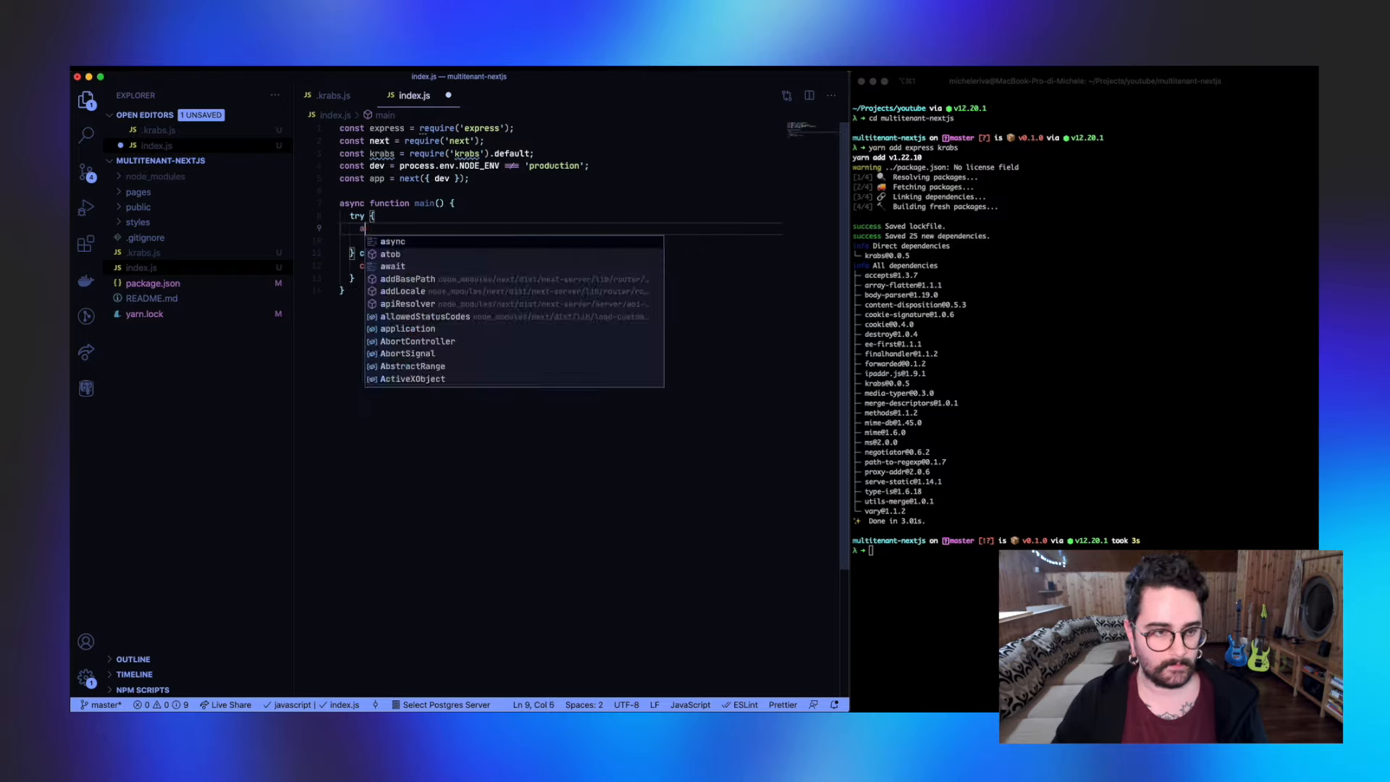
type("await app.prepare();")
type("const server = express();")
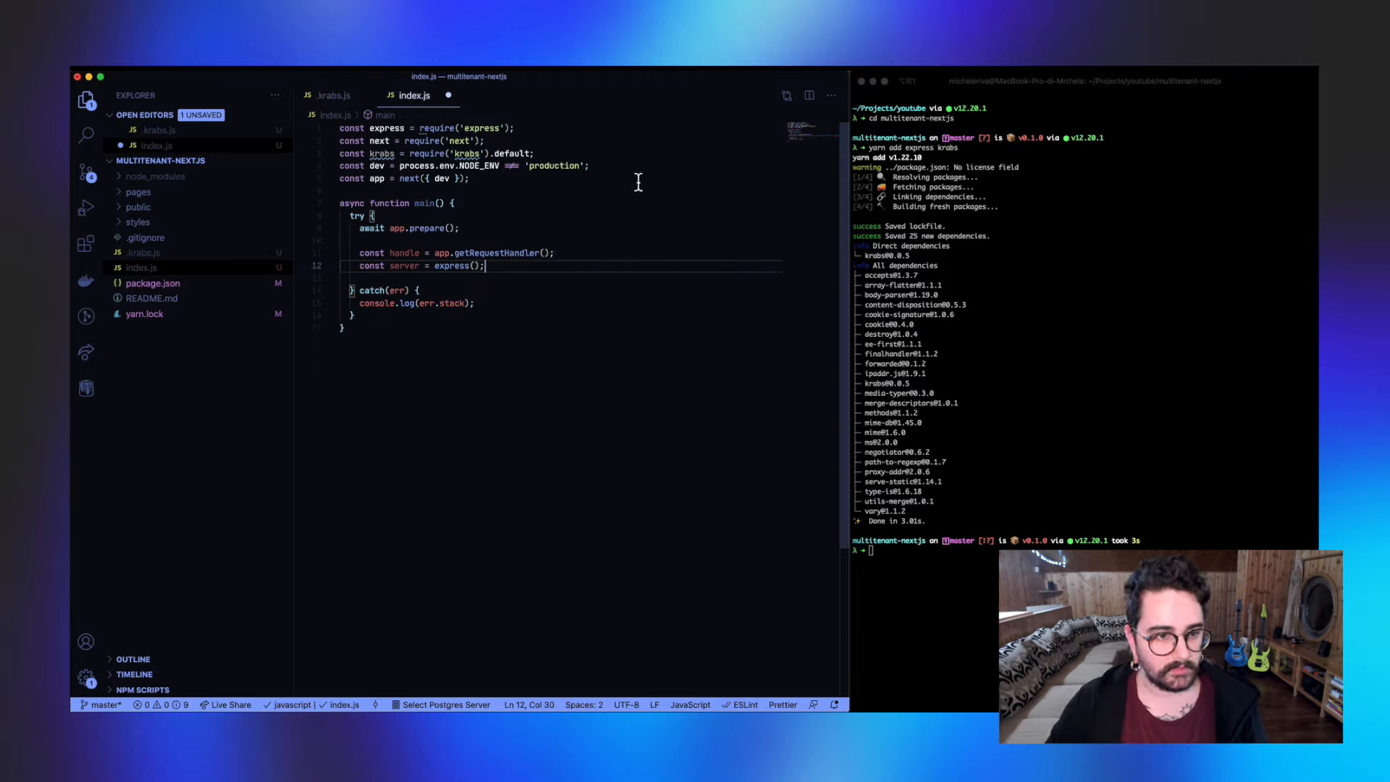
left_click(460, 228)
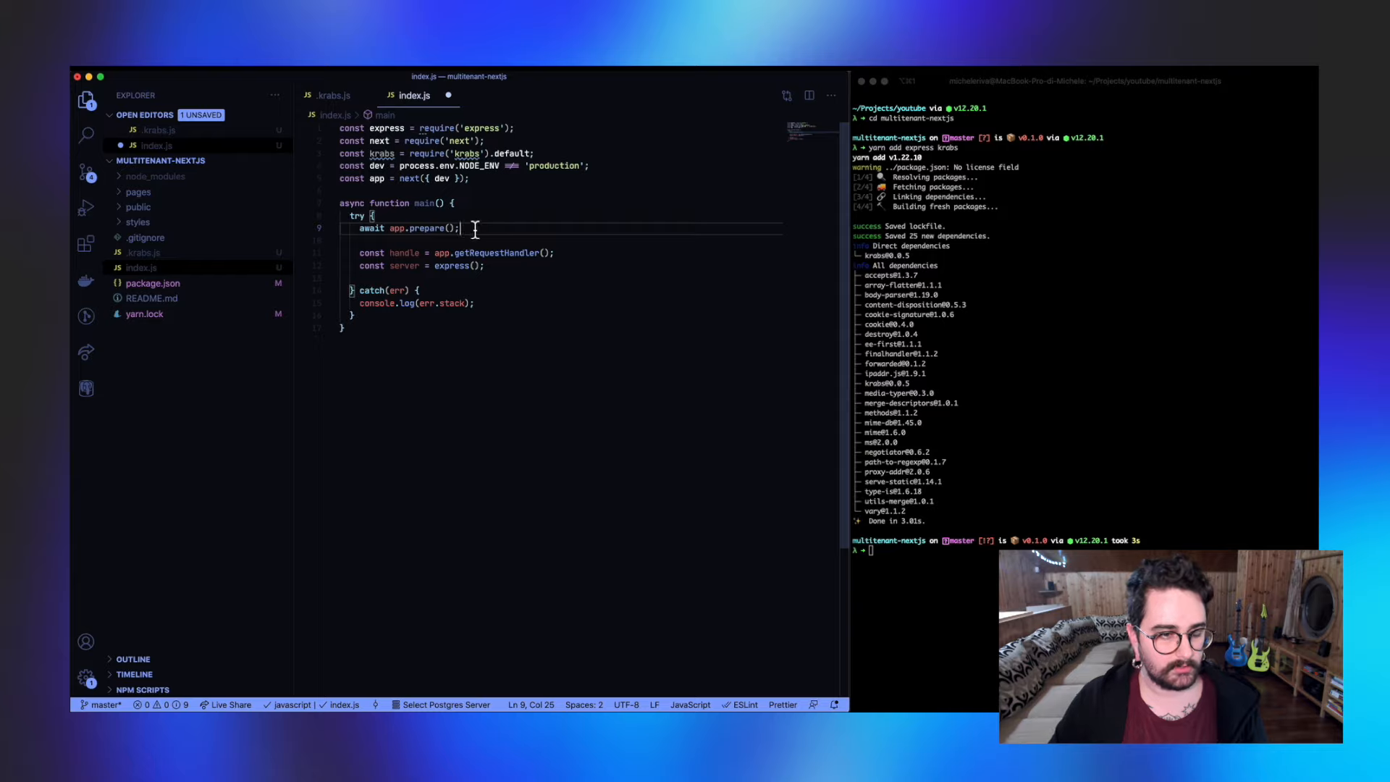
mouse_move(540, 293)
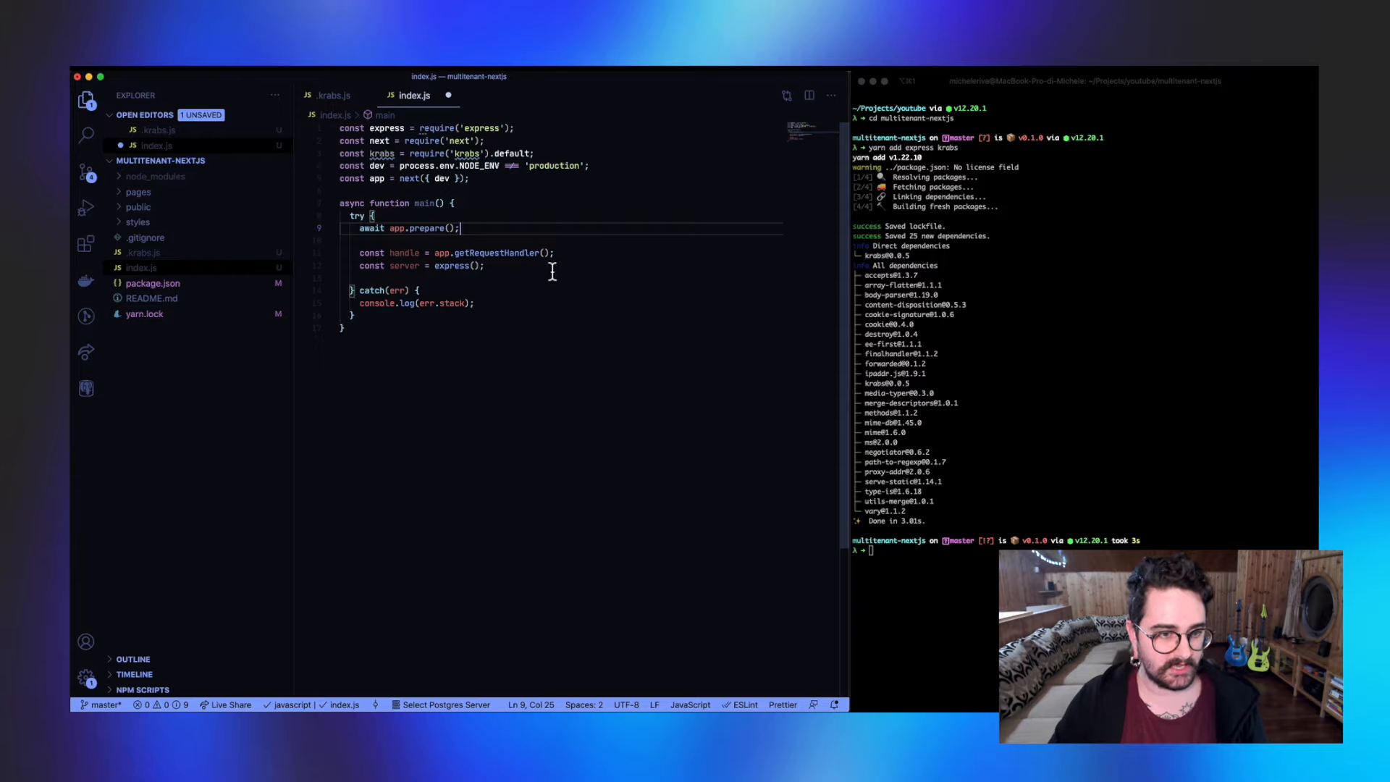
left_click(421, 265)
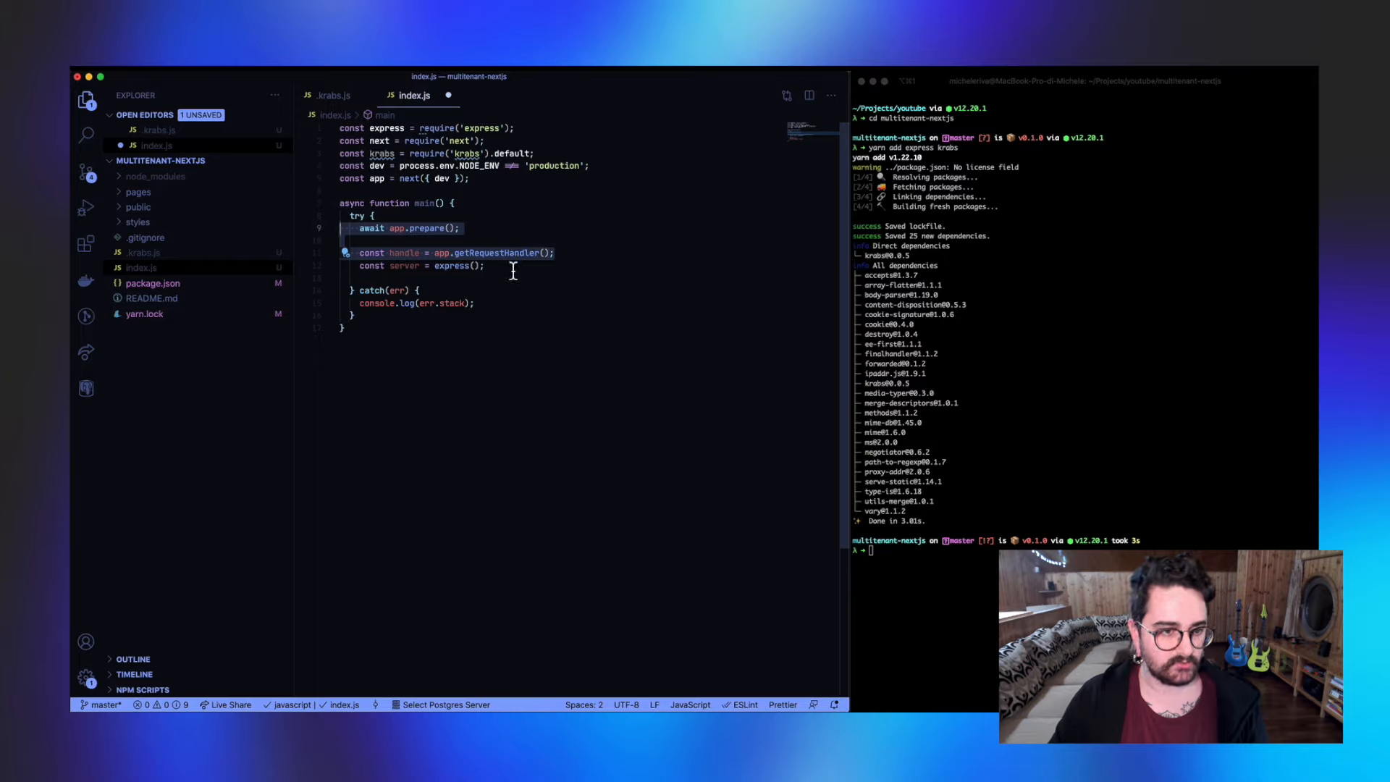
left_click(485, 266)
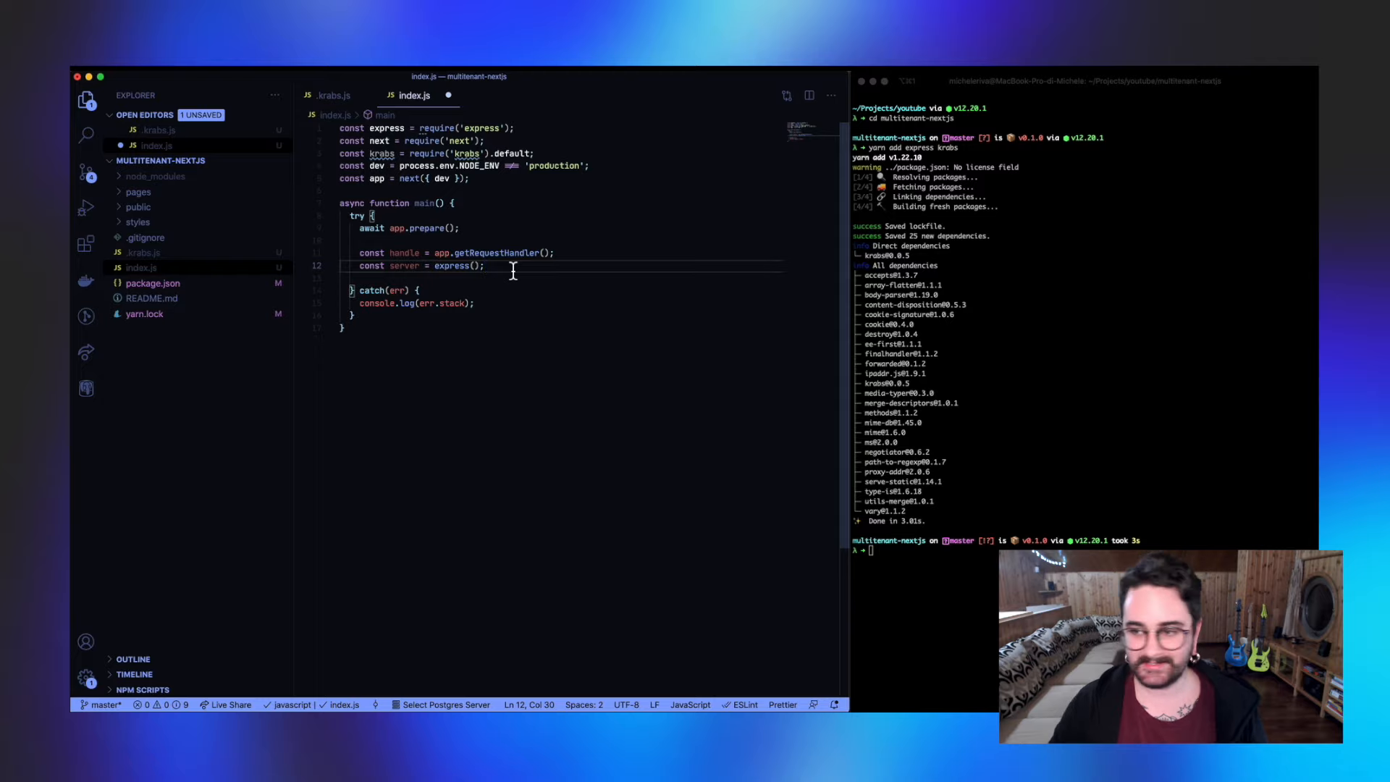
Step: Route server.get('*') through krabs, listen on port 3000 logging 'server started!', and call main() at the end
type("server")
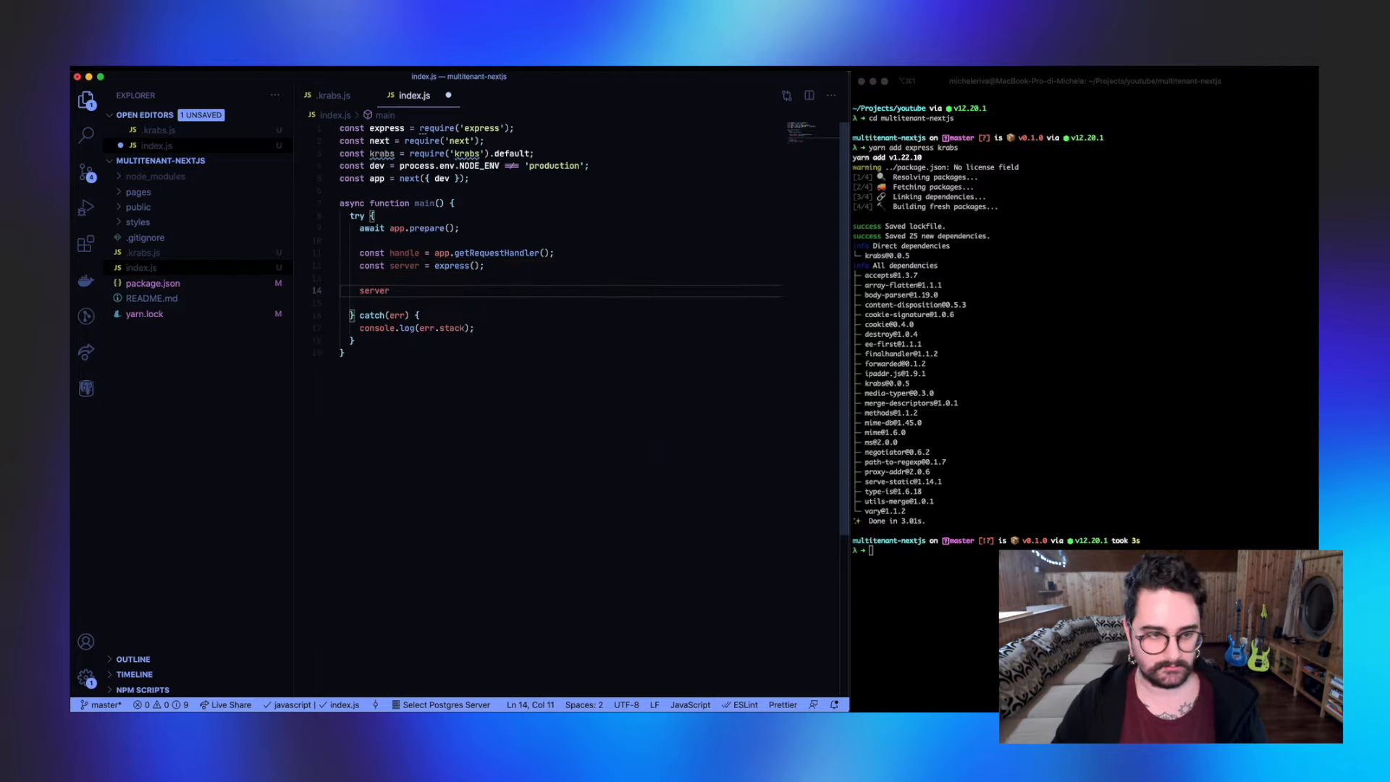
type(".get('*', (req, res) =>")
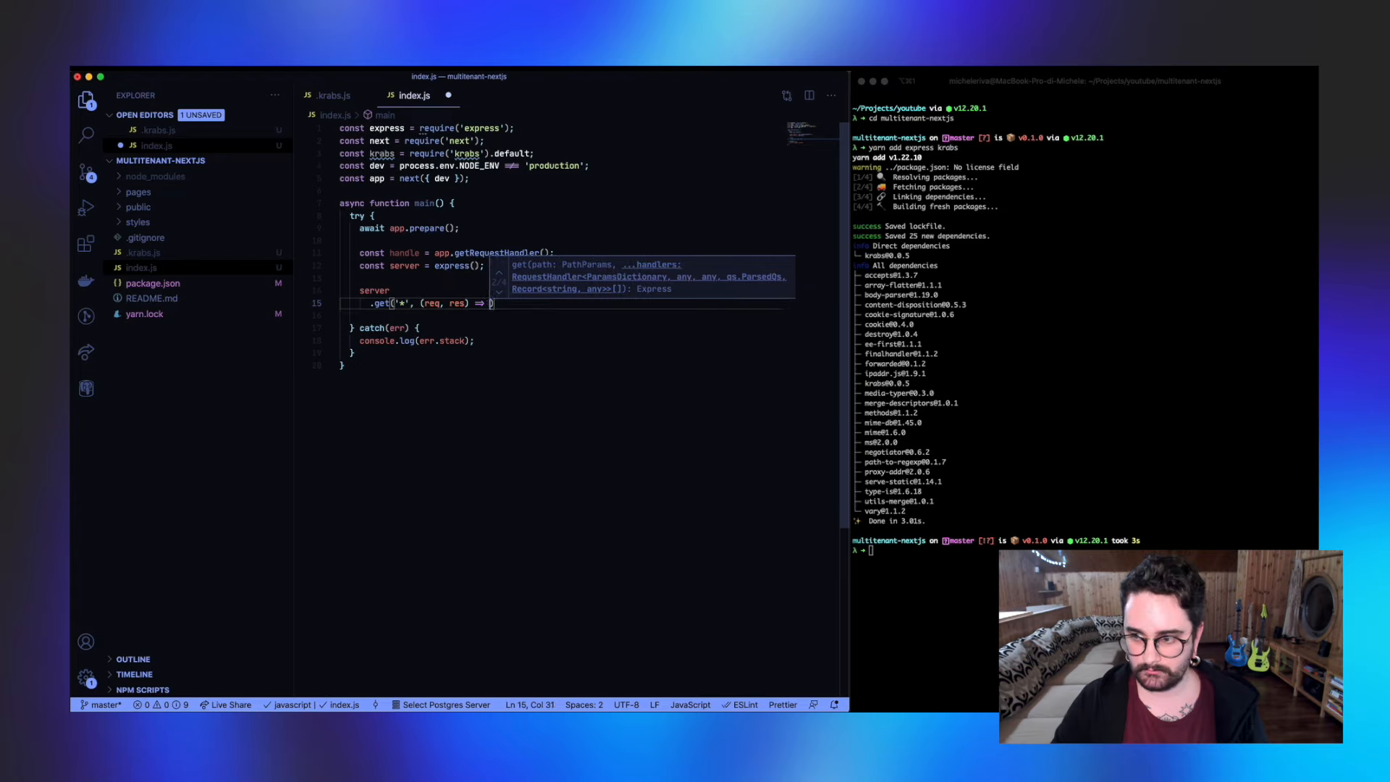
type("krabs(req, res, handle, app")
type(".listen(3000, () => console.log('server started!'));")
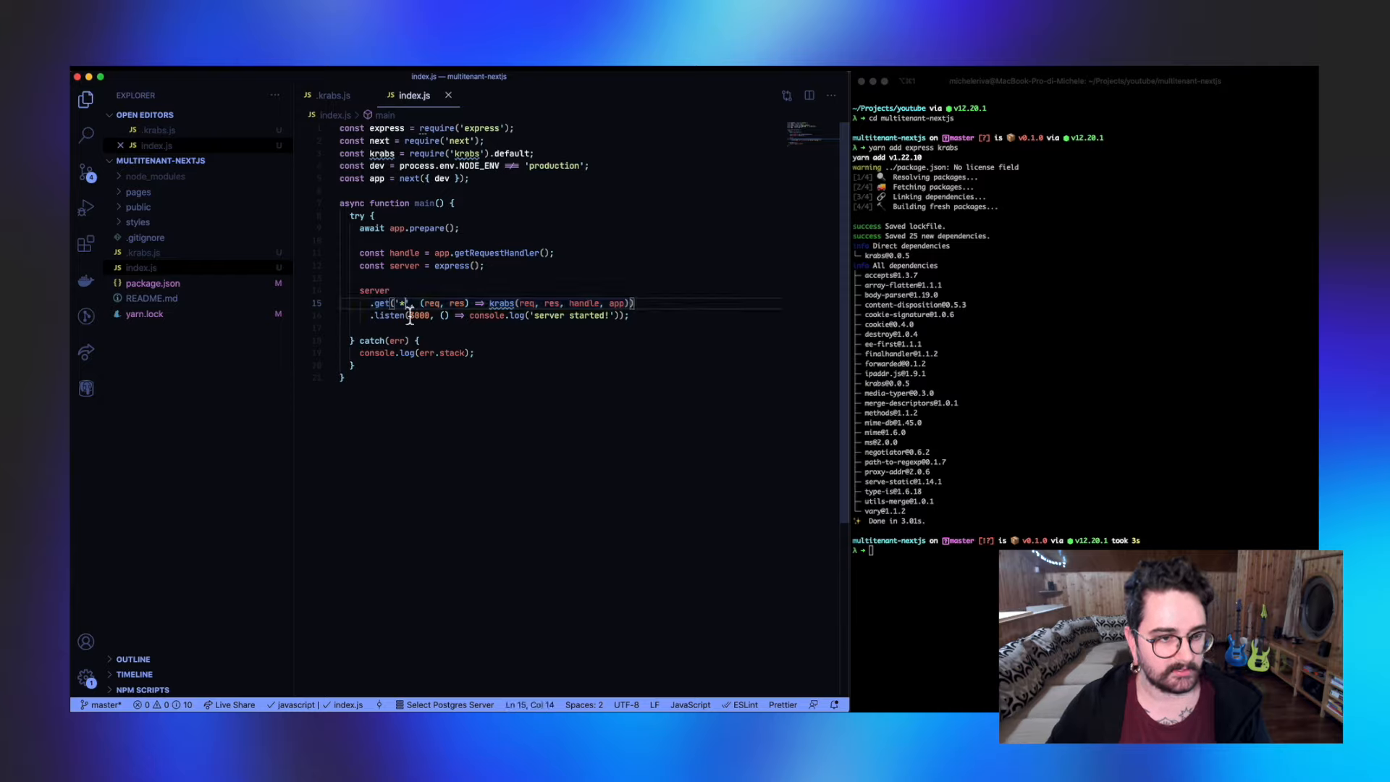
mouse_move(442, 366)
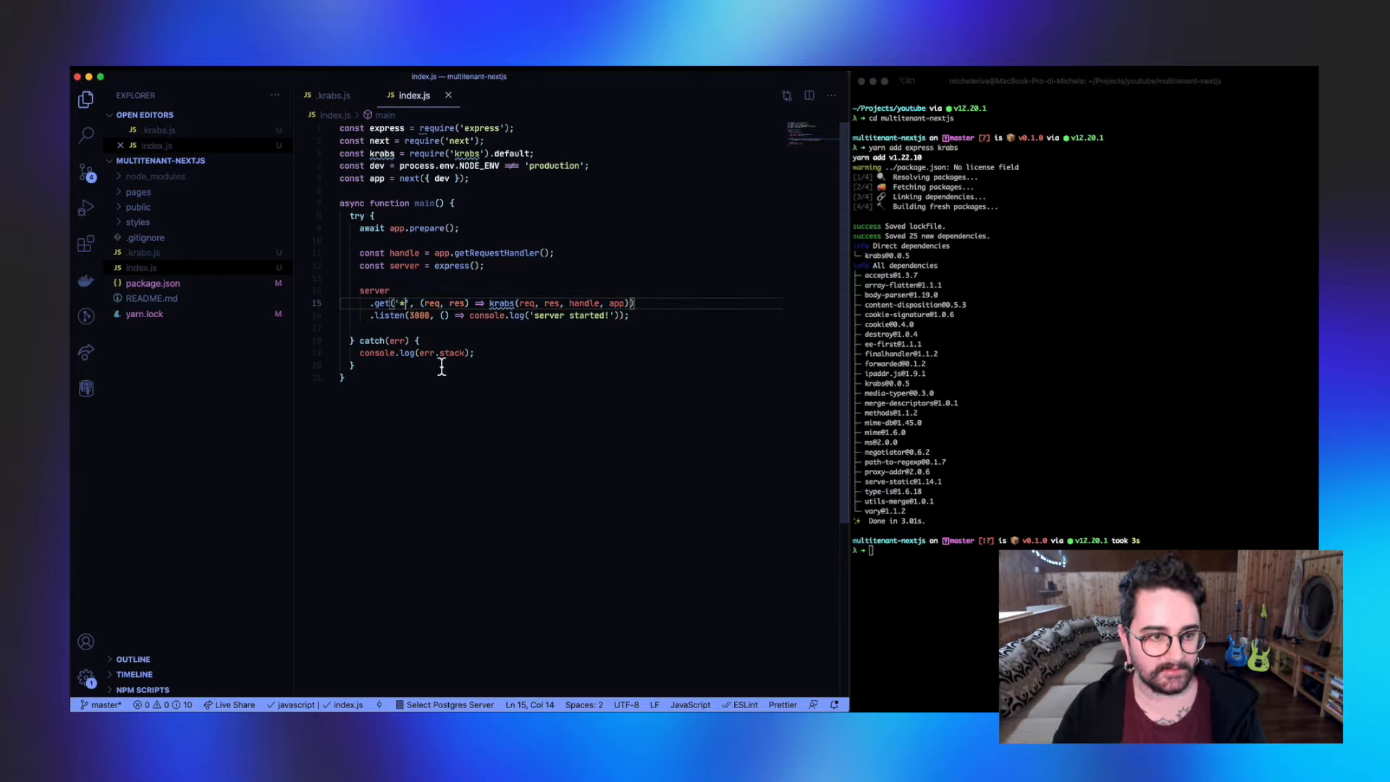
mouse_move(569, 325)
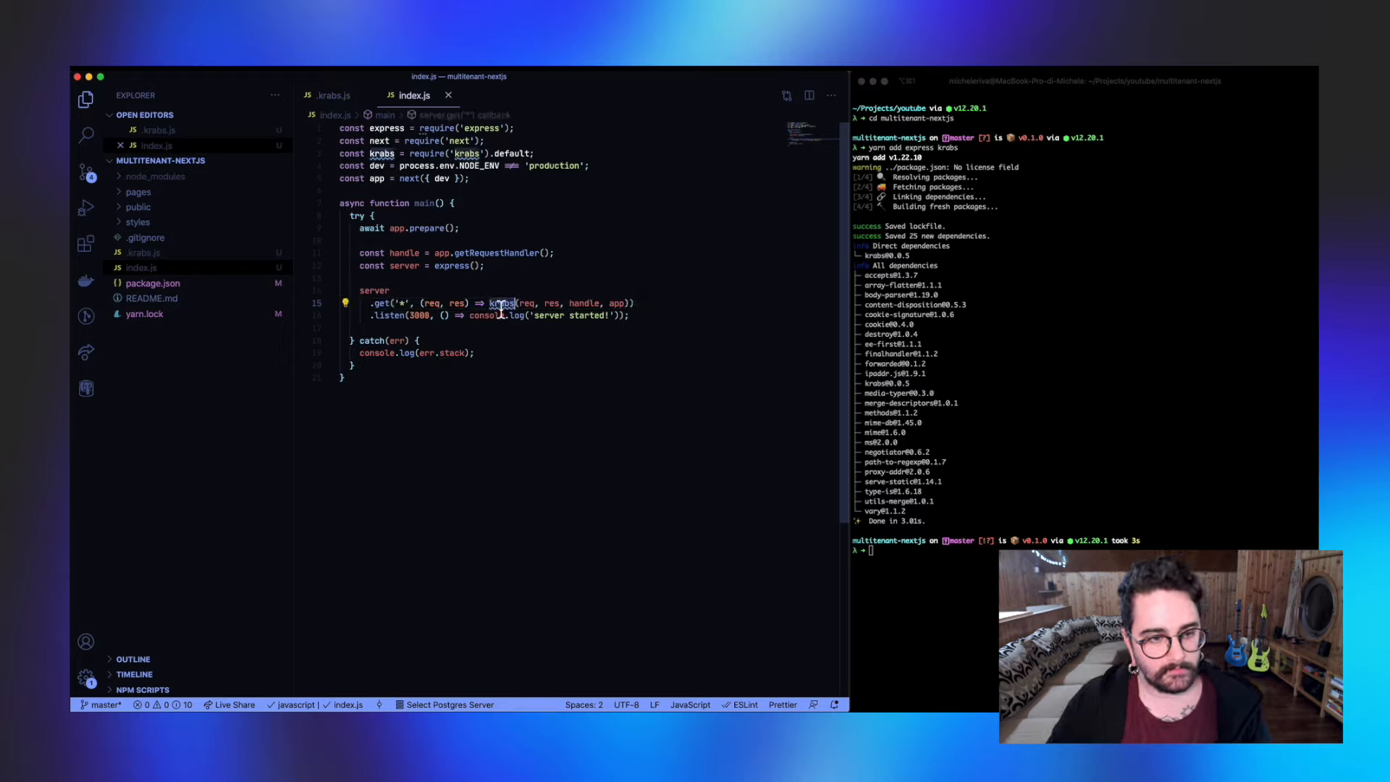
mouse_move(525, 303)
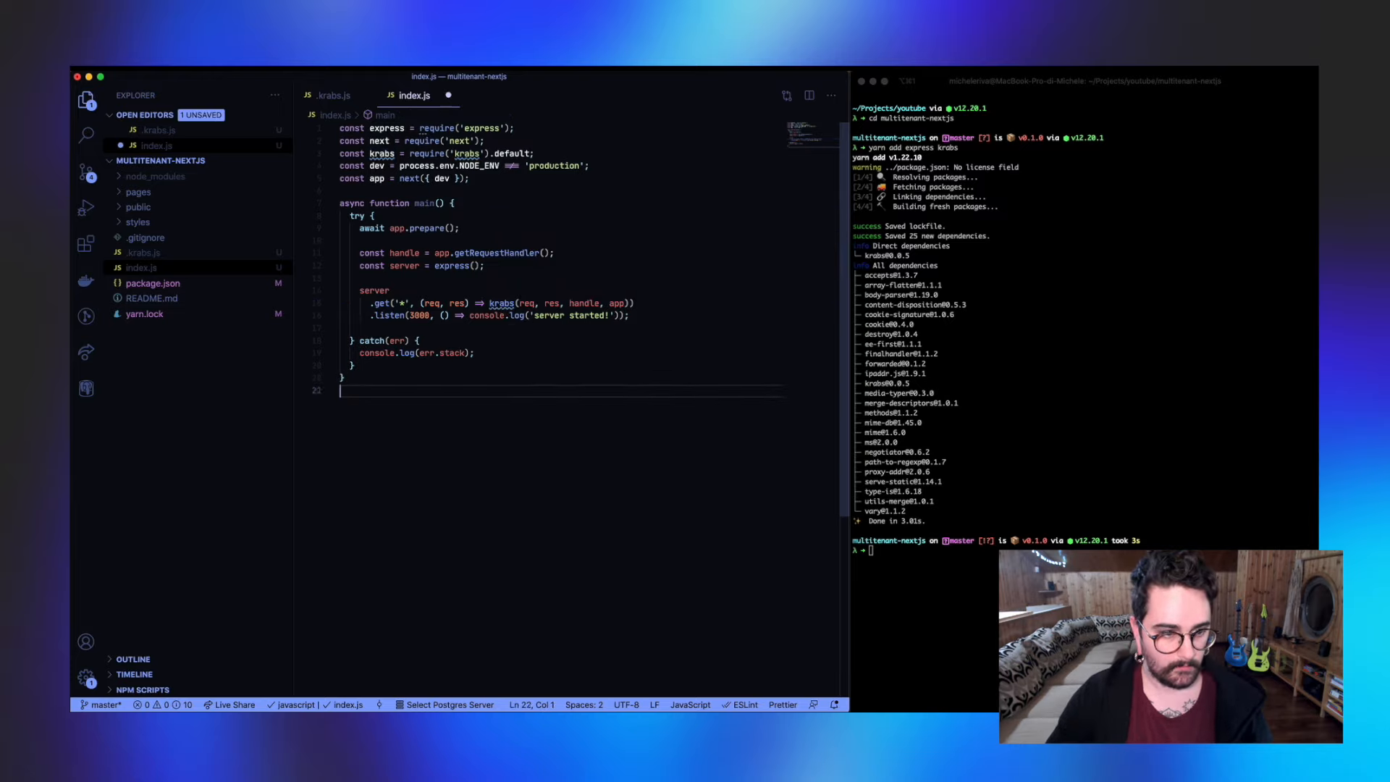
type("main();")
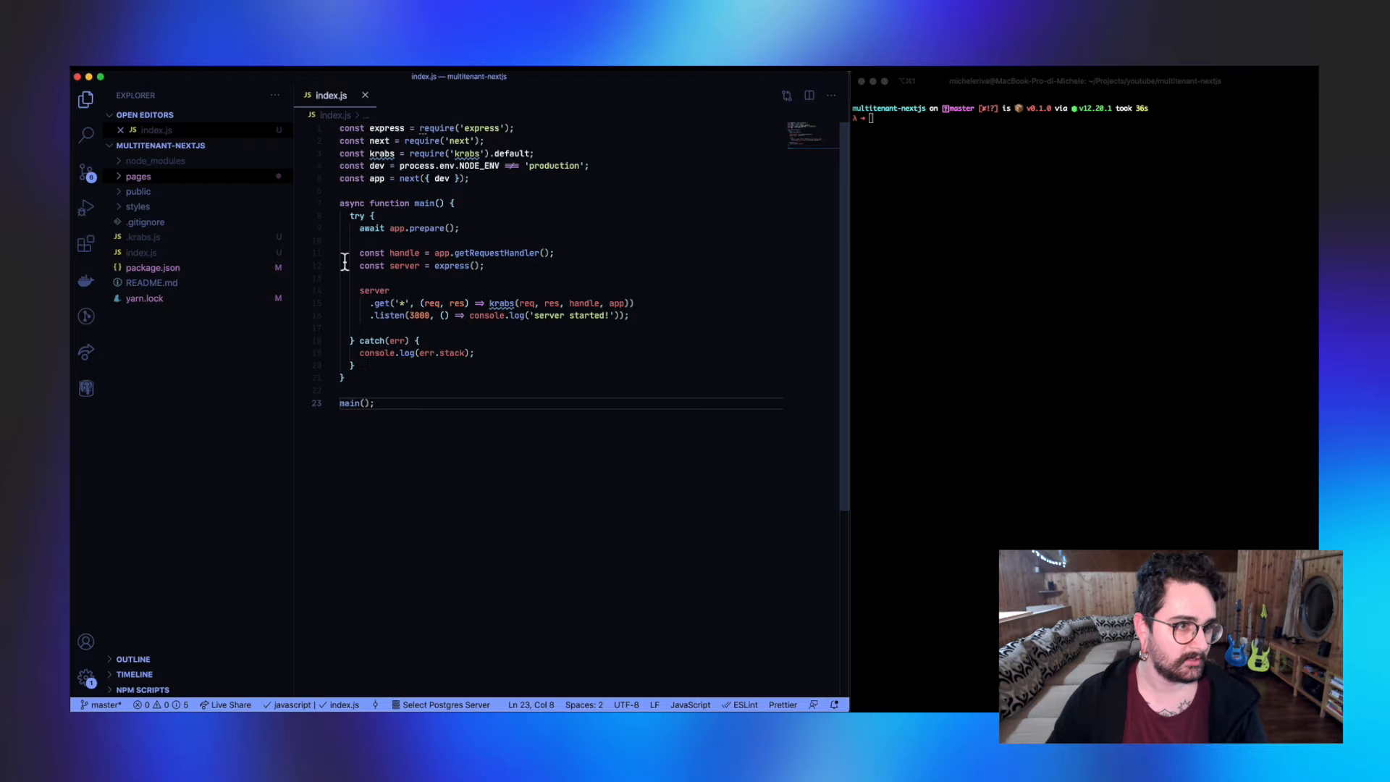
Step: Delete the default pages/index.js file and the pages/api folder, leaving only _app.js
left_click(139, 175)
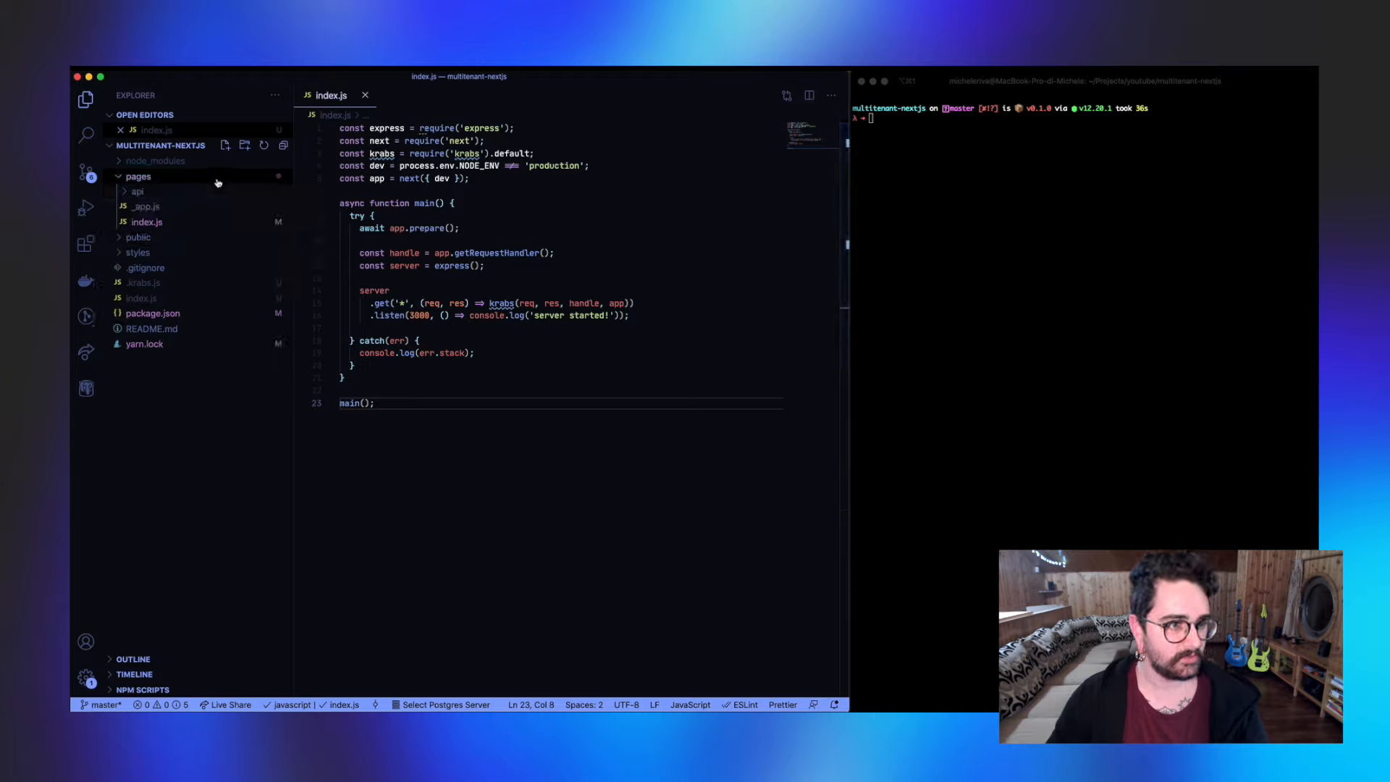
right_click(147, 222)
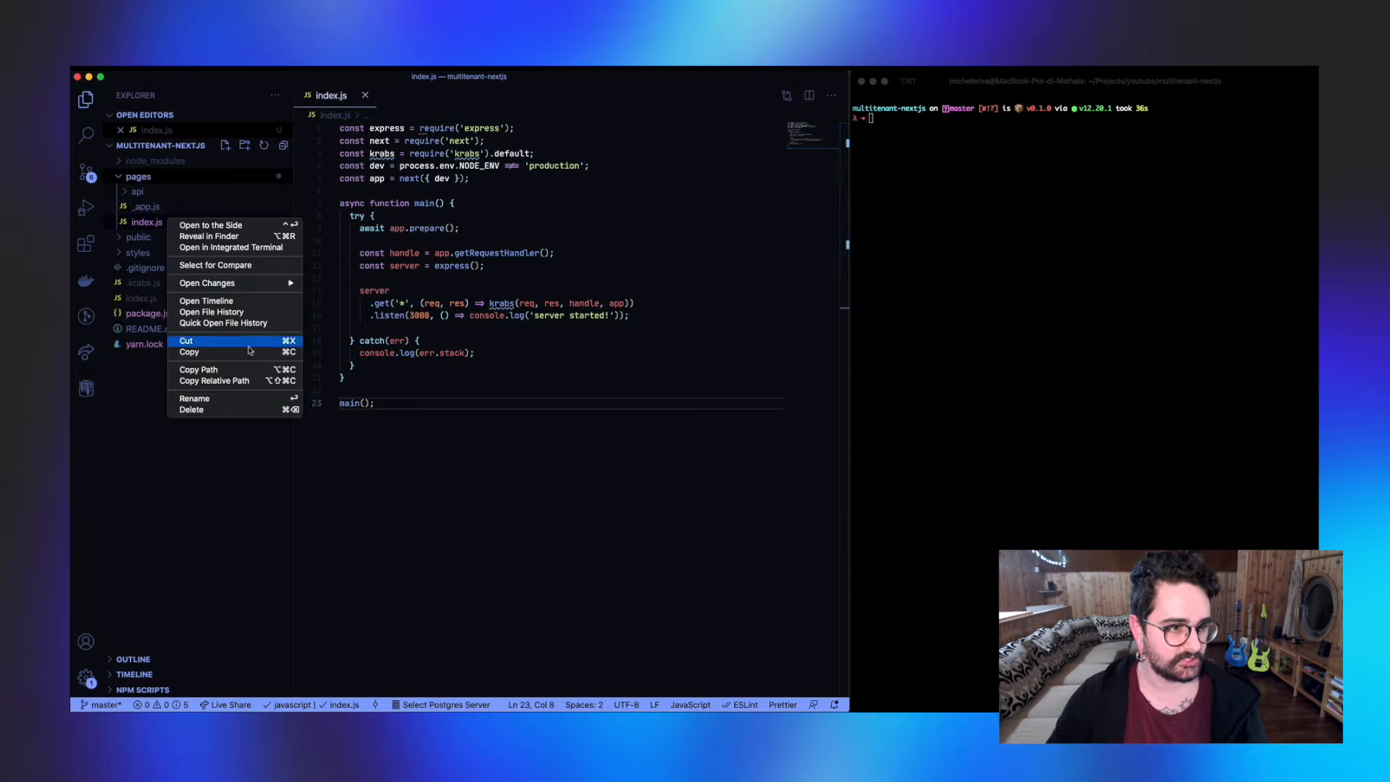
left_click(191, 408)
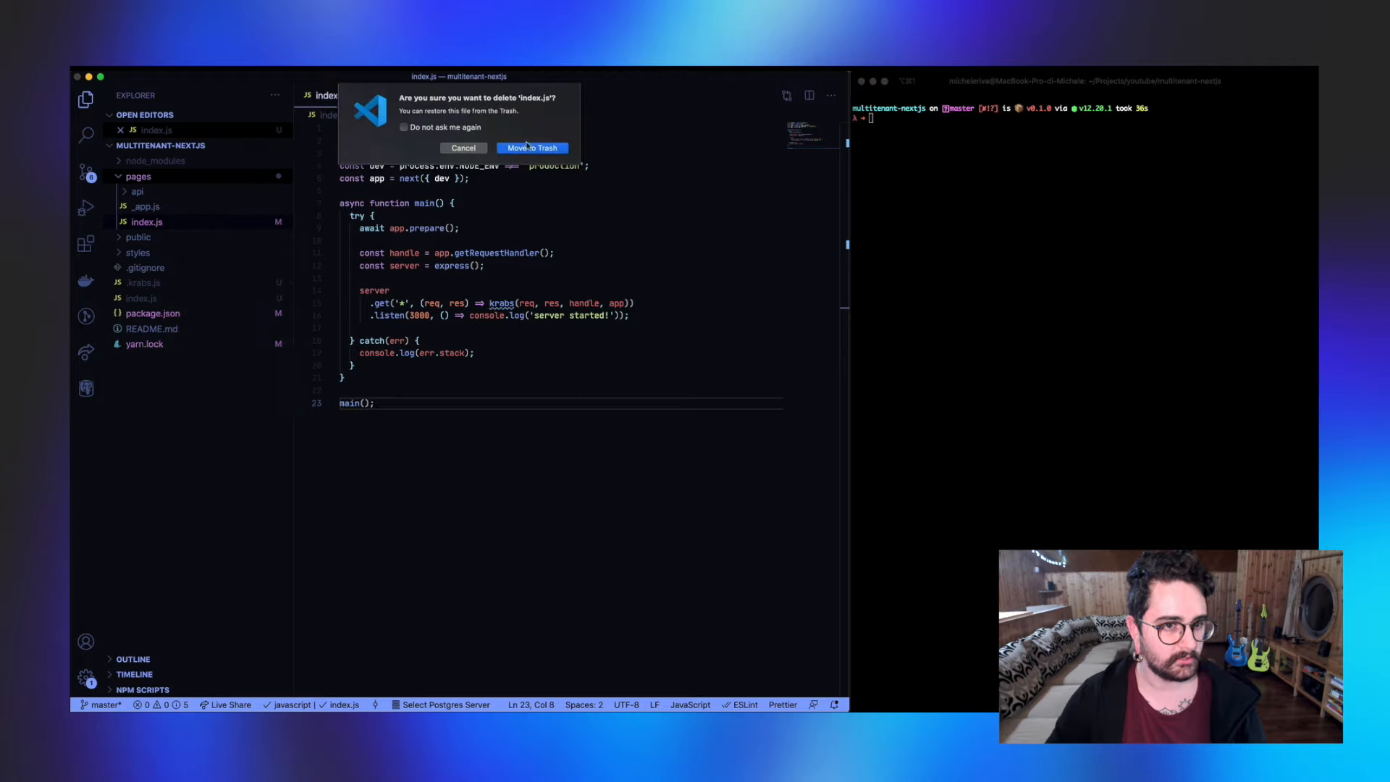
right_click(138, 191)
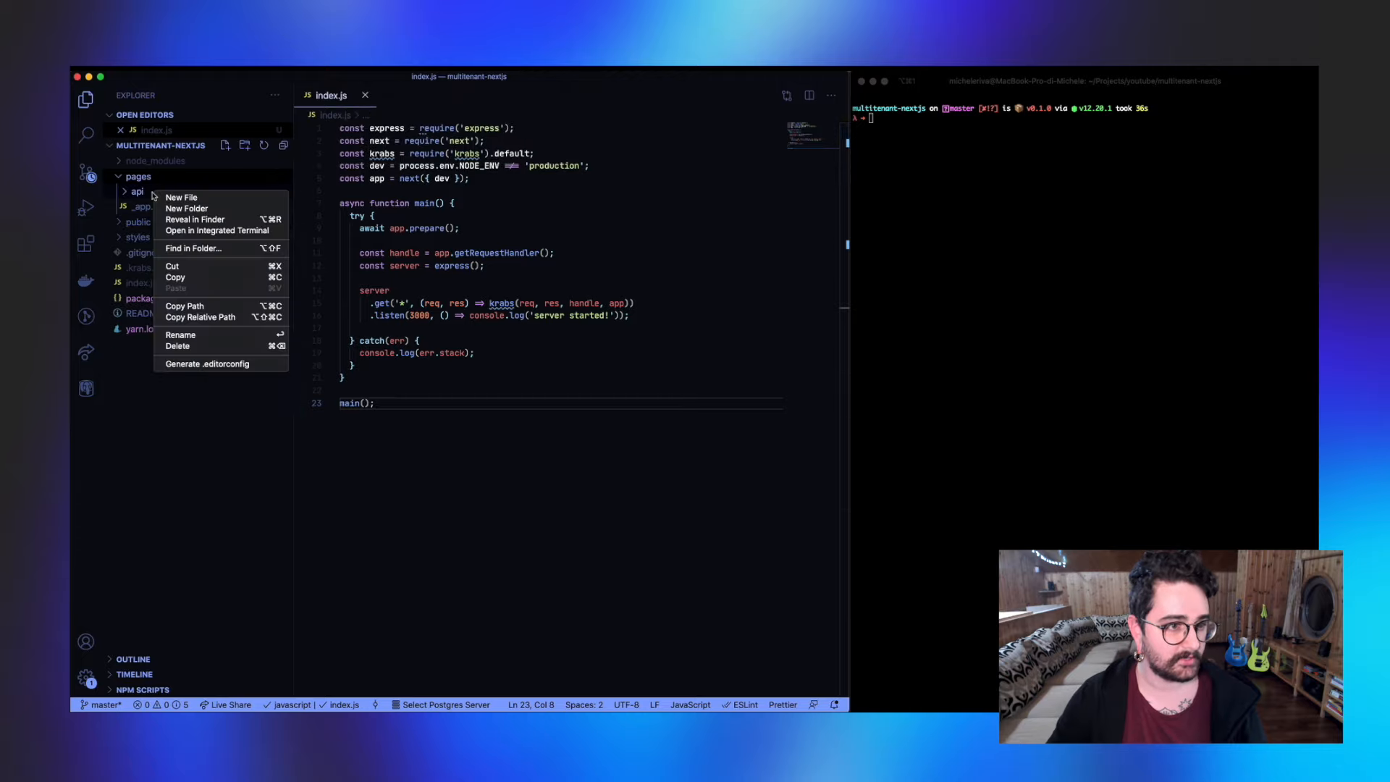
left_click(176, 345)
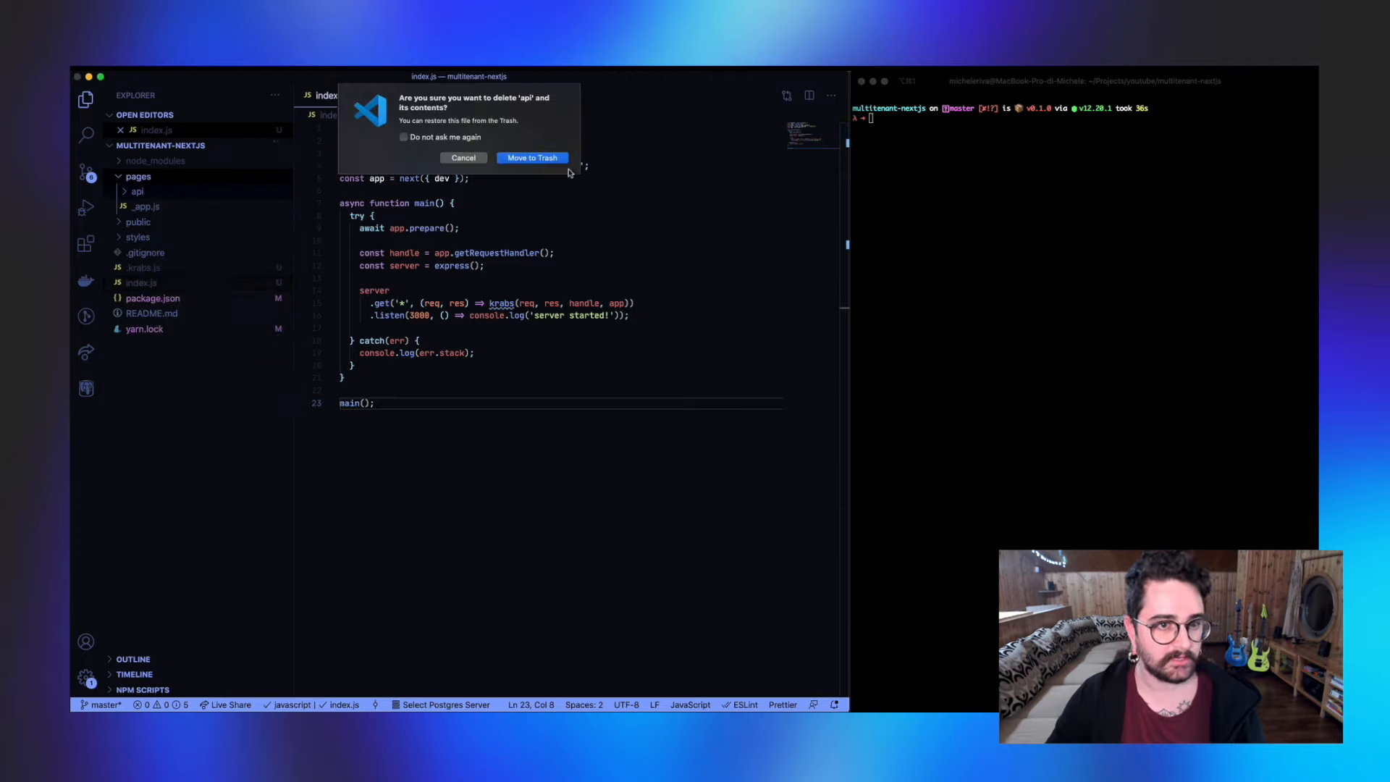
left_click(532, 157)
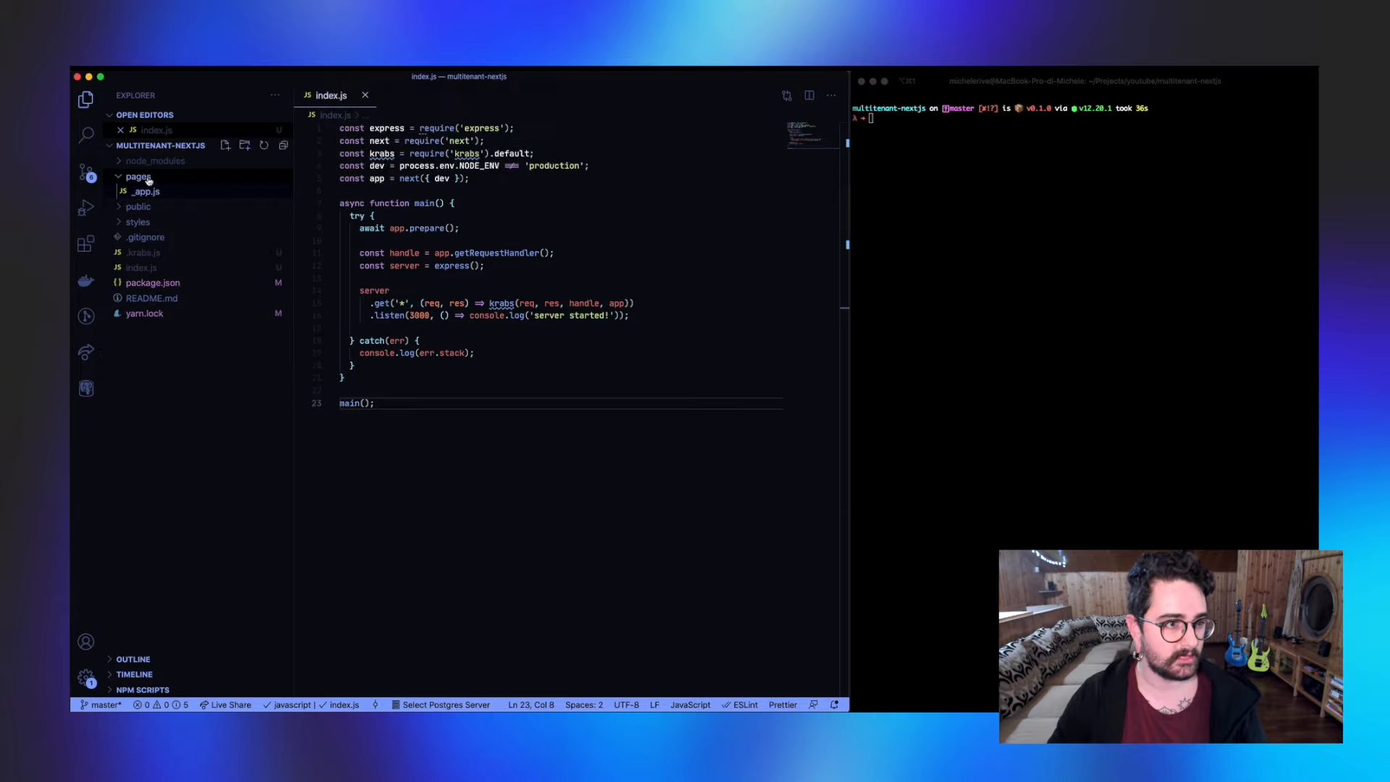
mouse_move(141, 192)
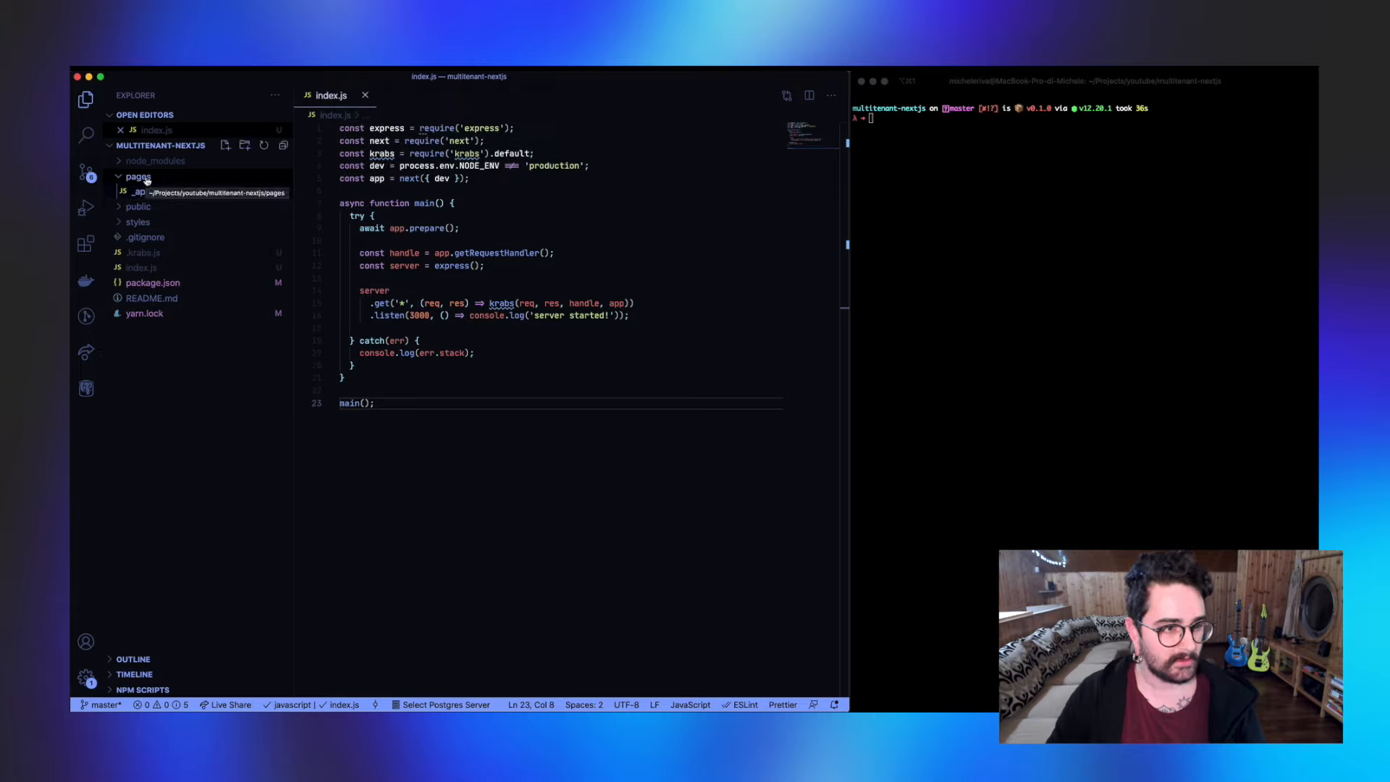
Step: Add englishsetterlovers and veggies folders under pages, with englishsetterlovers/index.js rendering 'Hello world from english setter lovers!'
left_click(141, 252)
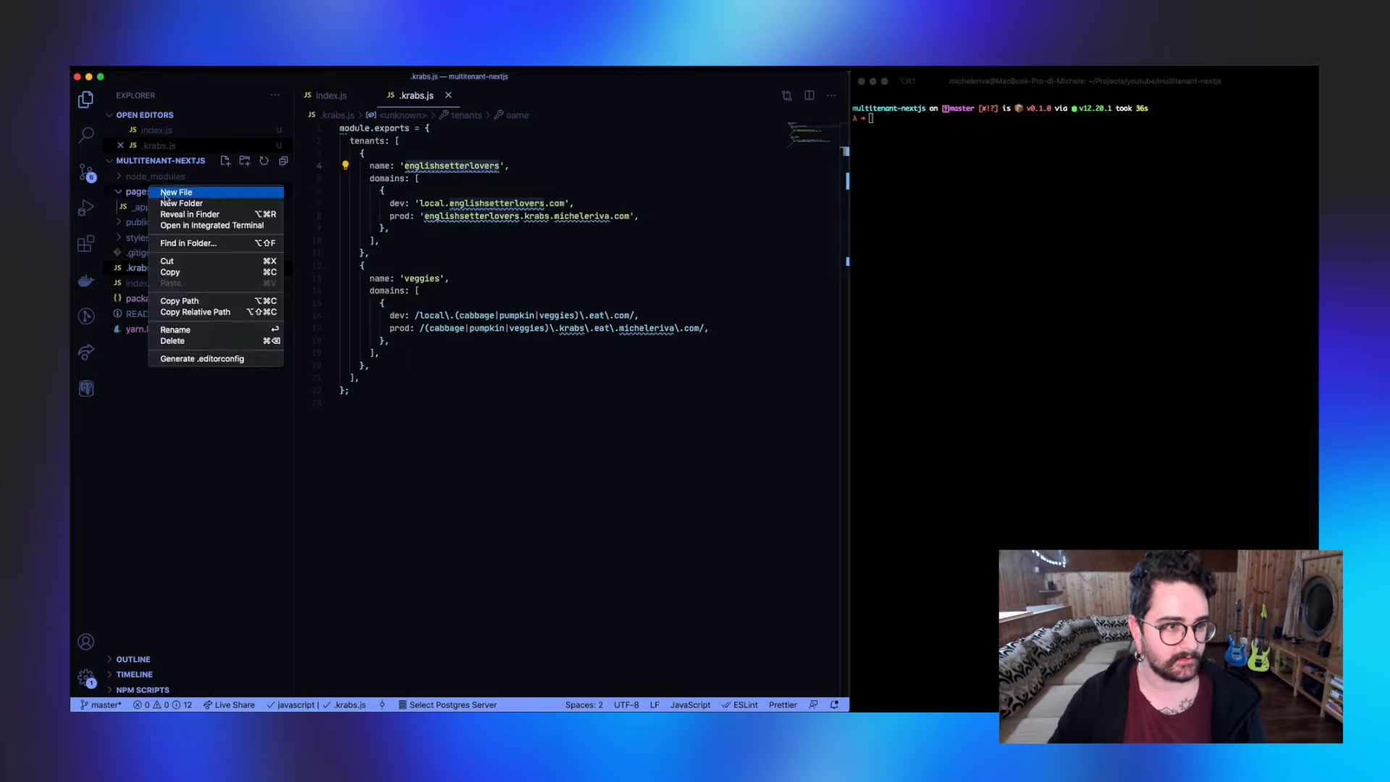
left_click(182, 203)
type("englishsetterlovers")
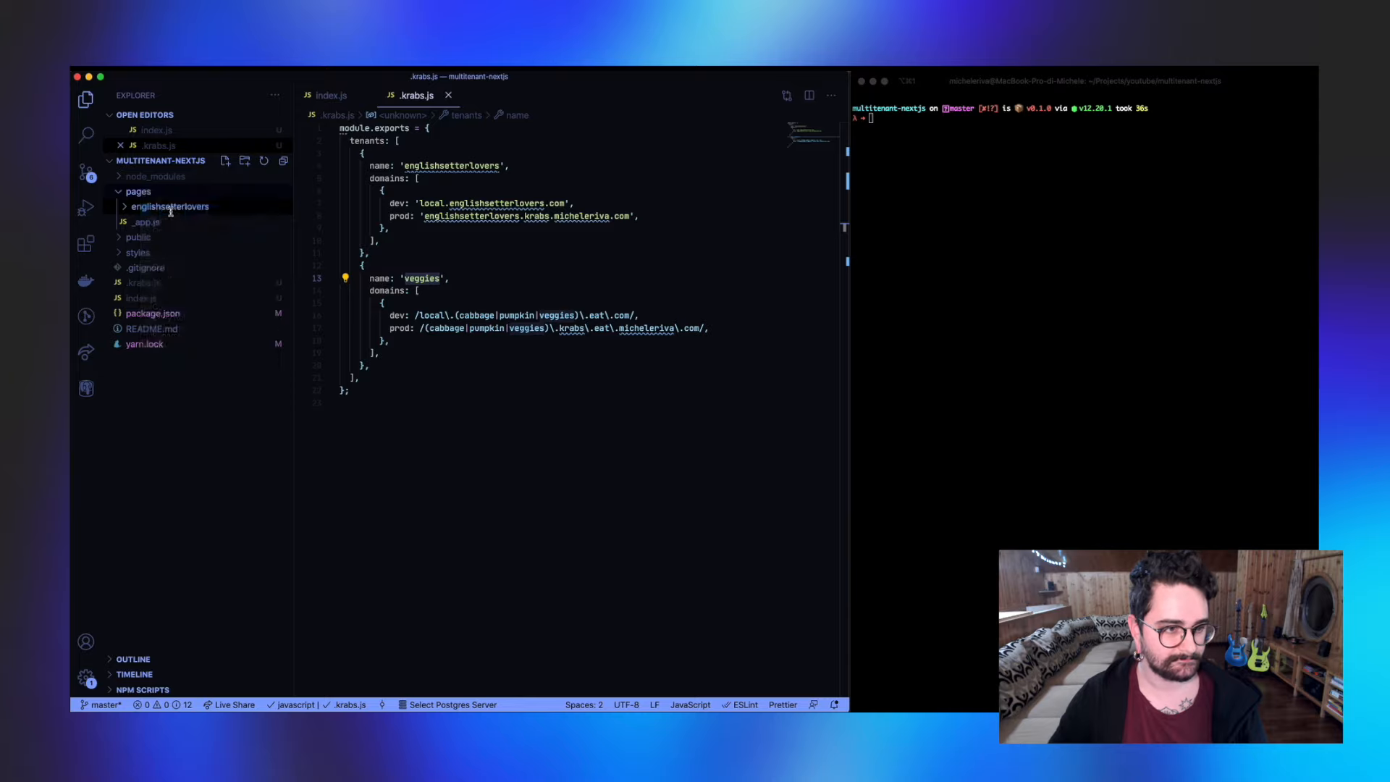
left_click(168, 205)
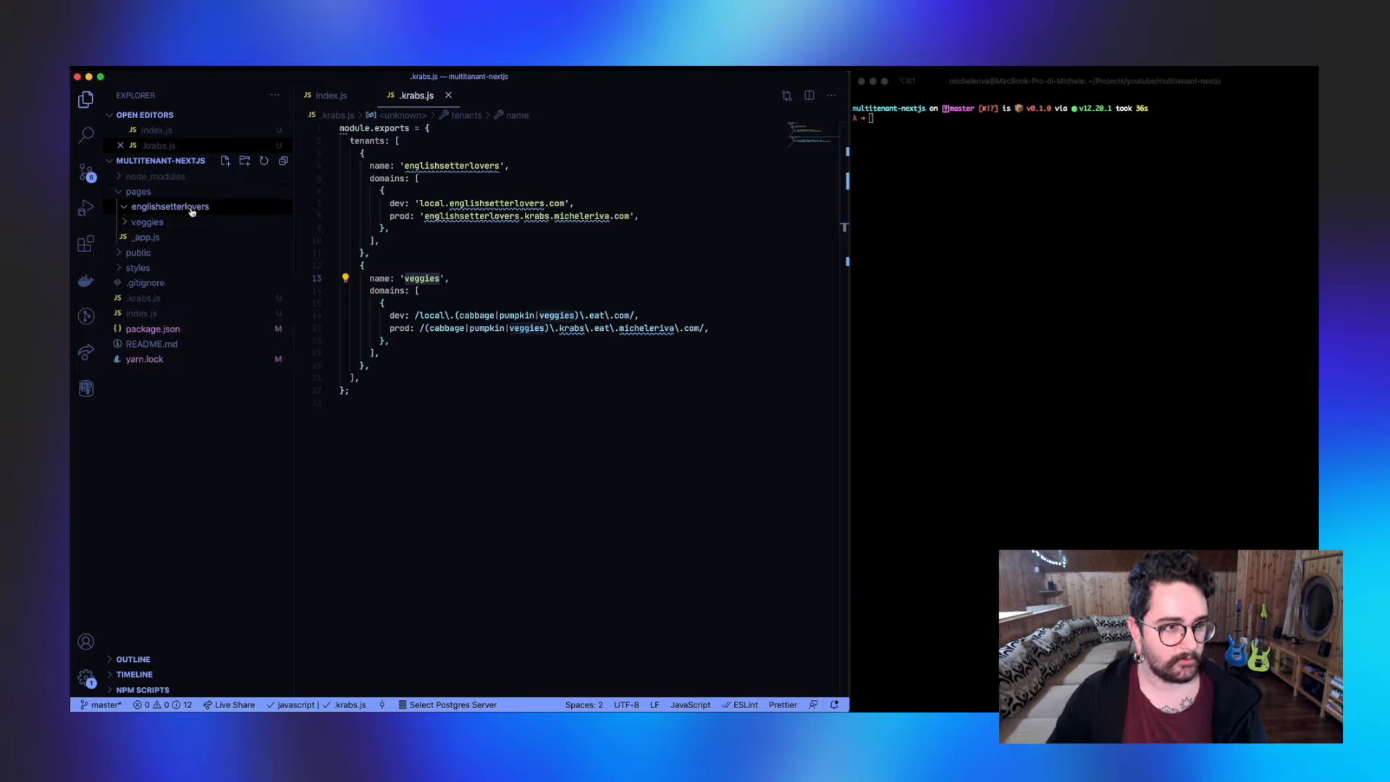
left_click(226, 160)
type("index.js")
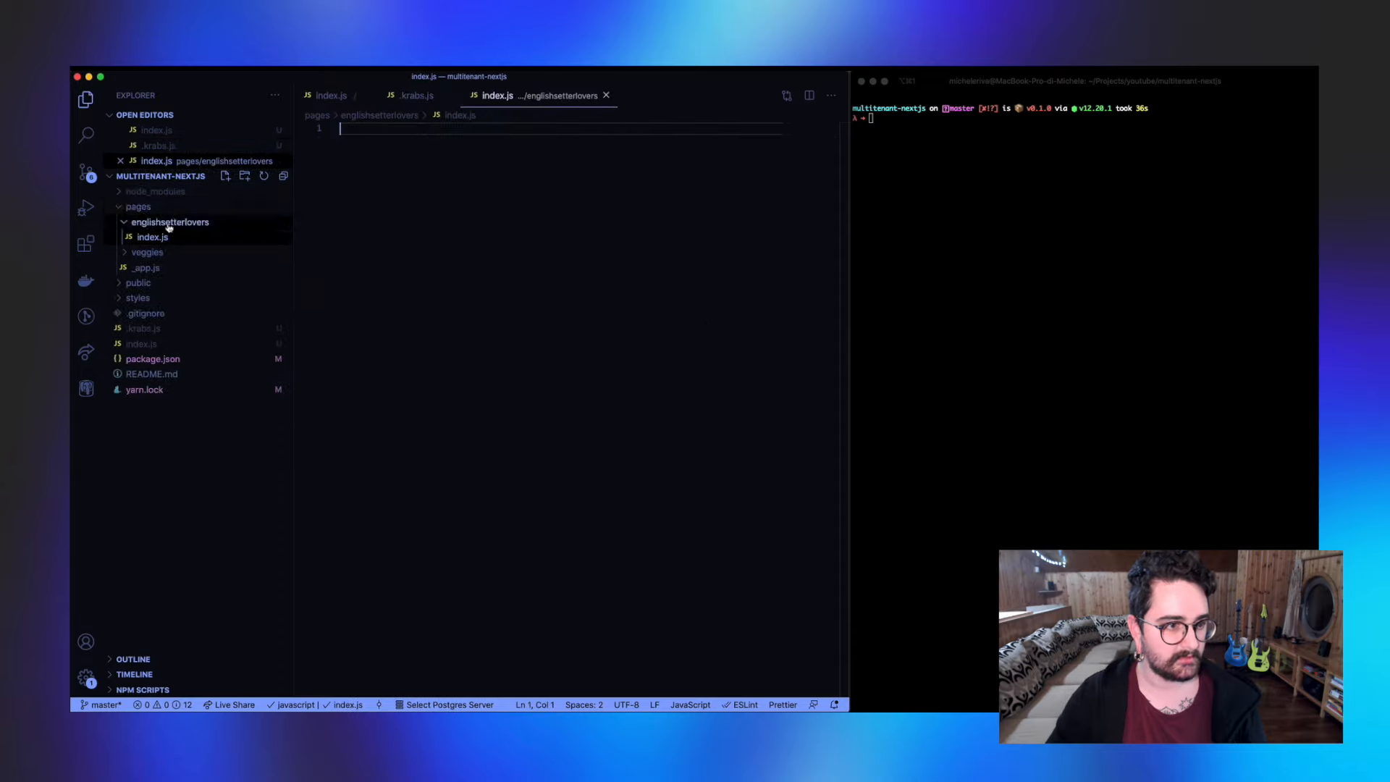
type("function Index() {")
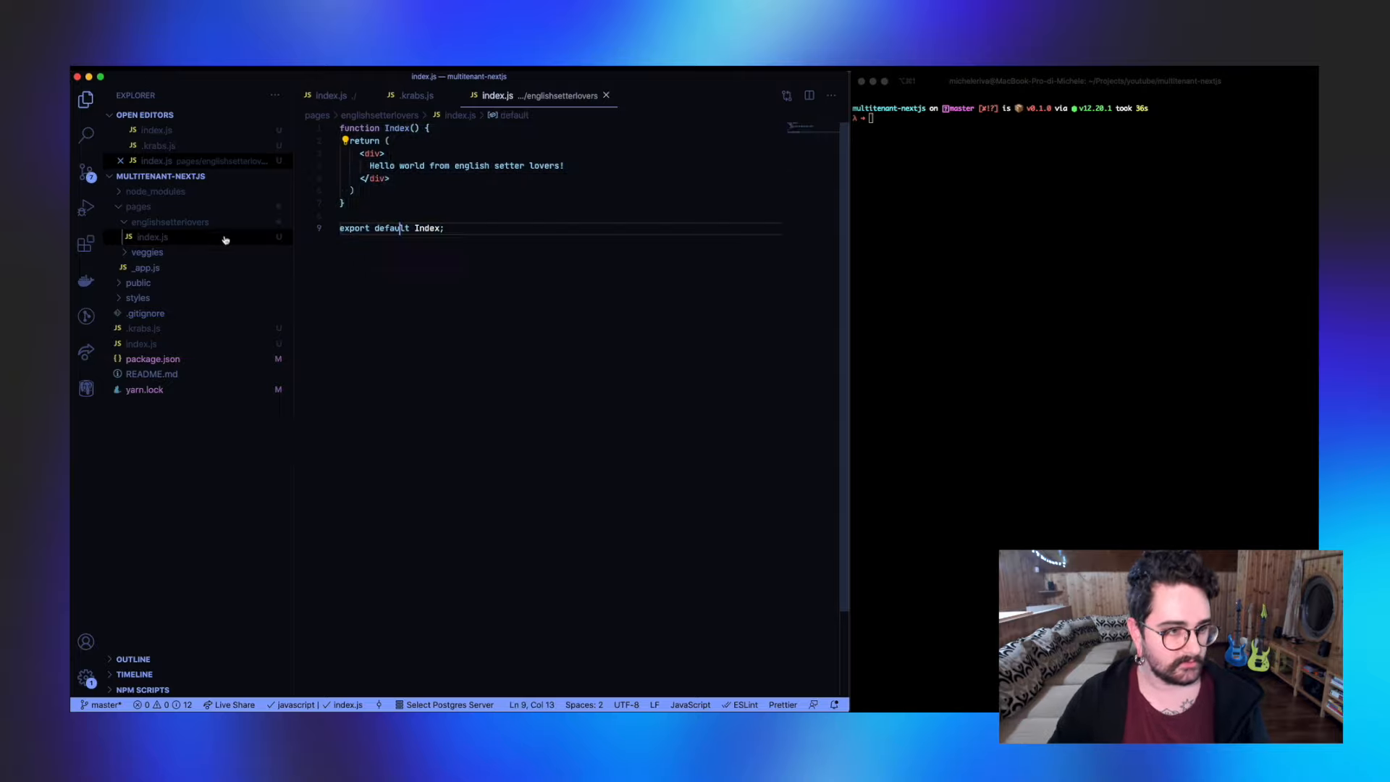
Step: Create veggies/index.js rendering 'Hello world from veggies!' and compare it with the englishsetterlovers page
right_click(152, 236)
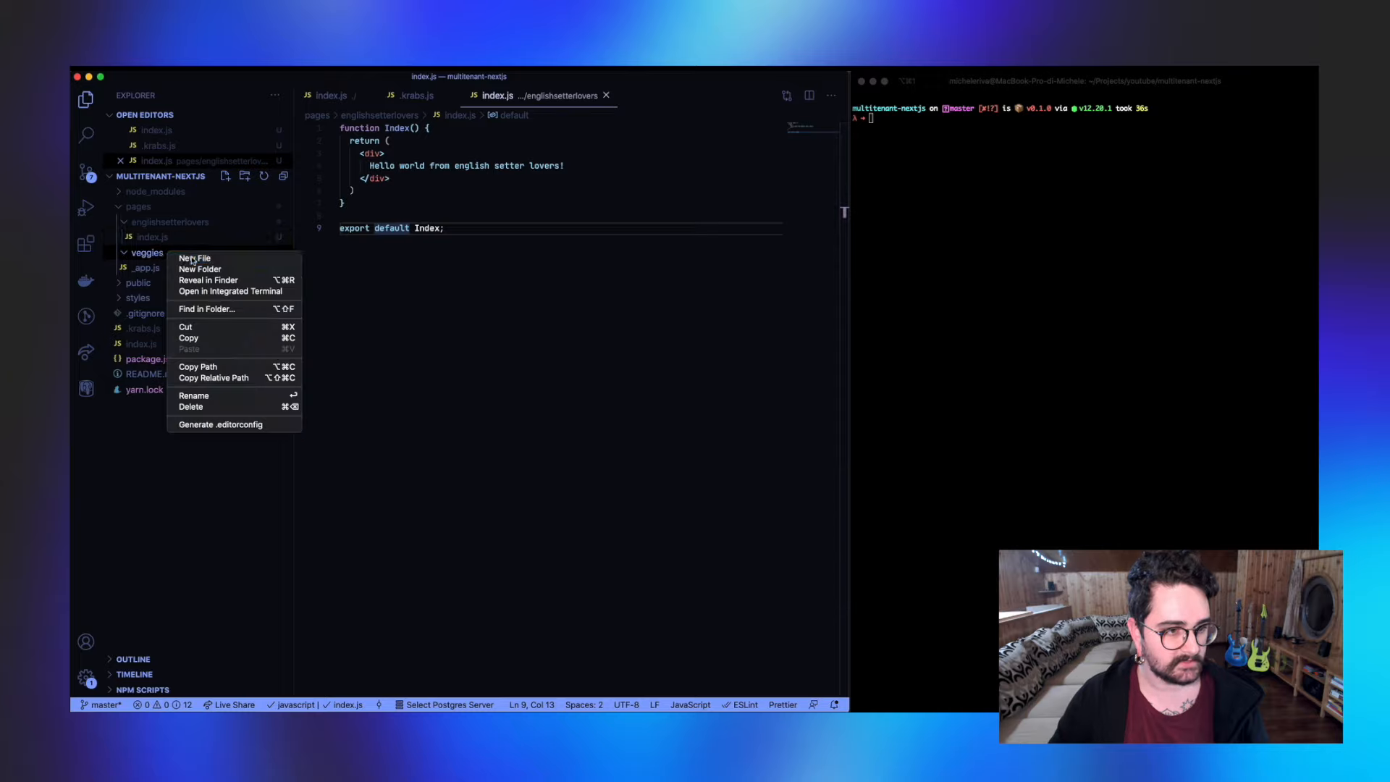
left_click(194, 257)
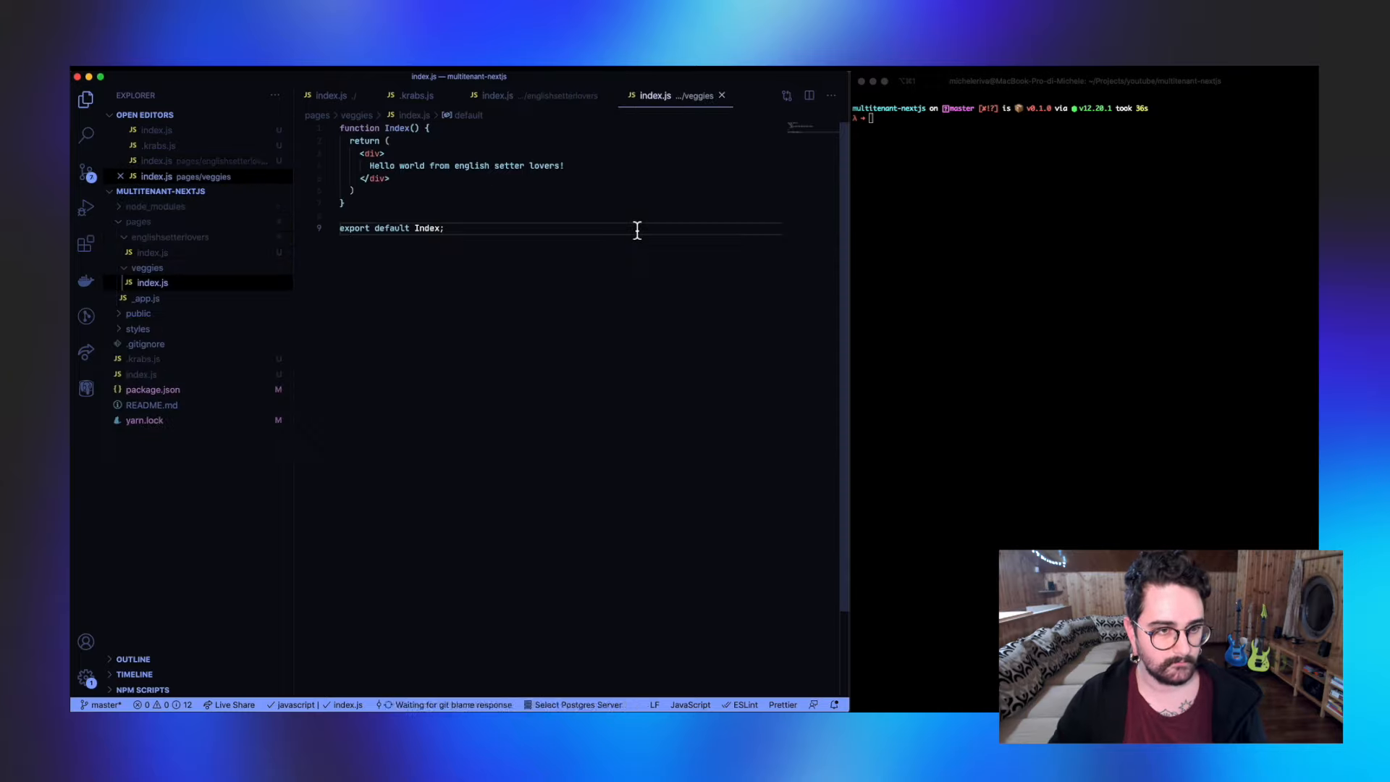
type("veggie")
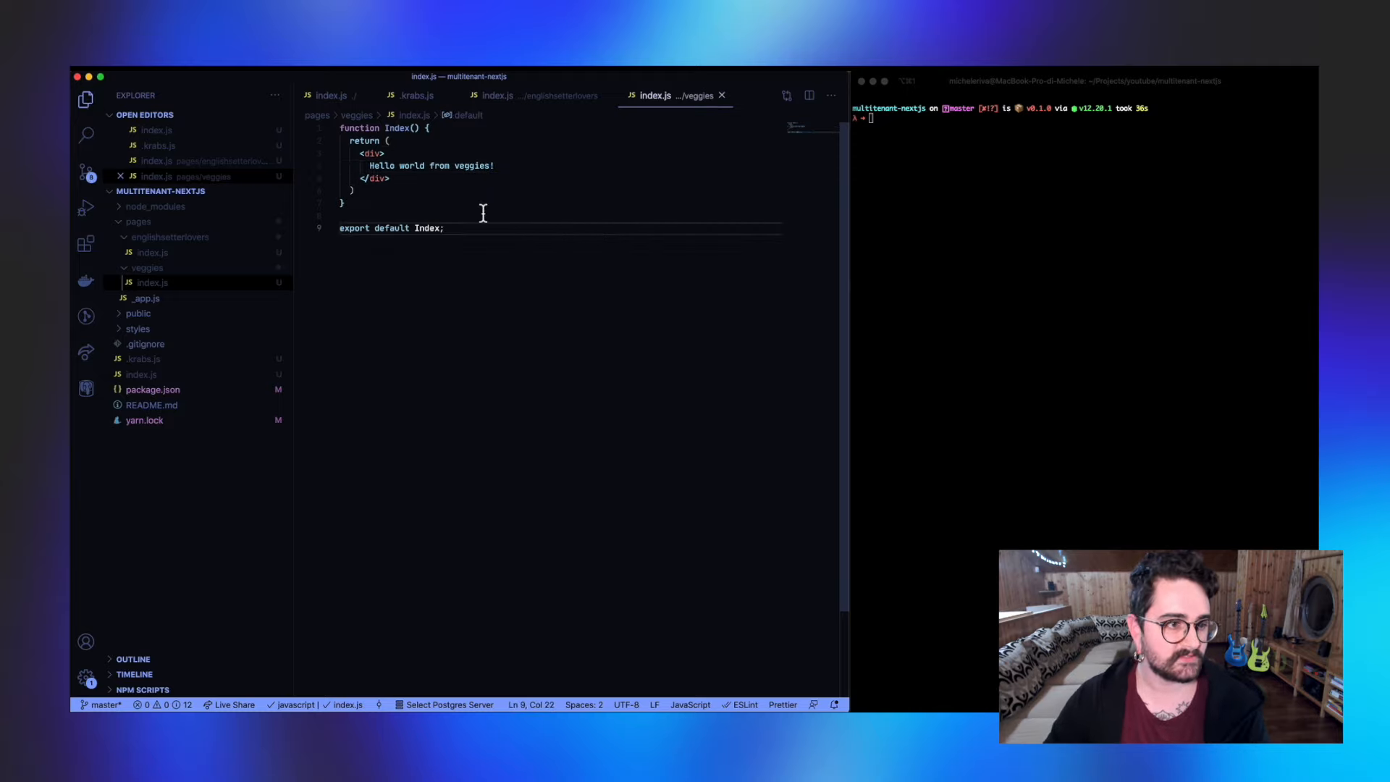
left_click(147, 267)
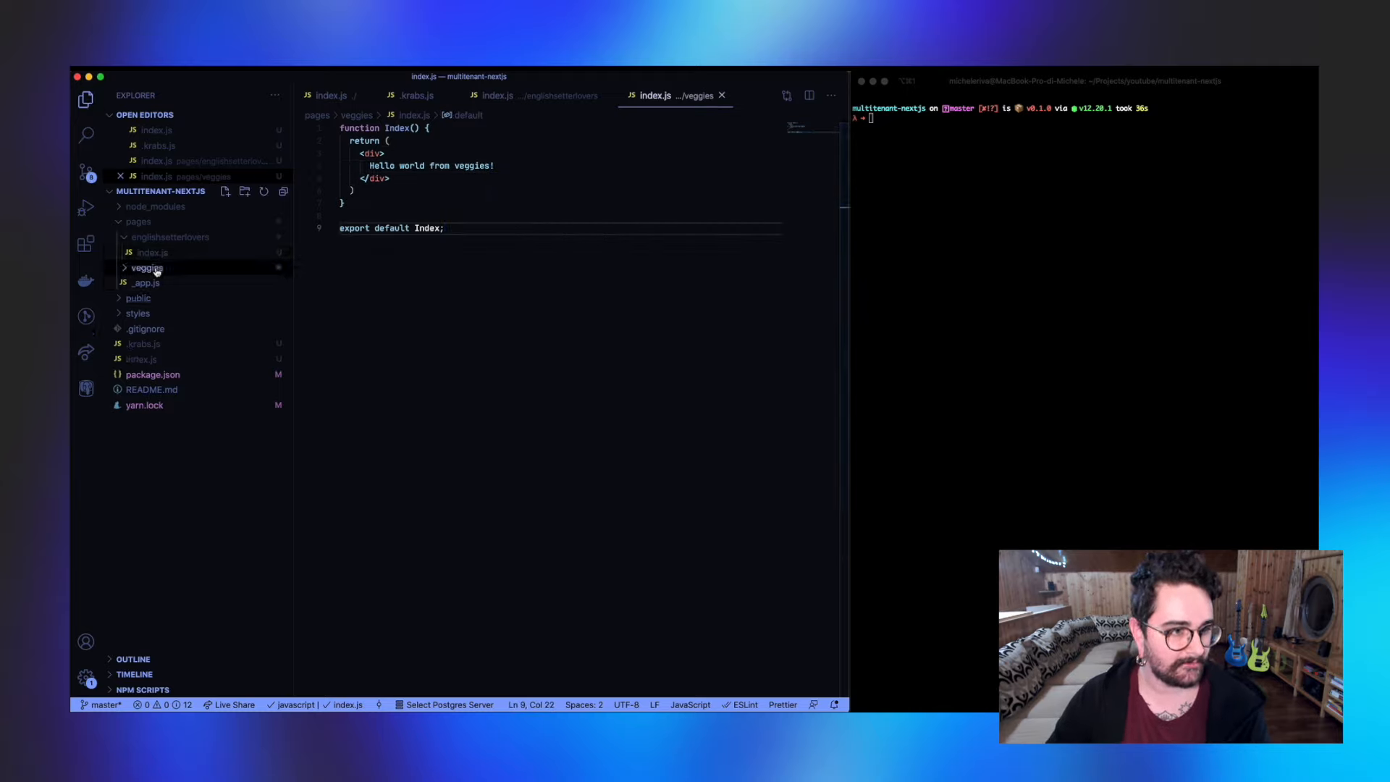
left_click(168, 236)
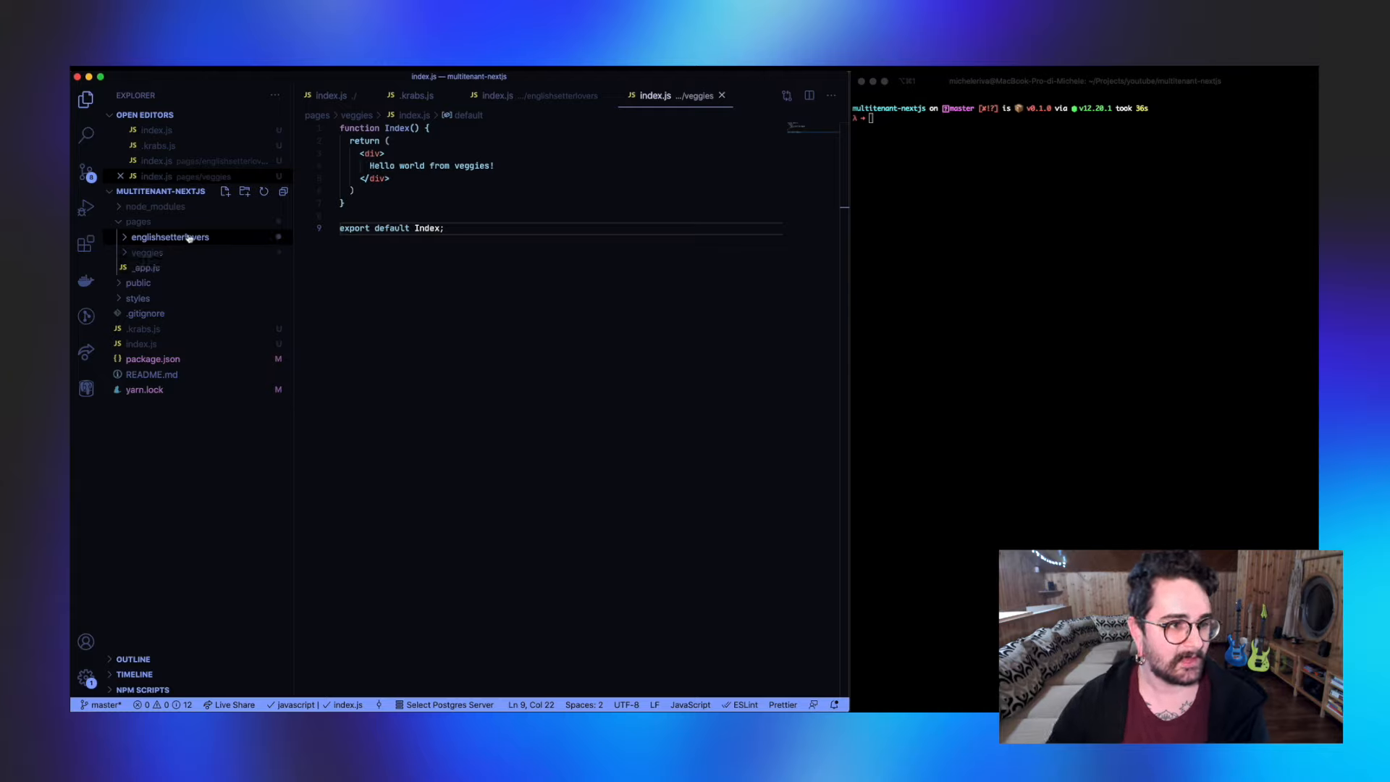
left_click(168, 236)
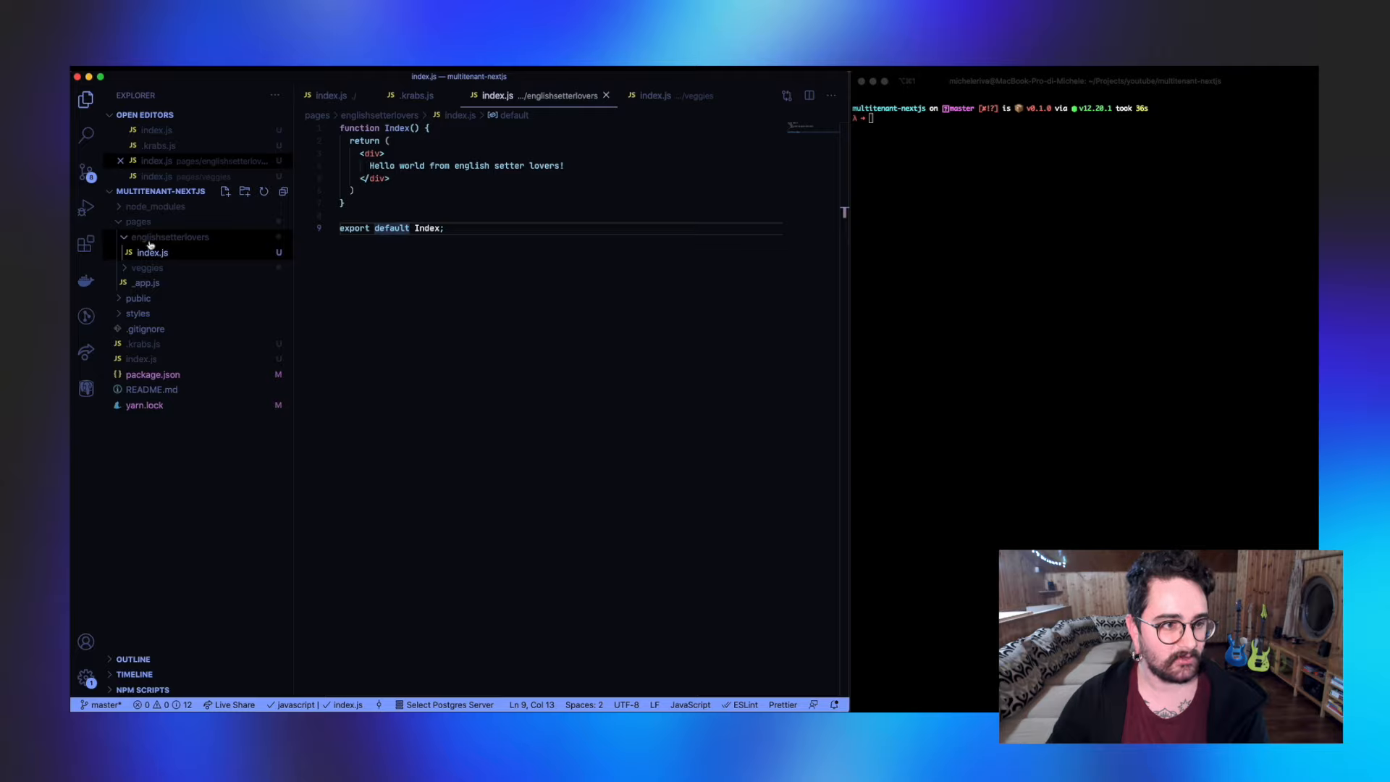
left_click(152, 268)
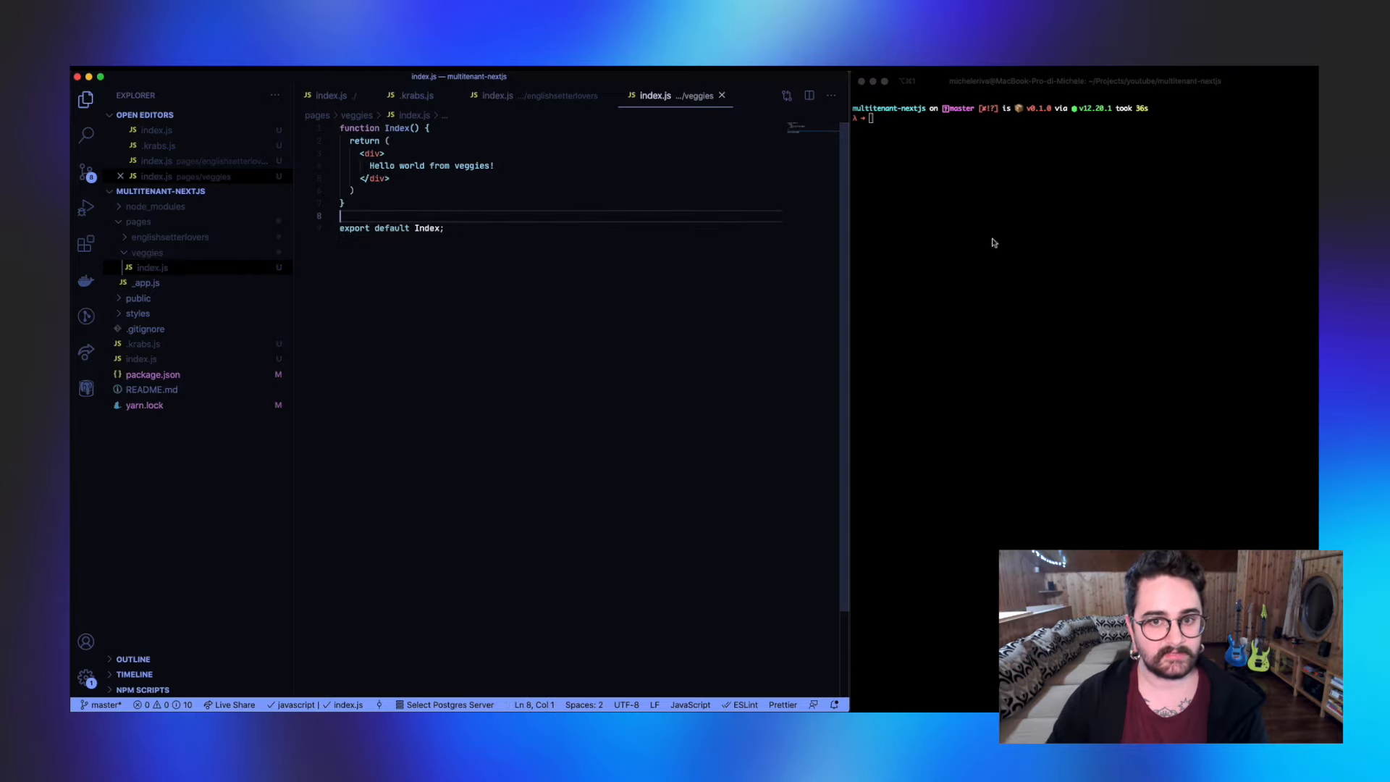
Step: Start the custom server with node index.js in the terminal
left_click(531, 96)
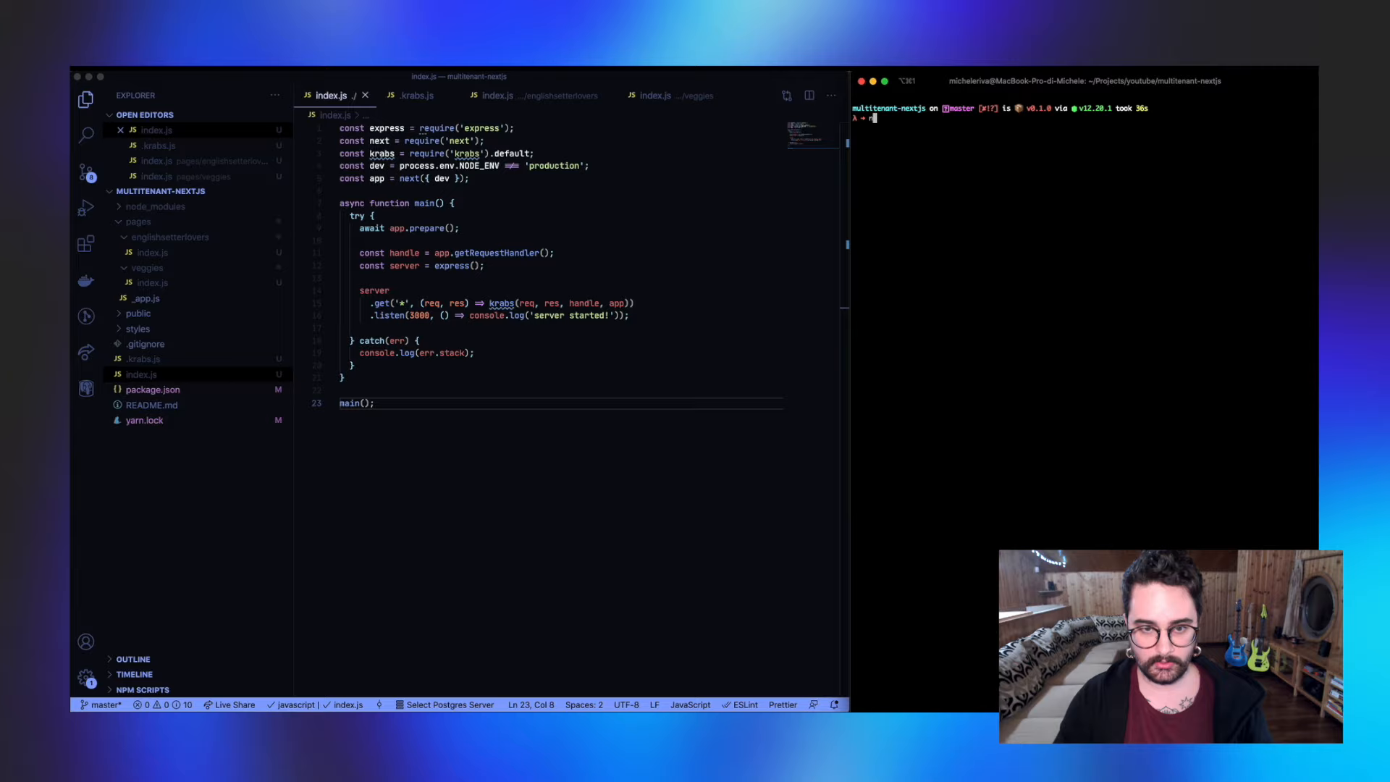
type("node index.js")
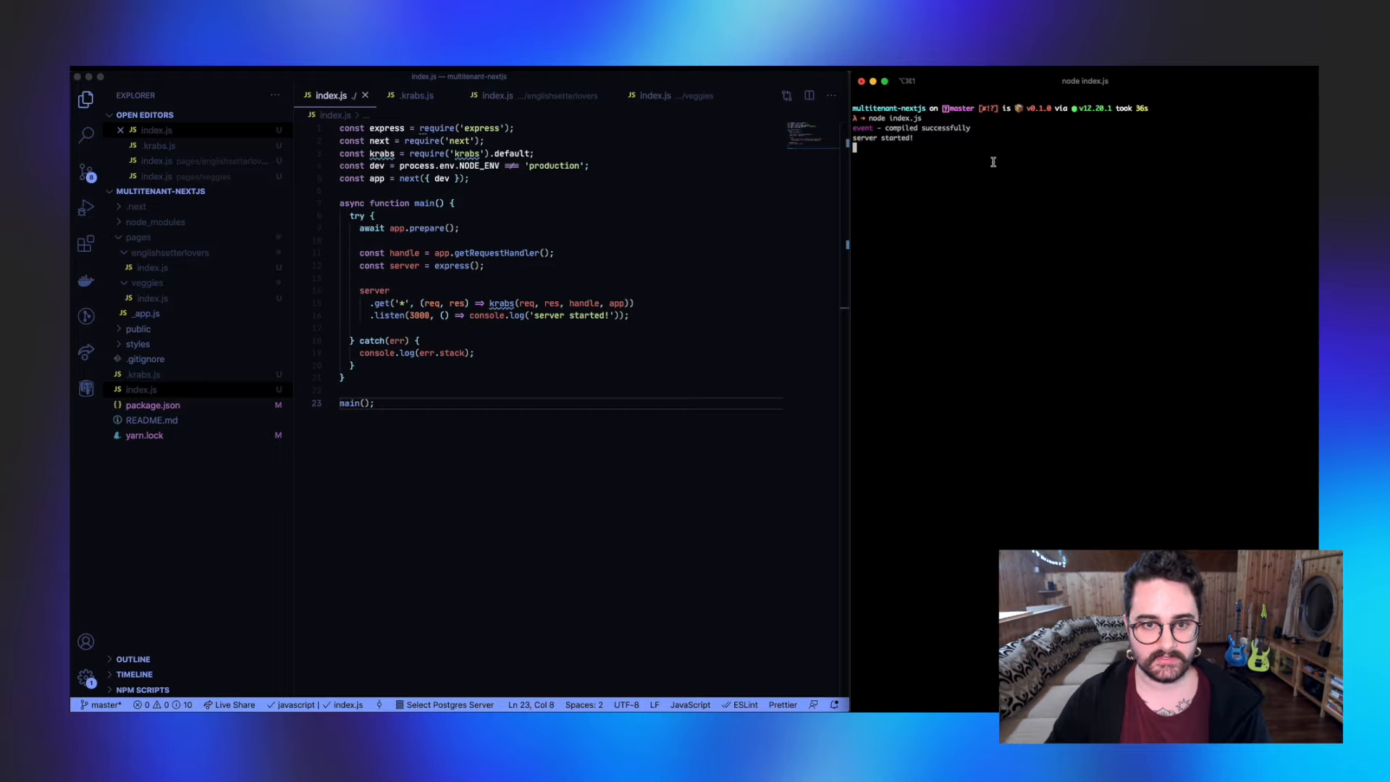
Step: Load local.englishsetterlovers.com:3000 and local.cabbage.eat.com:3000 in Chrome and compare each tenant's hello page
left_click(414, 96)
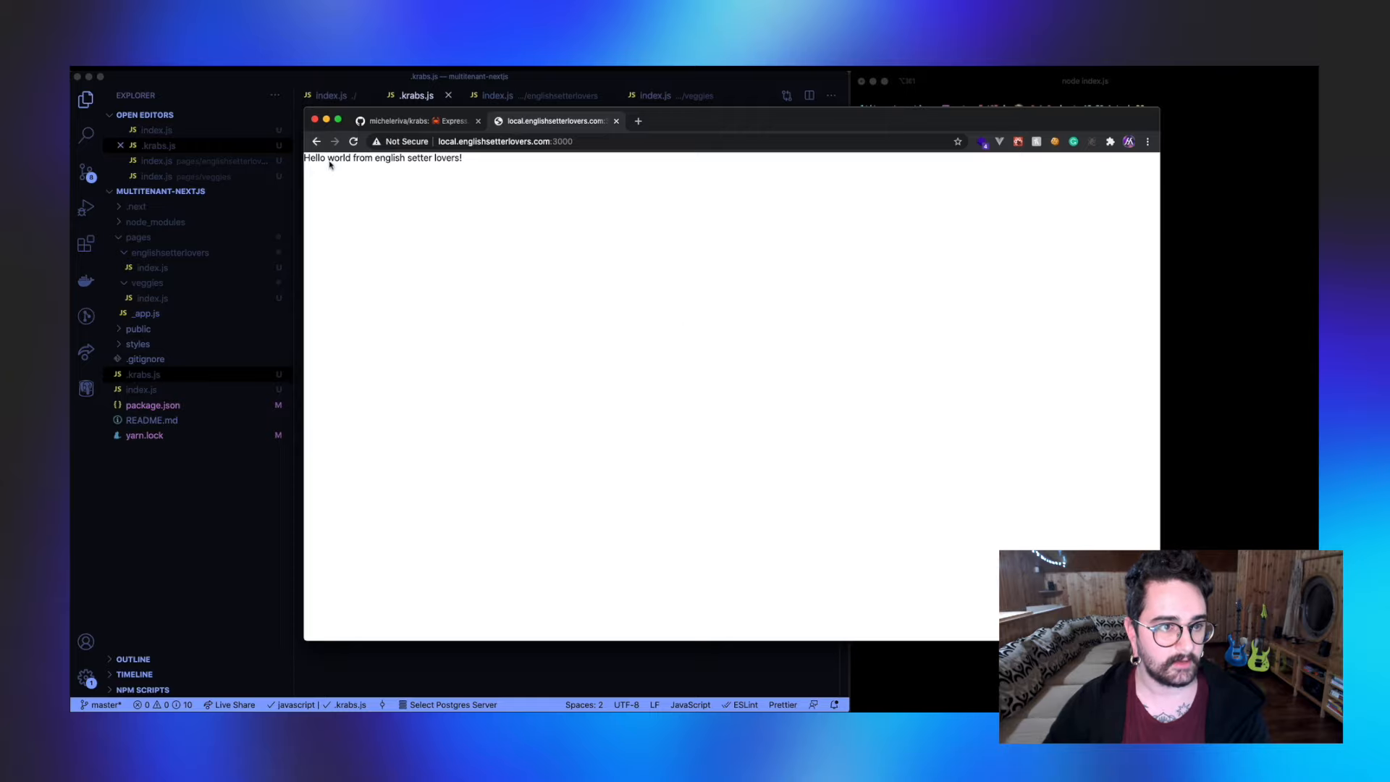
mouse_move(537, 168)
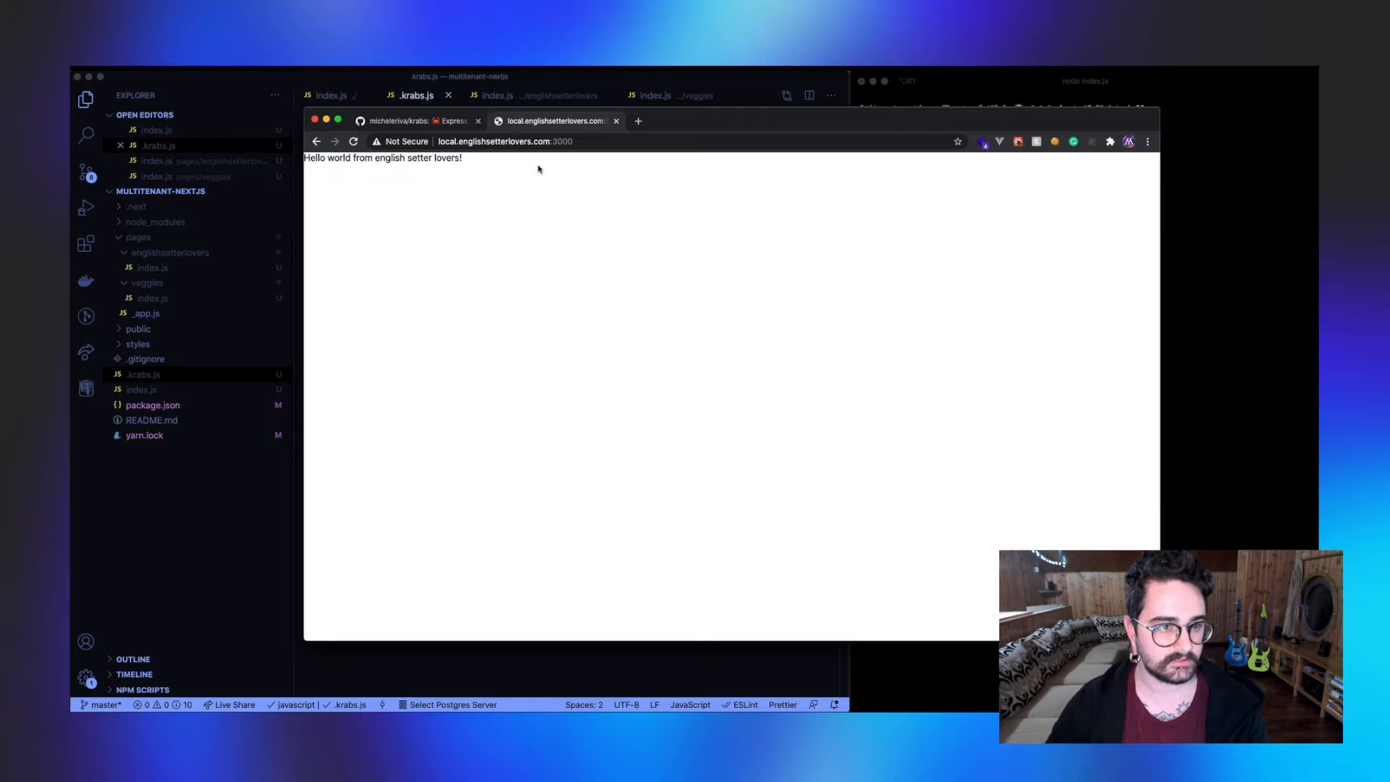
left_click(416, 96)
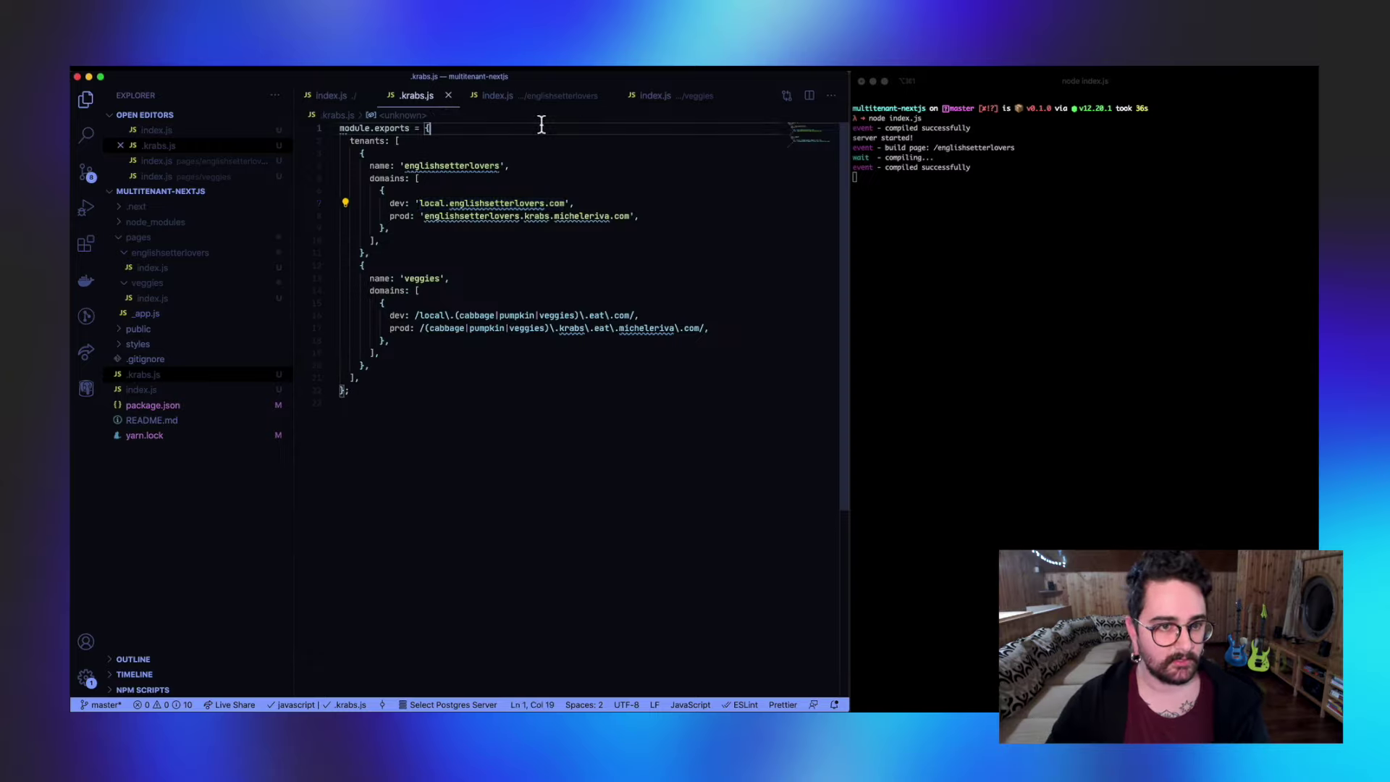
left_click(653, 96)
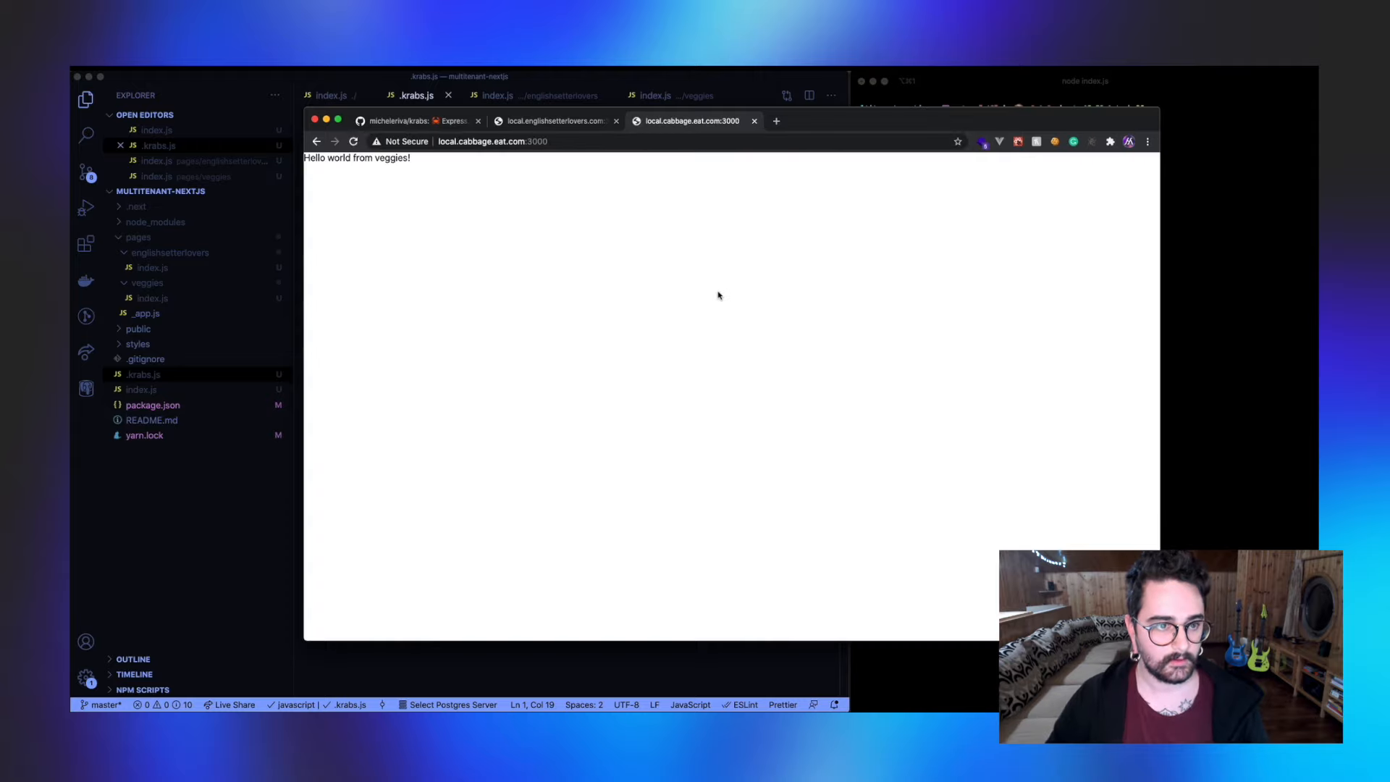
left_click(550, 121)
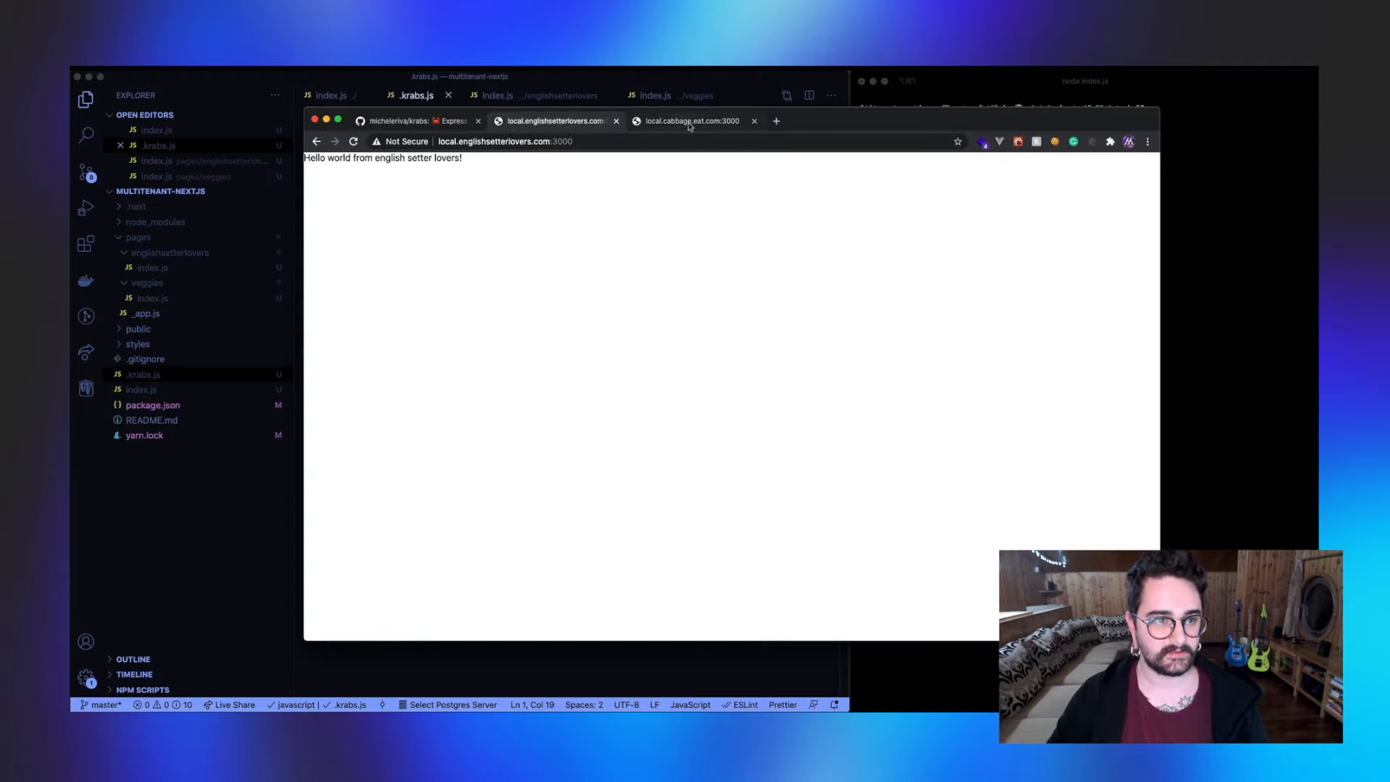
mouse_move(974, 388)
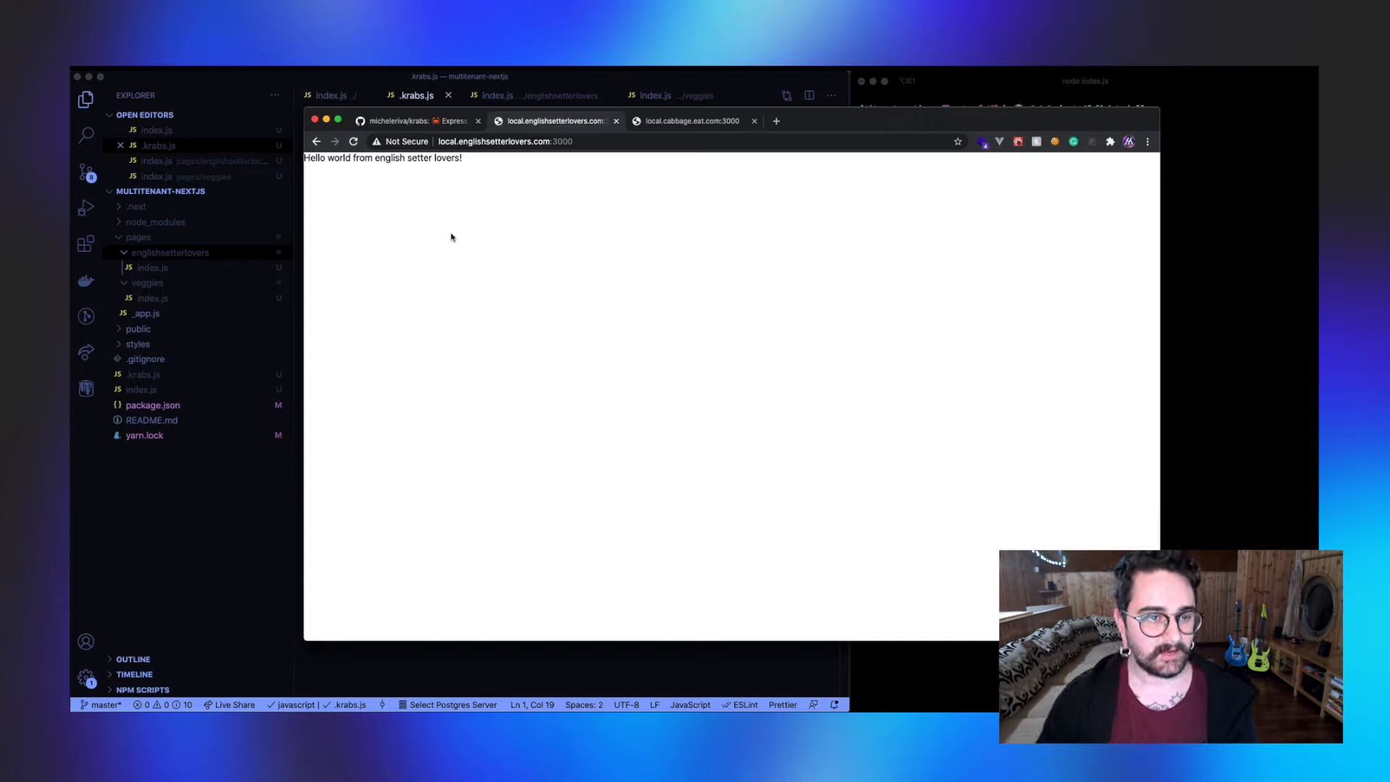
mouse_move(462, 233)
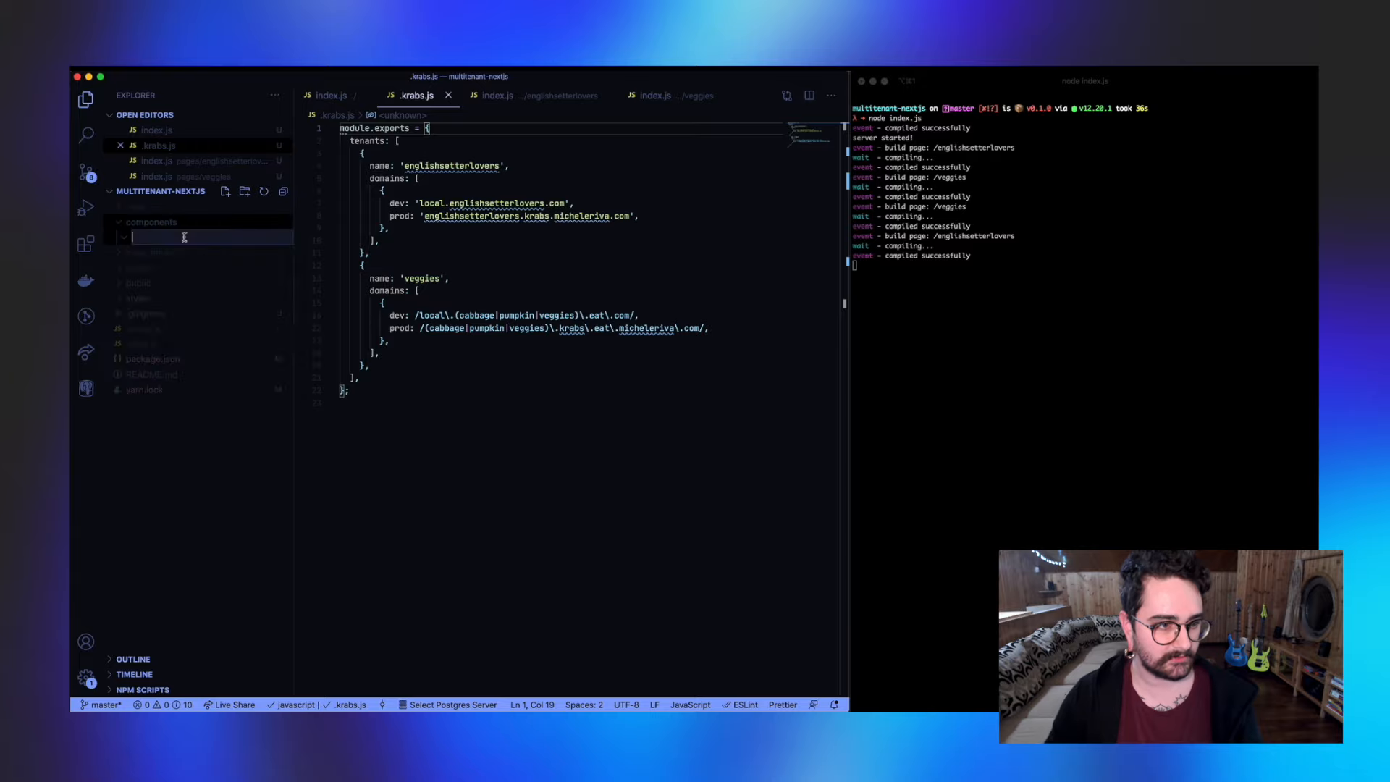
Step: Create components/layouts/Veggies.js as a Layout with Tailwind head link, Navbar and a max-w-7xl container
type("layo")
type("V")
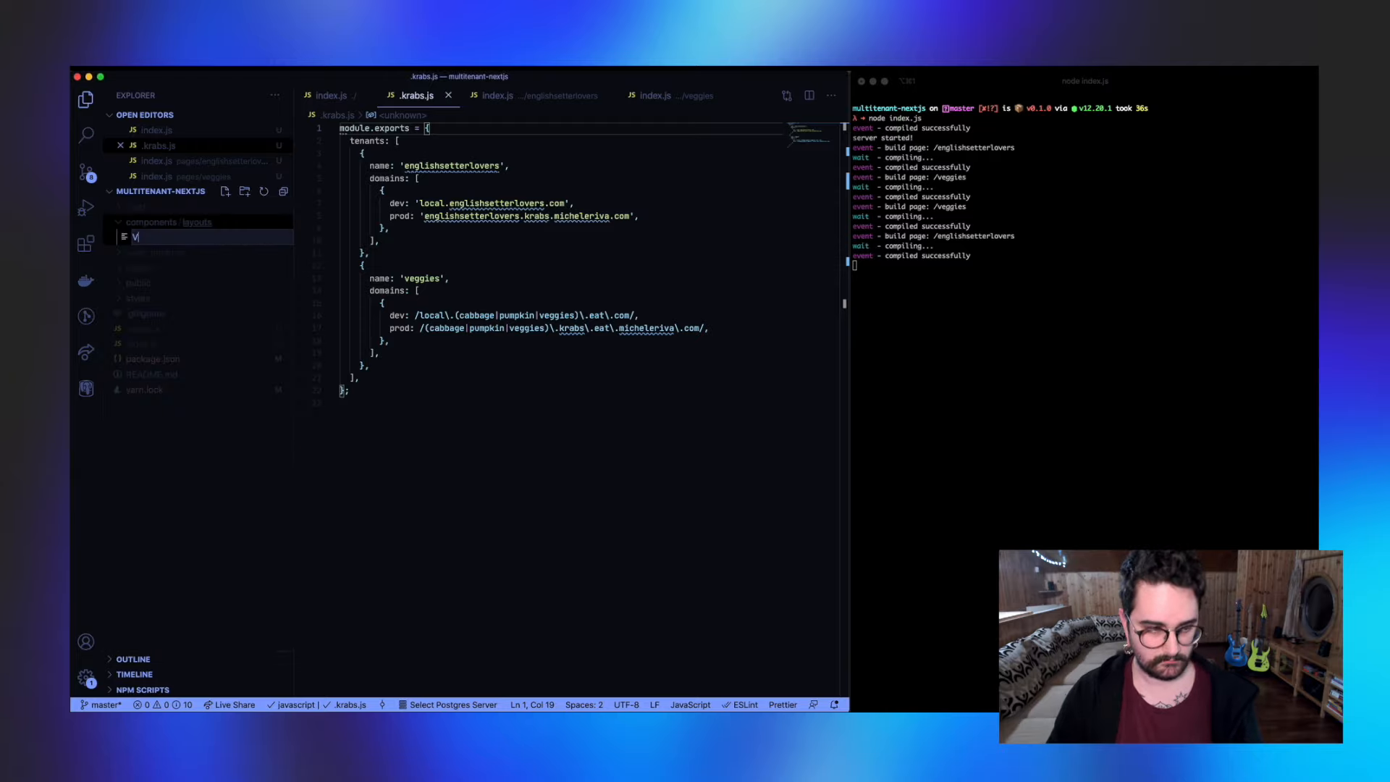
key("Enter")
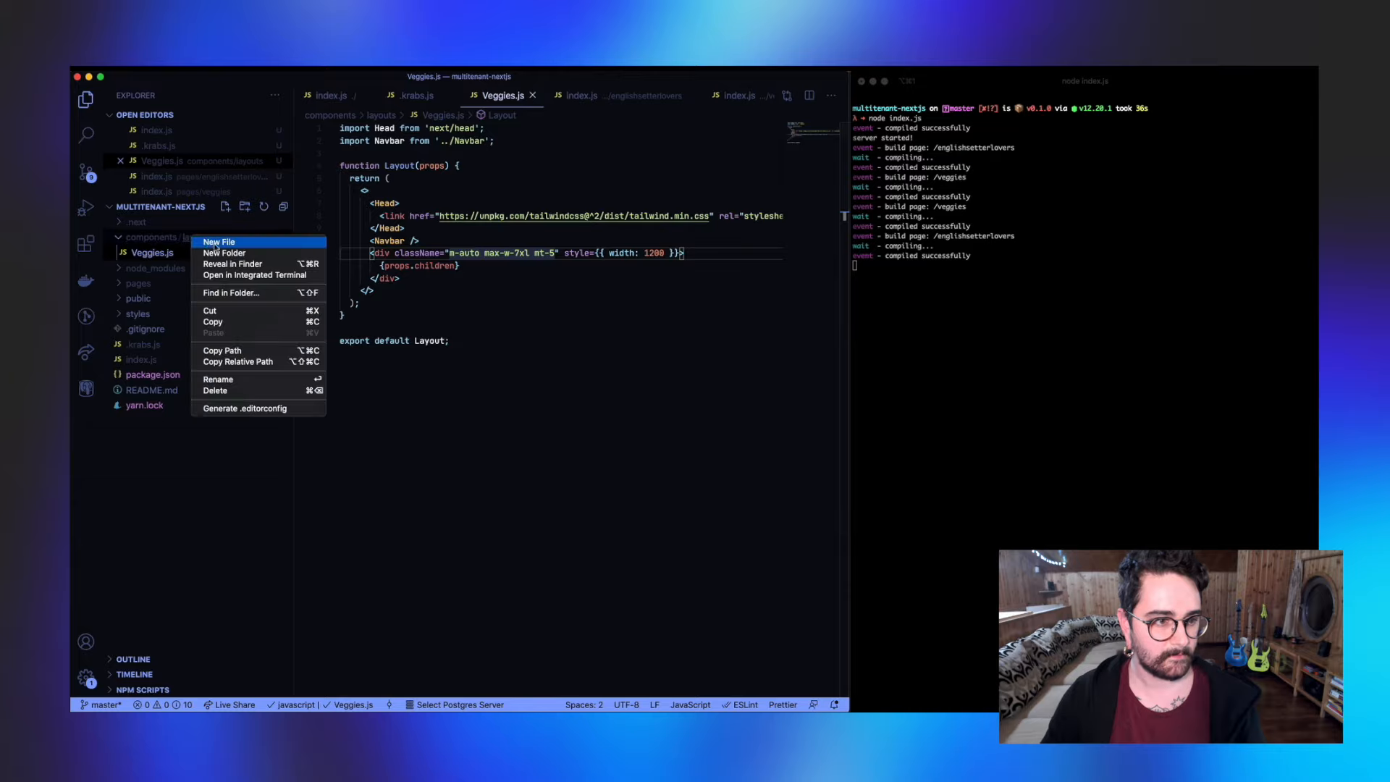
left_click(218, 242)
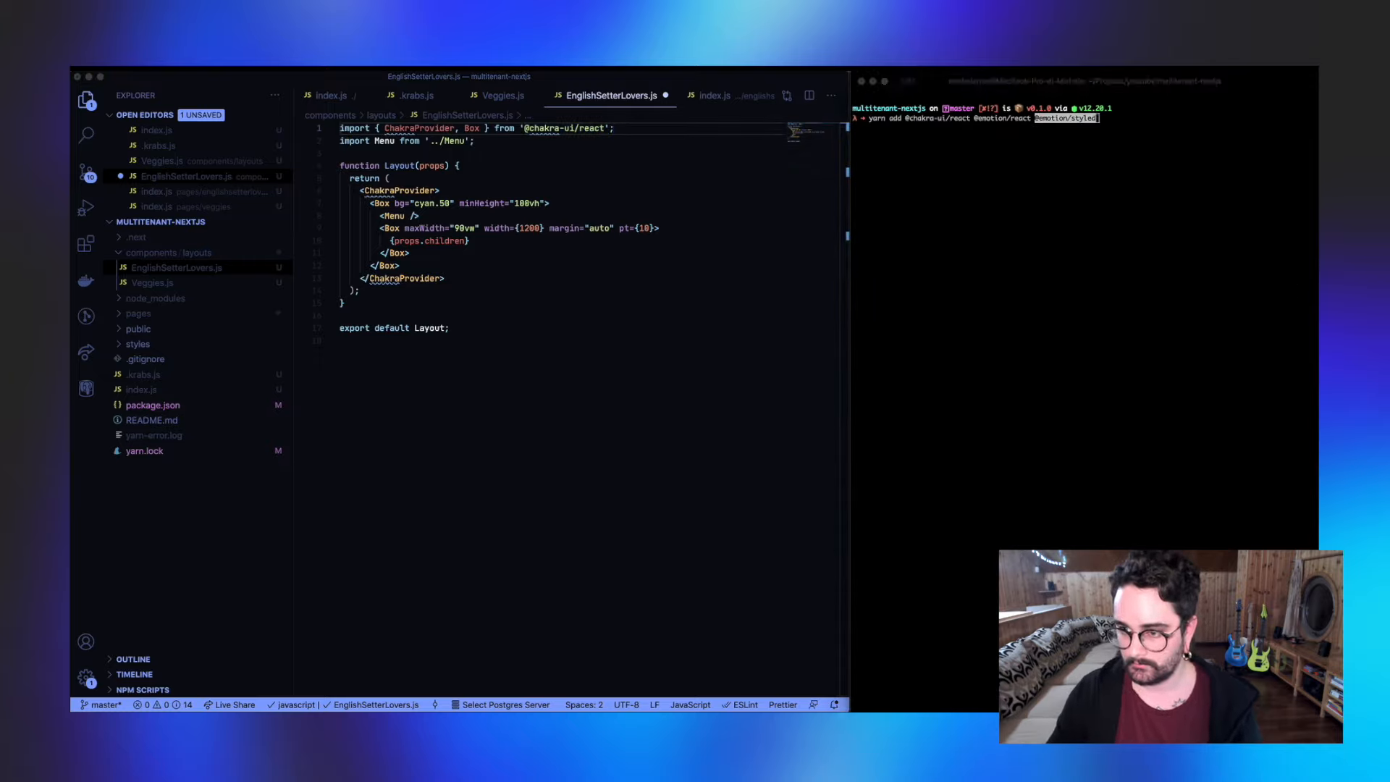
key("Return")
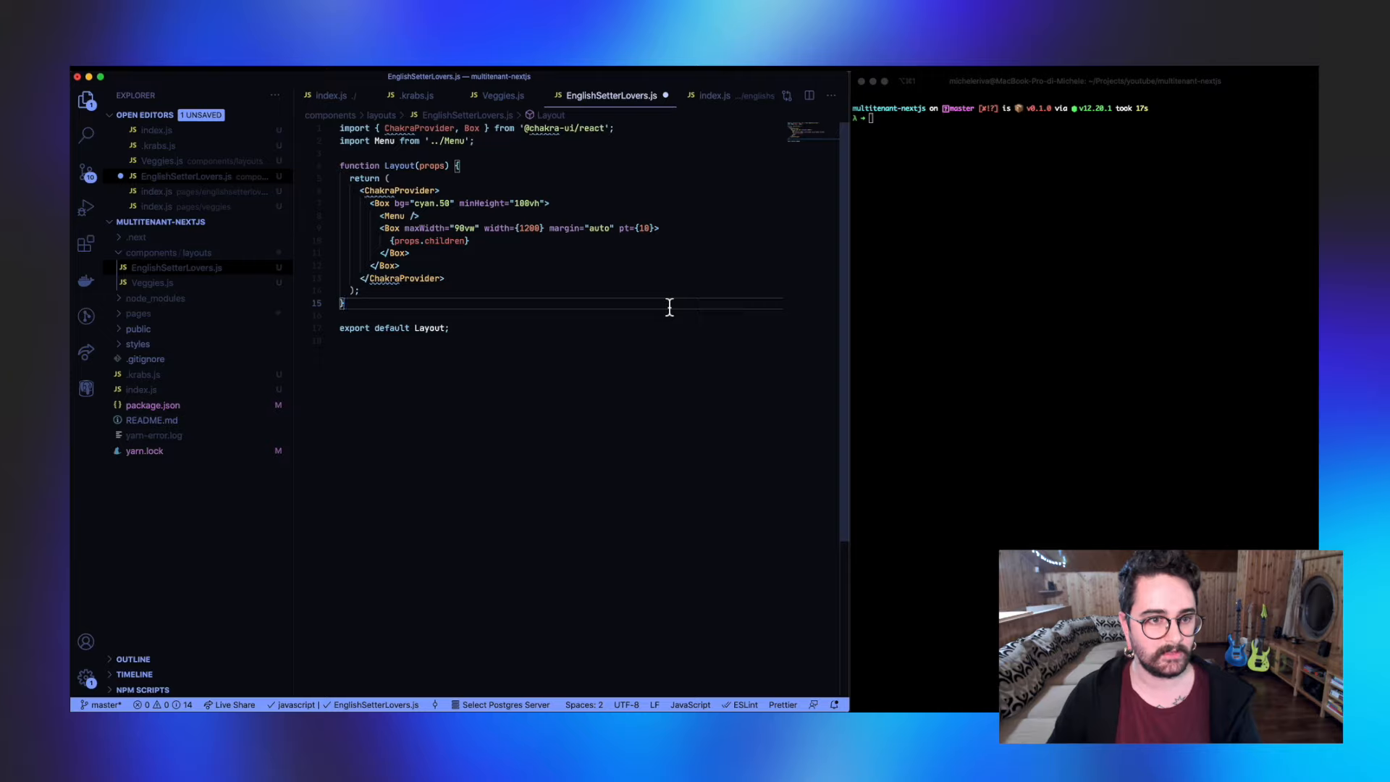
mouse_move(311, 358)
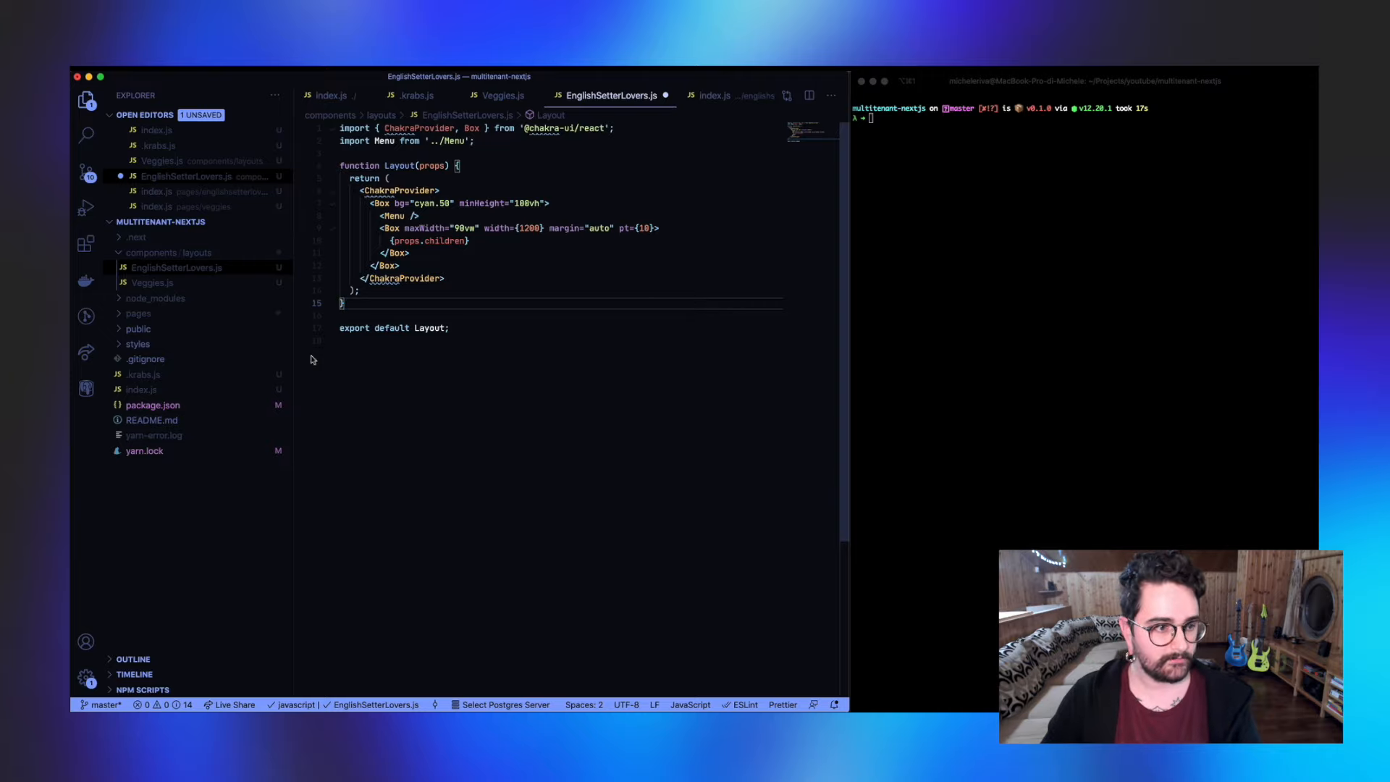
left_click(139, 313)
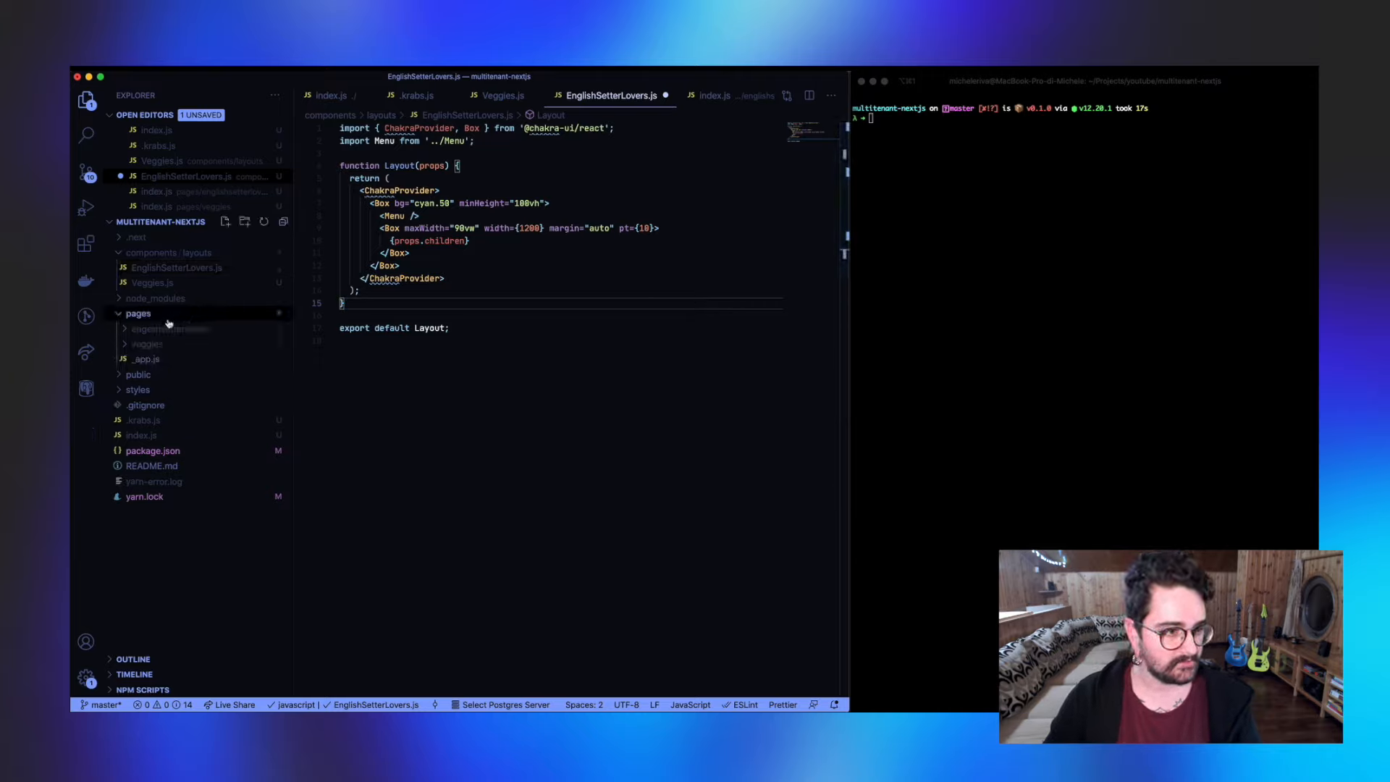
Step: In pages/_app.js, add dynamic() imports for the Veggies and EnglishSetterLovers layouts
left_click(143, 358)
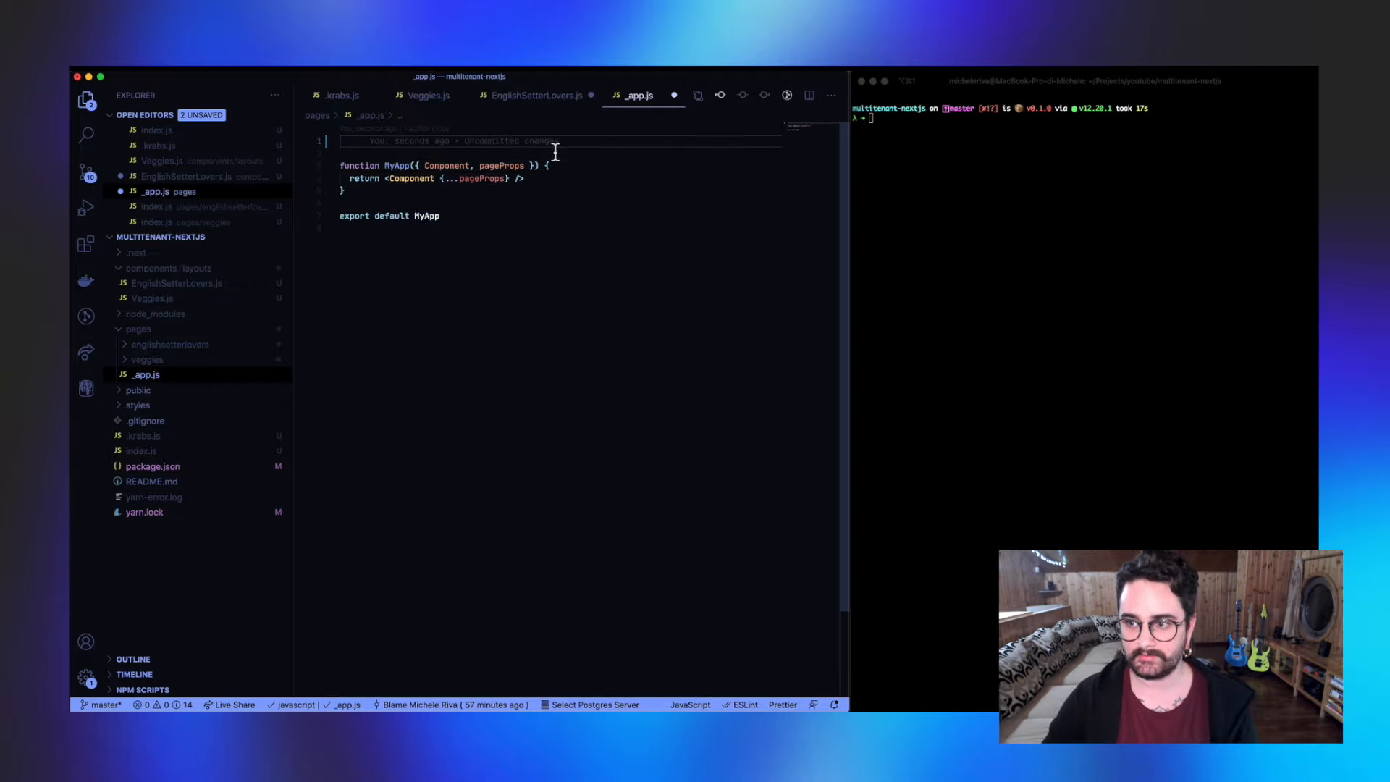
type("import dynamic from 'next/dynamic';")
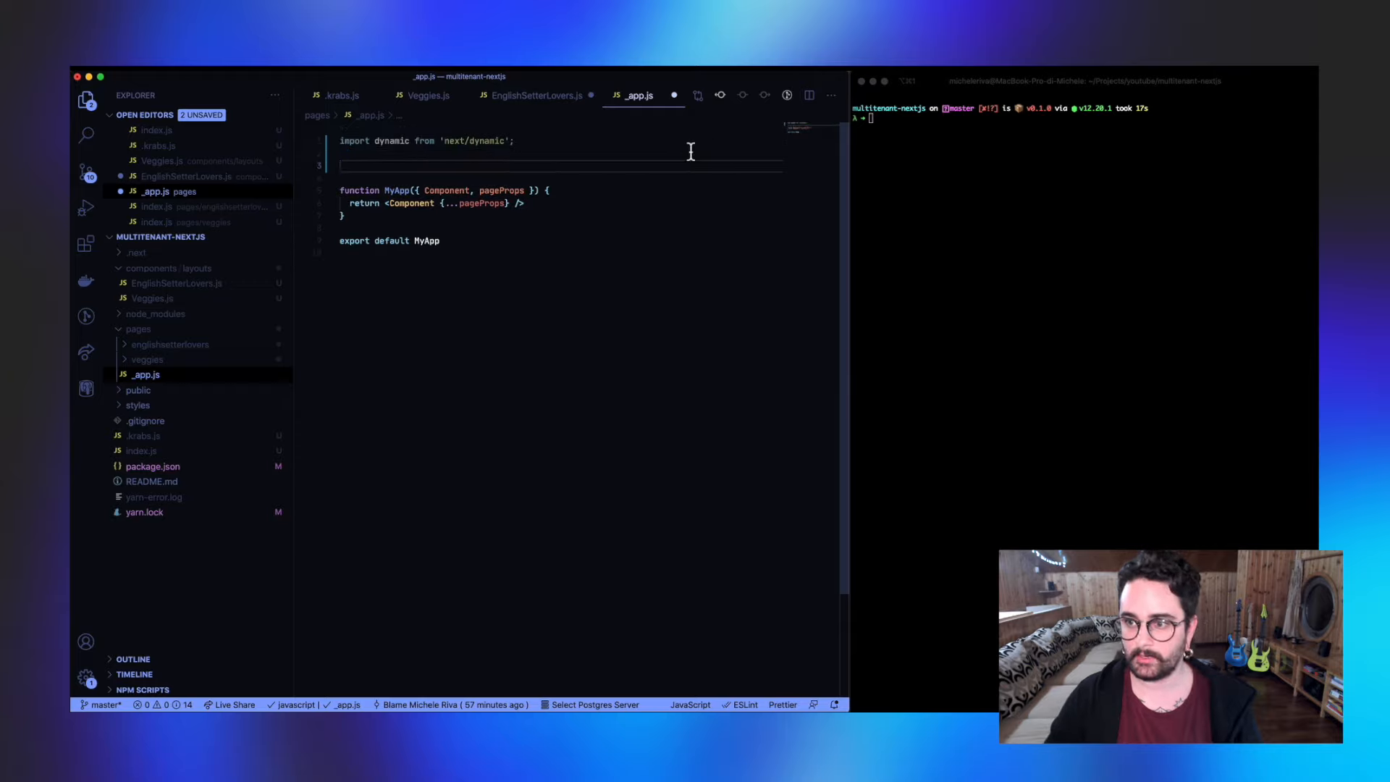
type("const VeggieLayout = dynamic(() => import('../components/layouts/EnglishSetterLovers'));")
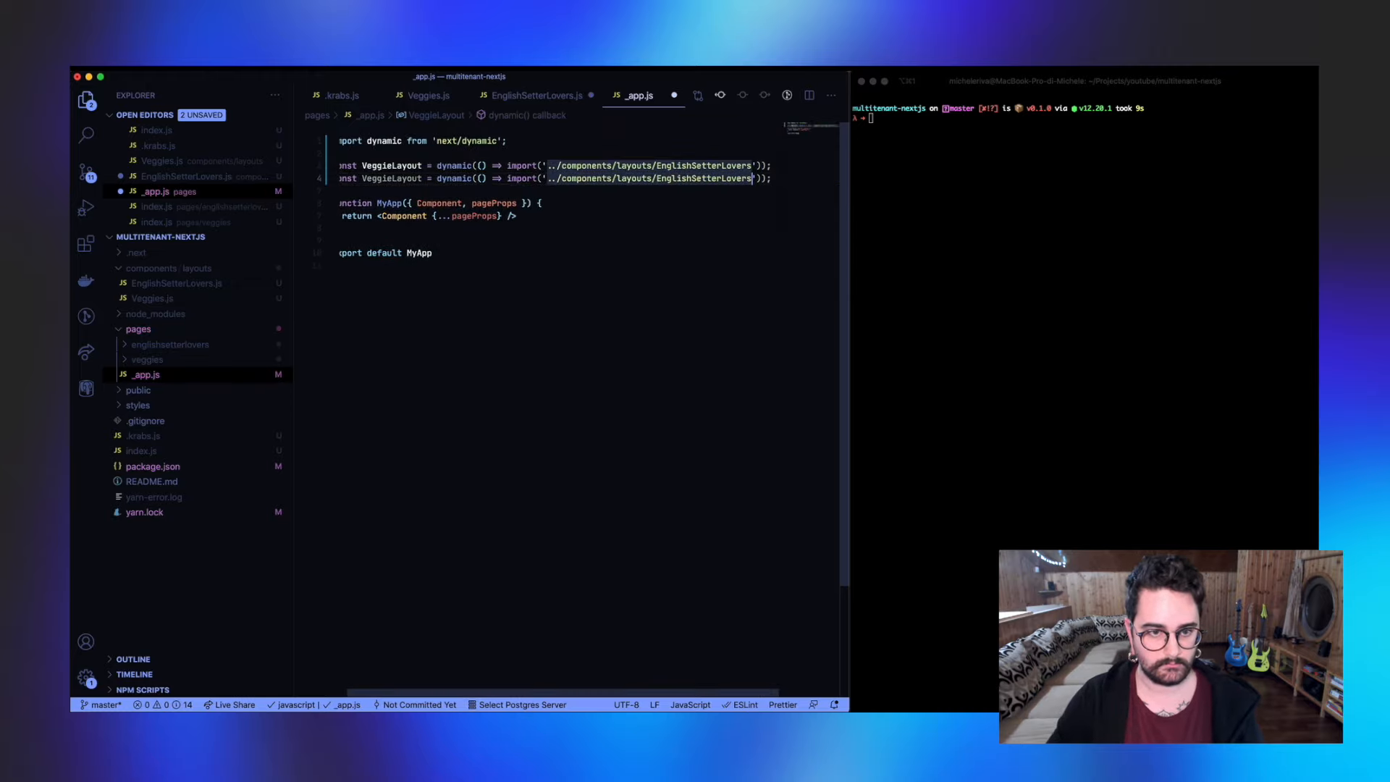
type("Veggies")
type("Englishsetterlovers")
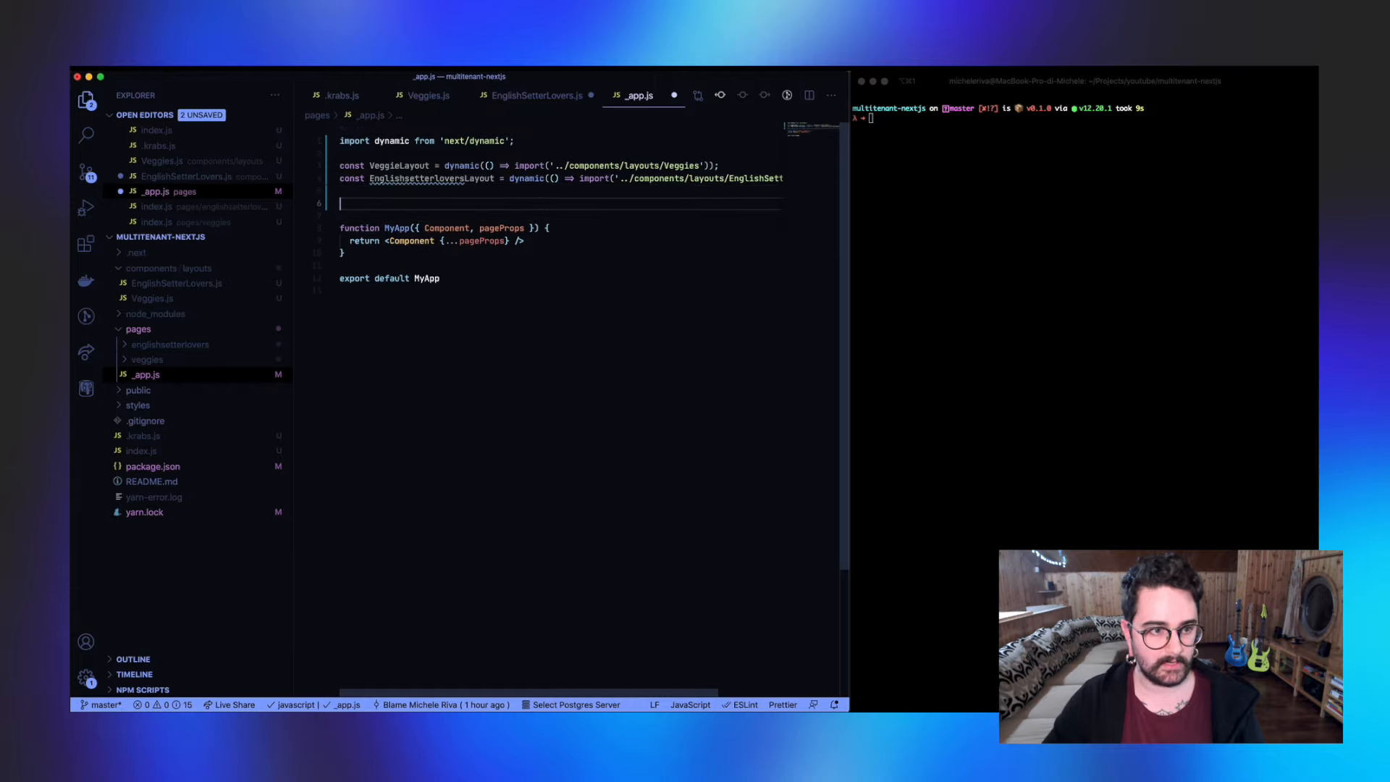
Step: Add const layout mapping veggies and englishsetterlovers to their layouts, and rename MyApp to App
type("const layout = {")
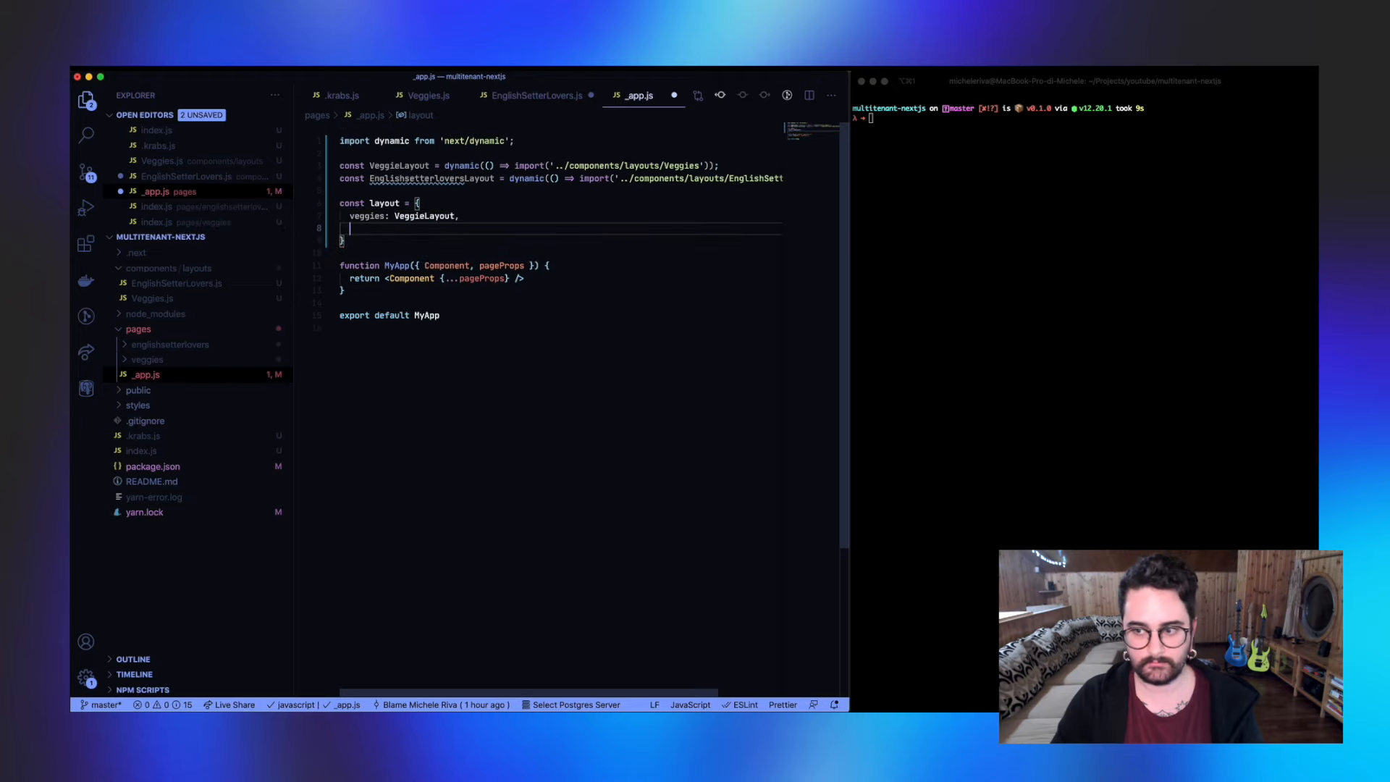
type("englishsetterlovers: EnglishsetterloversLayout")
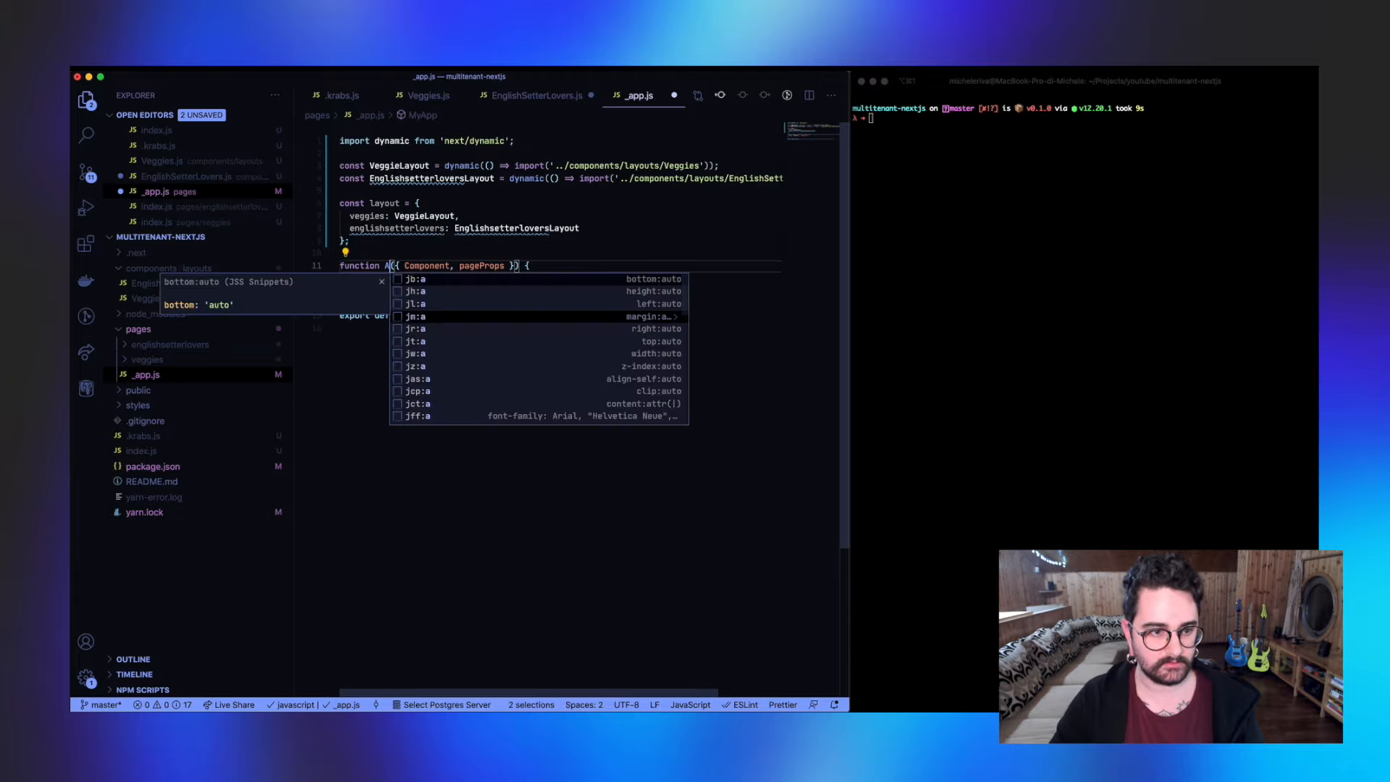
type("App")
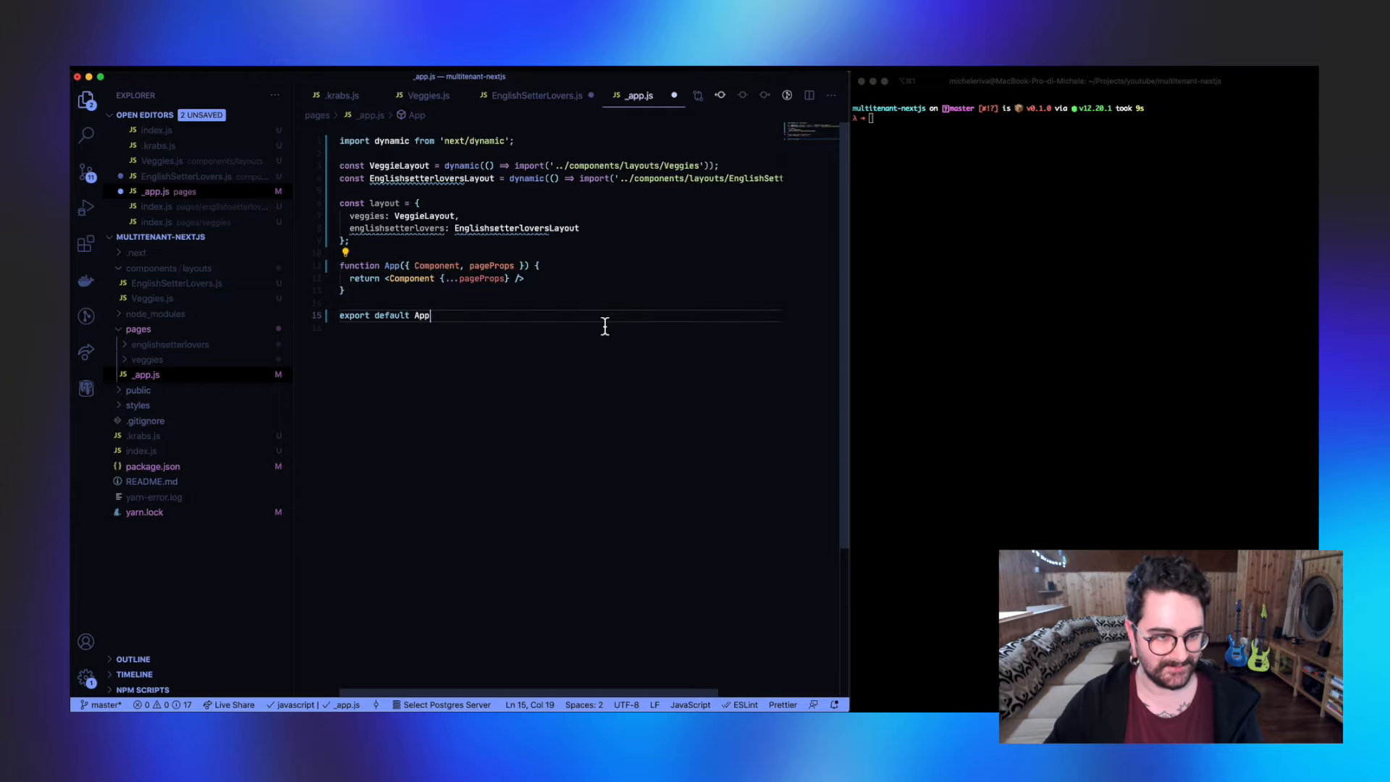
type(";")
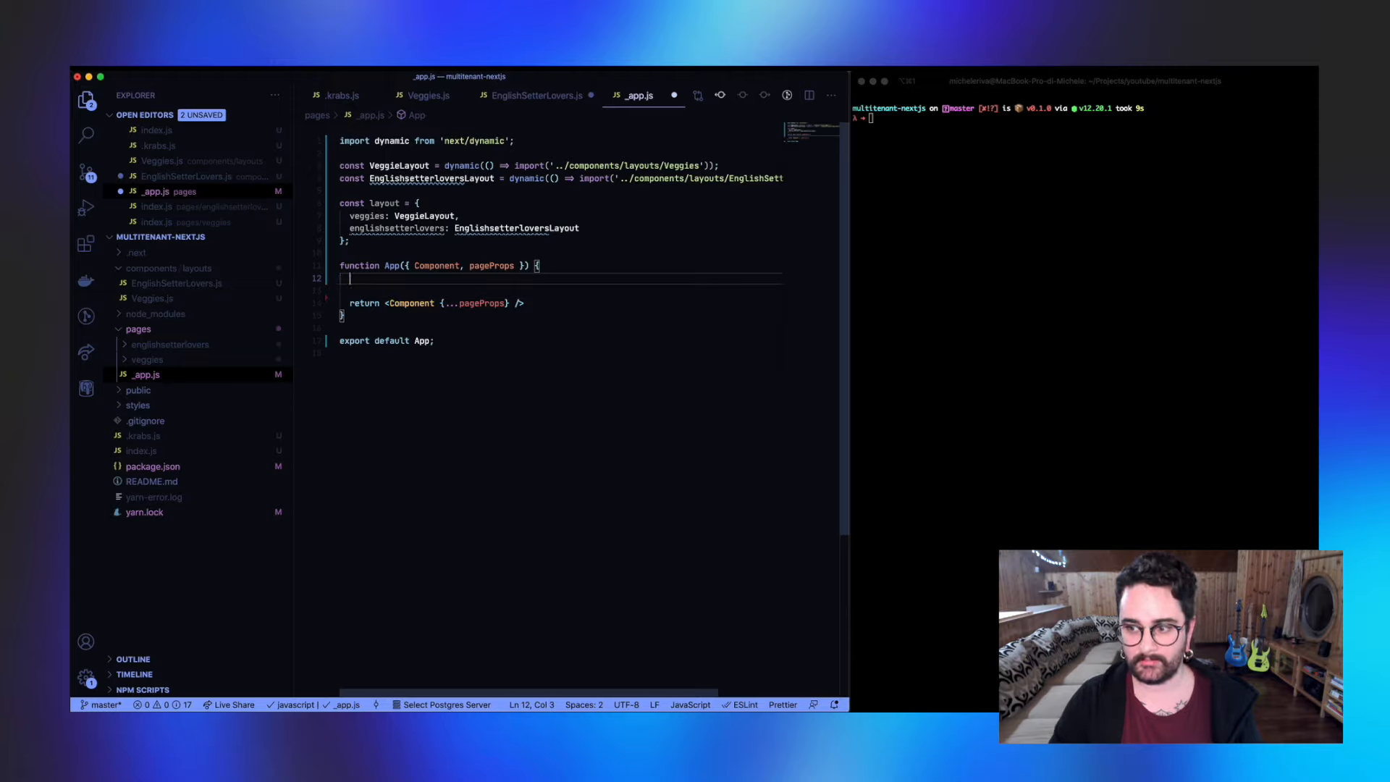
Step: Add const TenantLayout = layout[pageProps.tenant] and return Component wrapped in <TenantLayout>
type("const Tenant")
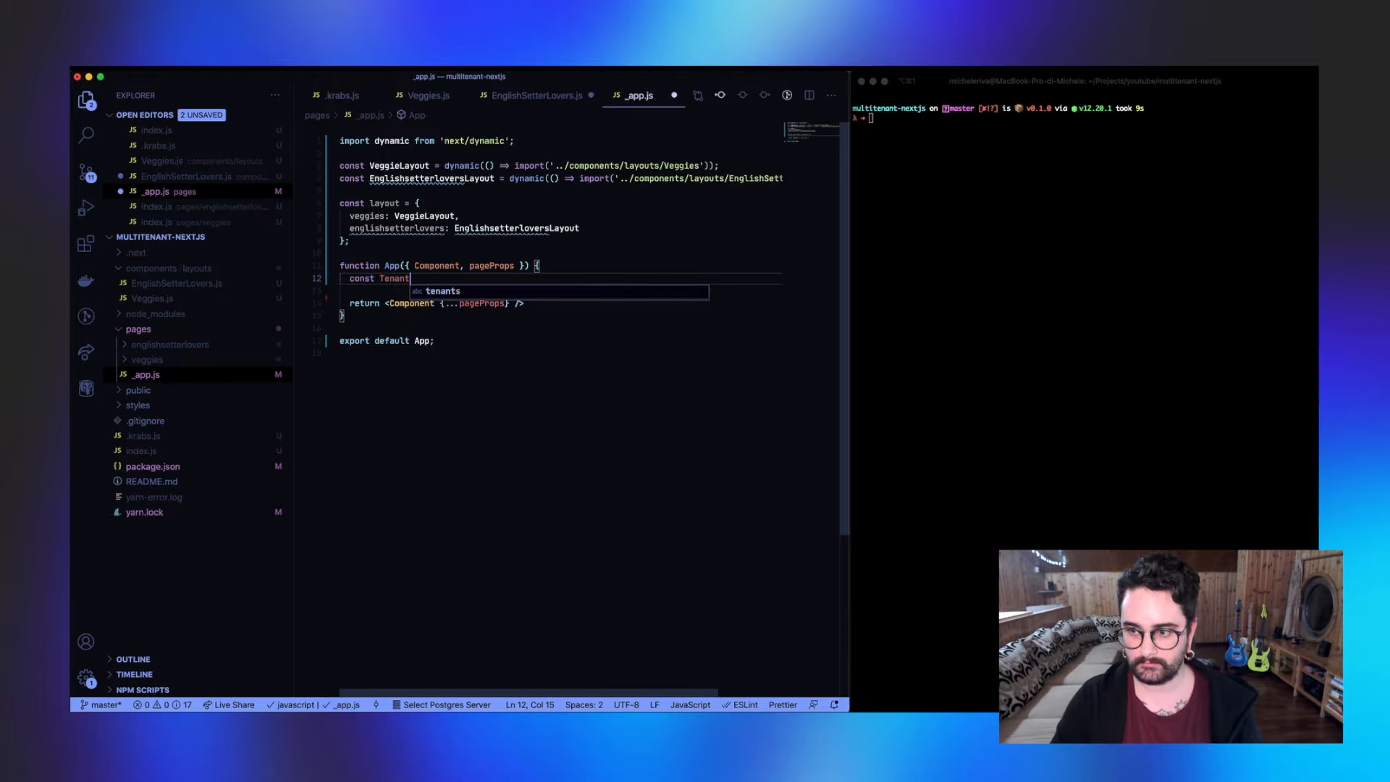
type("Layout = layout[pageProps.tenant];")
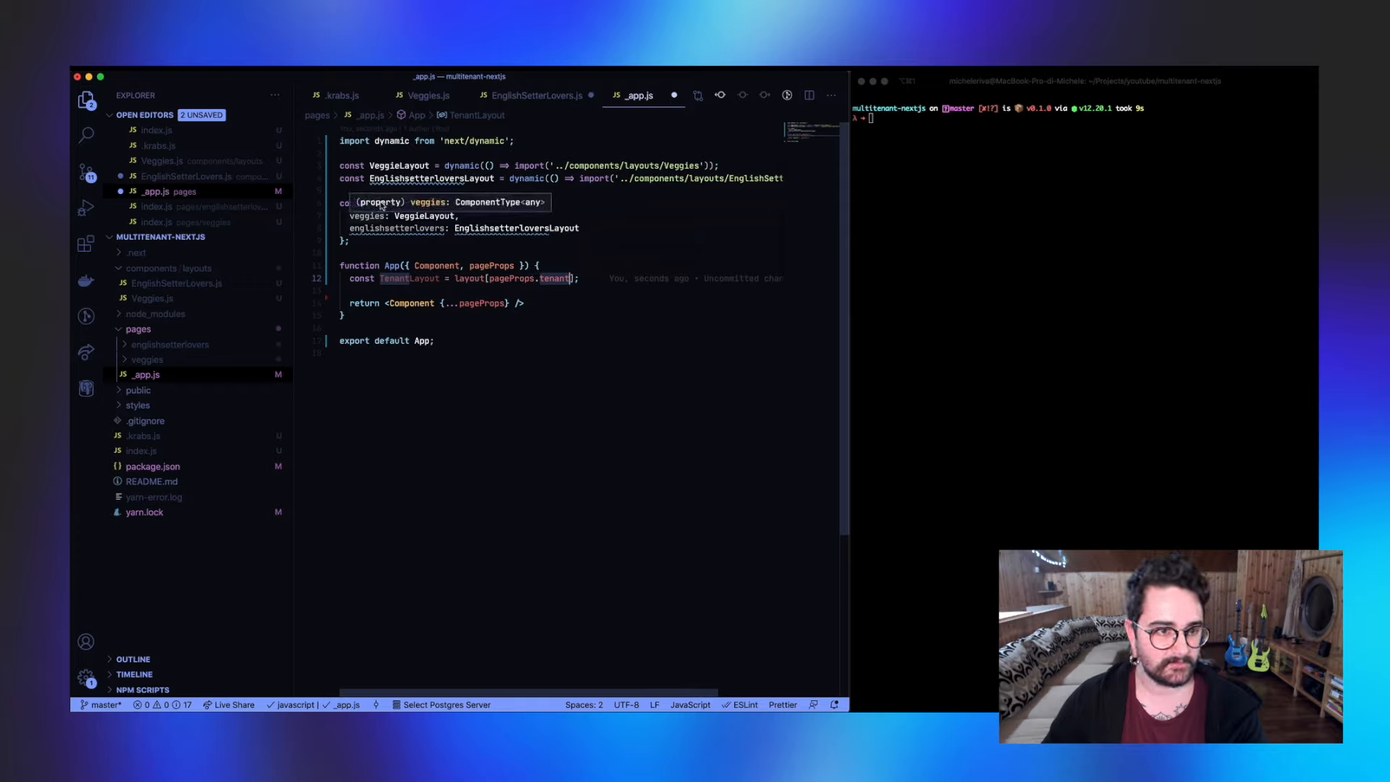
left_click(476, 278)
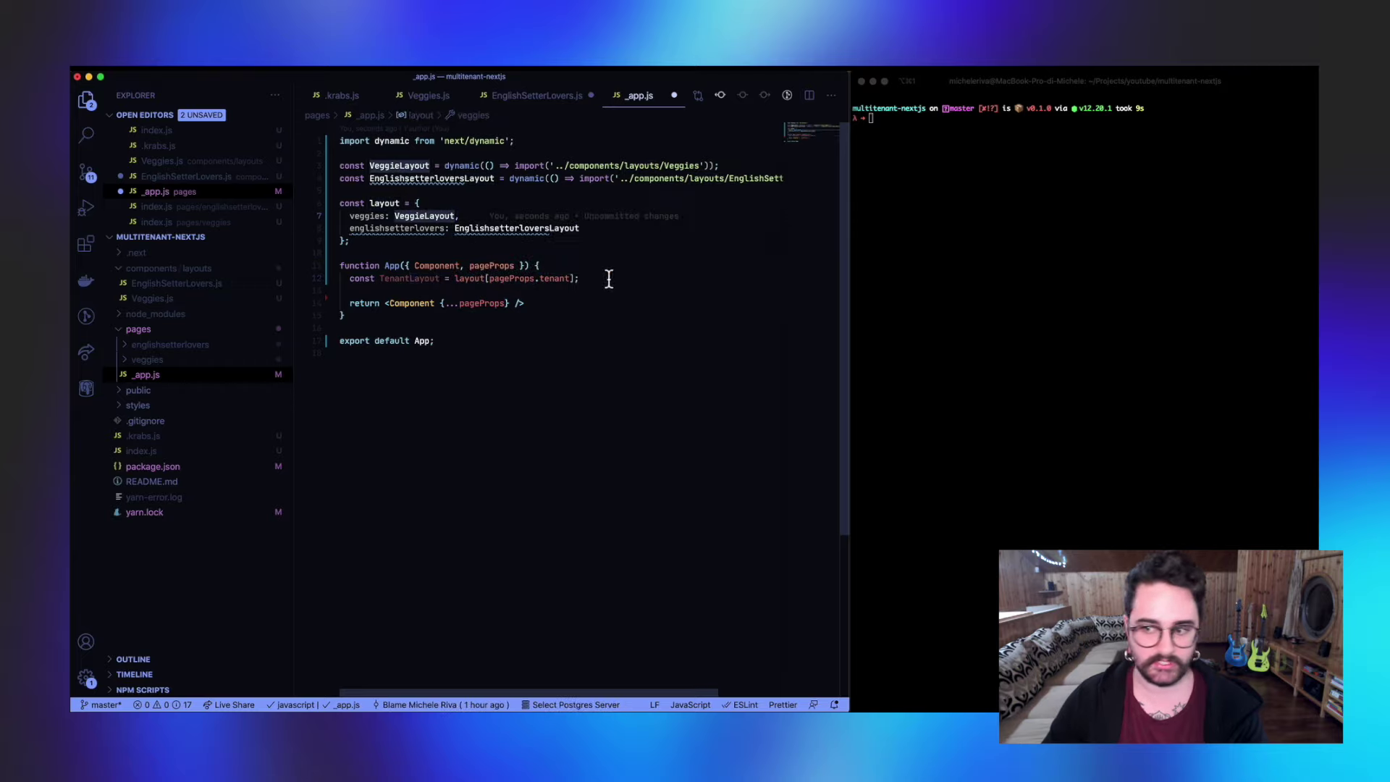
key("enter")
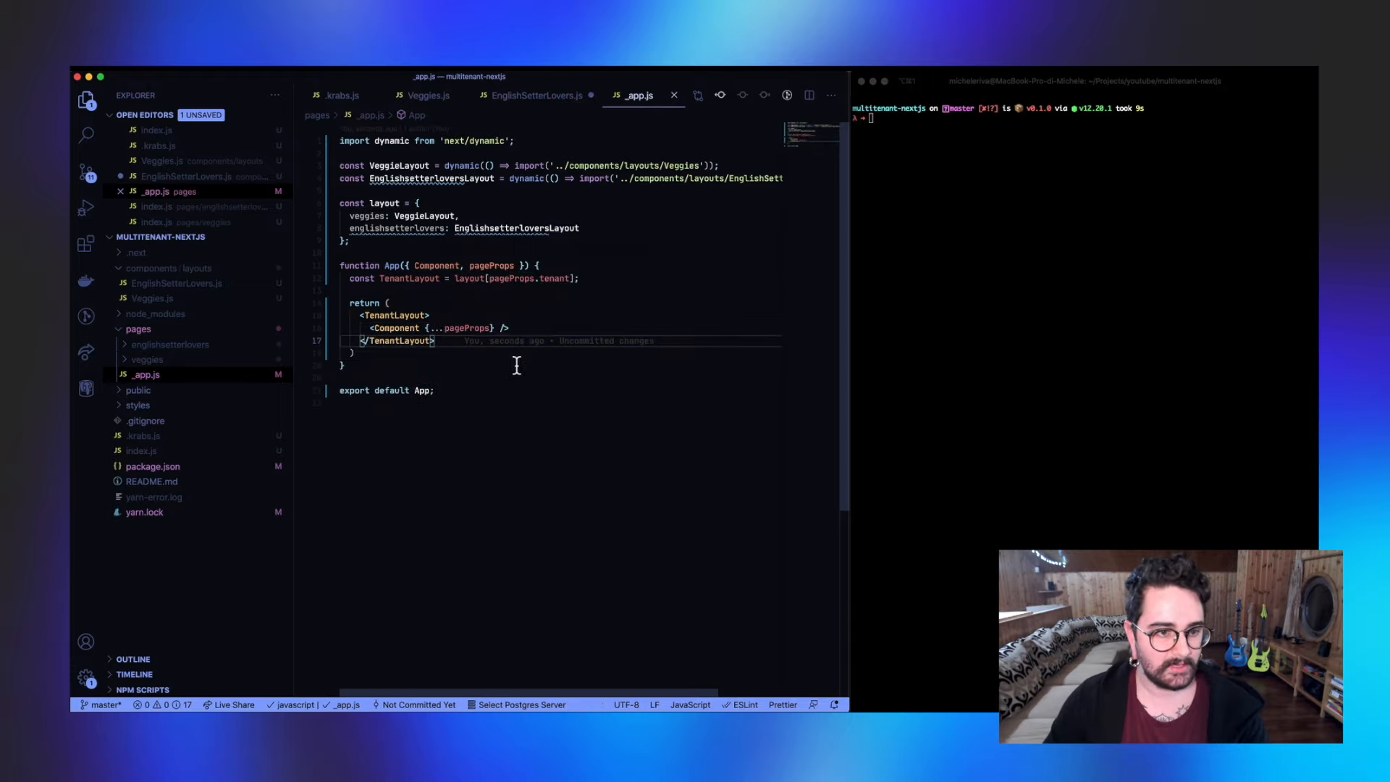
left_click(554, 278)
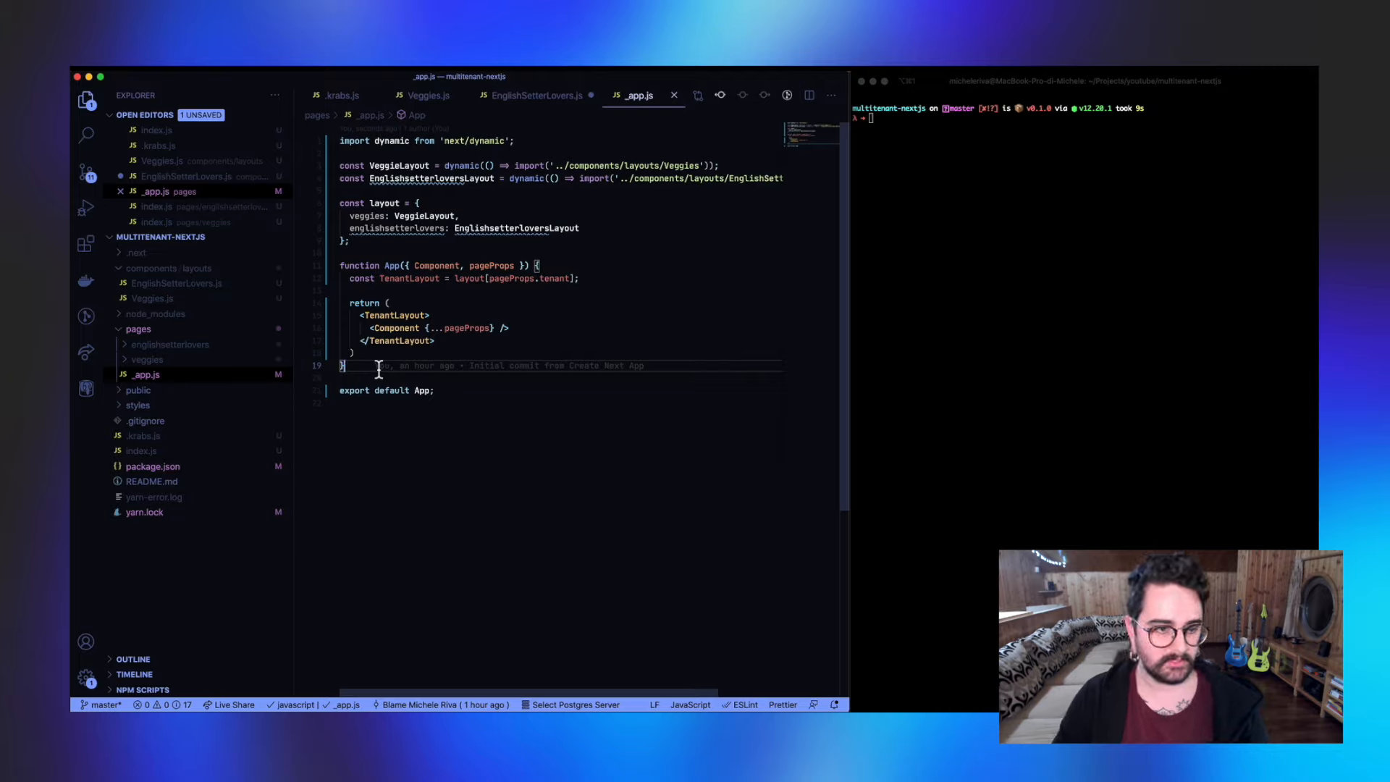
Step: Write App.getInitialProps reading ctx?.req?.tenant?.name, awaiting Component.getInitialProps(ctx), returning pageProps with tenant
type("App.getInitialProps = async ({ Component, ctx }) => {")
type("const tenant = ctx?.req")
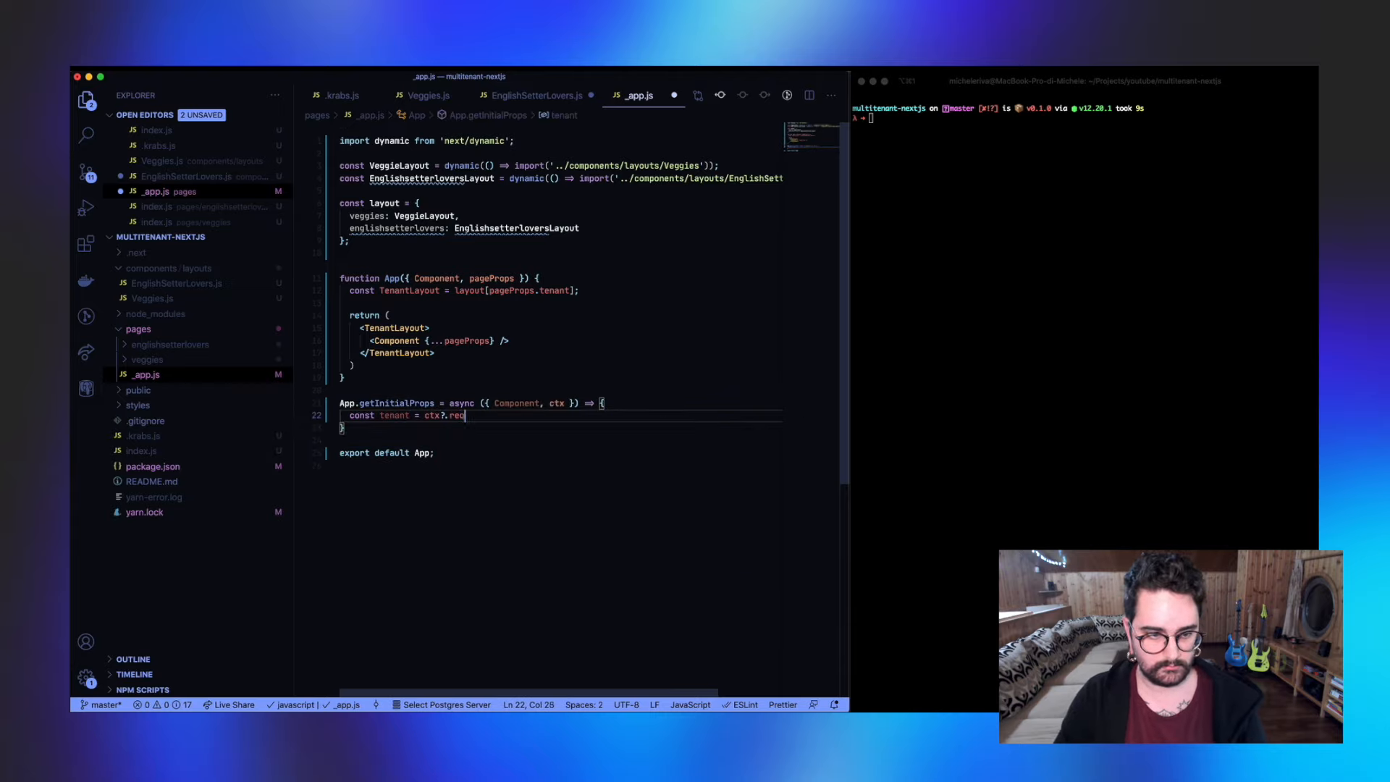
type("?.tenant?.name;")
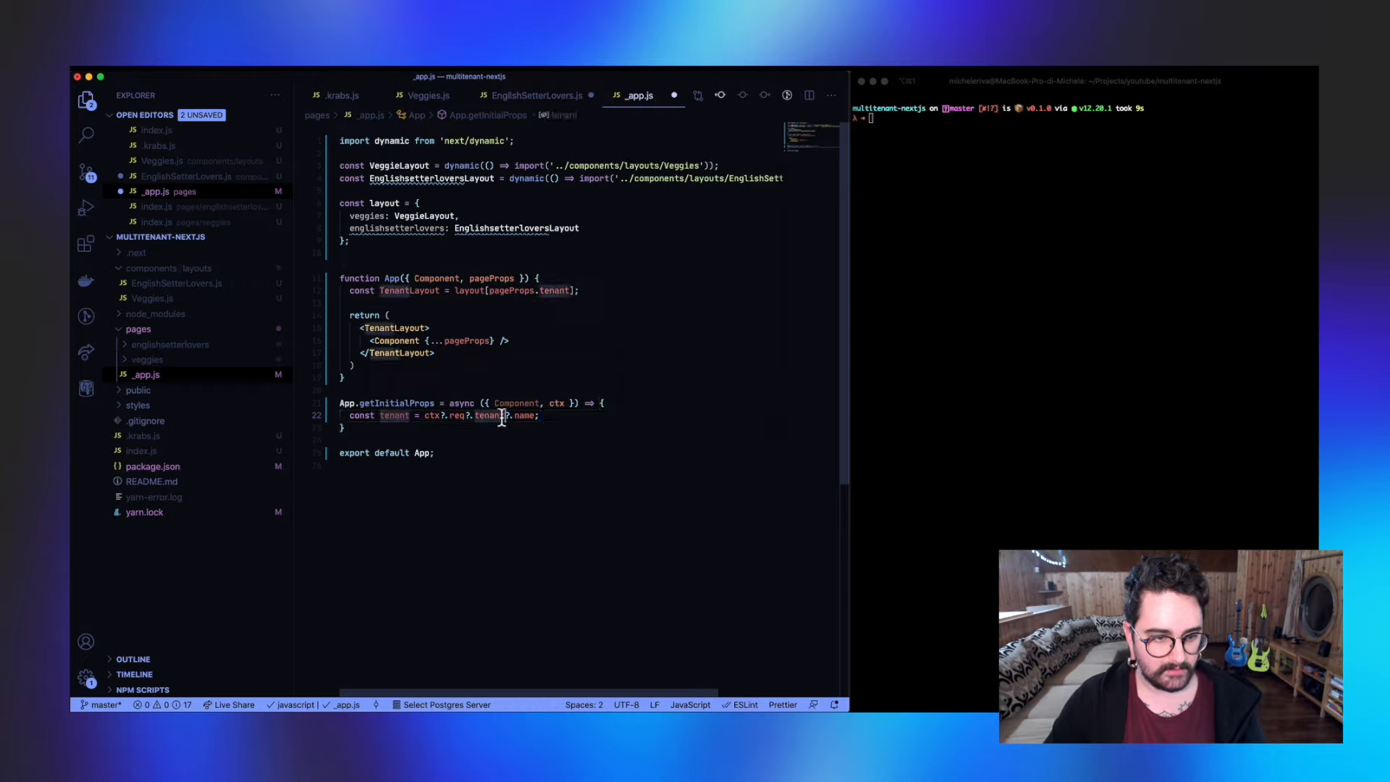
mouse_move(491, 415)
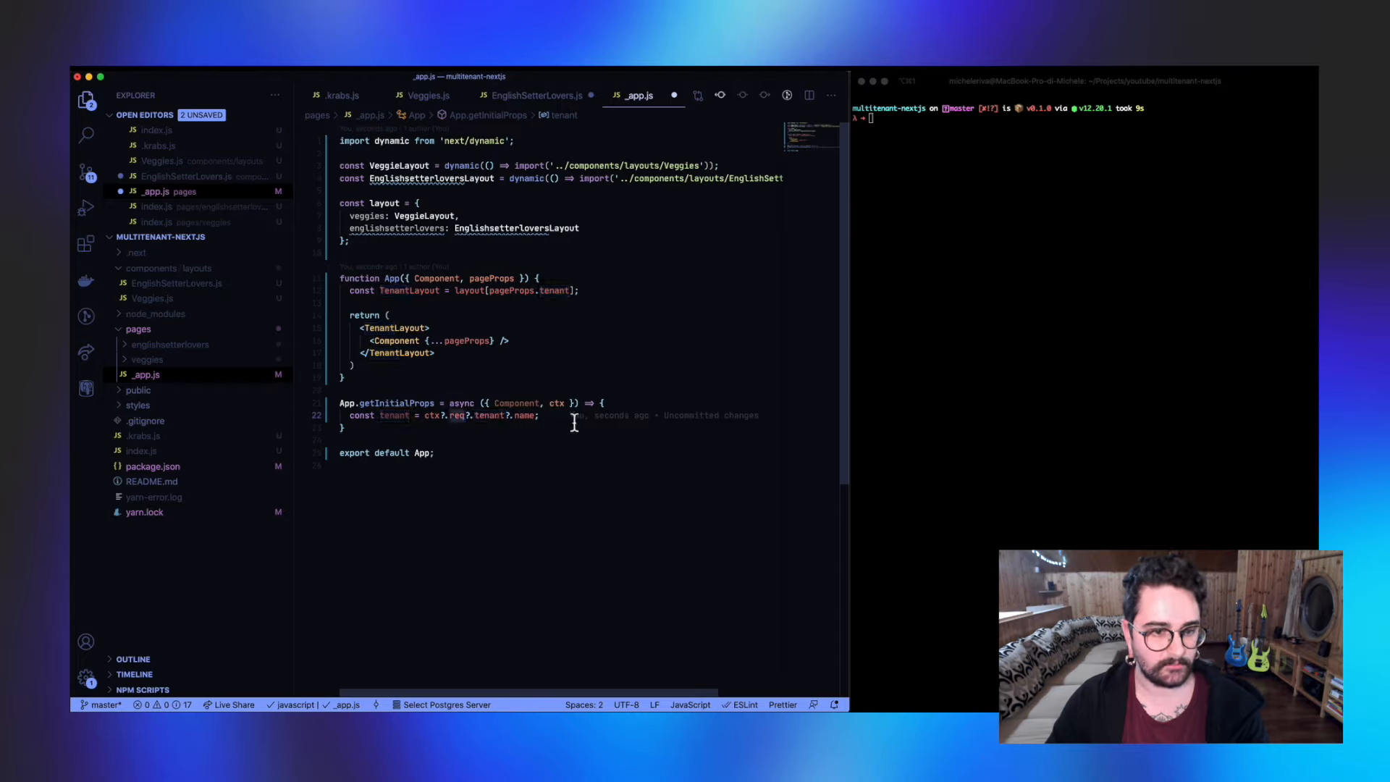
type("let pageProps = {};")
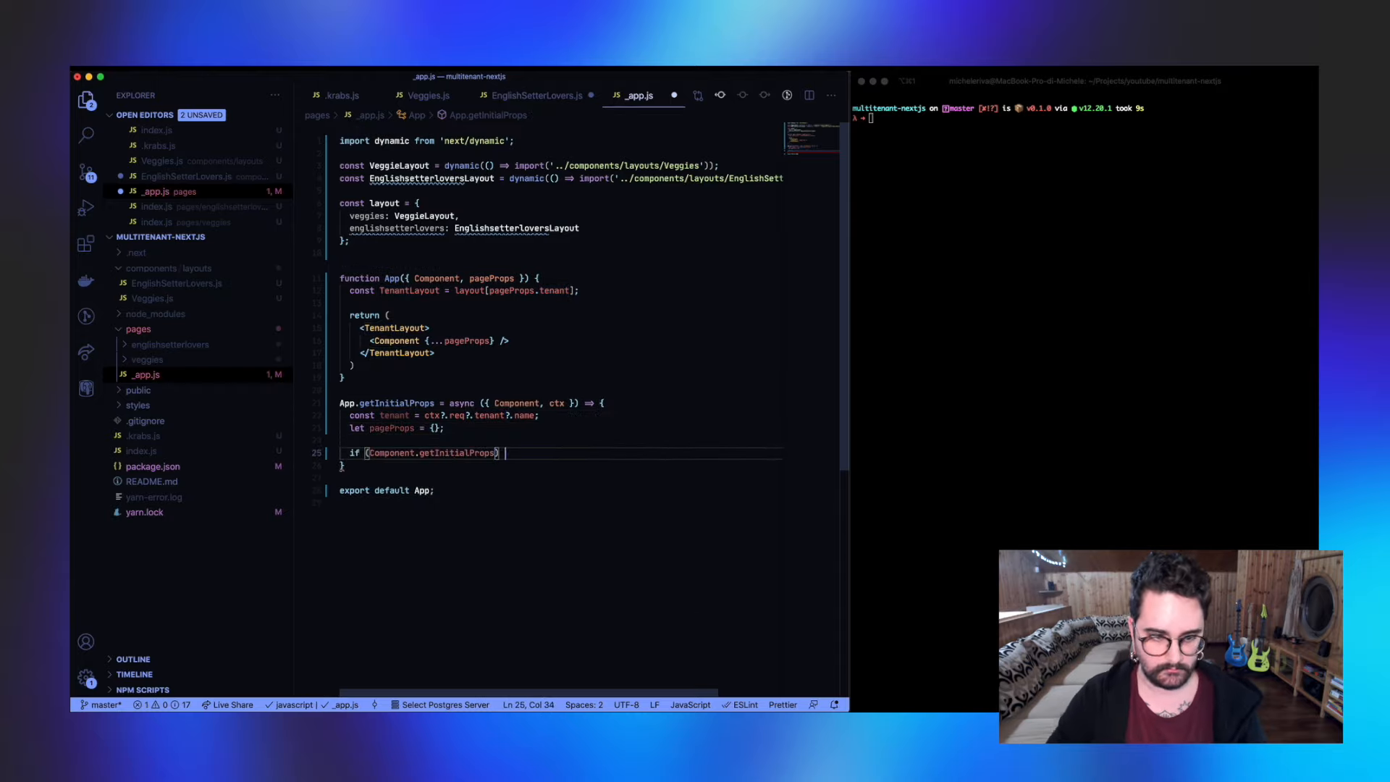
type("pageProps = await Component.getInitialProps(ctx);")
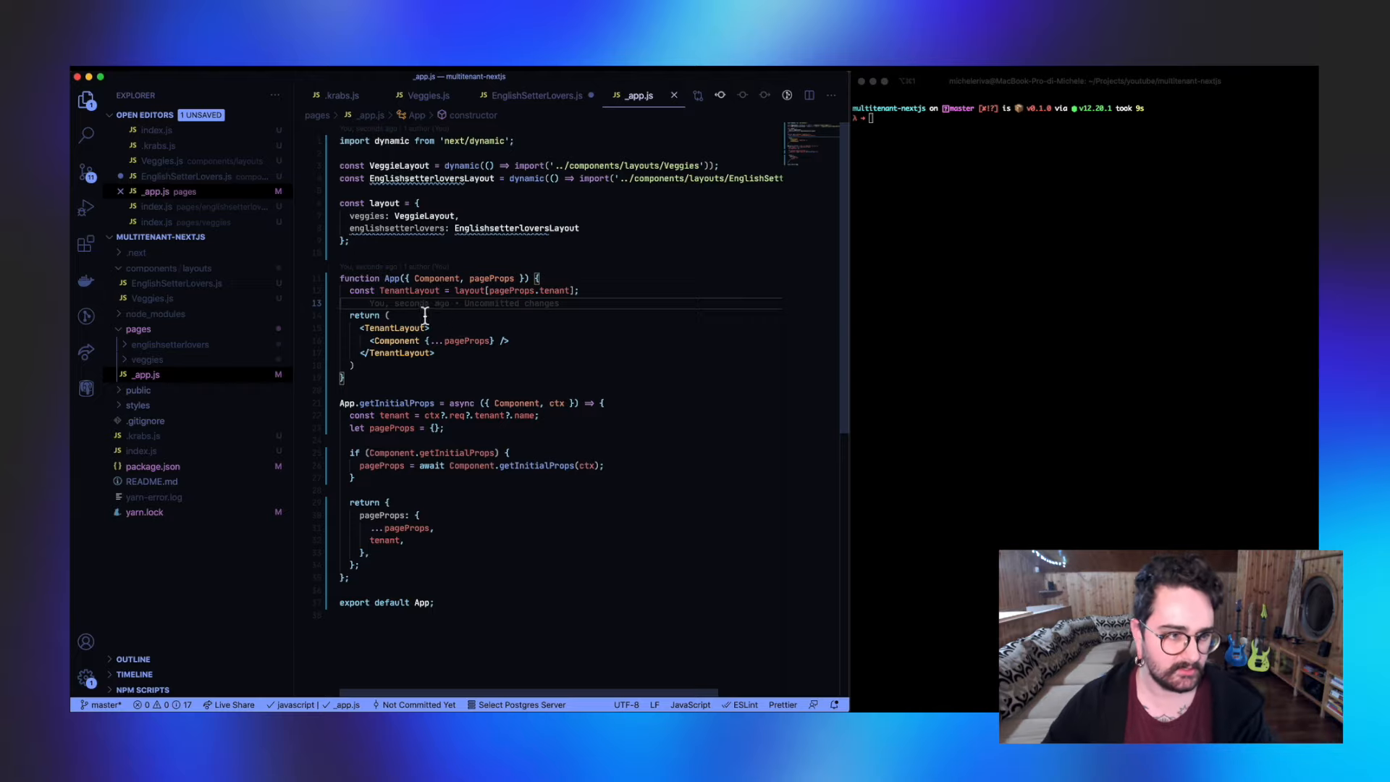
Step: Review EnglishSetterLovers.js and Veggies.js, then start the Next.js dev server in the terminal
left_click(175, 283)
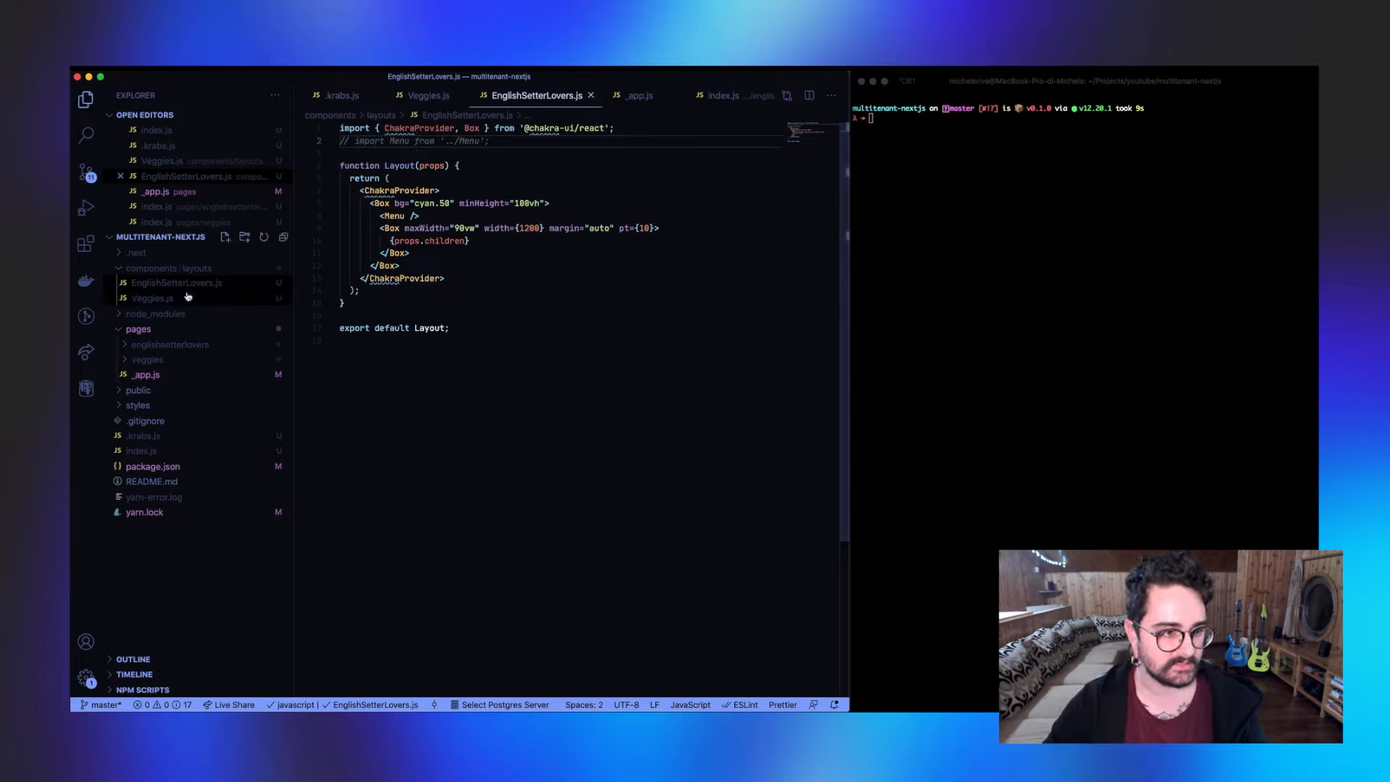
left_click(428, 95)
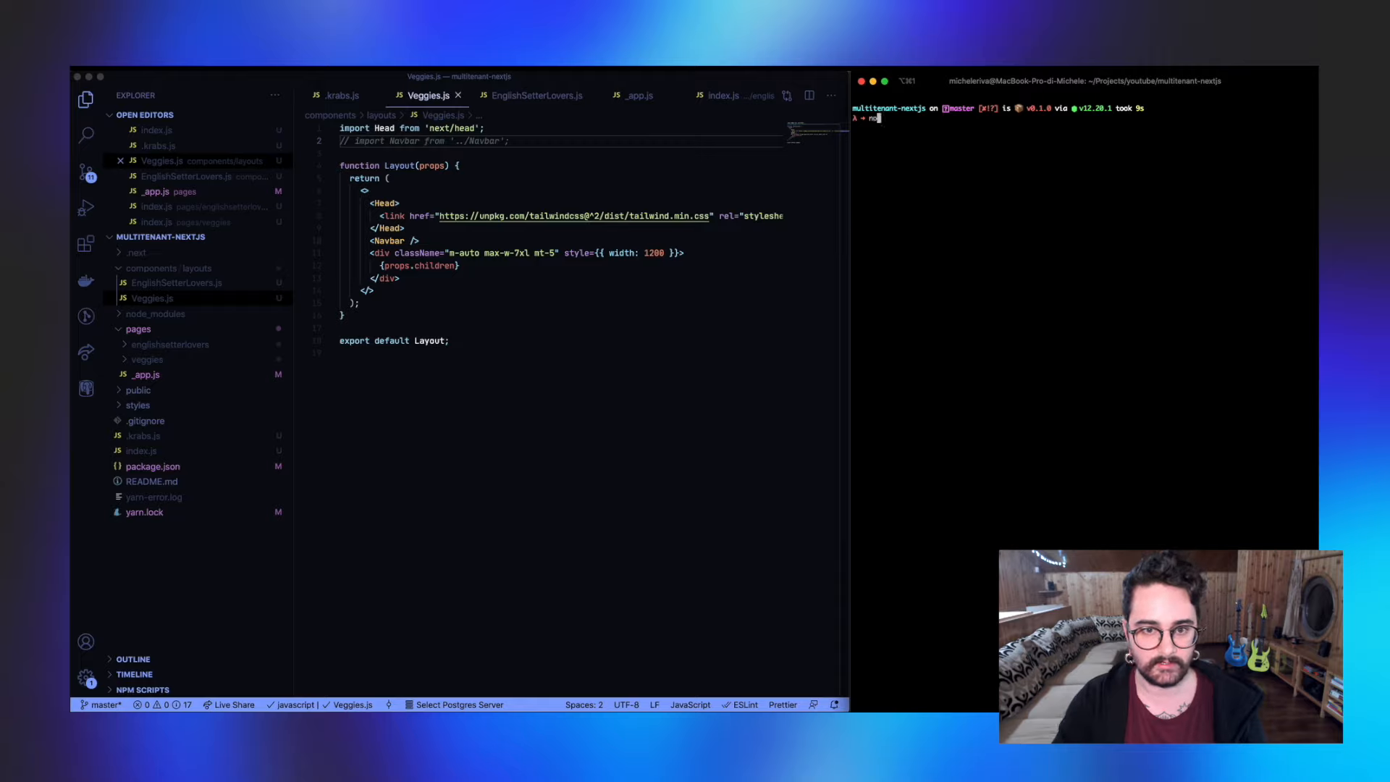
key("Return")
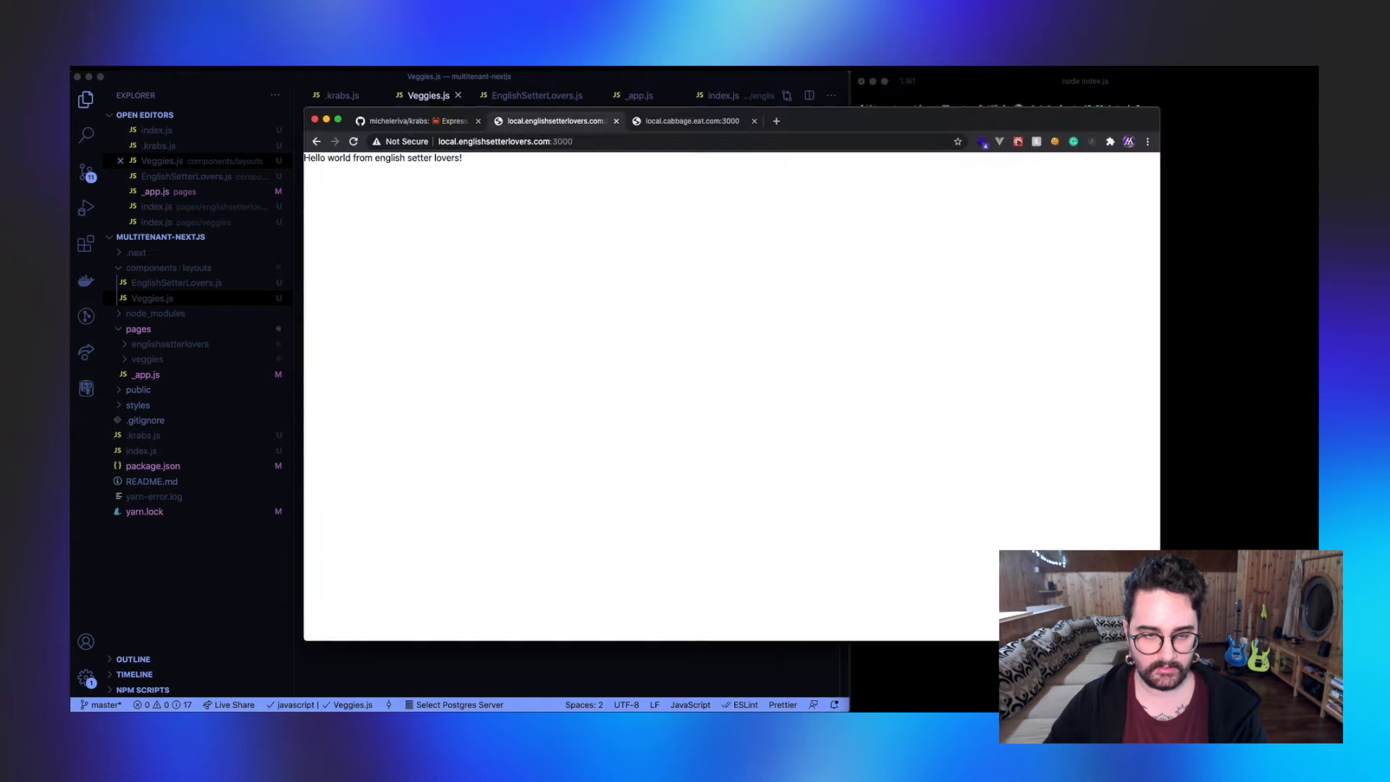
Step: Wrap <Menu /> in a JSX comment in EnglishSetterLovers.js and recheck local.englishsetterlovers.com:3000
left_click(353, 142)
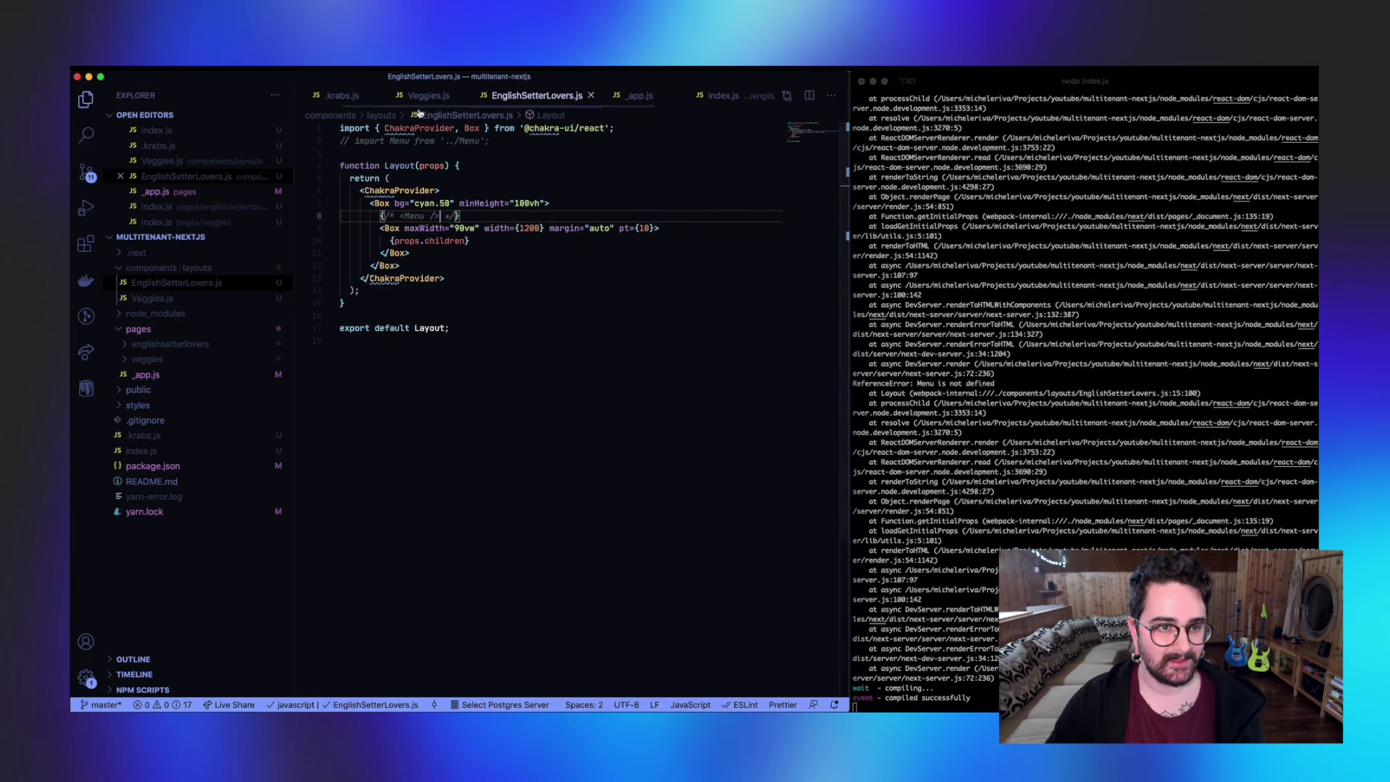
mouse_move(200, 299)
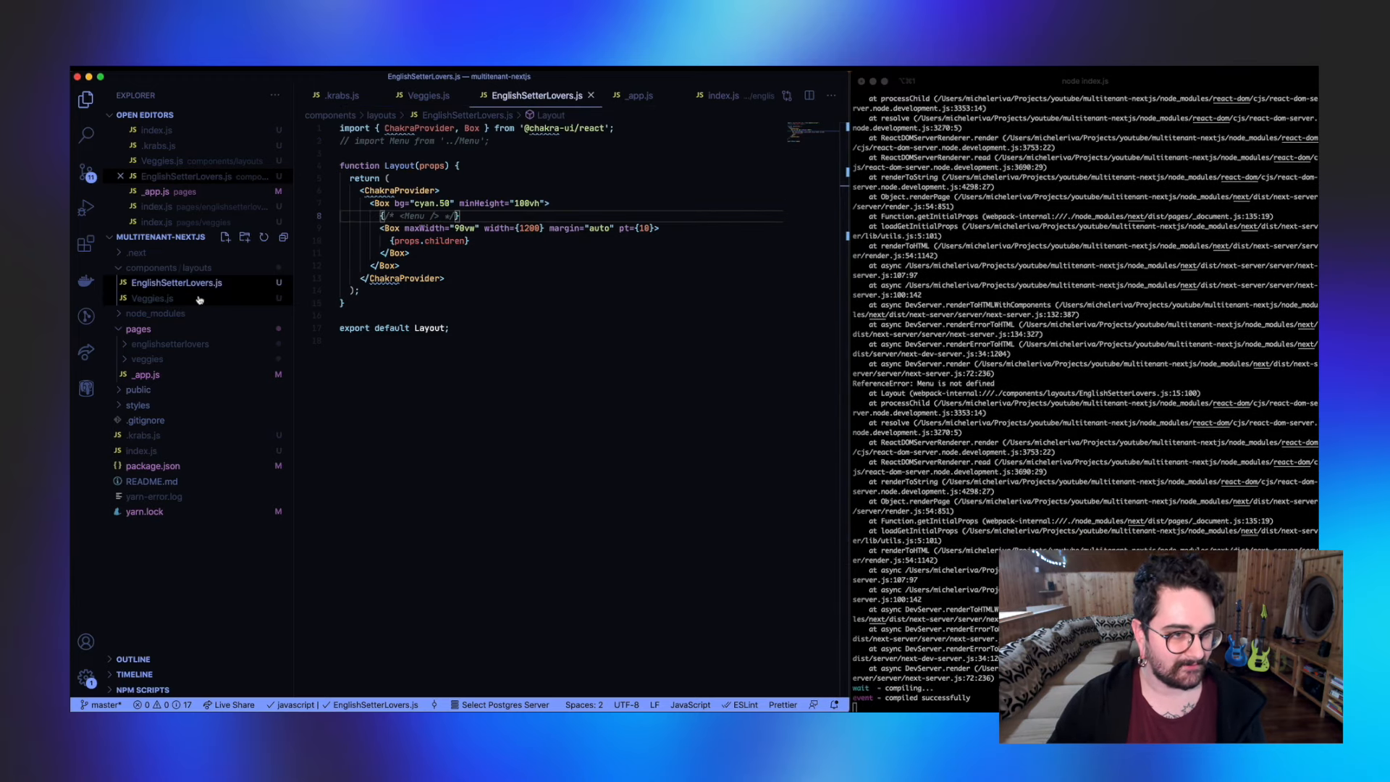
left_click(425, 96)
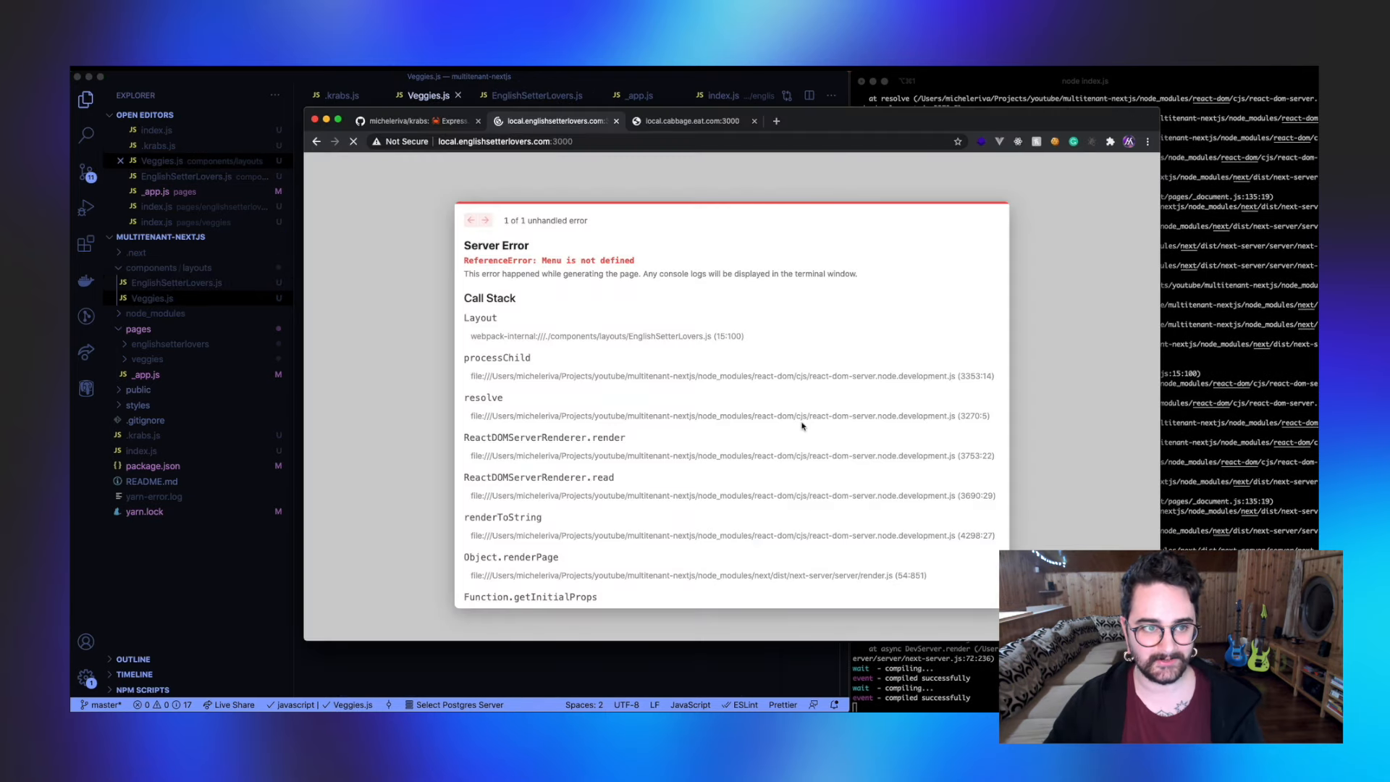
Step: Reload local.cabbage.eat.com:3000 and local.englishsetterlovers.com:3000 to confirm both tenant sites render
left_click(689, 121)
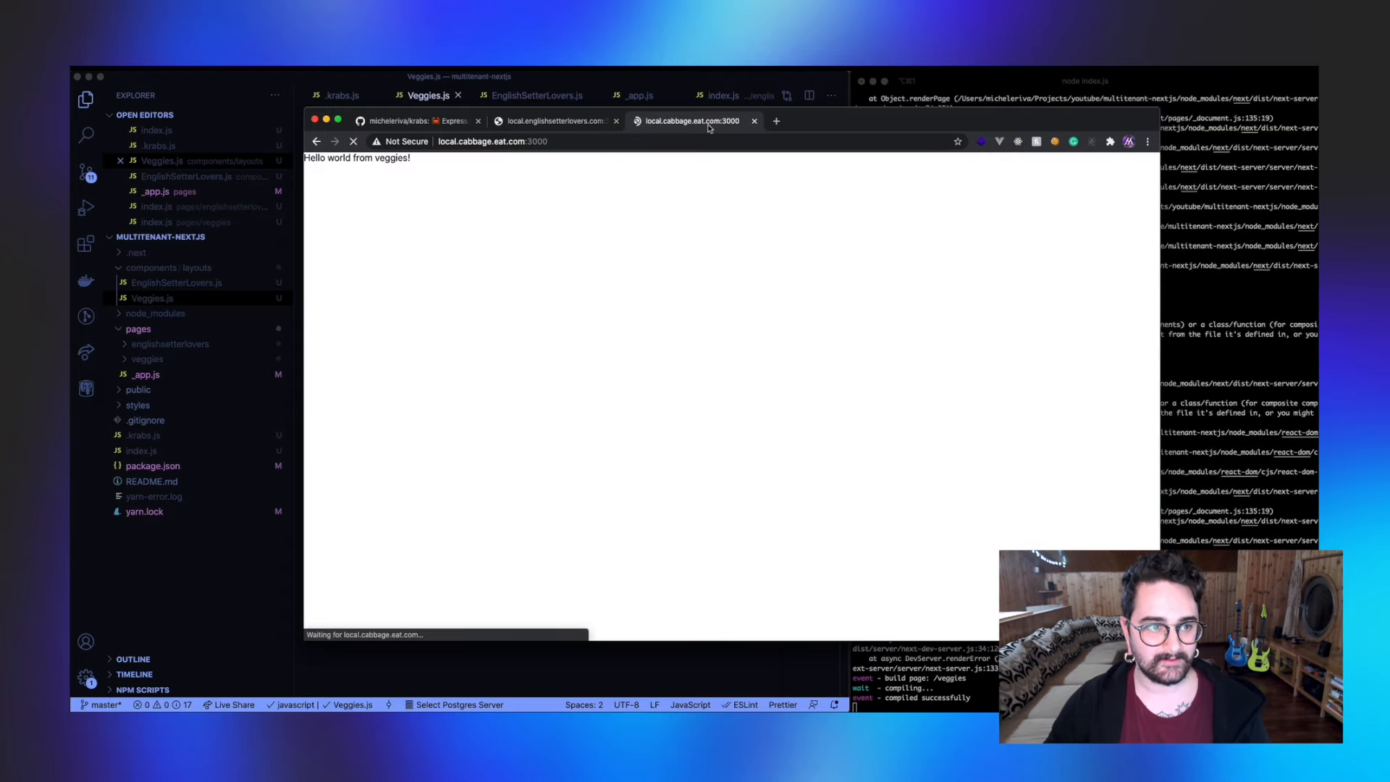
left_click(554, 120)
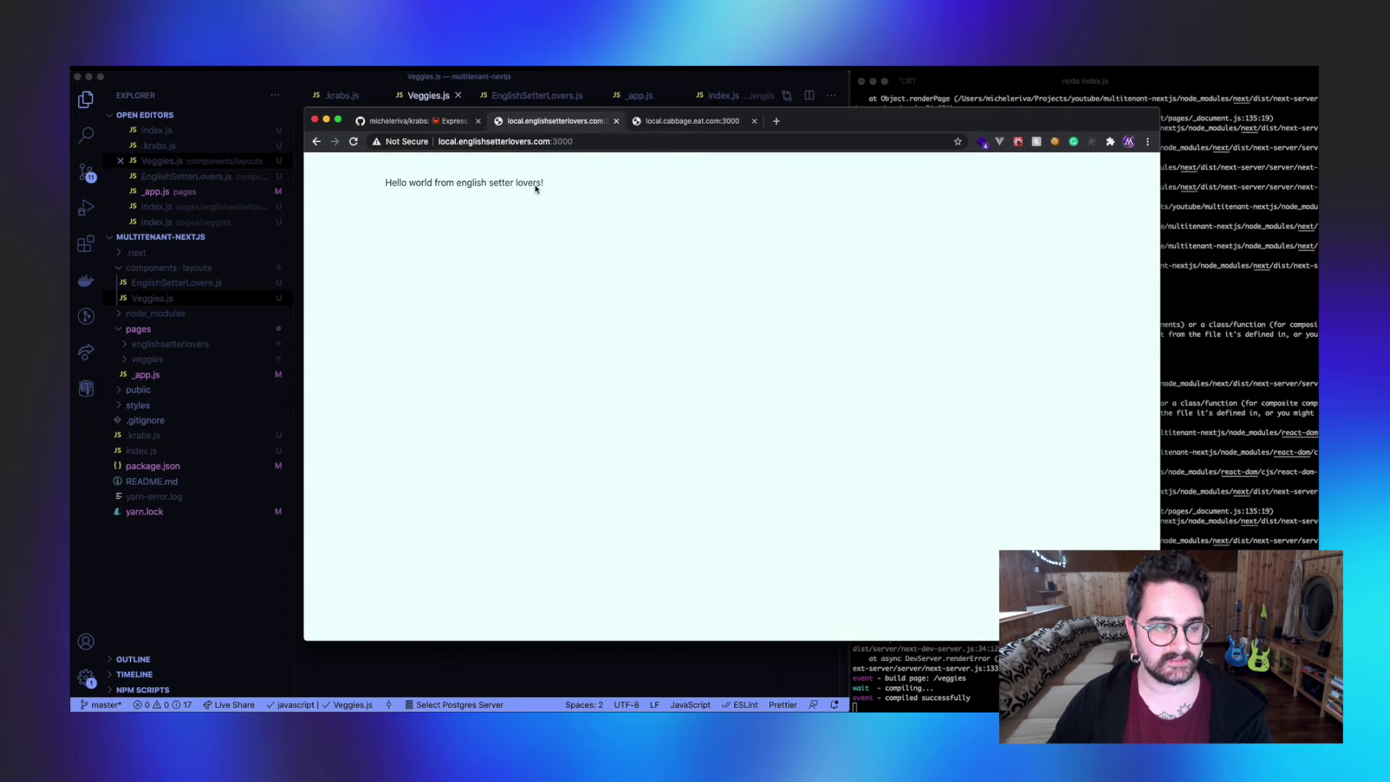
mouse_move(682, 129)
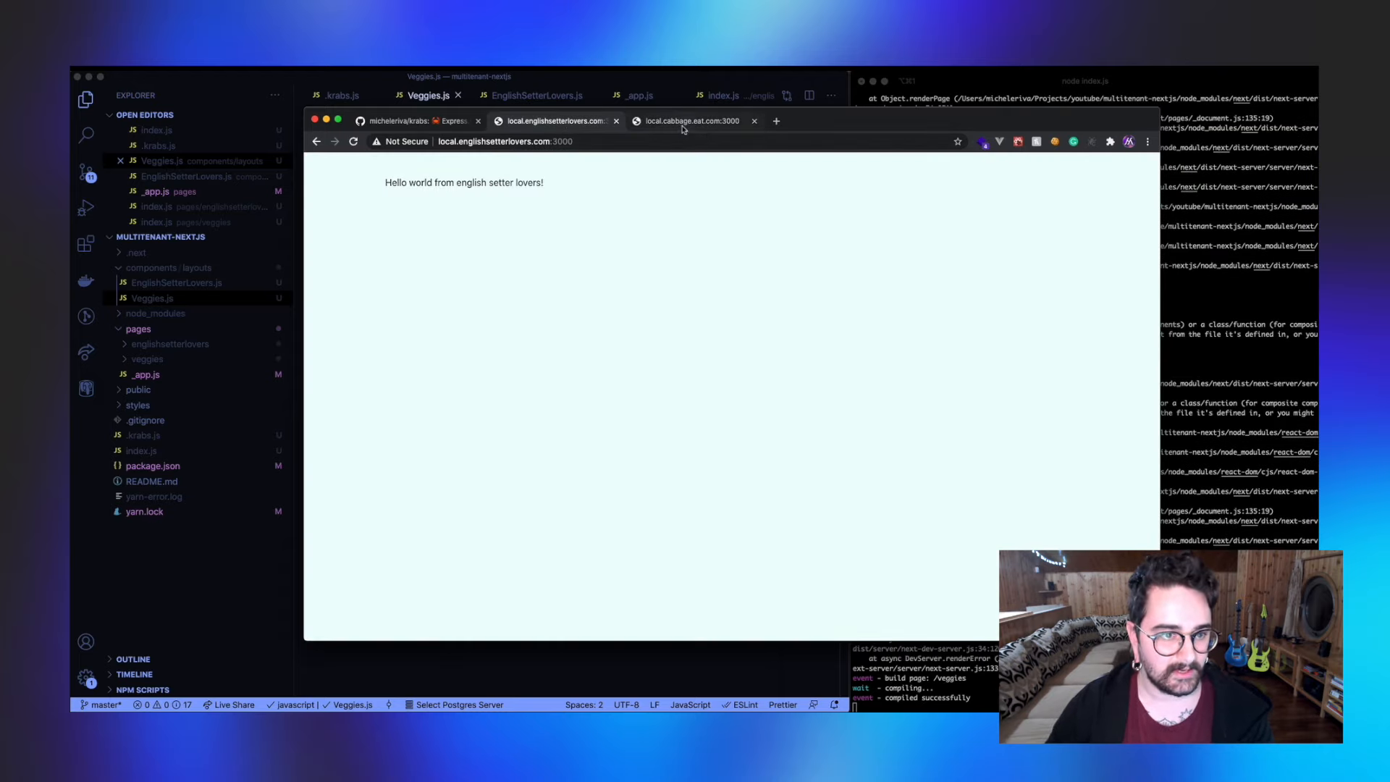
mouse_move(609, 163)
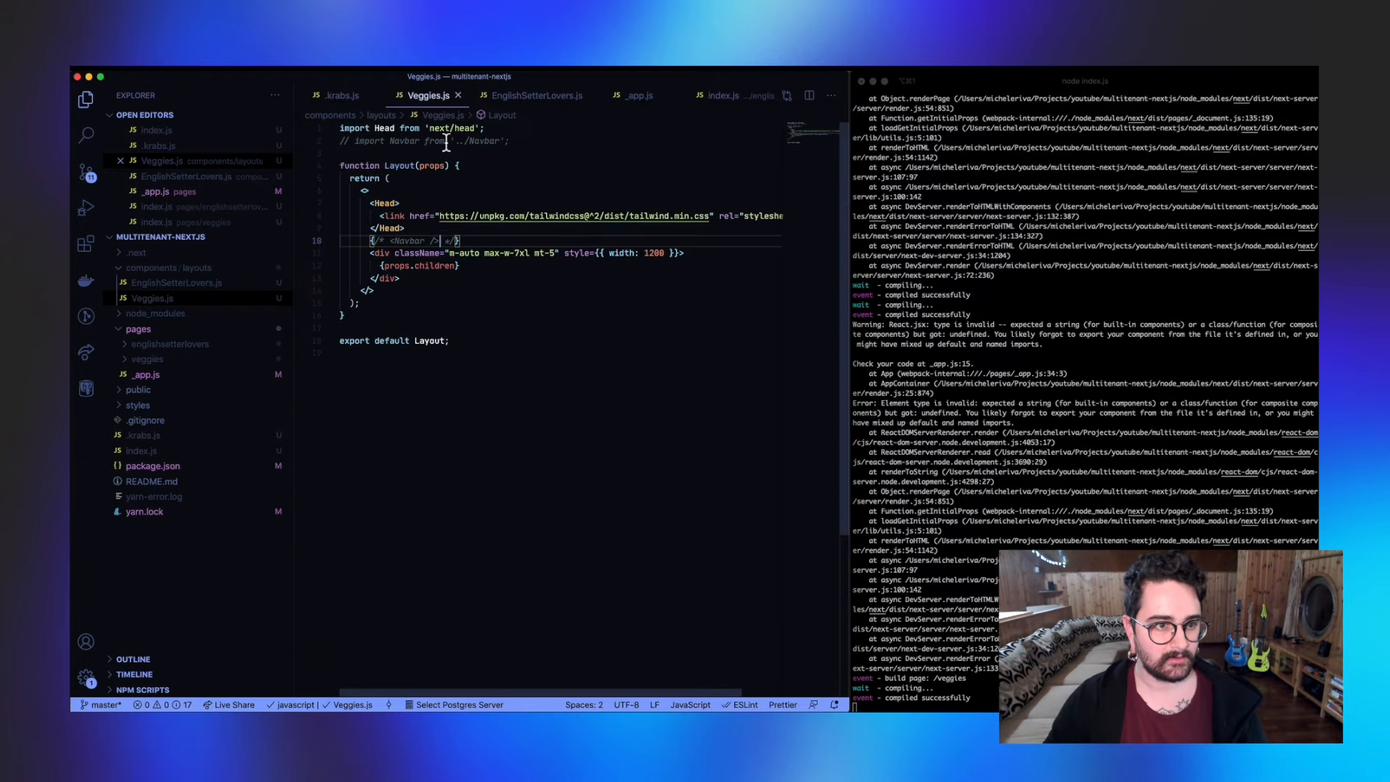
Step: Review the Veggies and EnglishSetterLovers layout files and browse the components folder
left_click(535, 96)
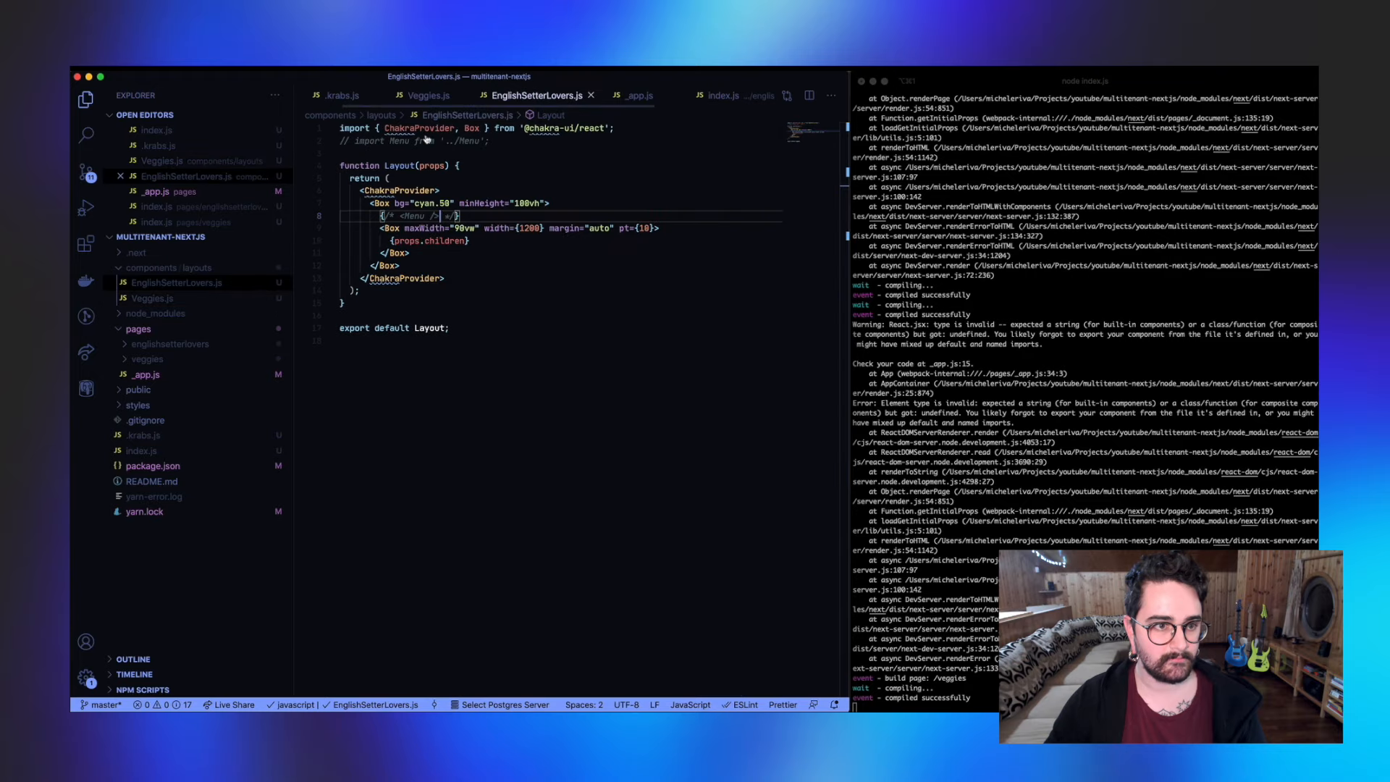
left_click(429, 96)
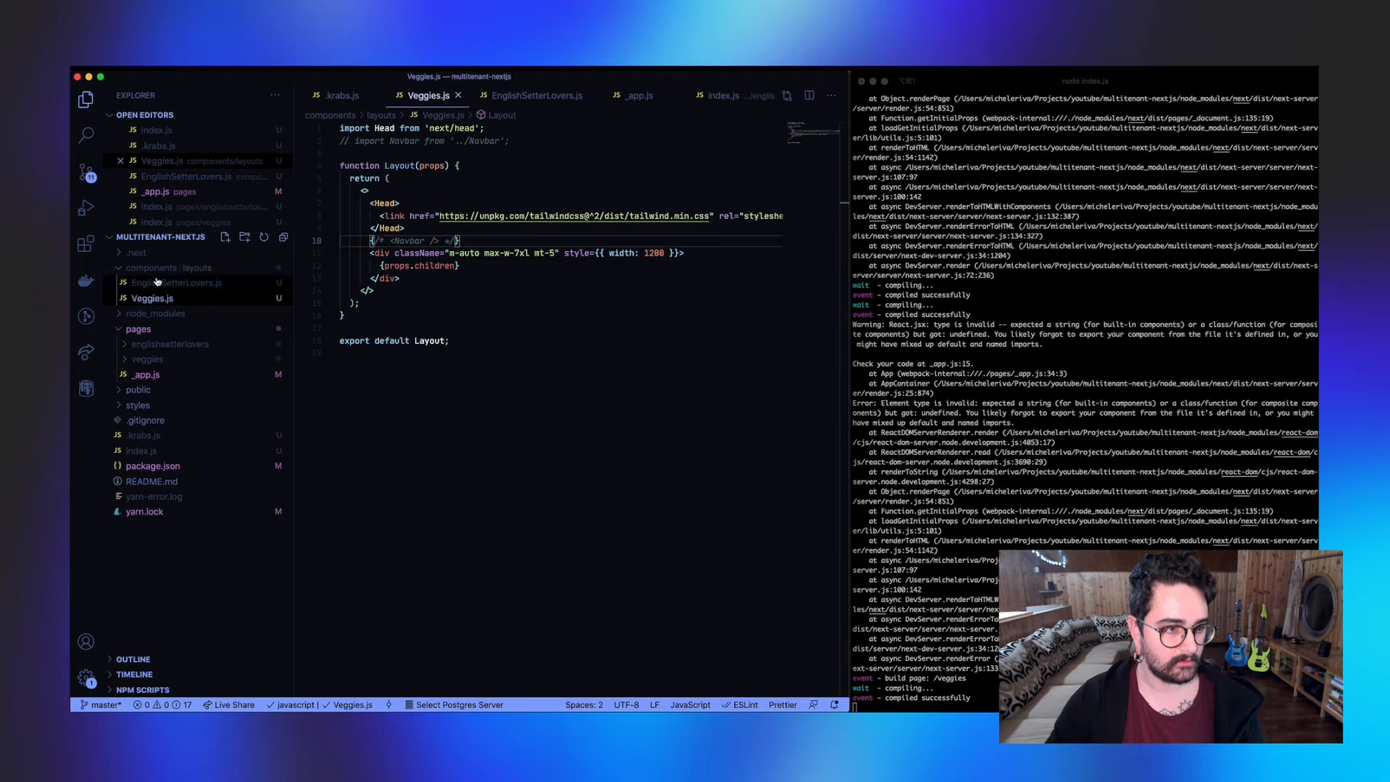
left_click(531, 95)
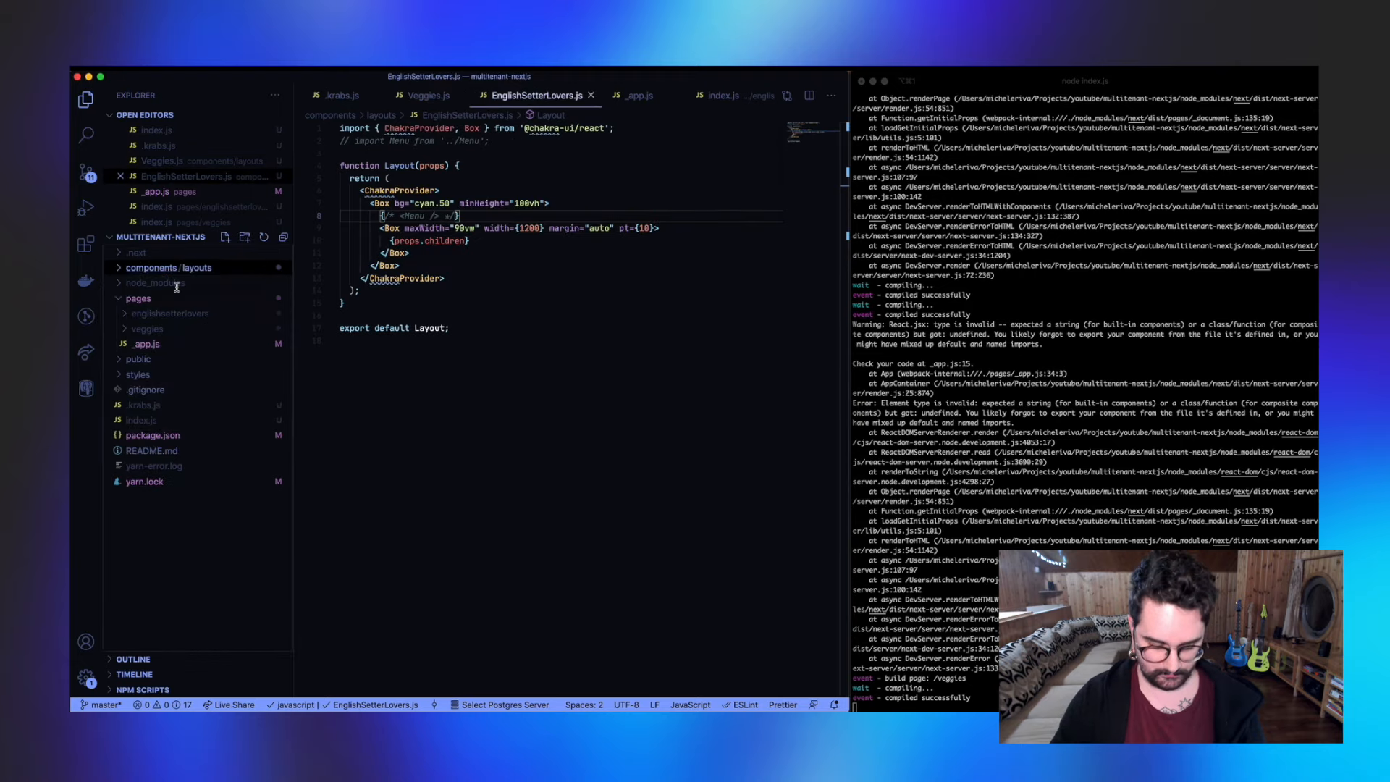
left_click(150, 267)
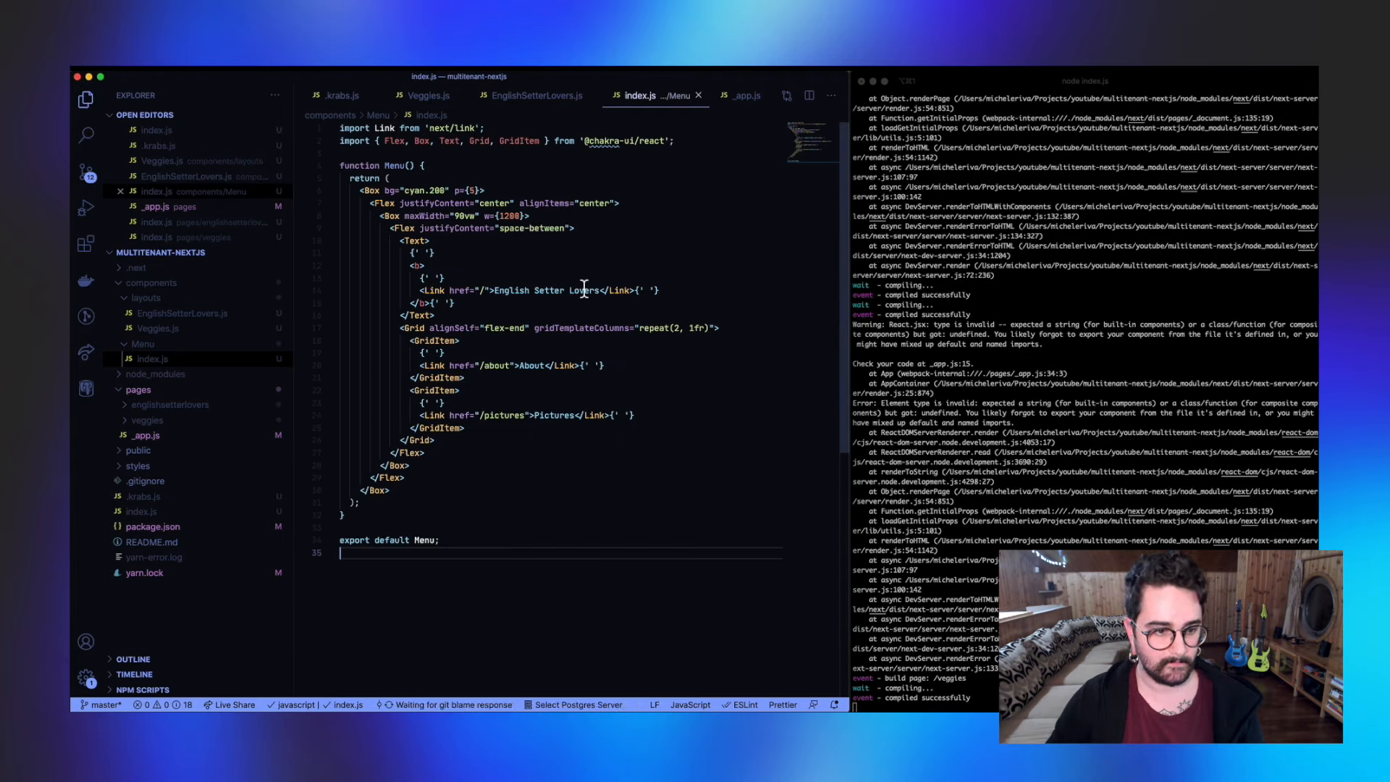
left_click(150, 282)
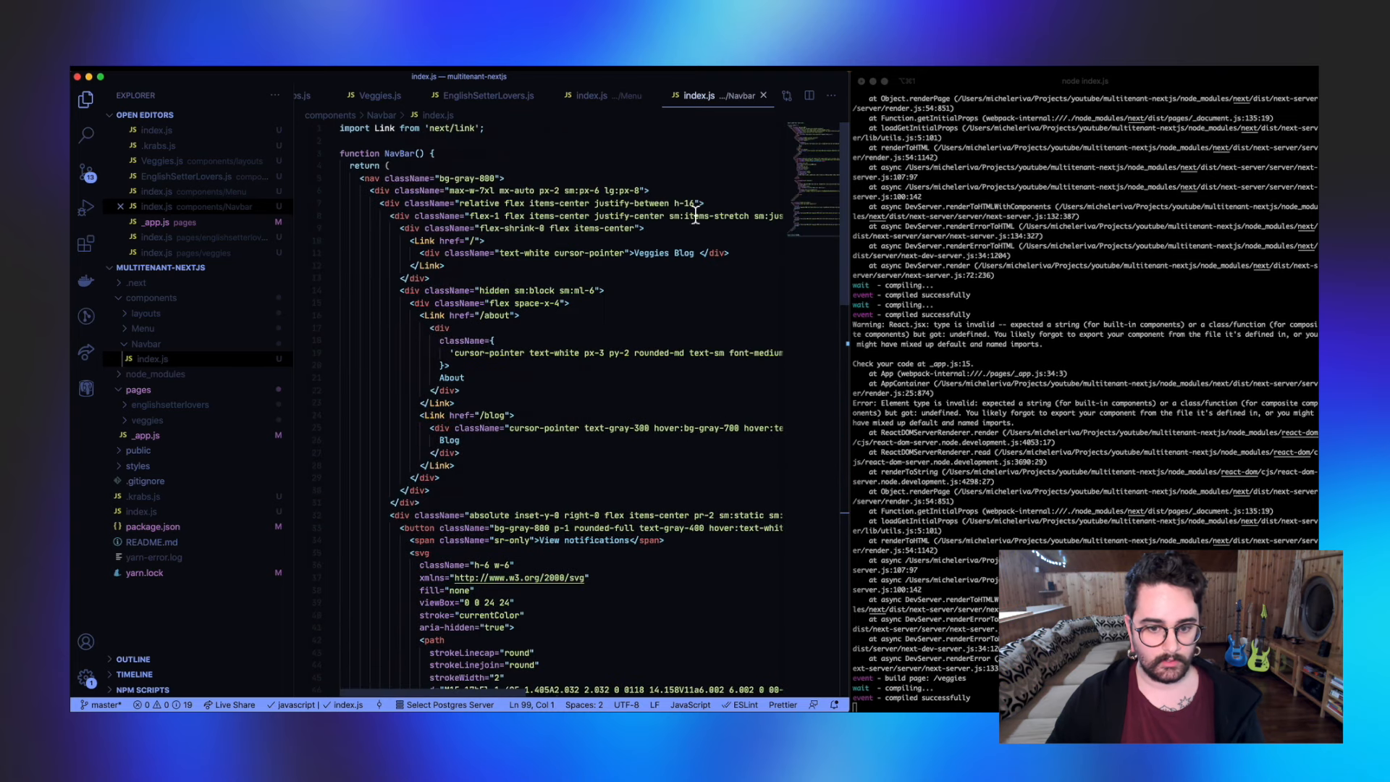
mouse_move(609, 162)
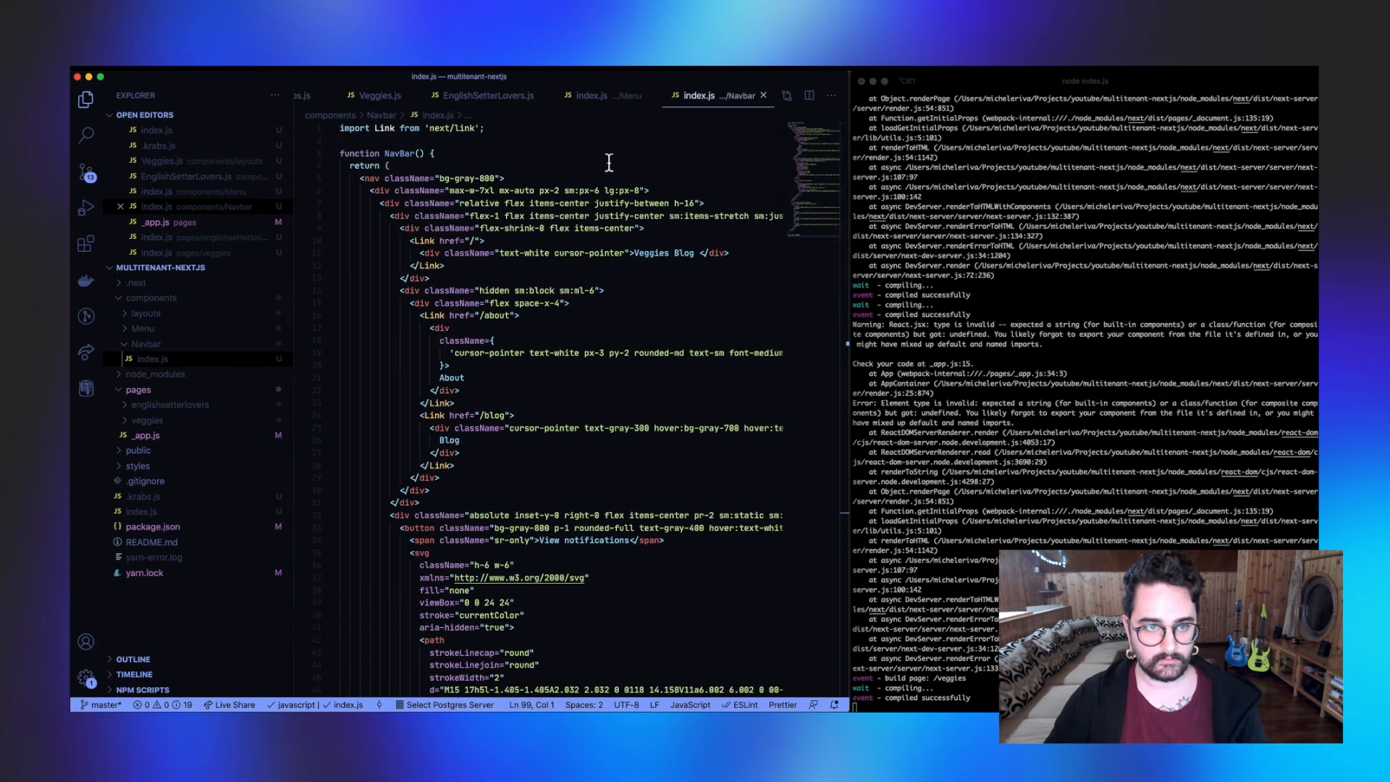
Step: Review the Chakra Menu index.js and the EnglishSetterLovers layout that imports it, then switch to Chrome
left_click(602, 95)
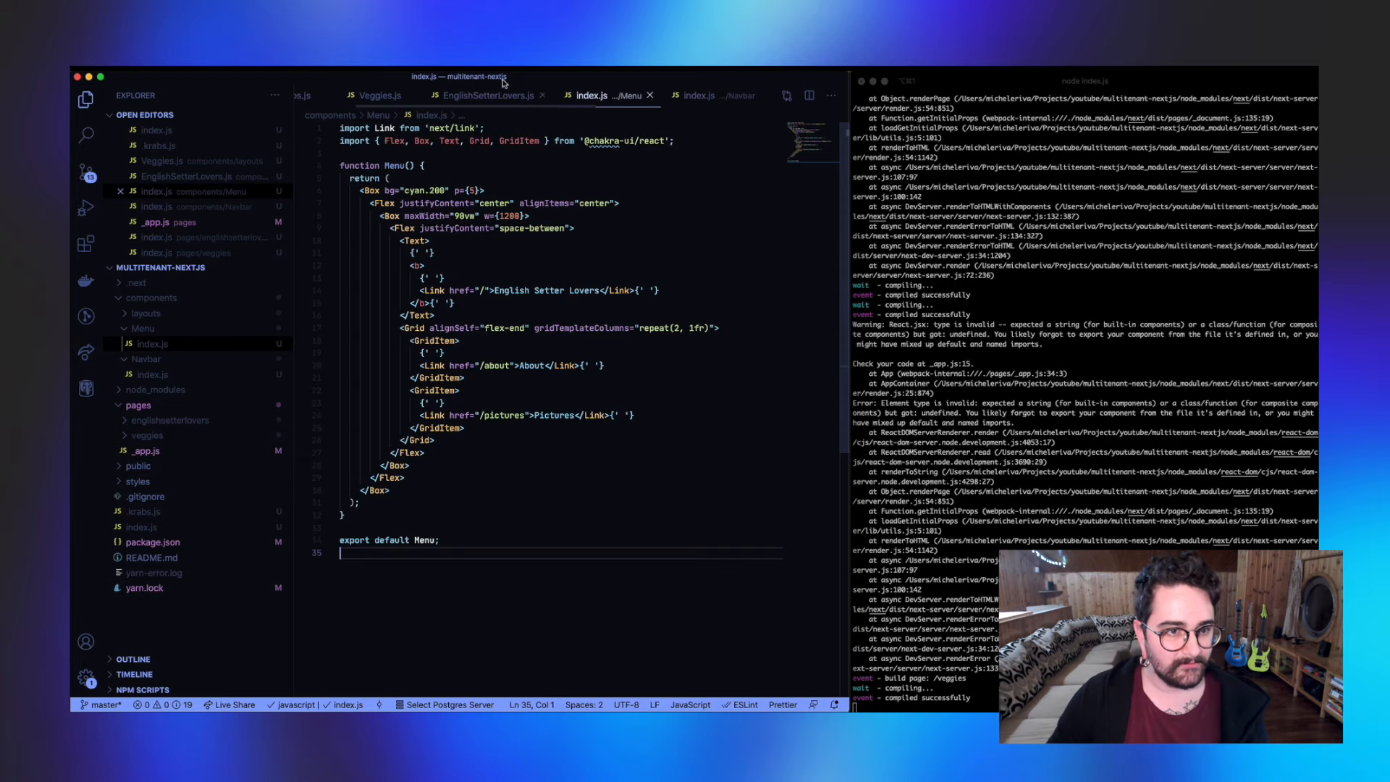
left_click(486, 96)
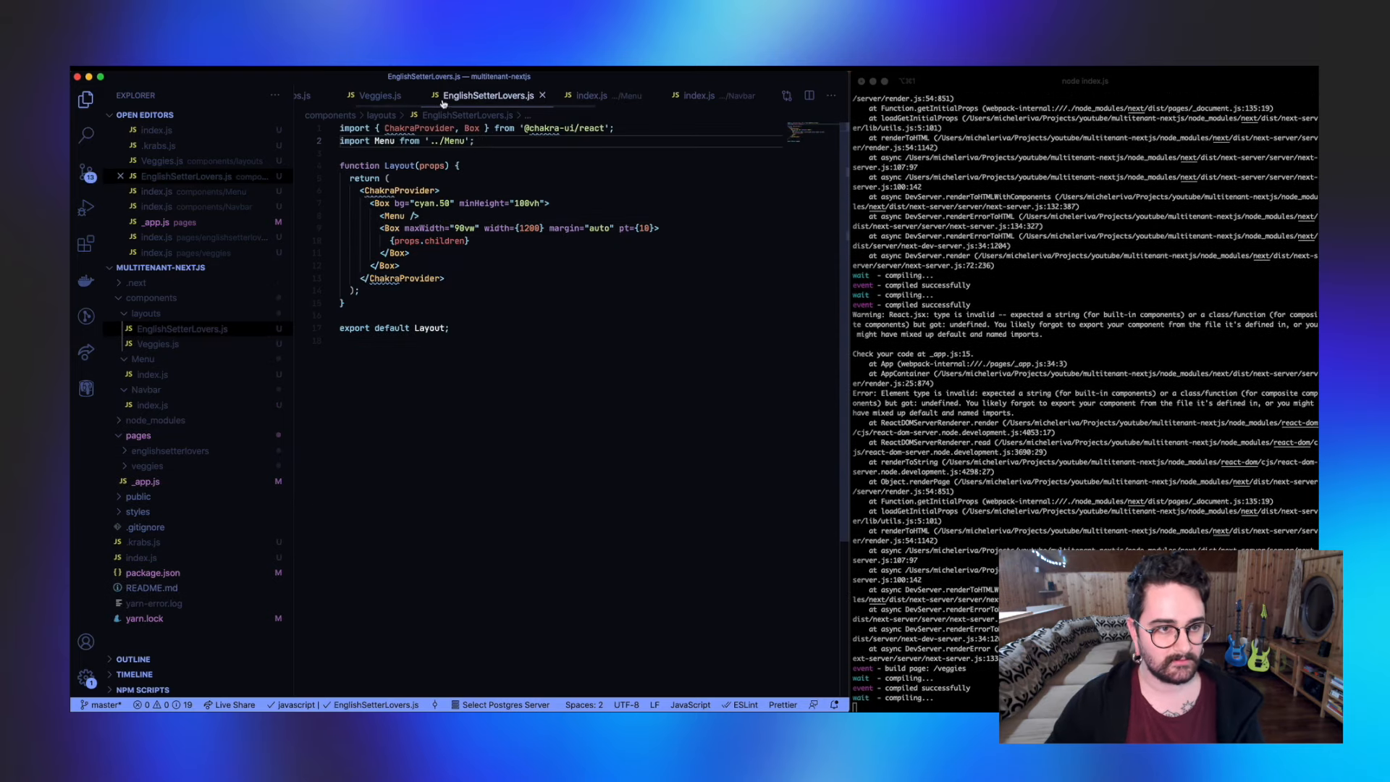
left_click(381, 96)
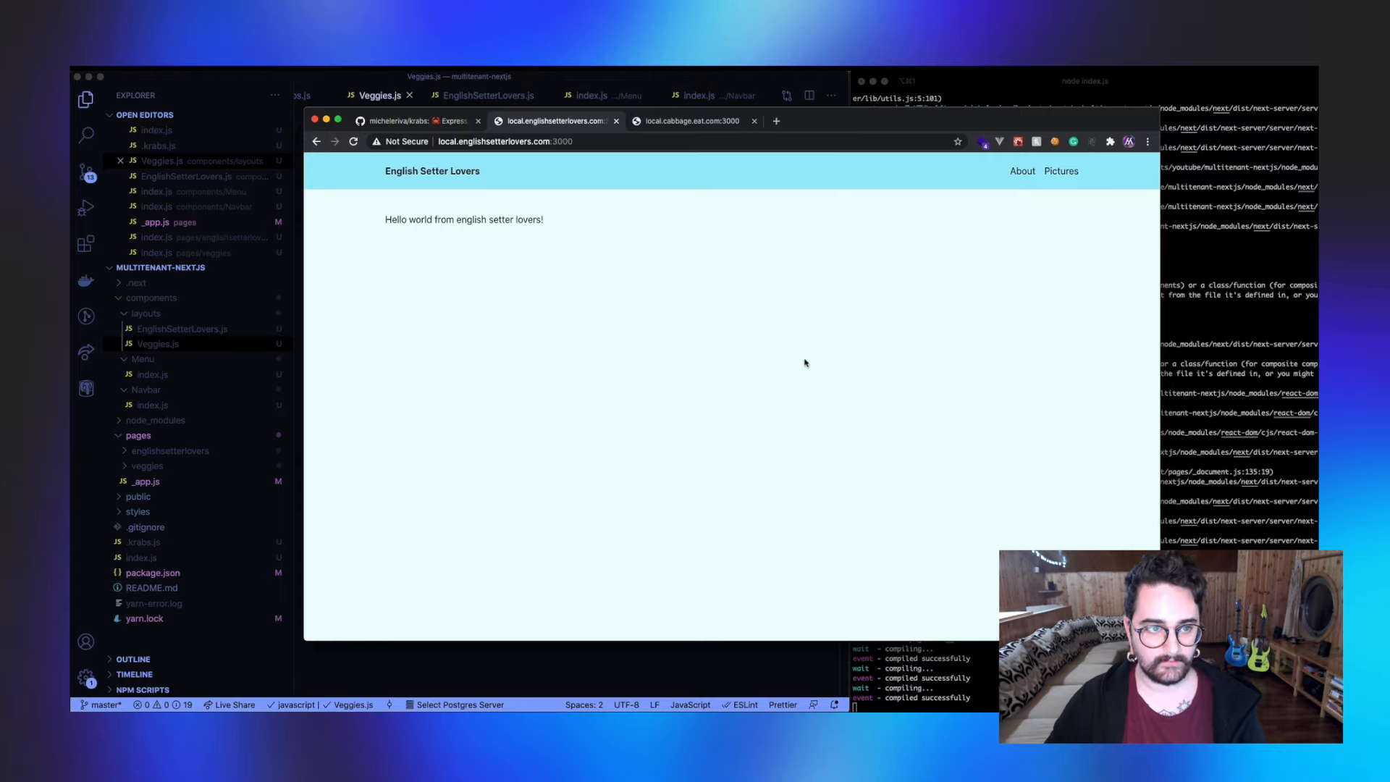
Step: Switch between the local.cabbage.eat.com and local.englishsetterlovers.com tabs to compare the Veggies Blog navbar and the setter site
left_click(692, 120)
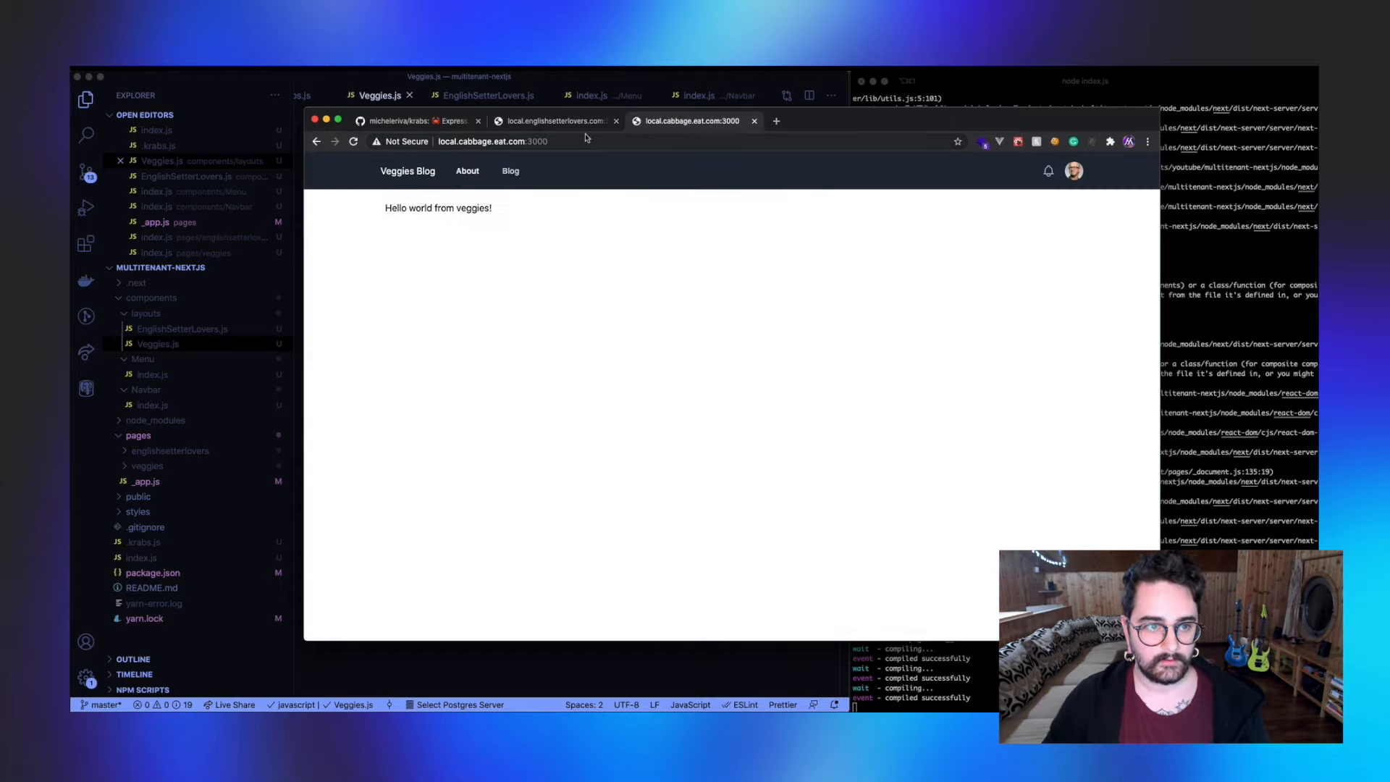
mouse_move(576, 133)
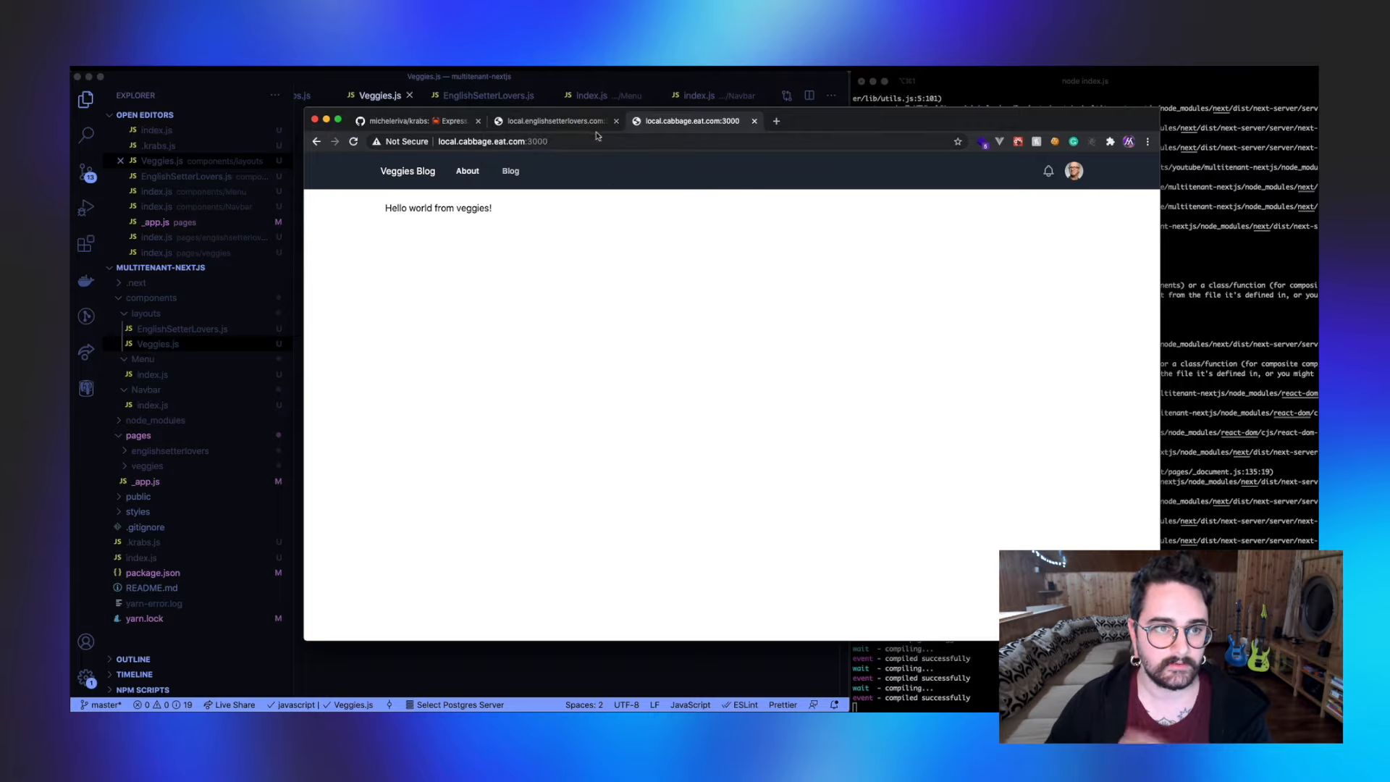
left_click(551, 120)
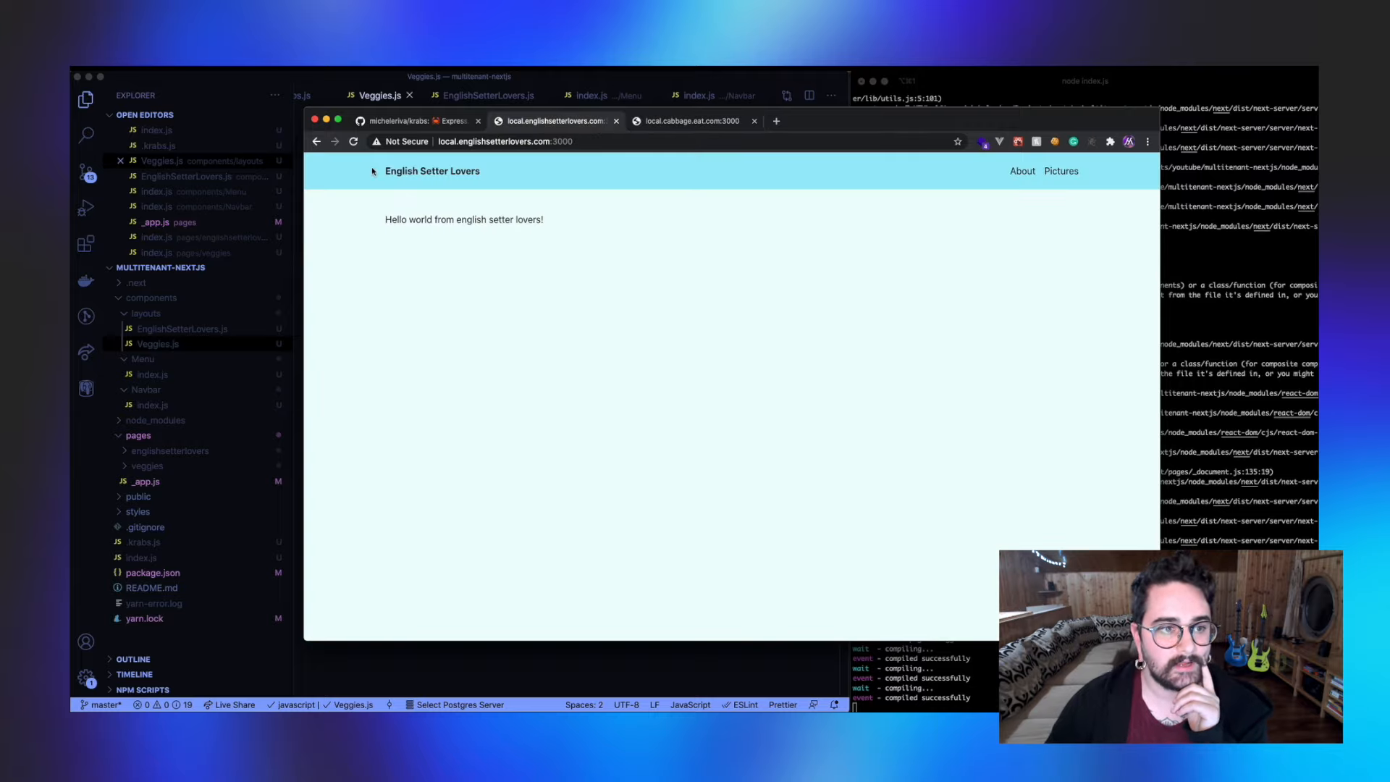
mouse_move(636, 250)
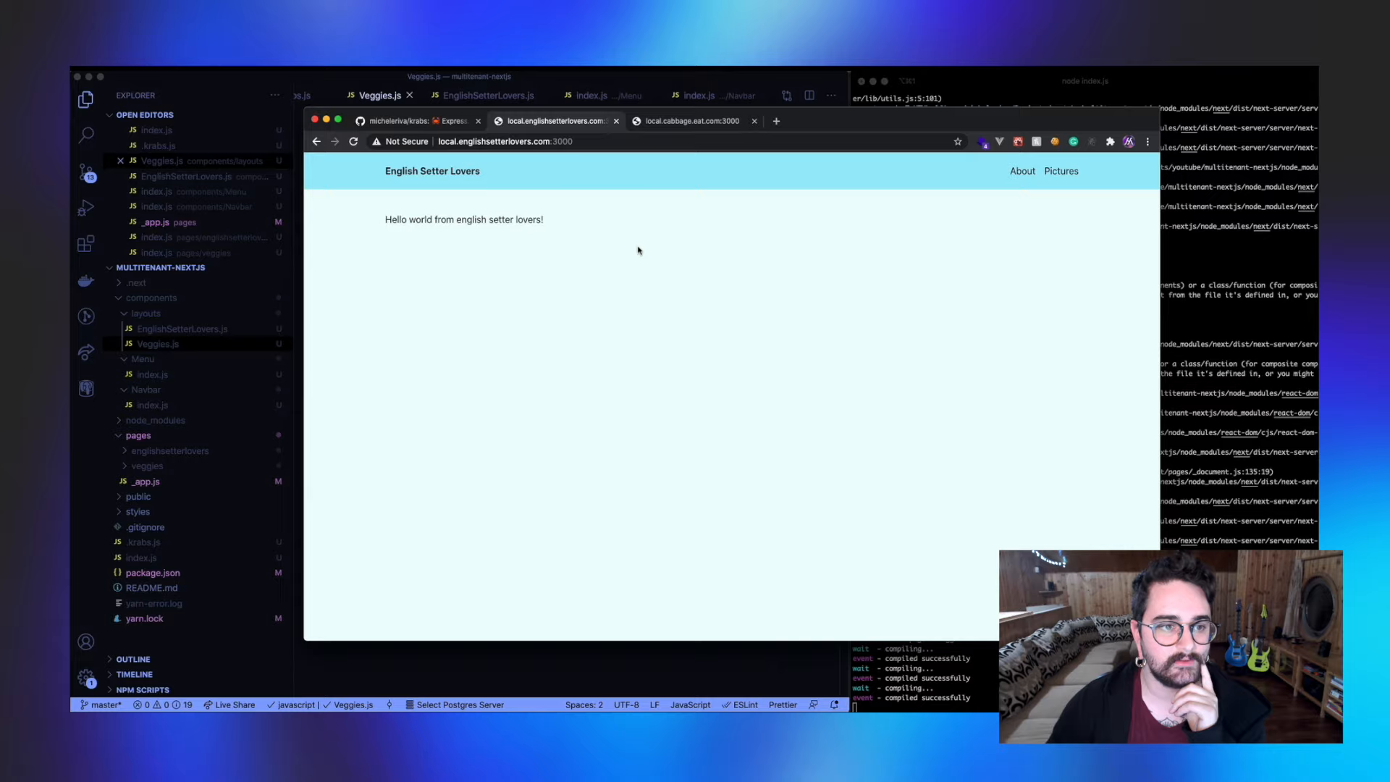
left_click(692, 121)
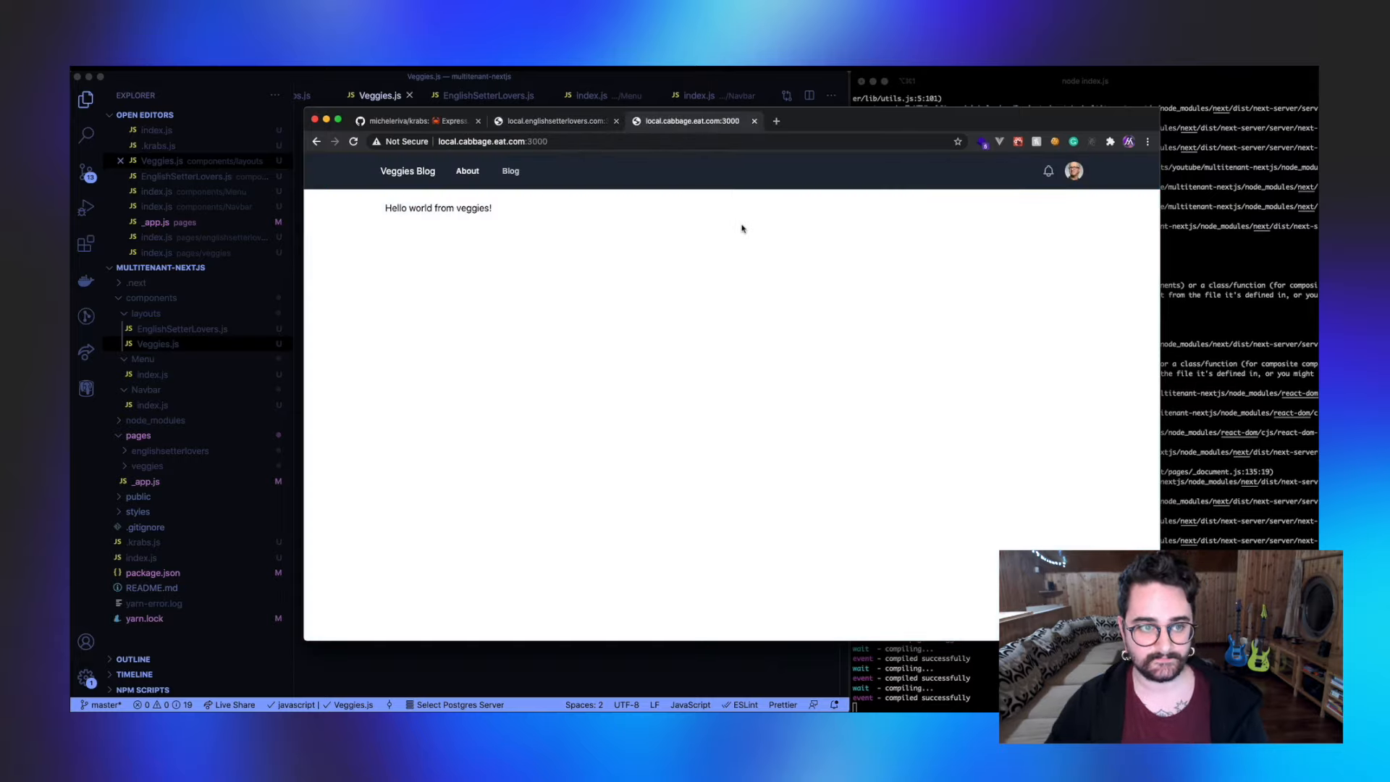
mouse_move(591, 179)
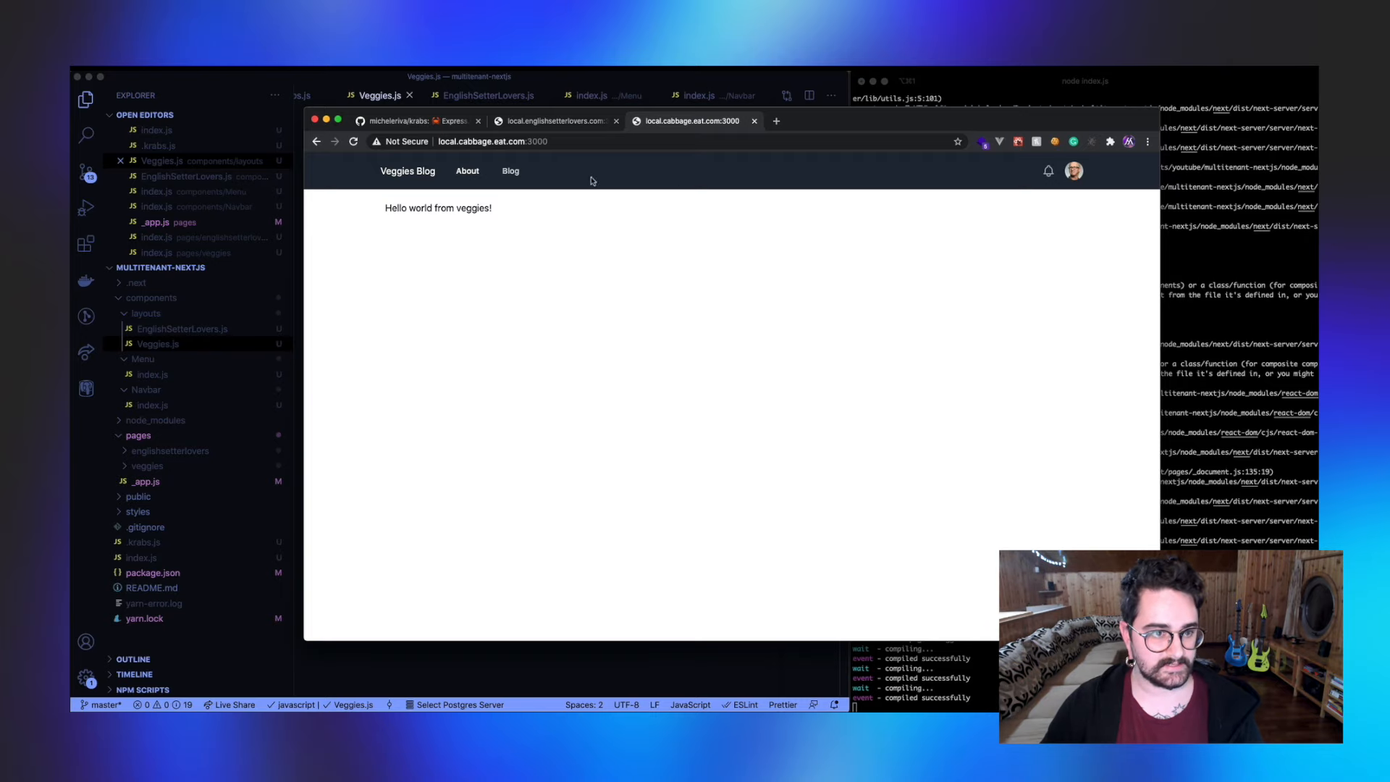
left_click(555, 120)
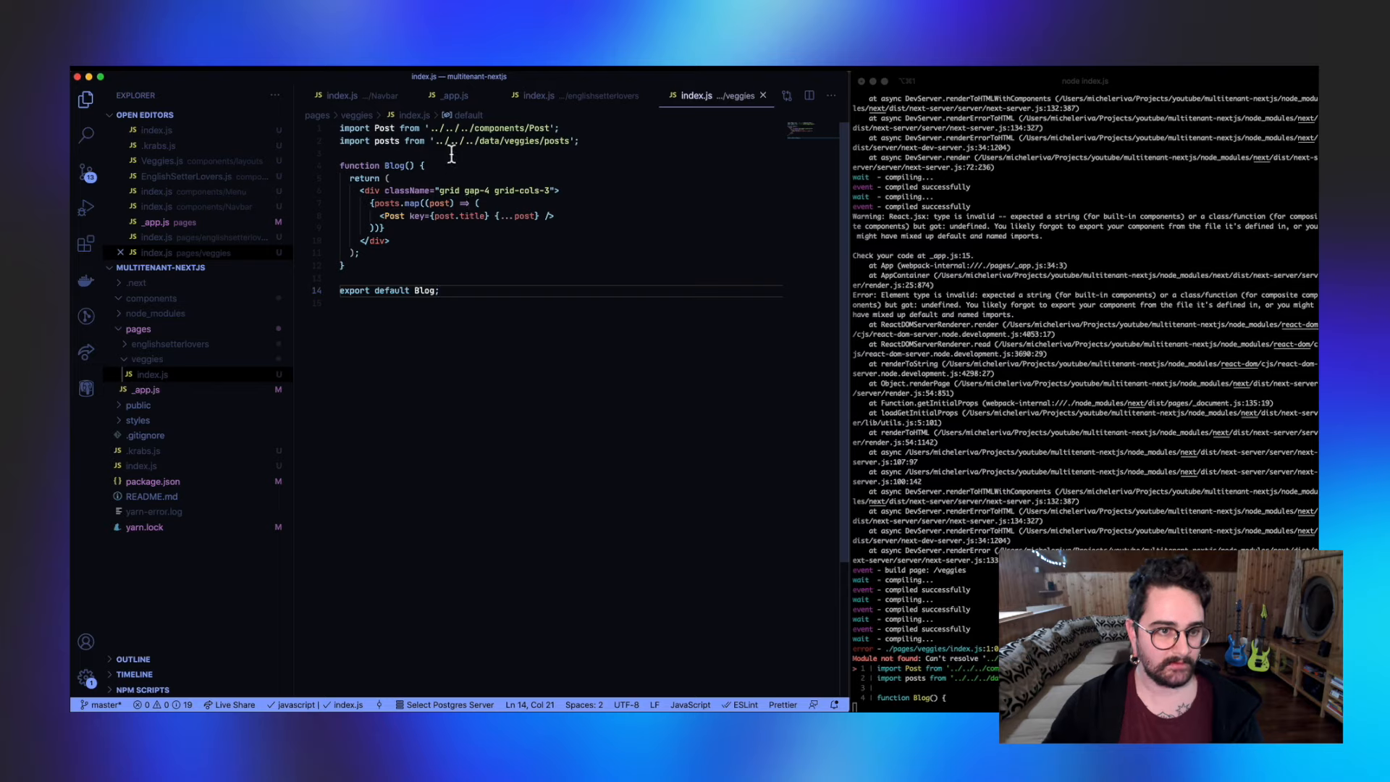
Step: Locate the Post component, review data/veggies/posts.js with its three sample posts, close it and switch to Chrome
left_click(139, 328)
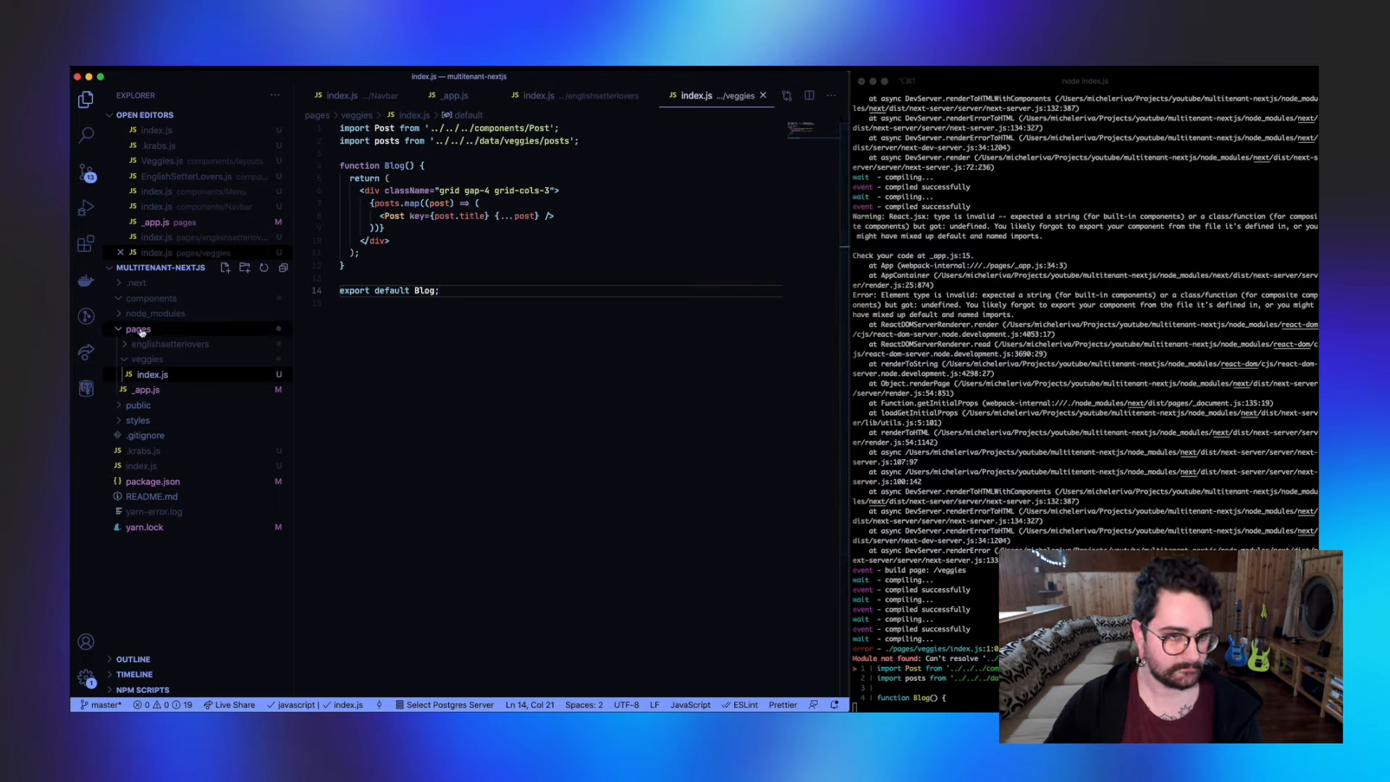
left_click(152, 298)
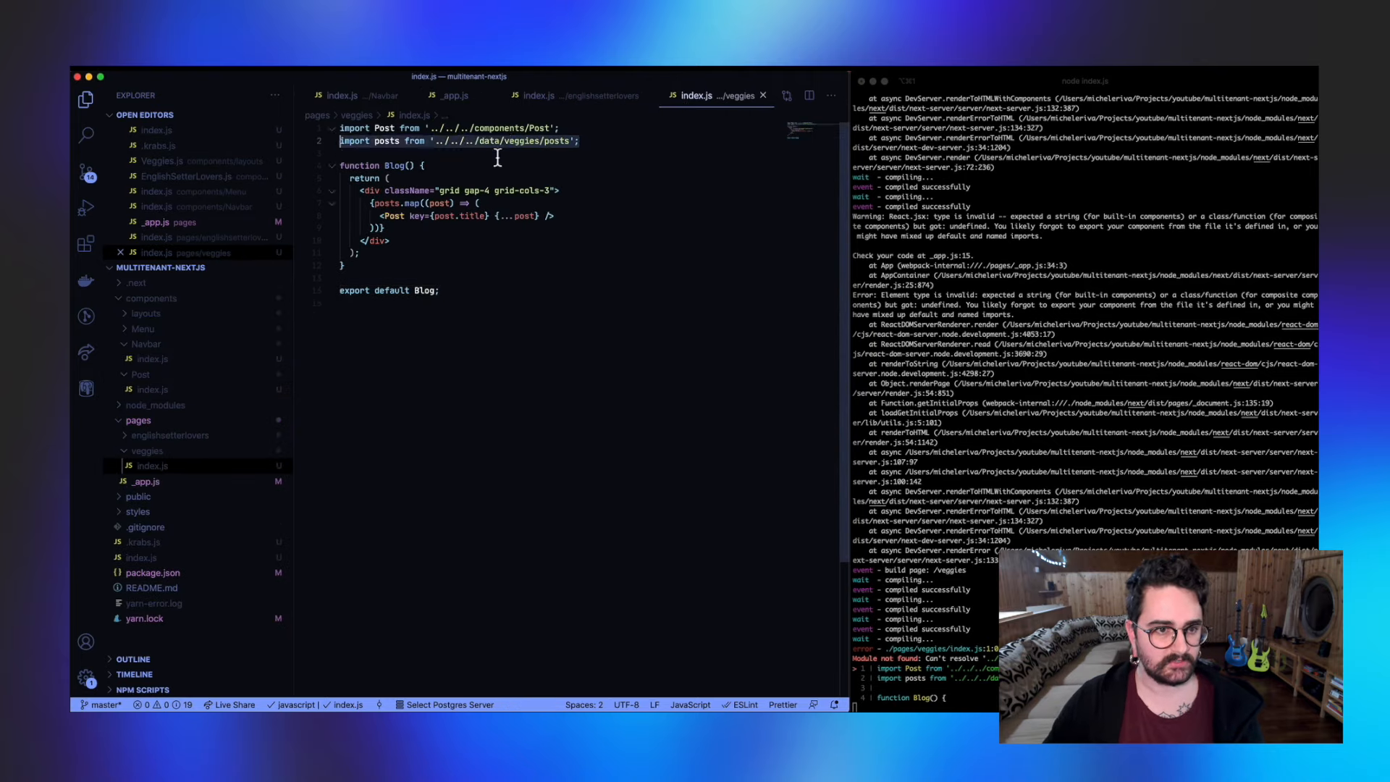
left_click(342, 152)
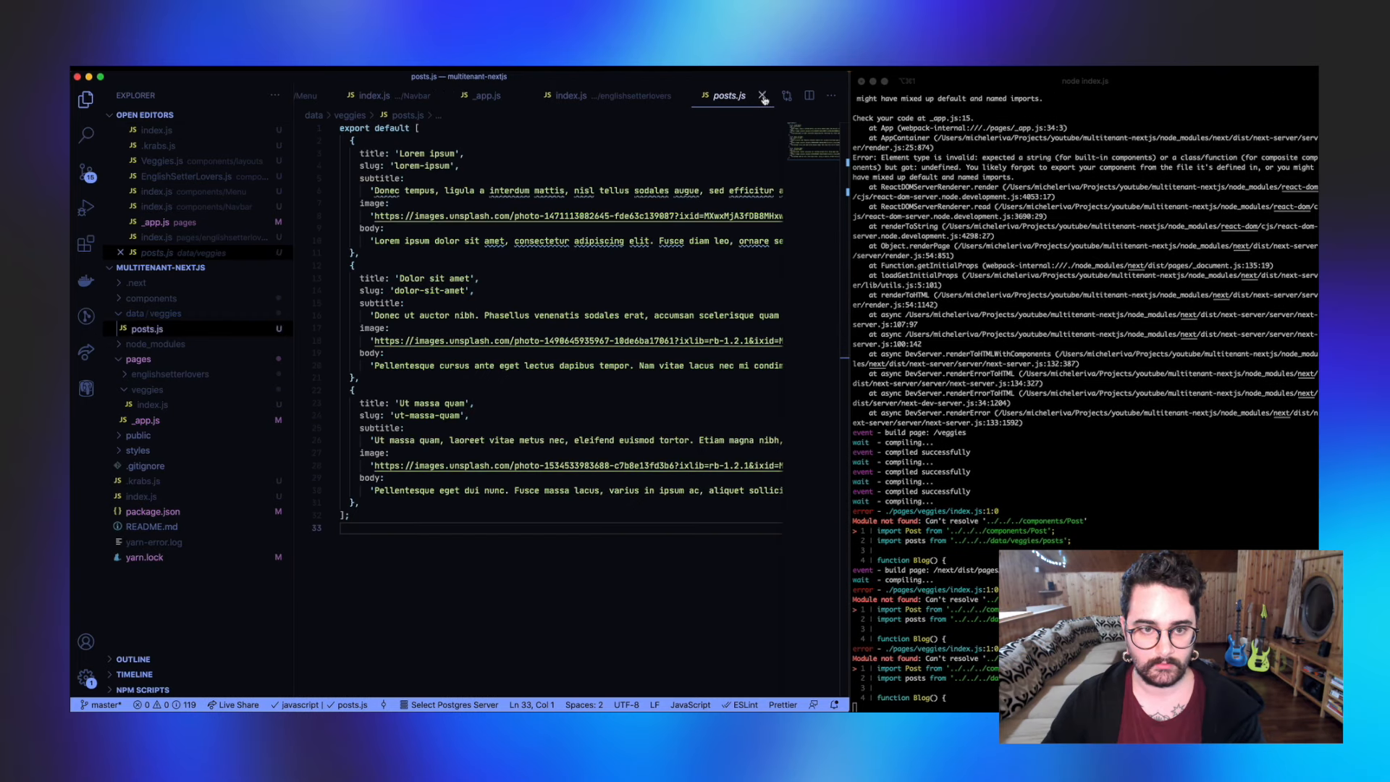
left_click(763, 96)
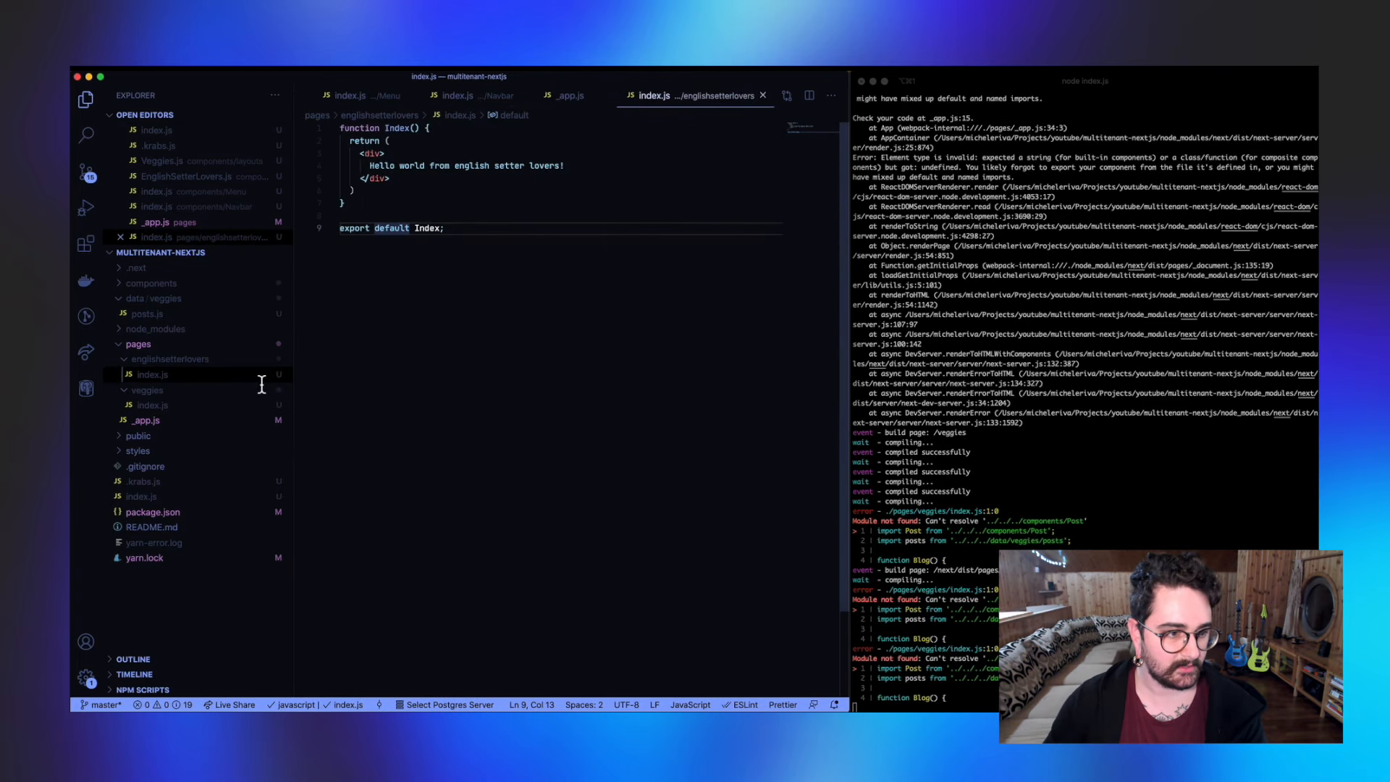
left_click(152, 420)
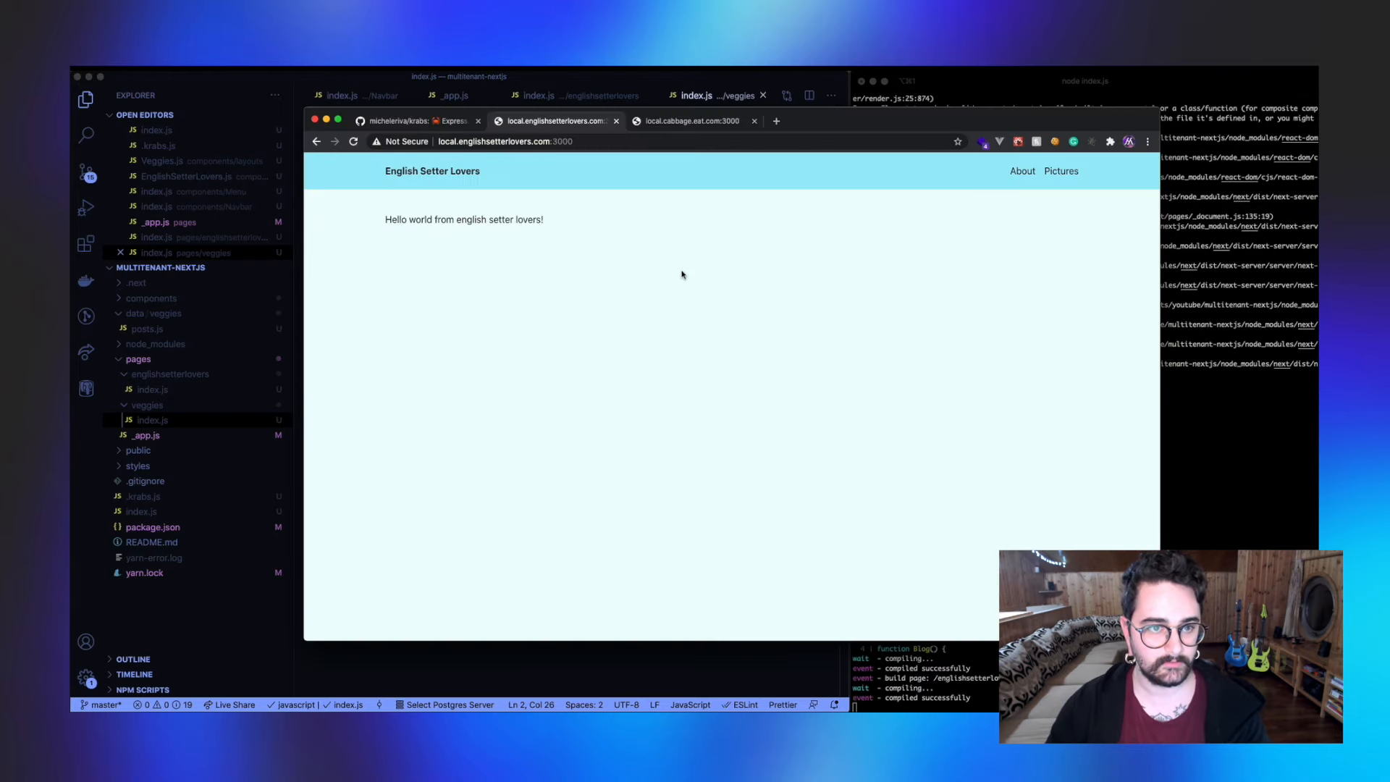
Step: Review the cabbage.eat.com post grid and a post page, then return to englishsetterlovers
left_click(692, 120)
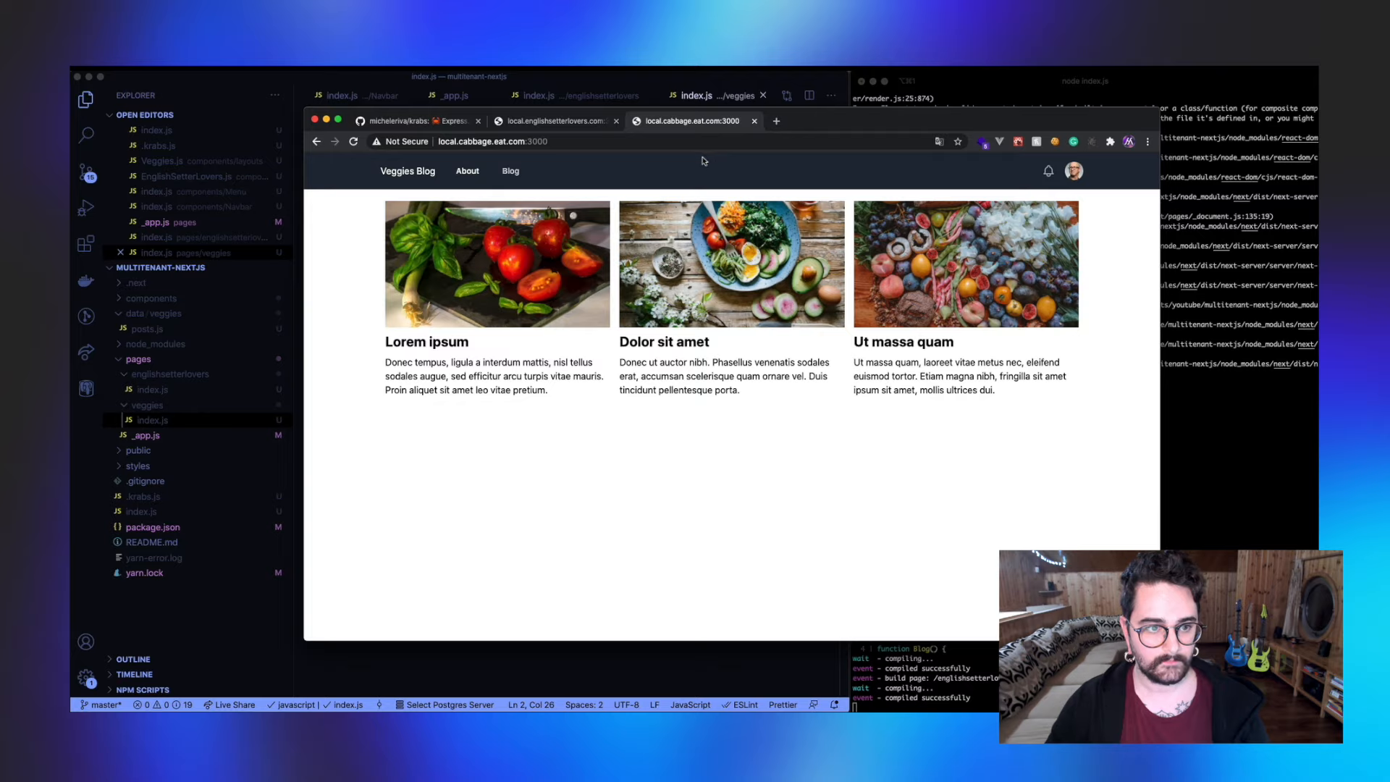
mouse_move(486, 279)
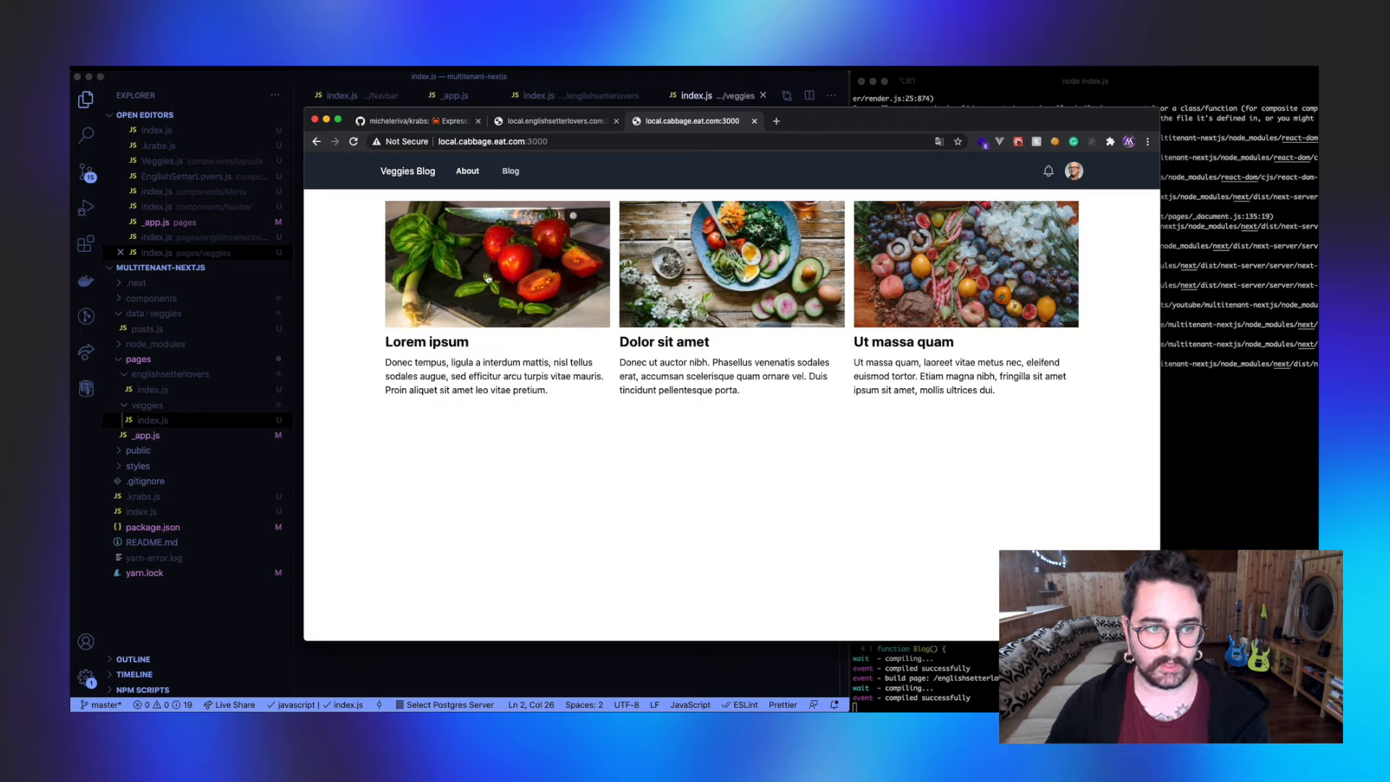
mouse_move(871, 282)
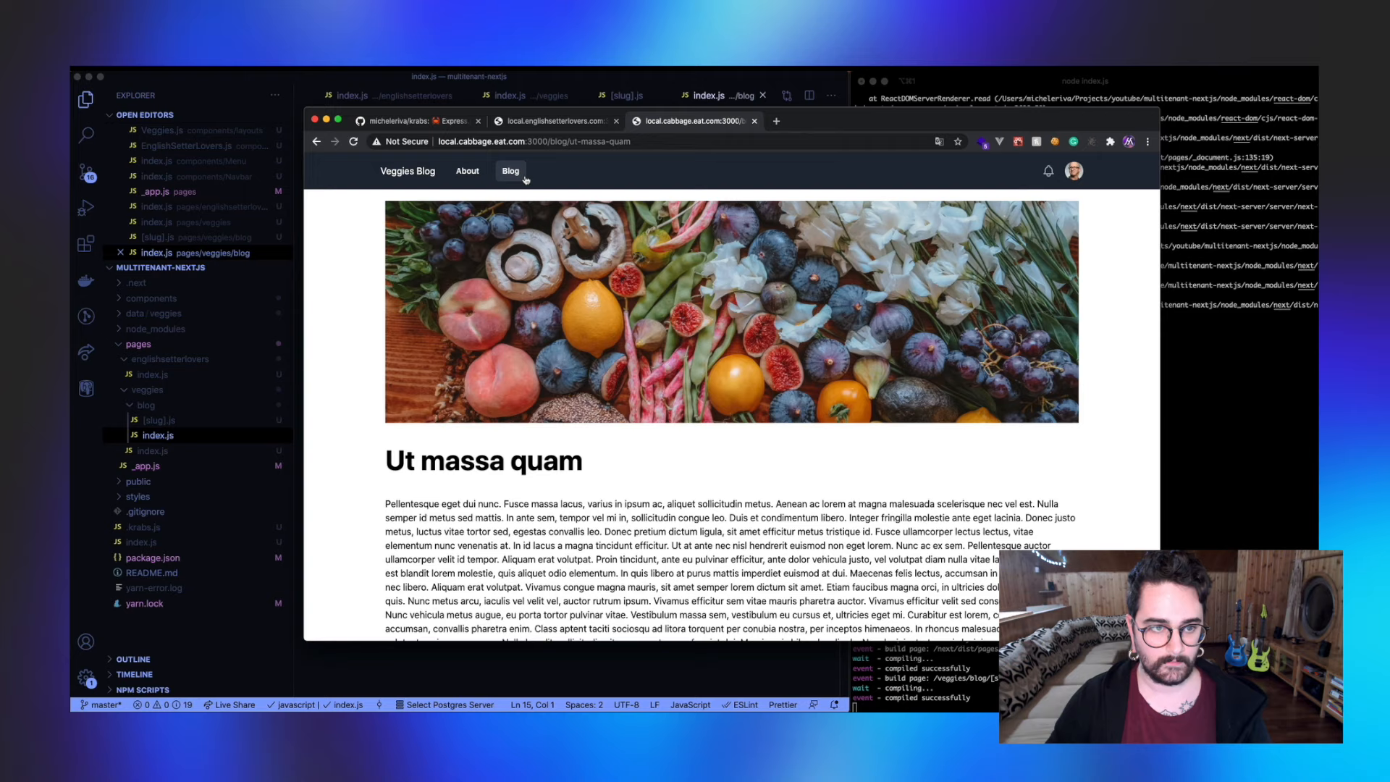
left_click(509, 170)
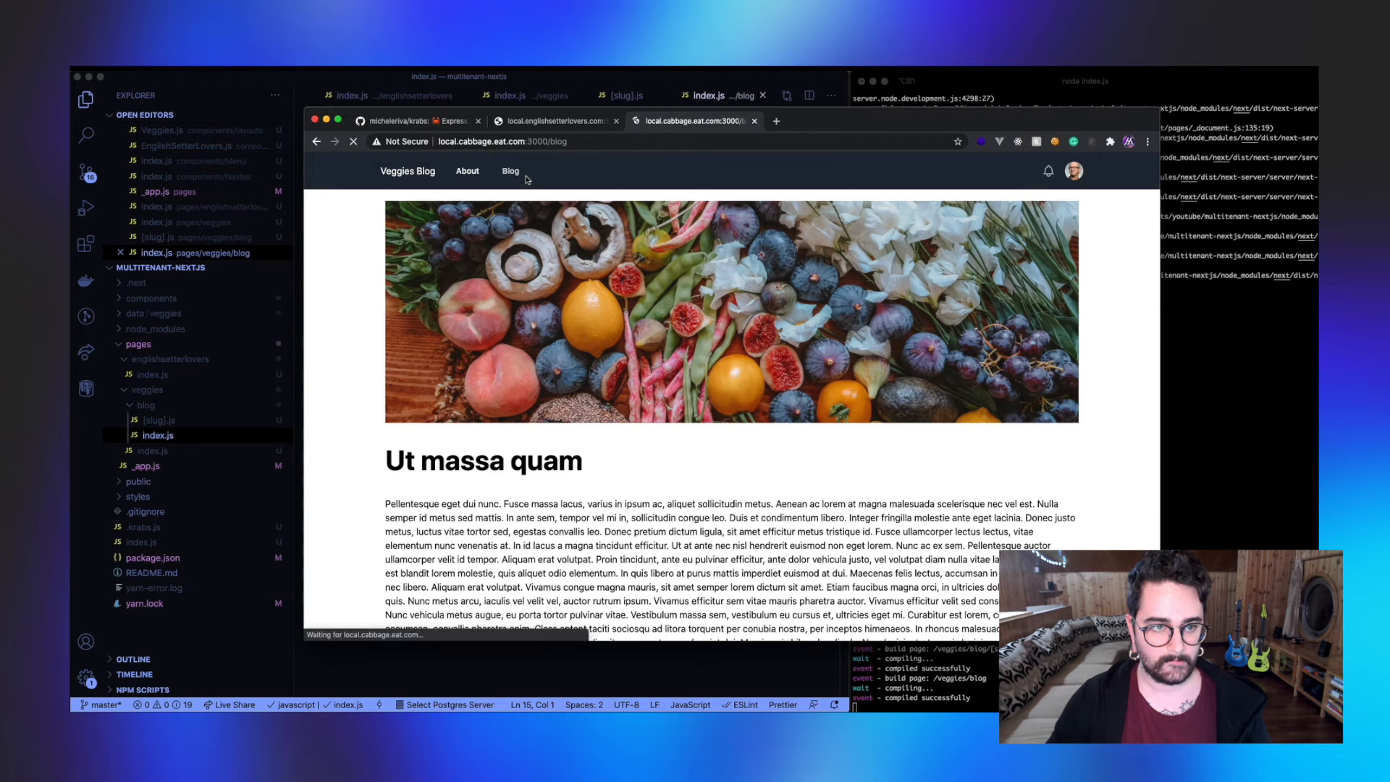
left_click(510, 171)
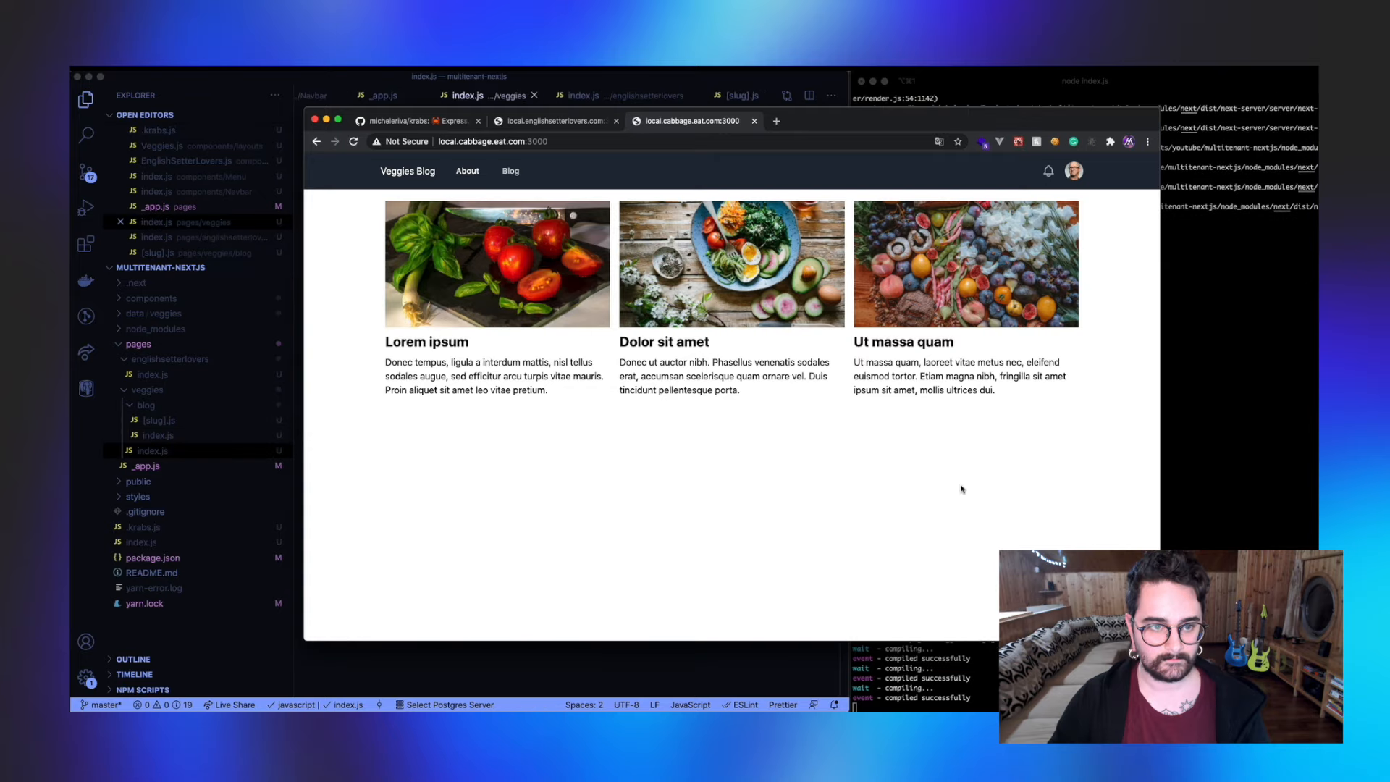
mouse_move(910, 466)
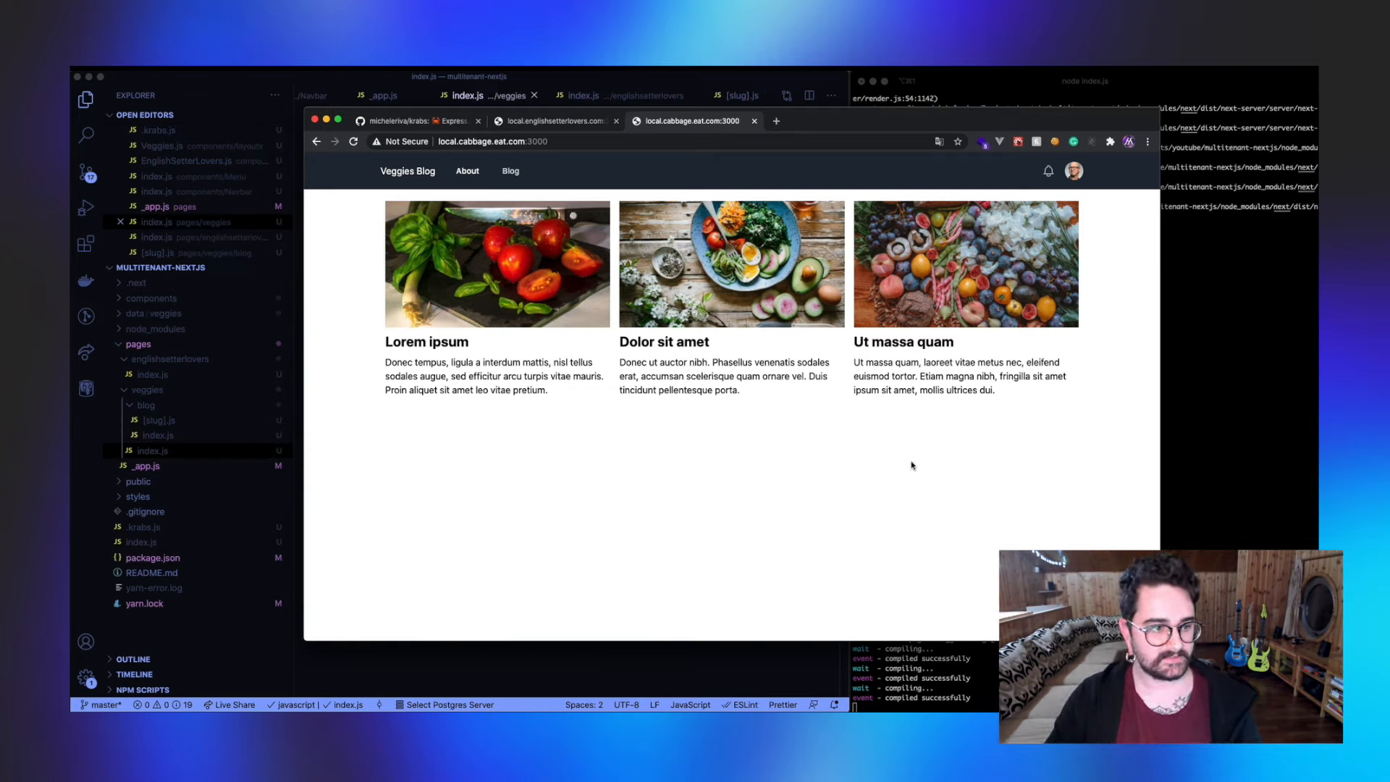
mouse_move(556, 126)
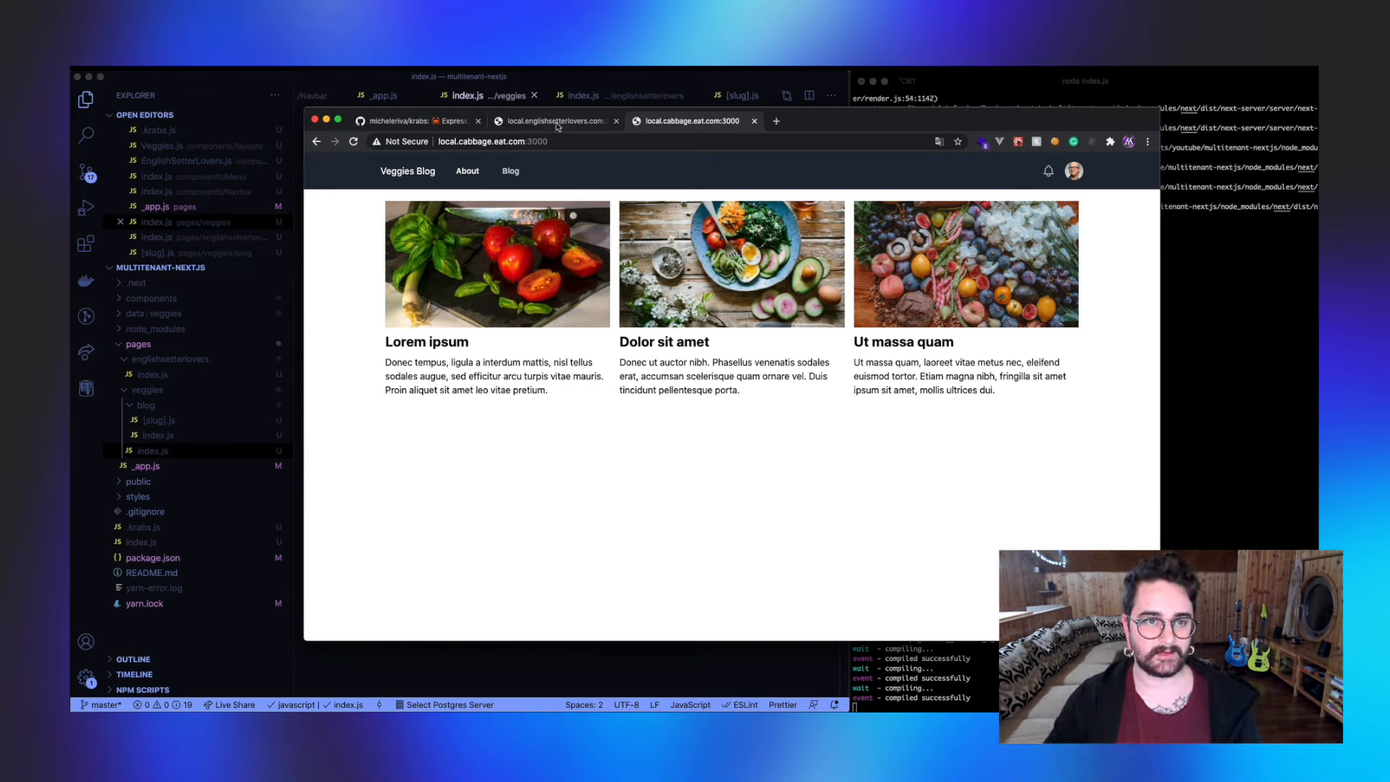
left_click(554, 120)
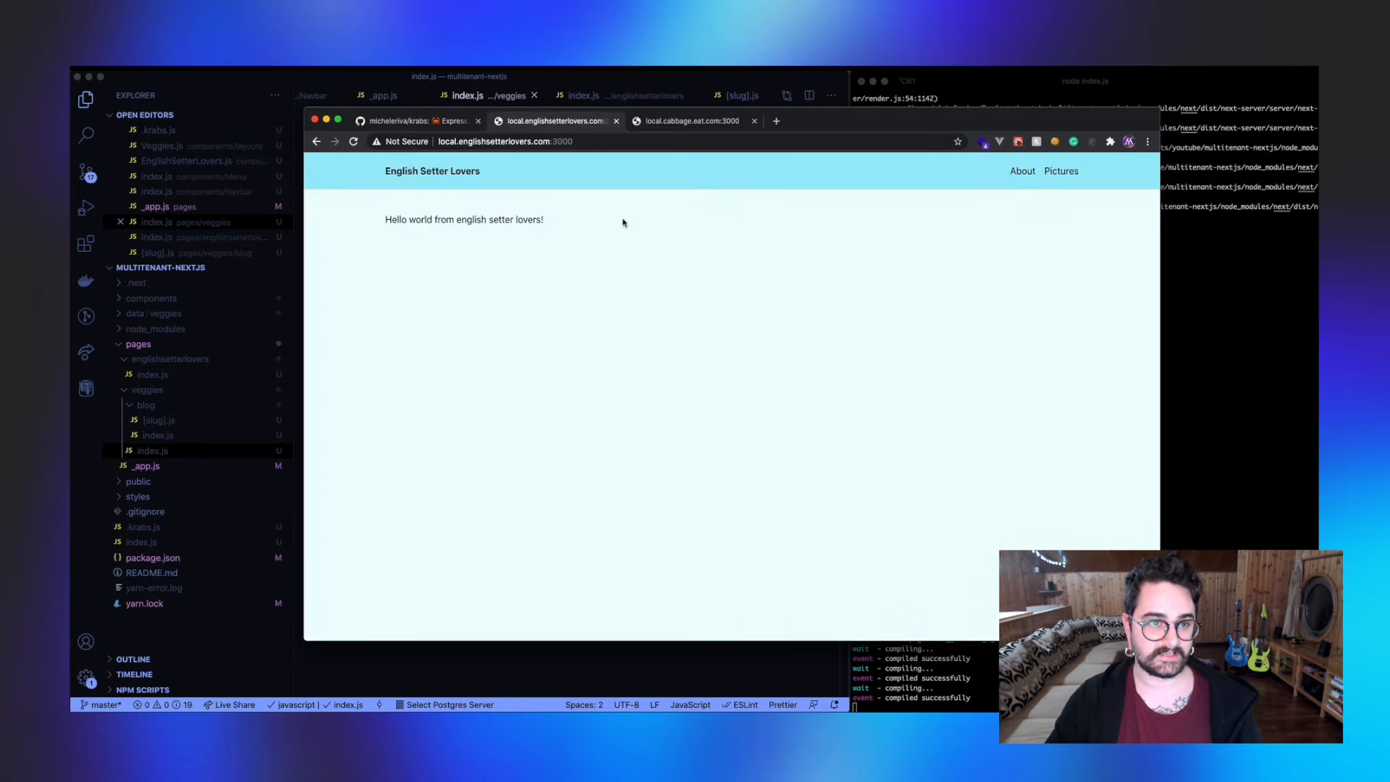
mouse_move(617, 296)
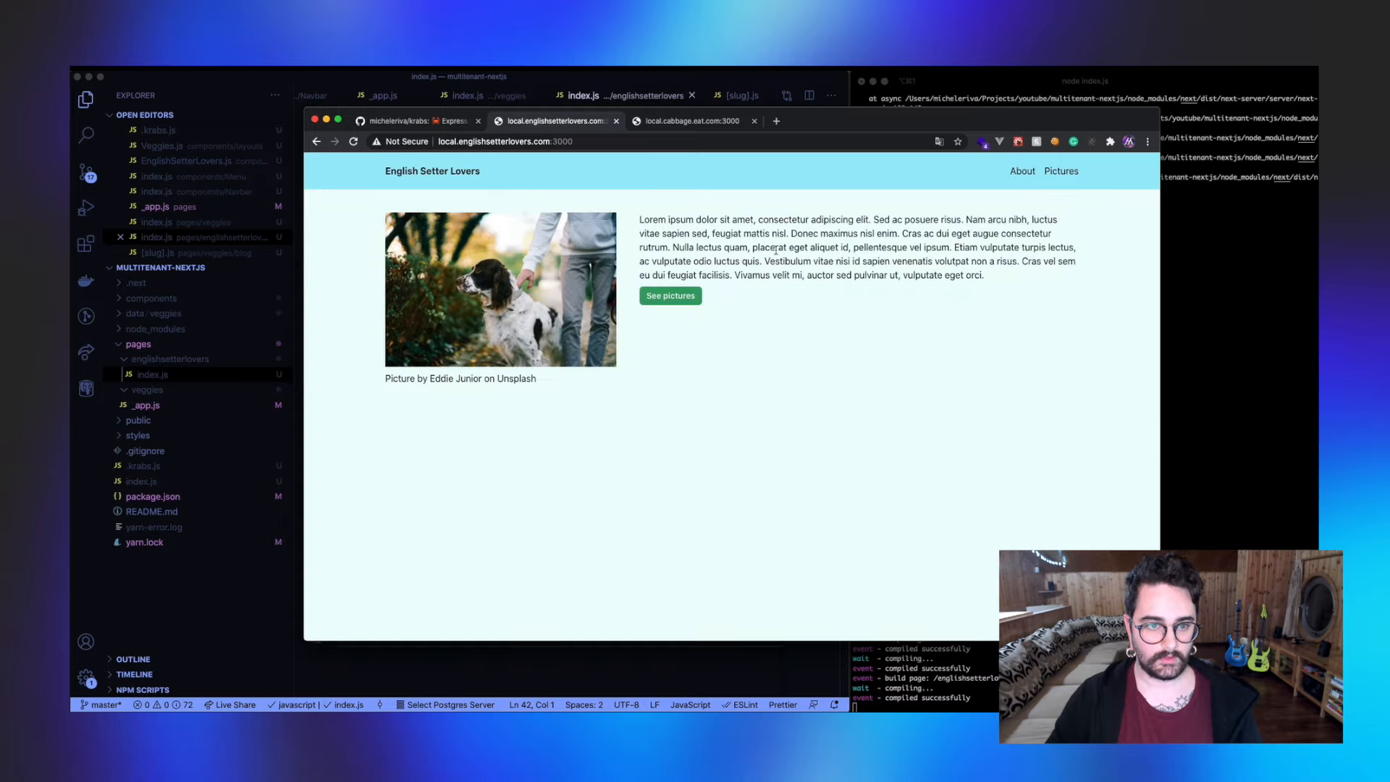
mouse_move(723, 288)
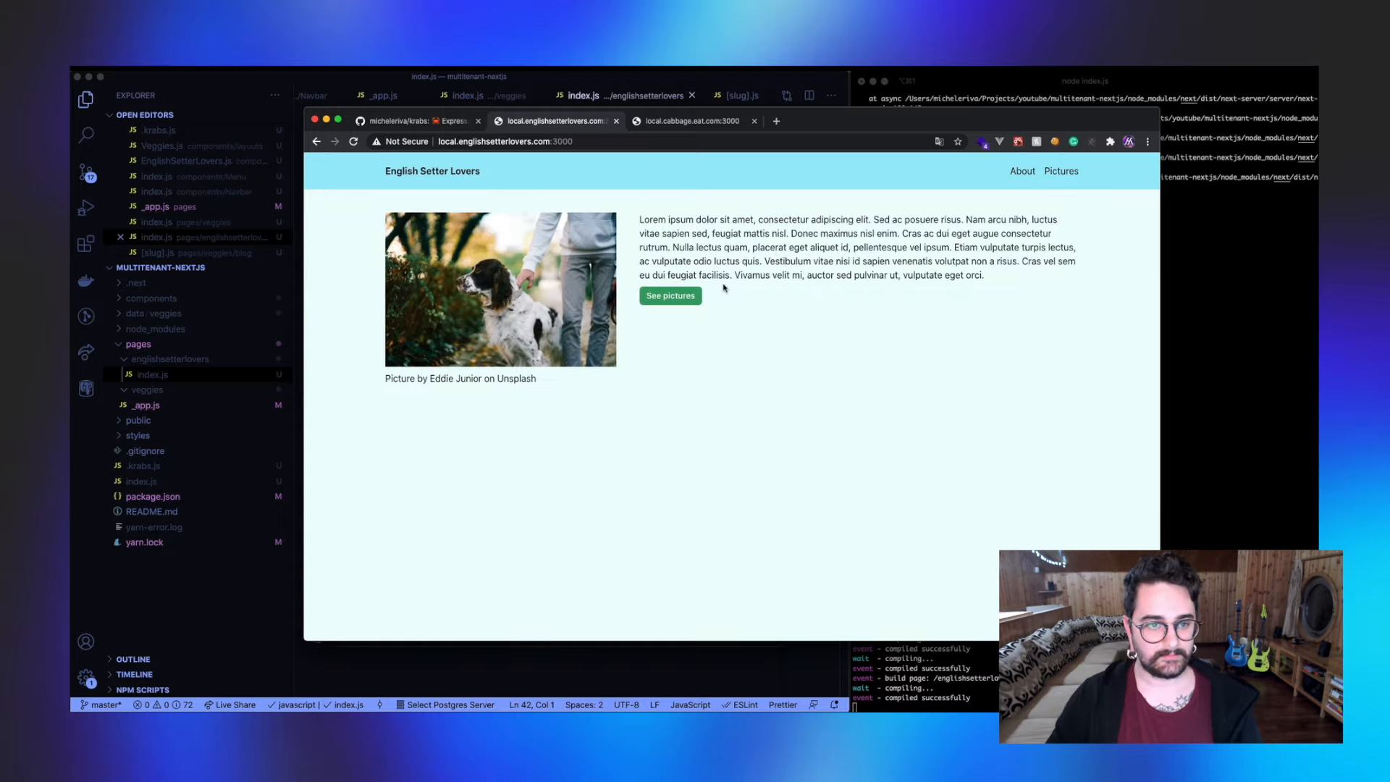